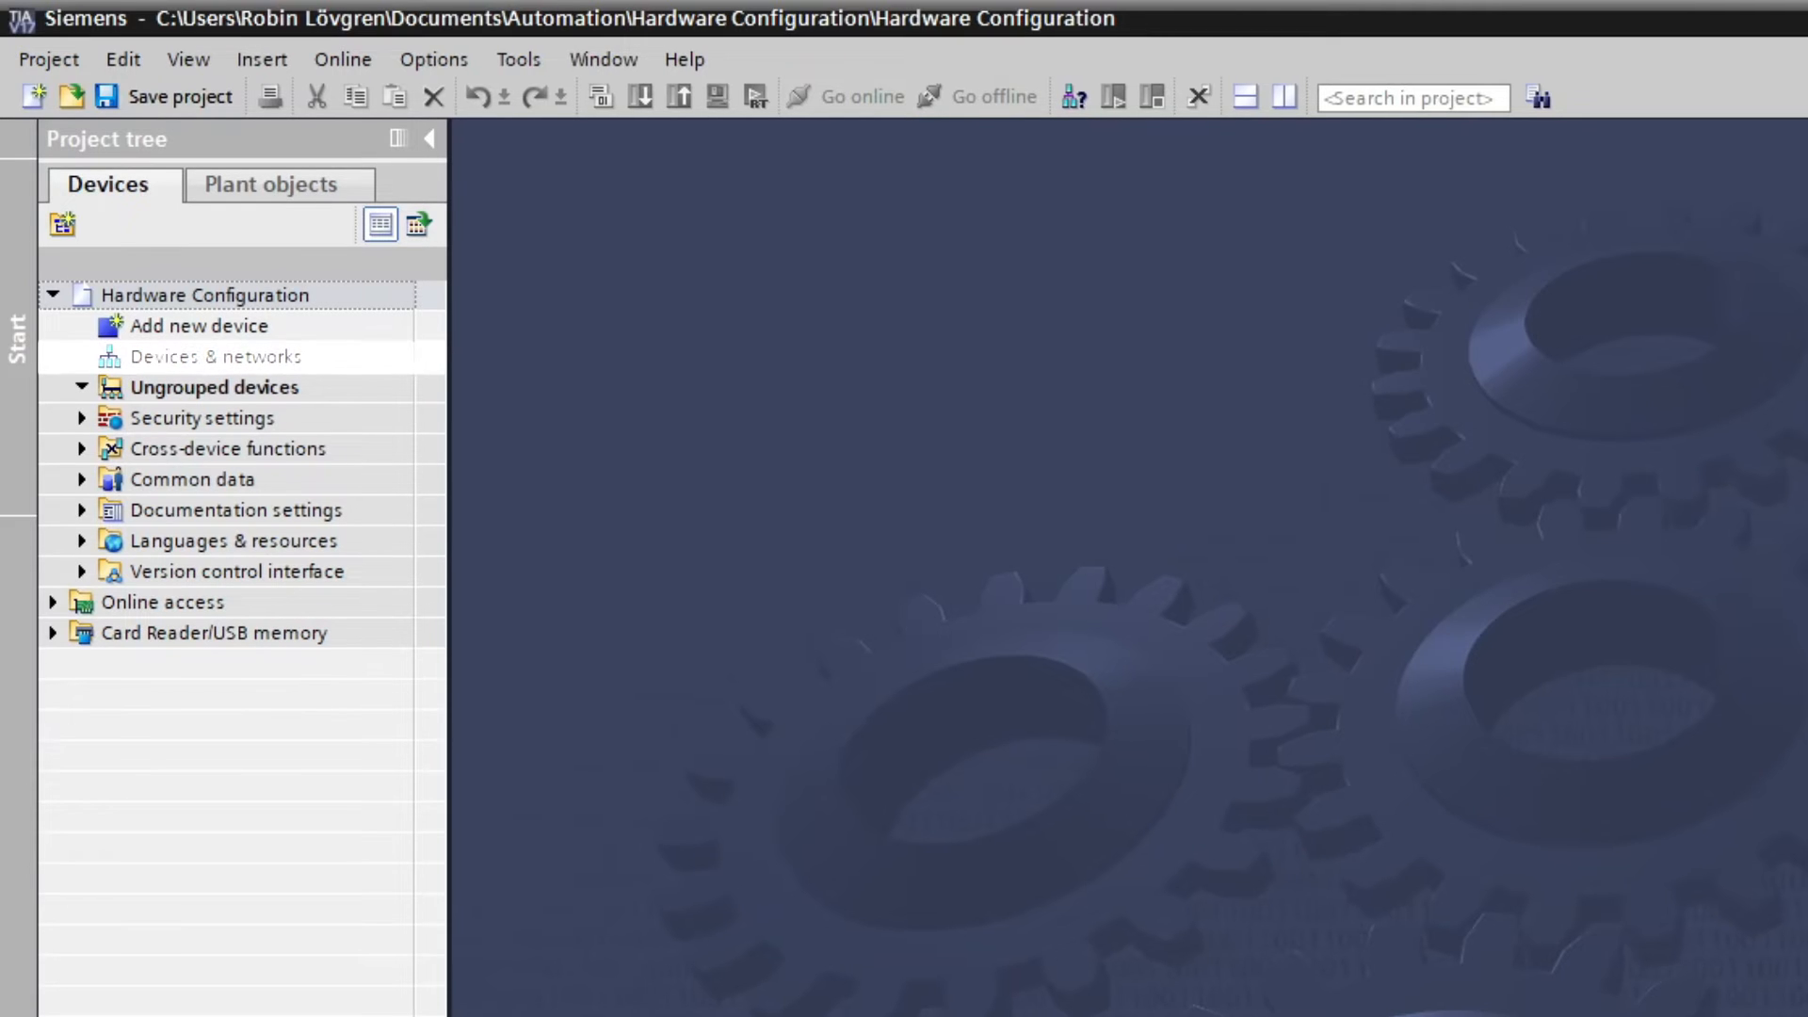
mouse_move(1095, 881)
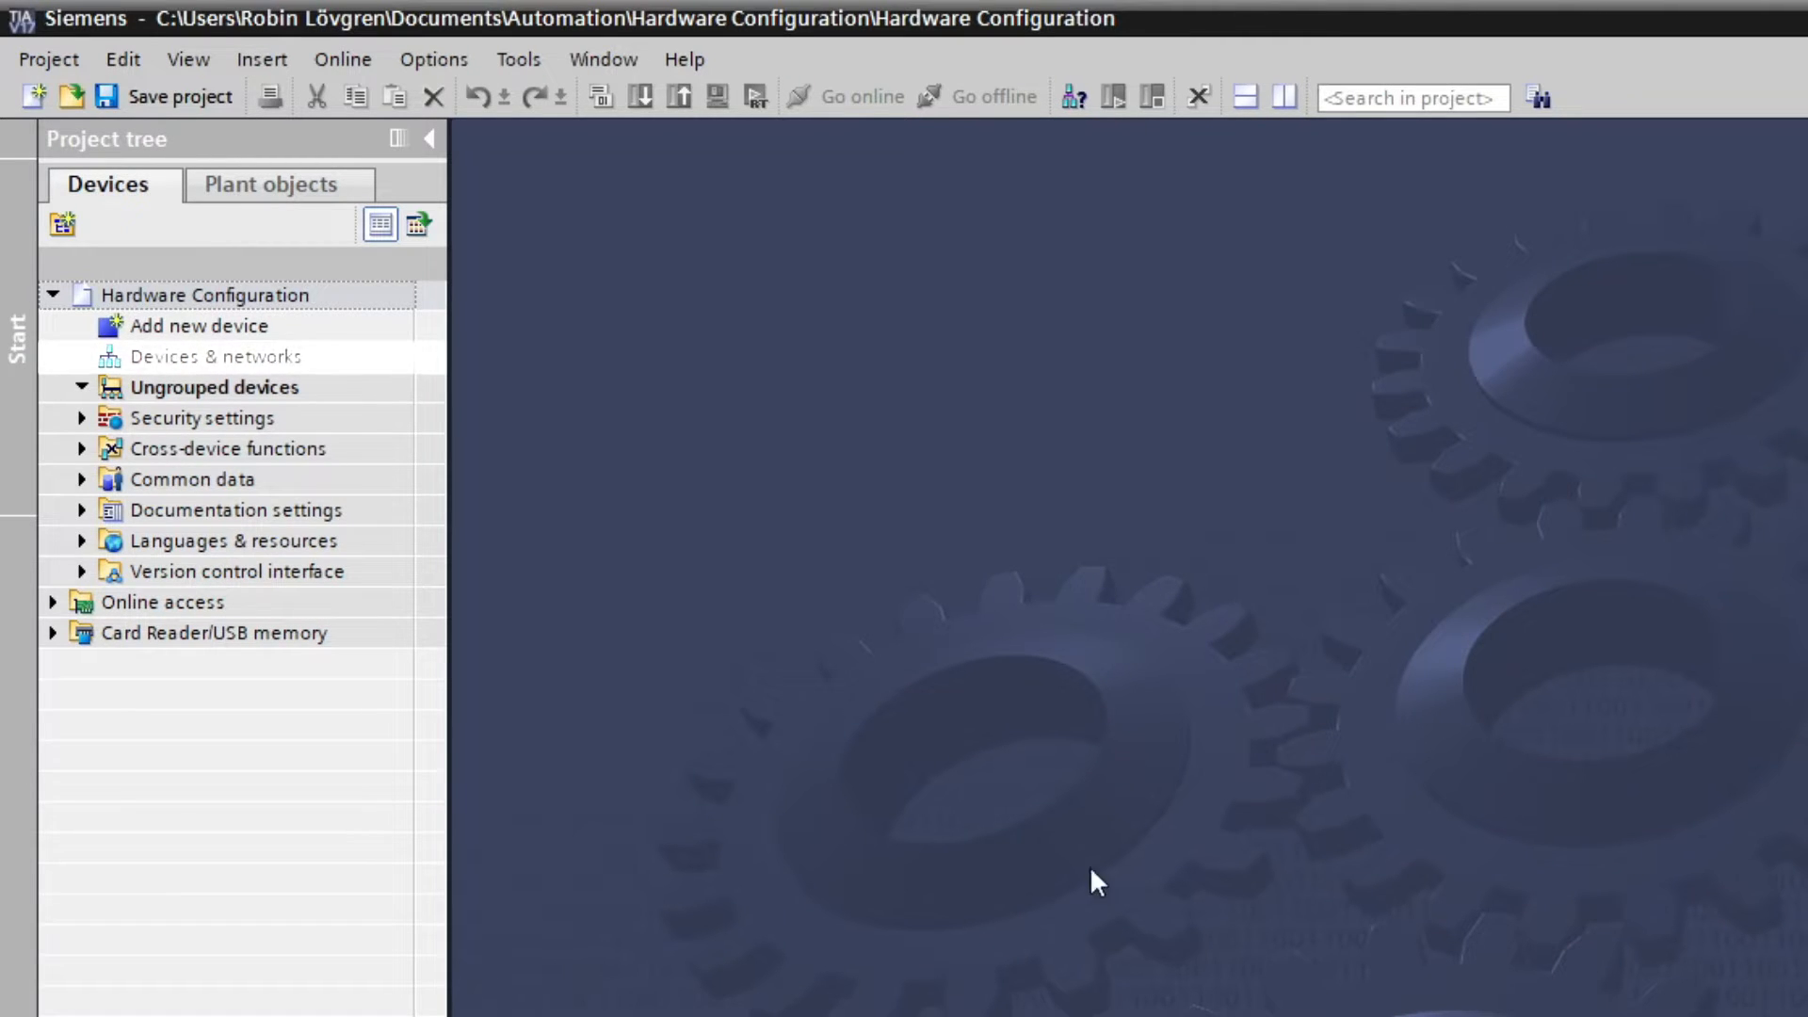
mouse_move(994, 810)
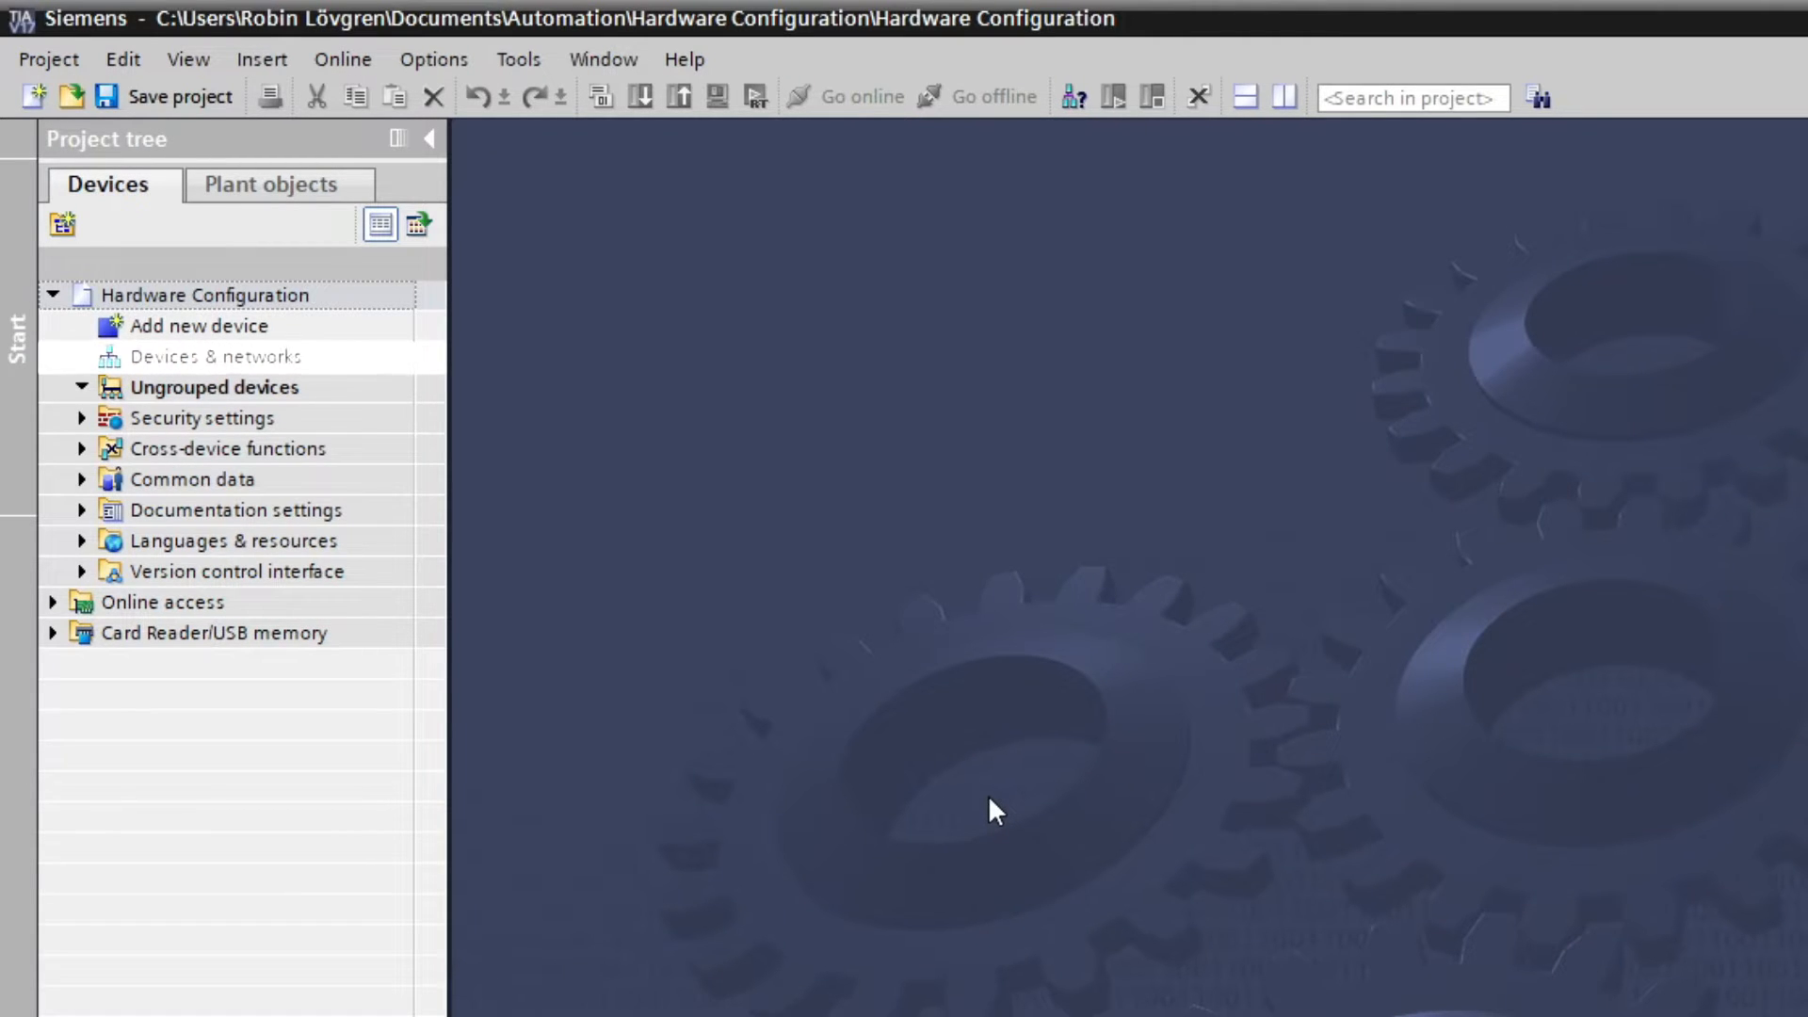
mouse_move(546, 437)
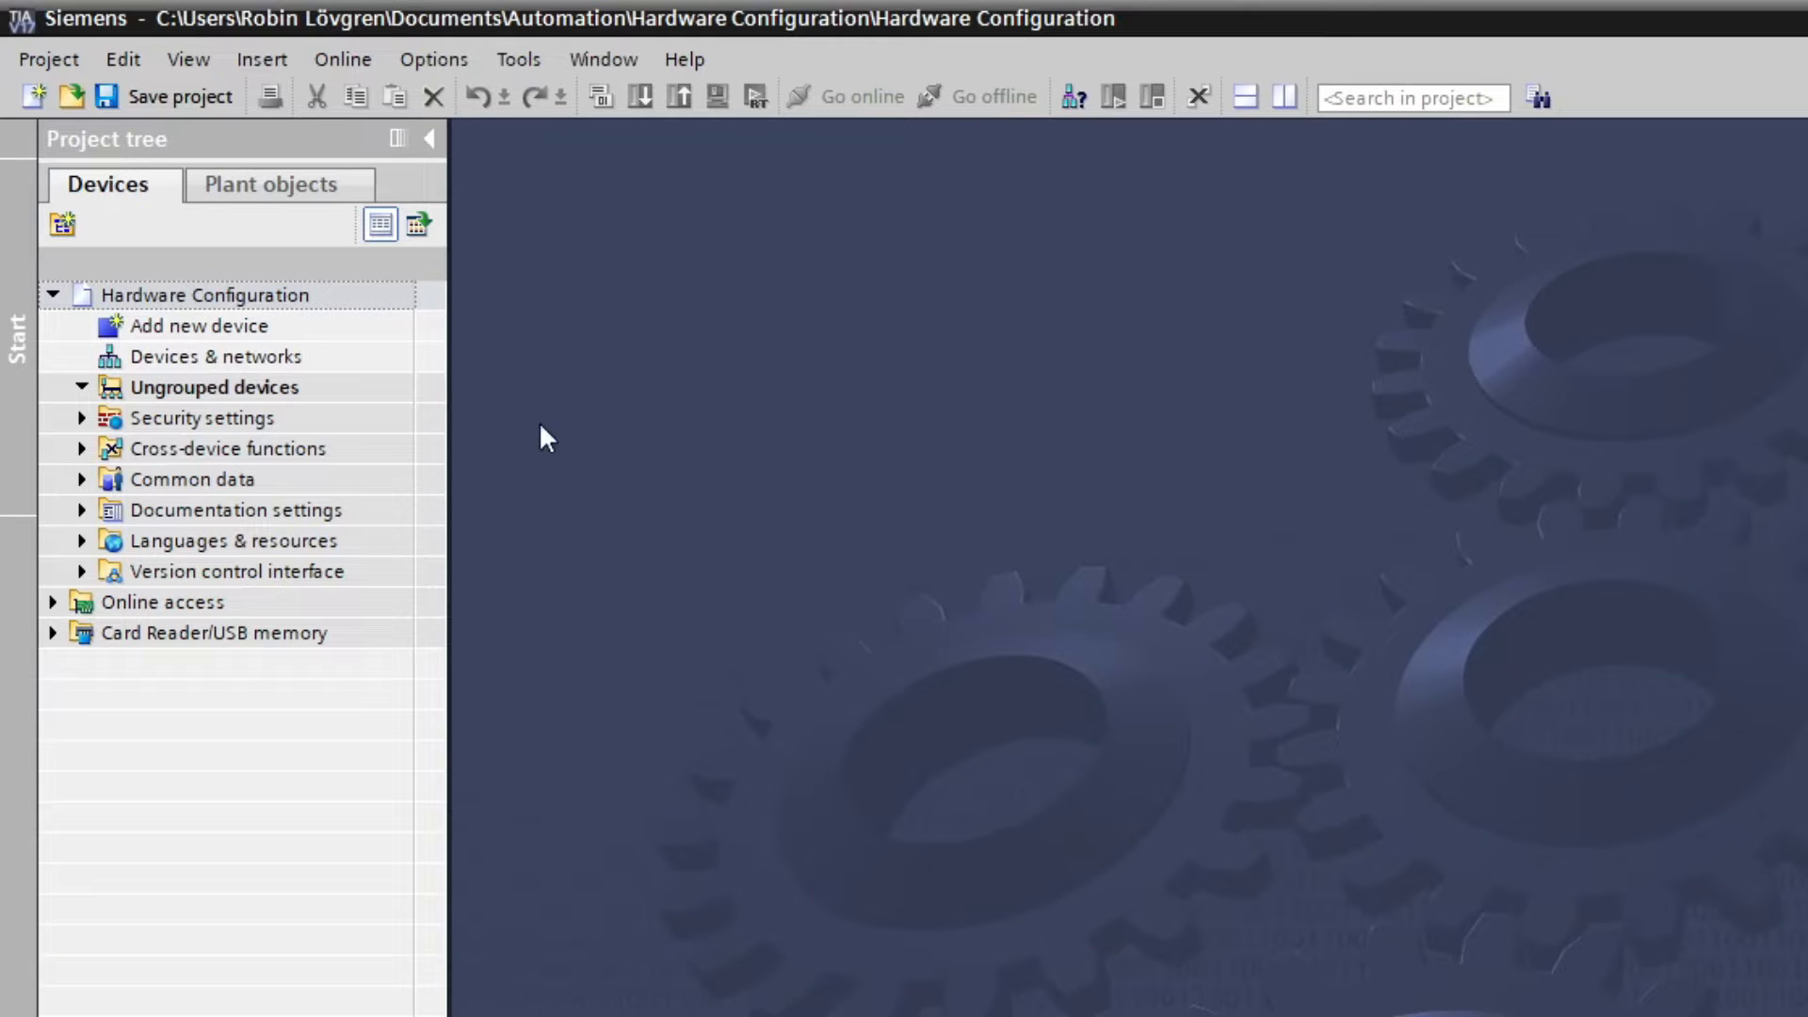
Bring up the Add new device dialog from the project tree
double_click(212, 356)
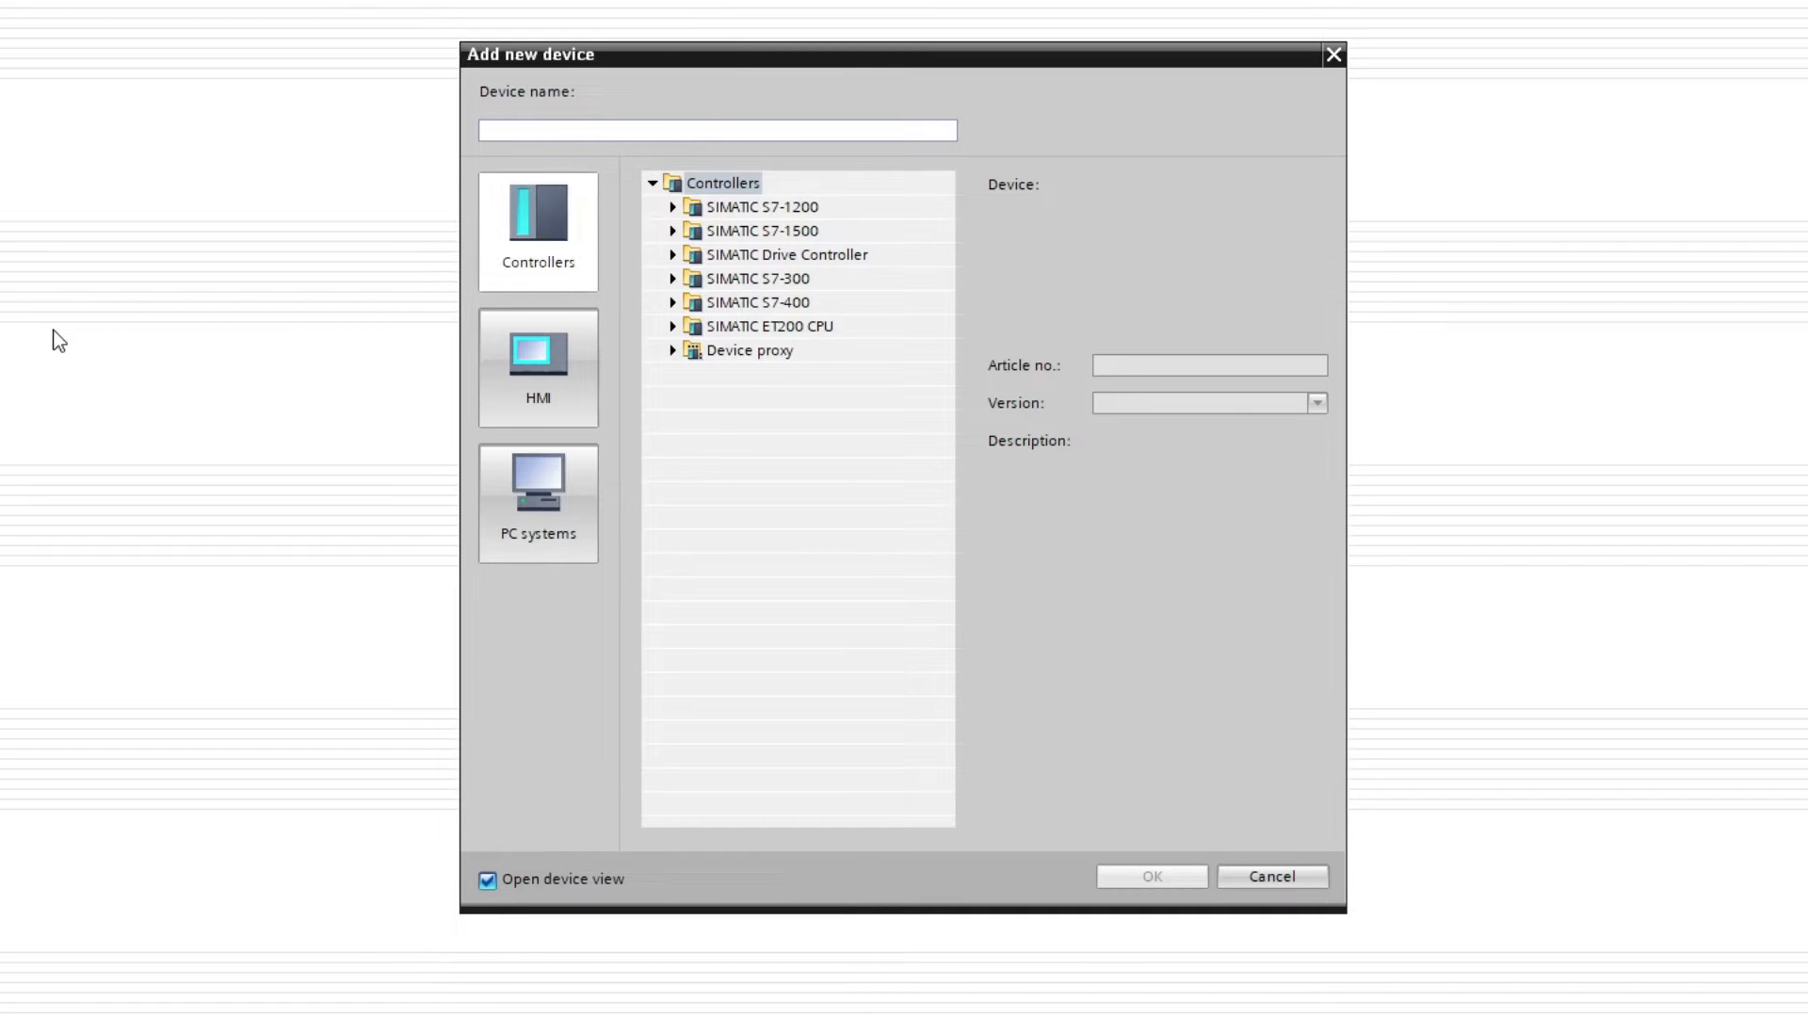
Expand Controllers > SIMATIC S7-1200 > CPU in the device catalog
click(716, 130)
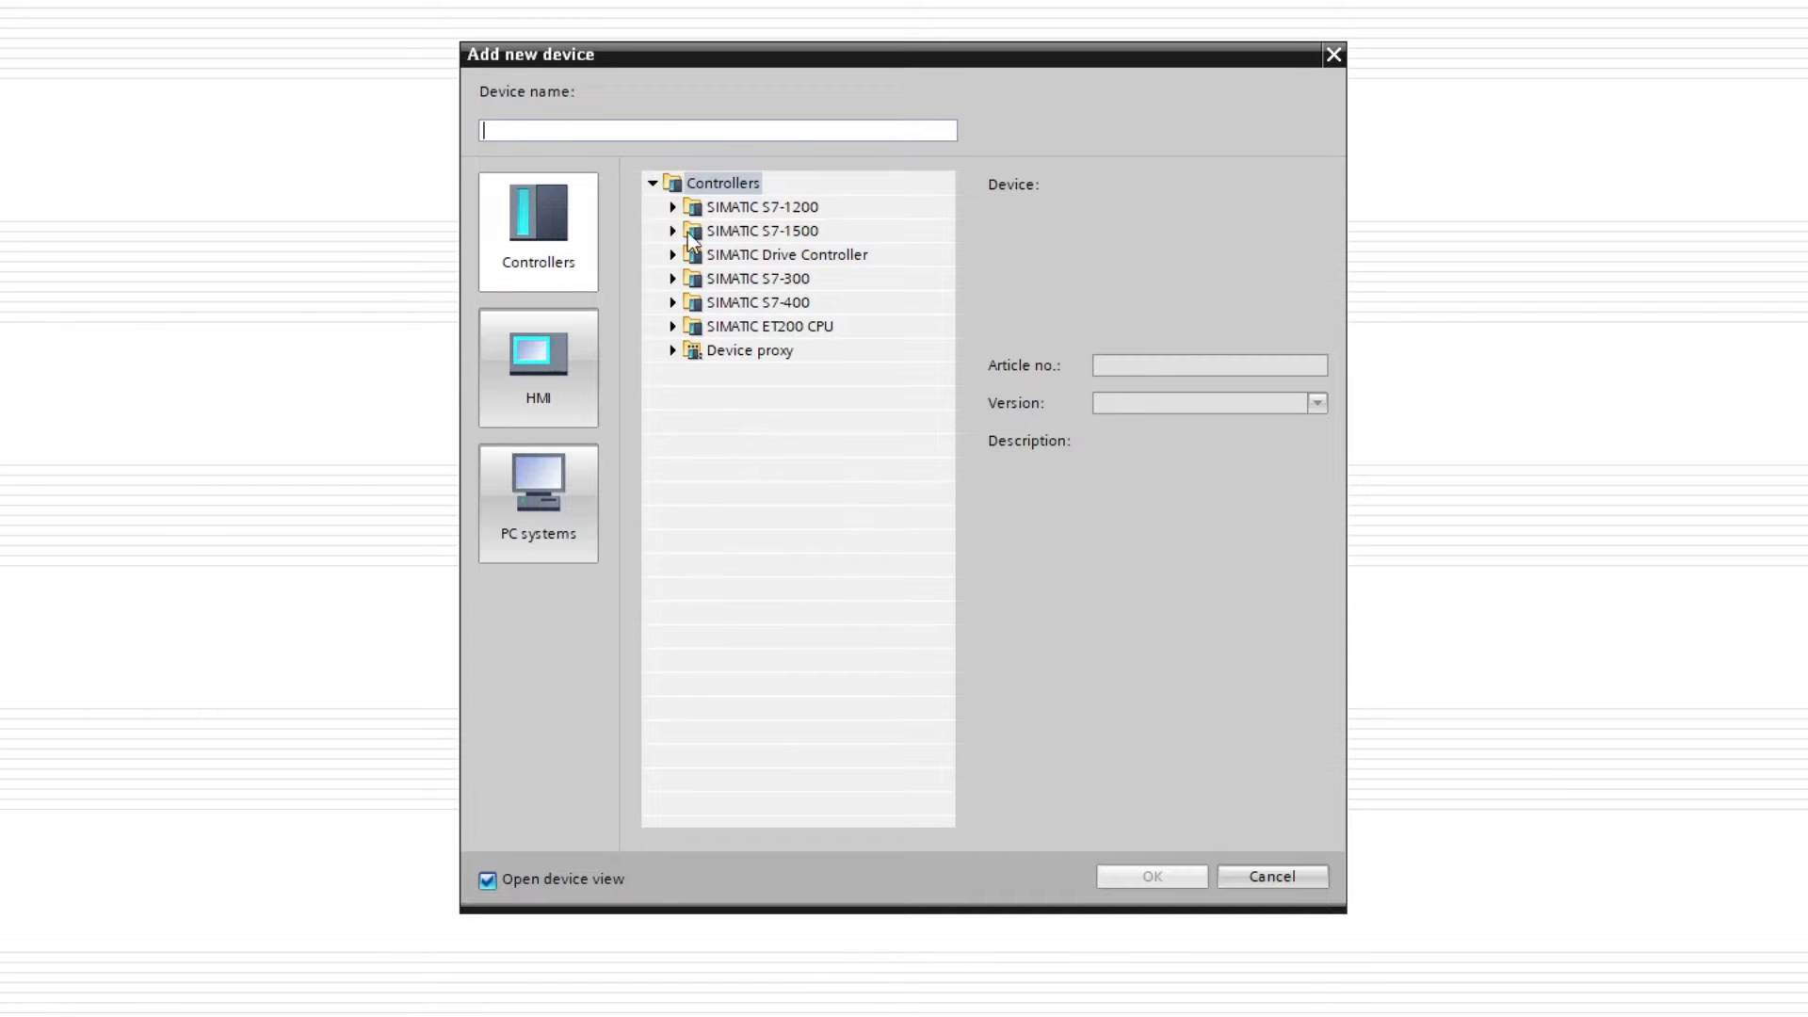
click(675, 207)
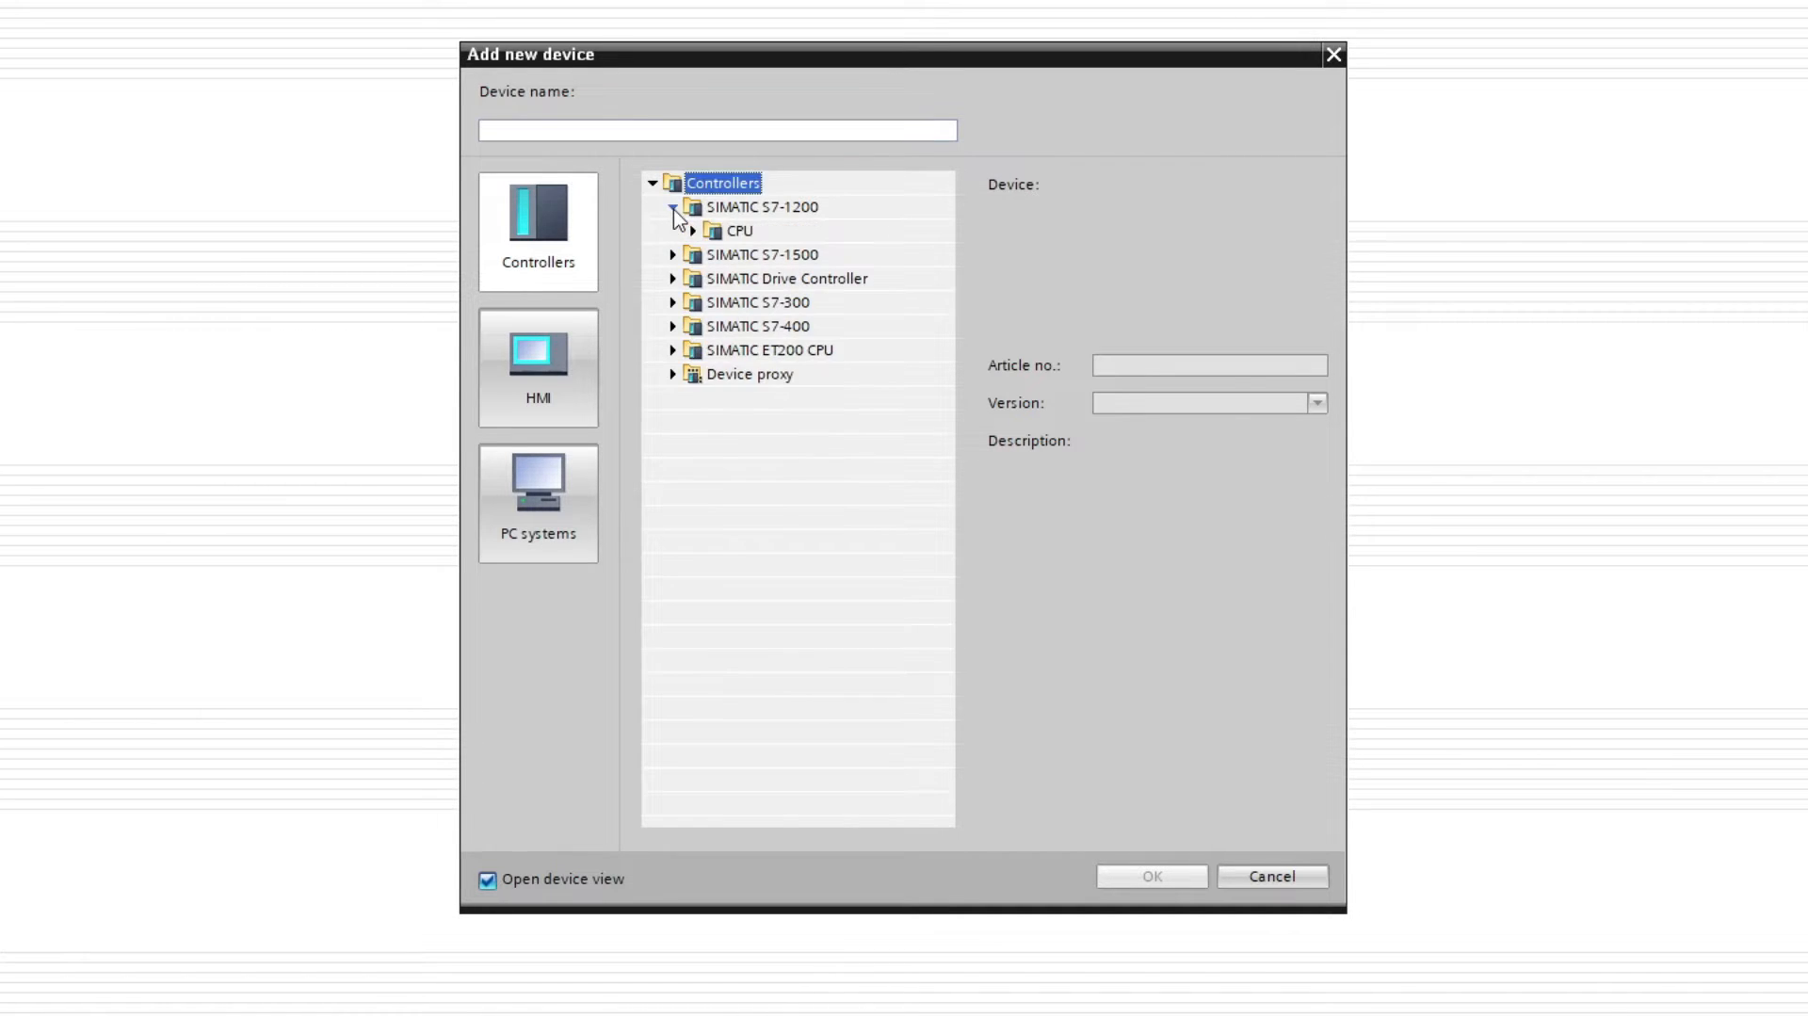
click(693, 230)
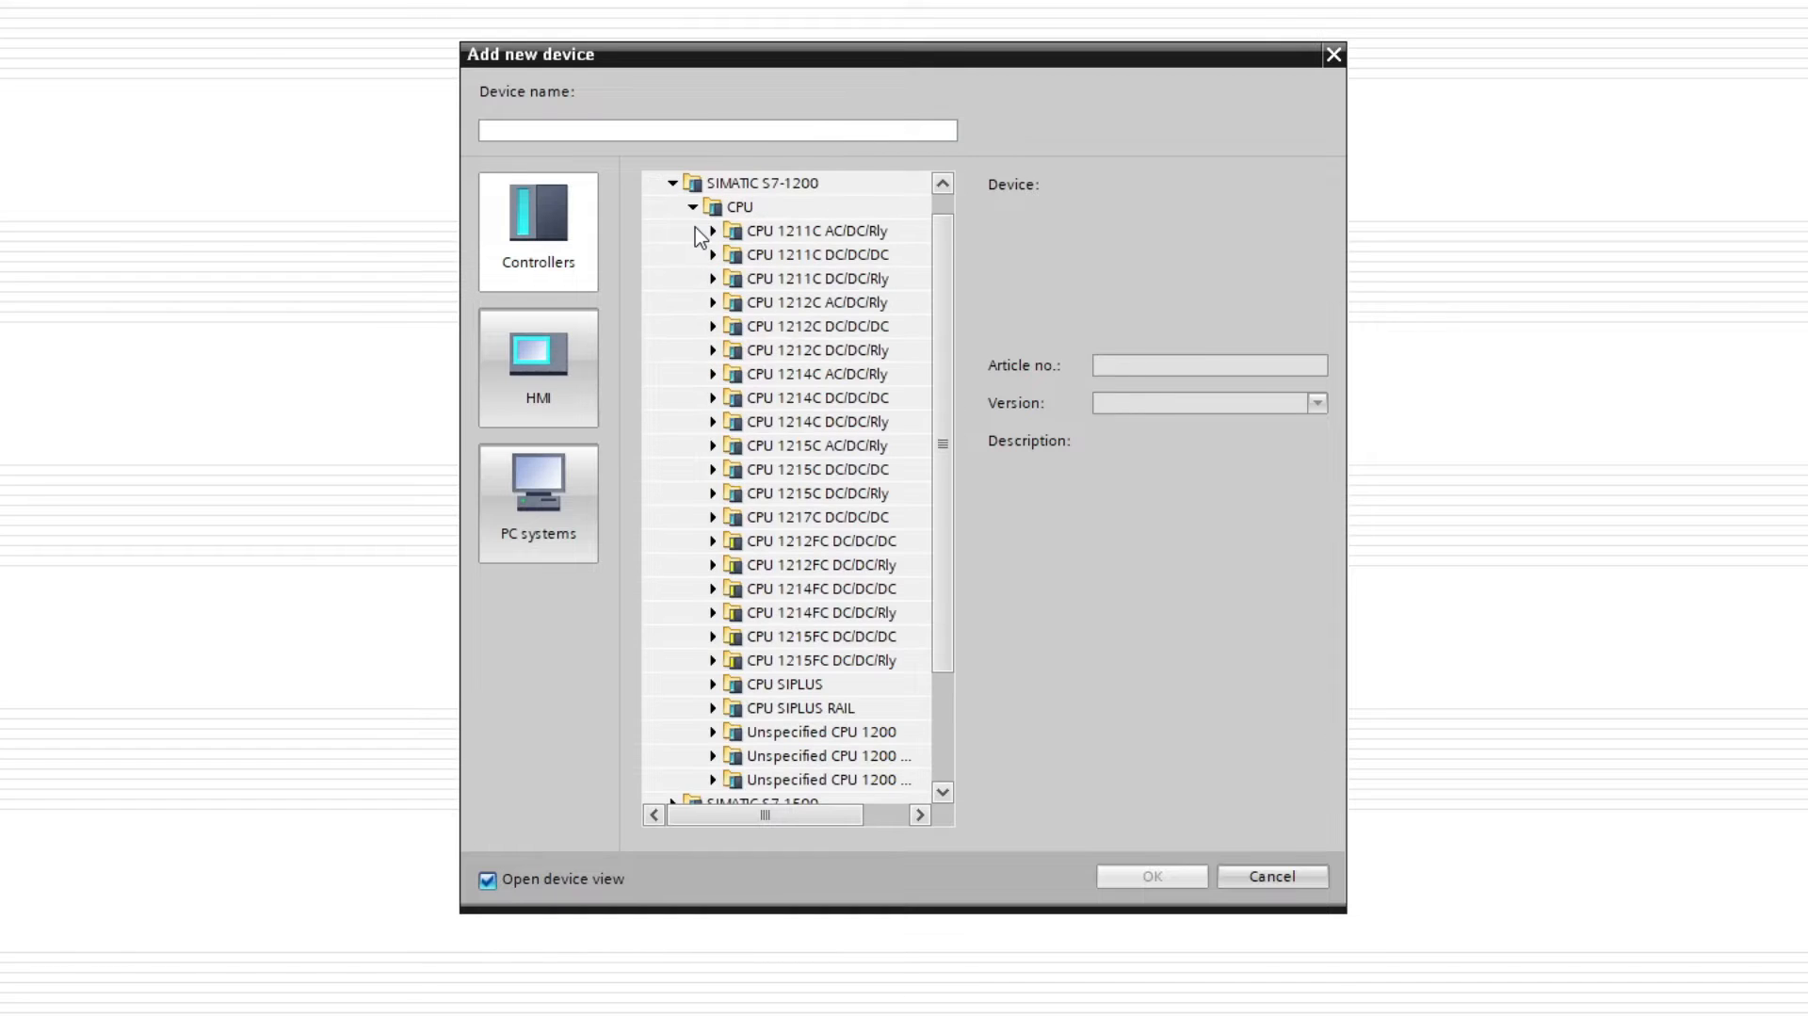
mouse_move(749, 482)
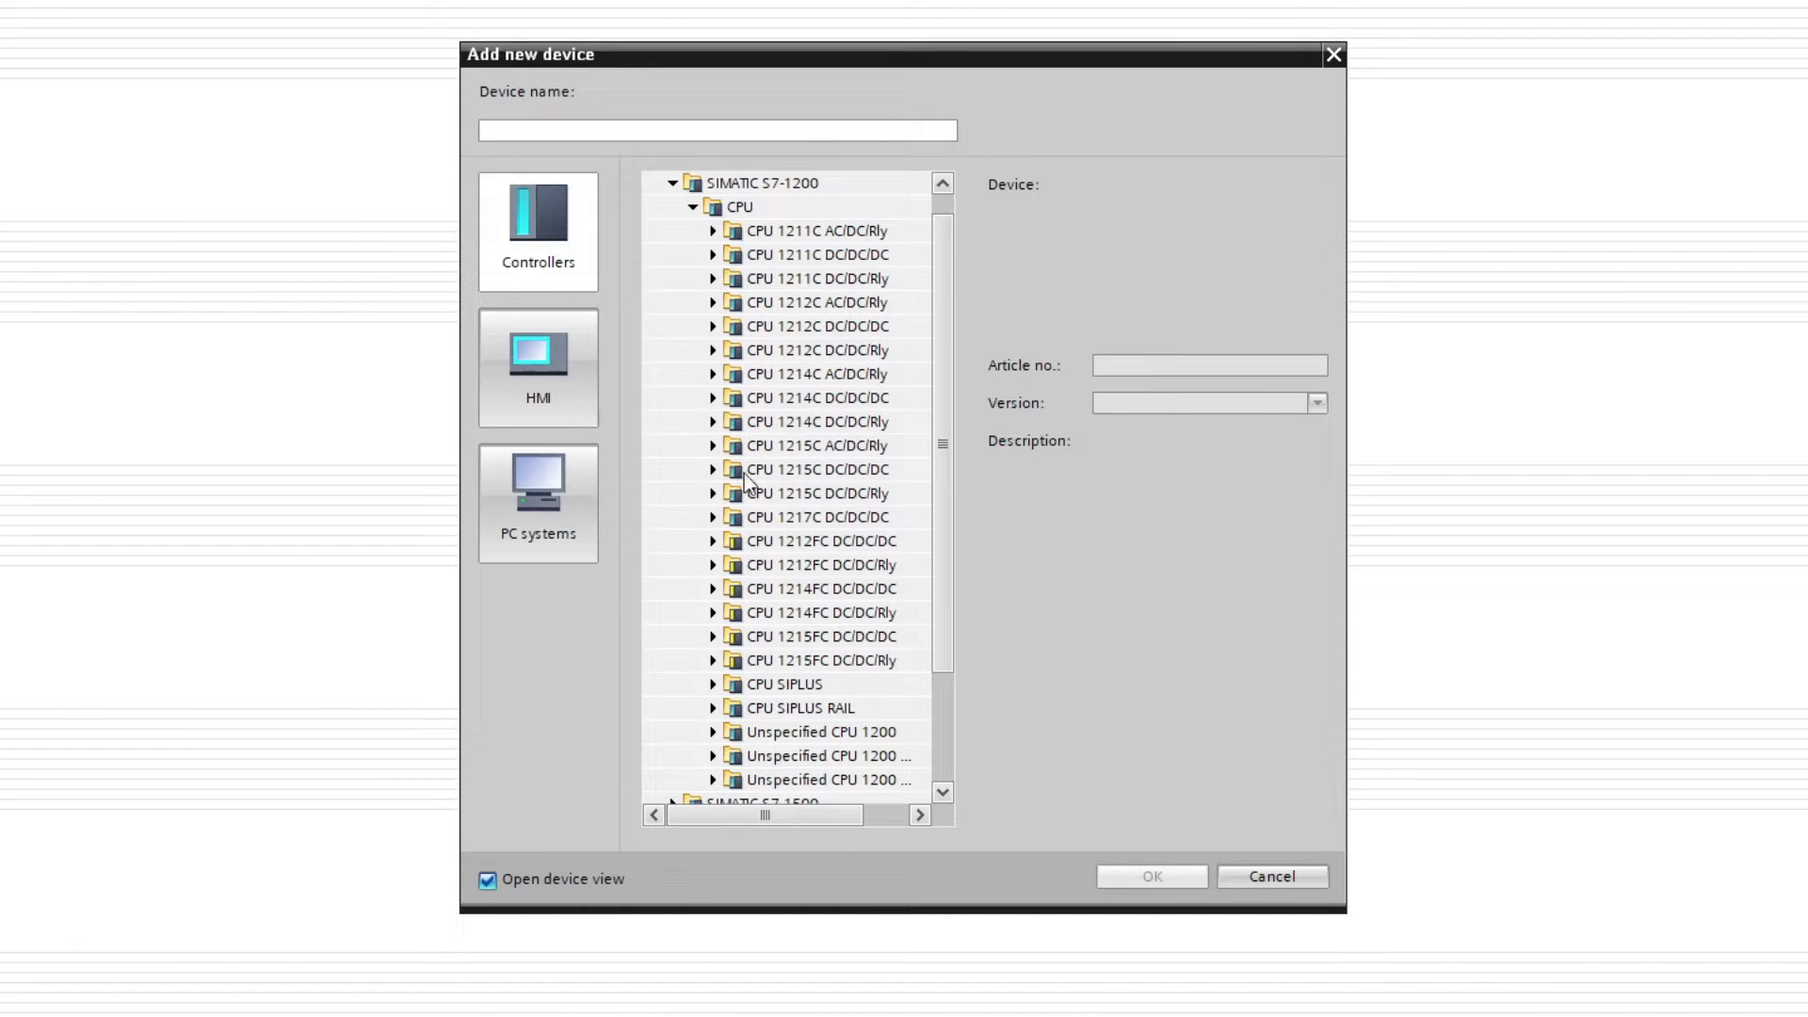
mouse_move(716, 505)
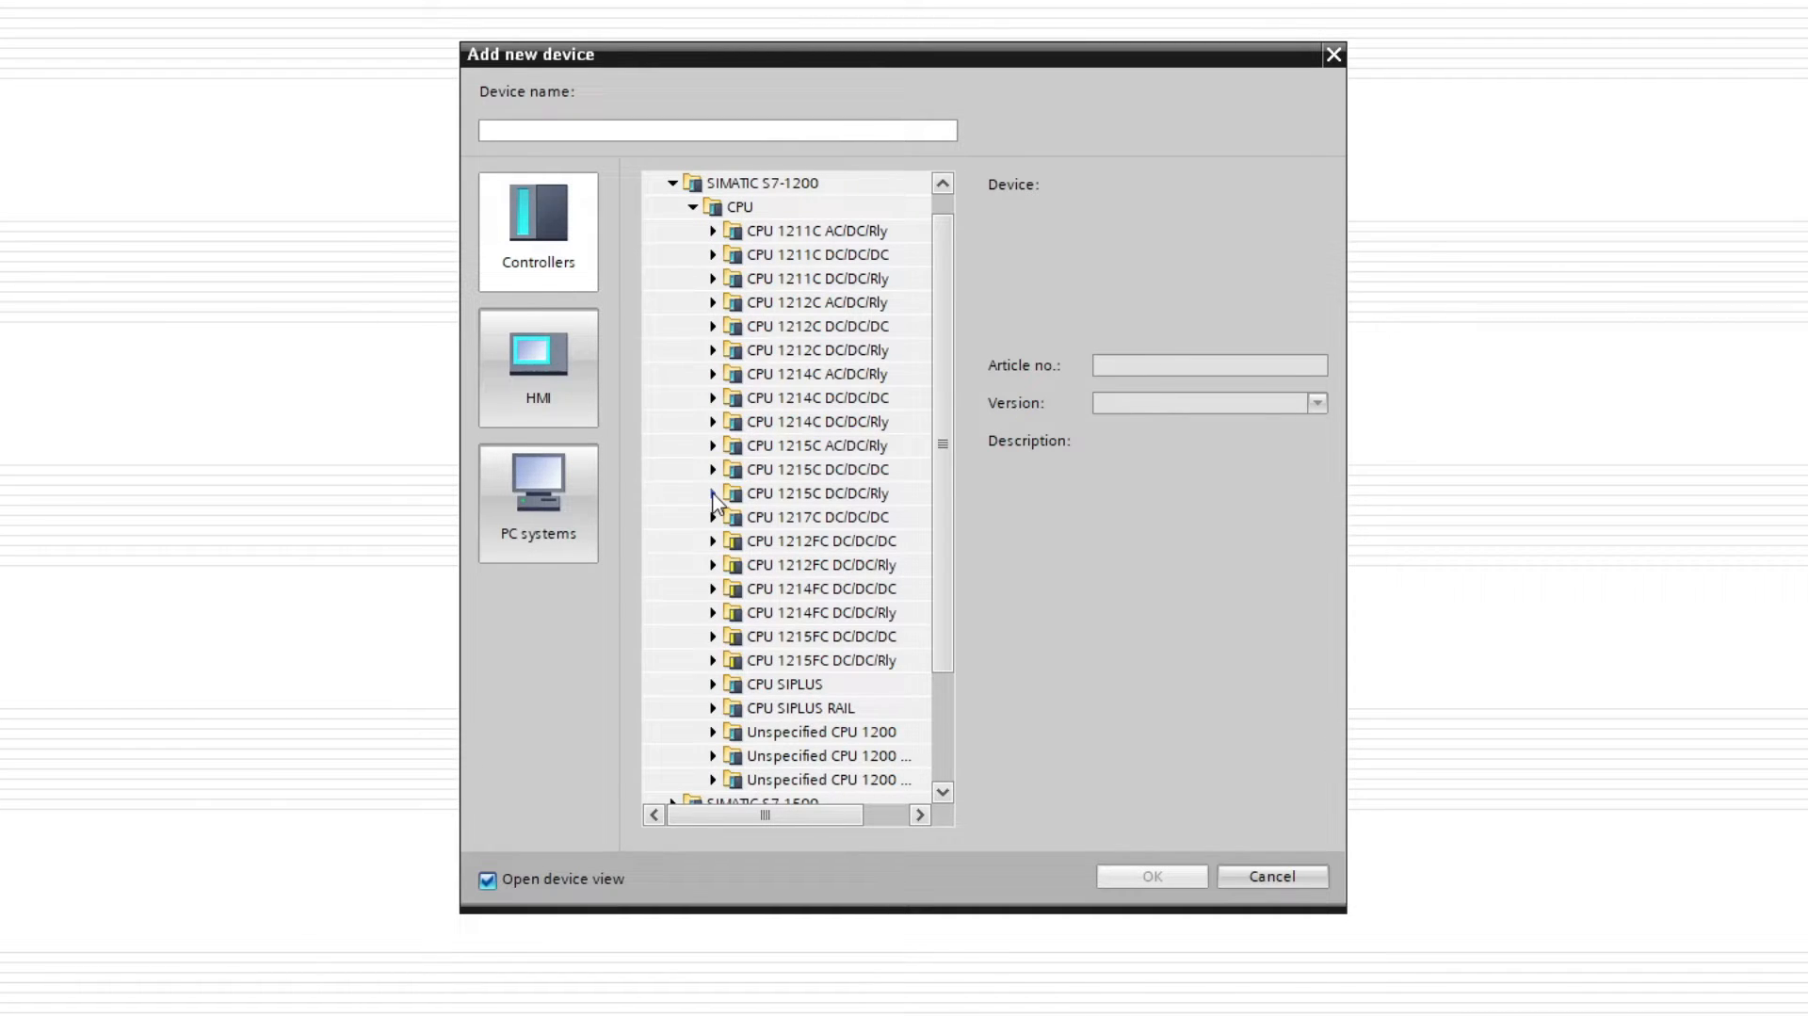
mouse_move(494, 673)
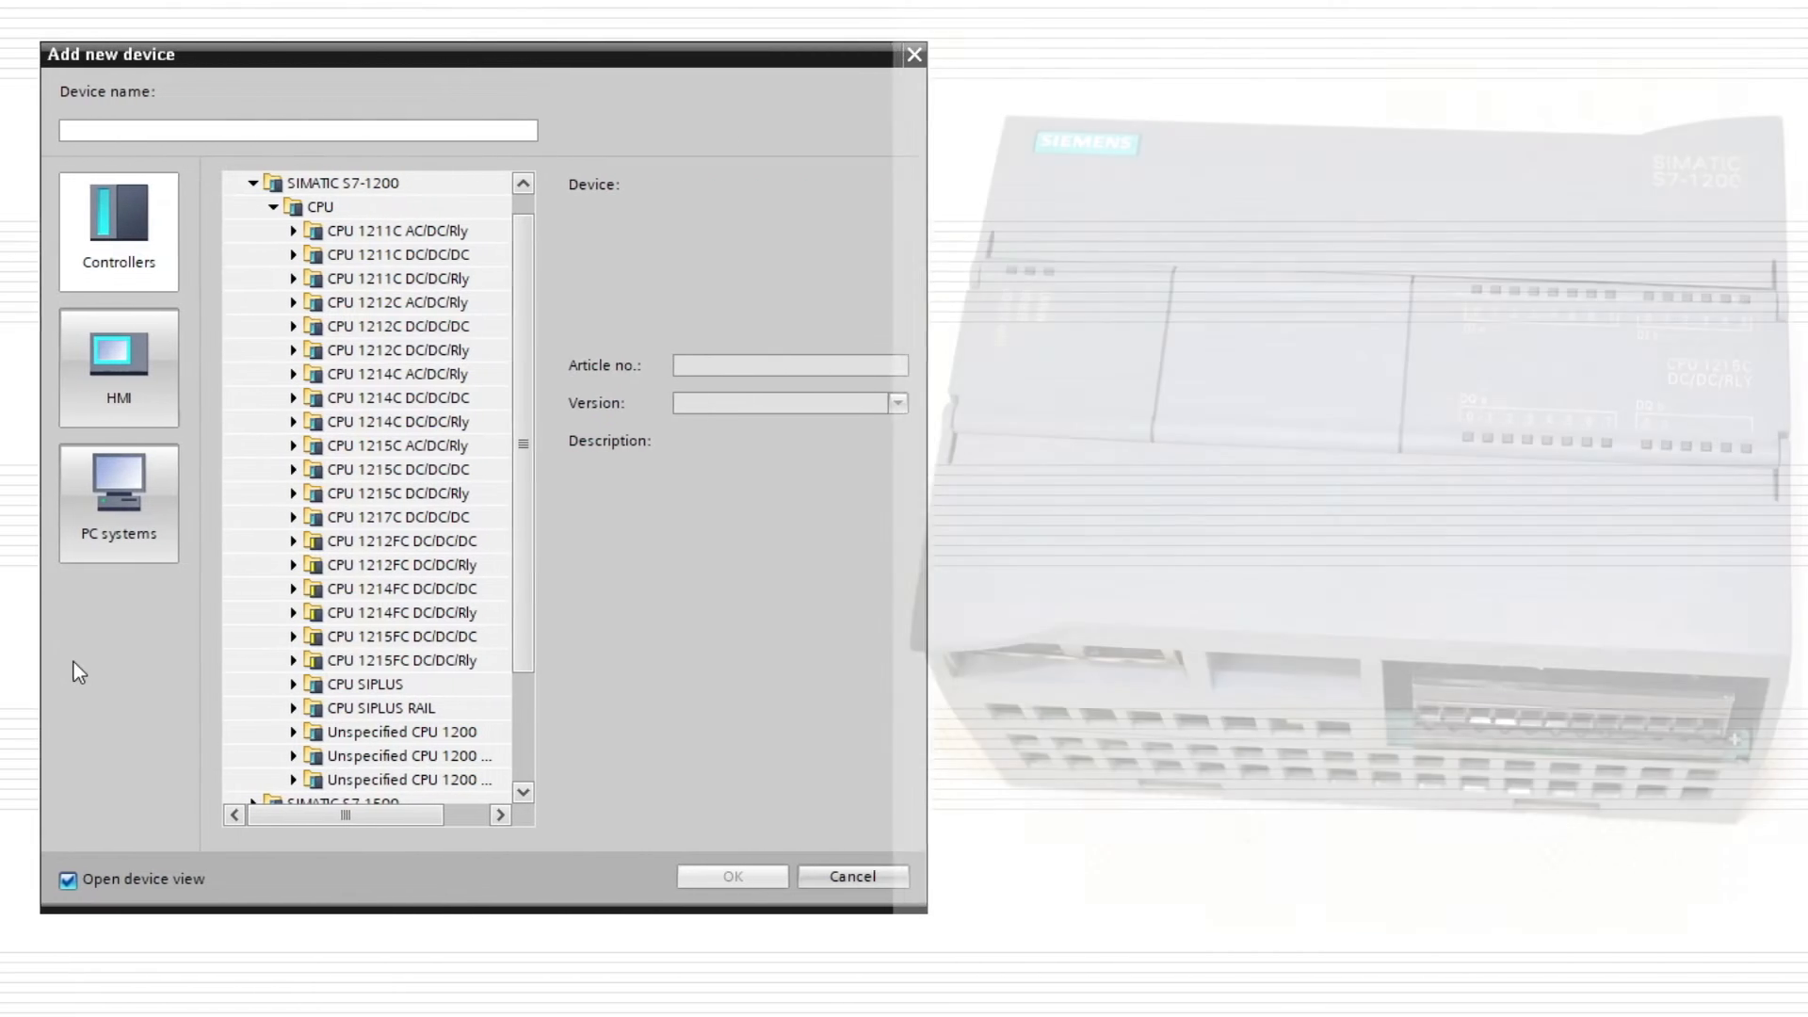
Expand CPU 1215C DC/DC/Rly to reveal its two article numbers
click(398, 492)
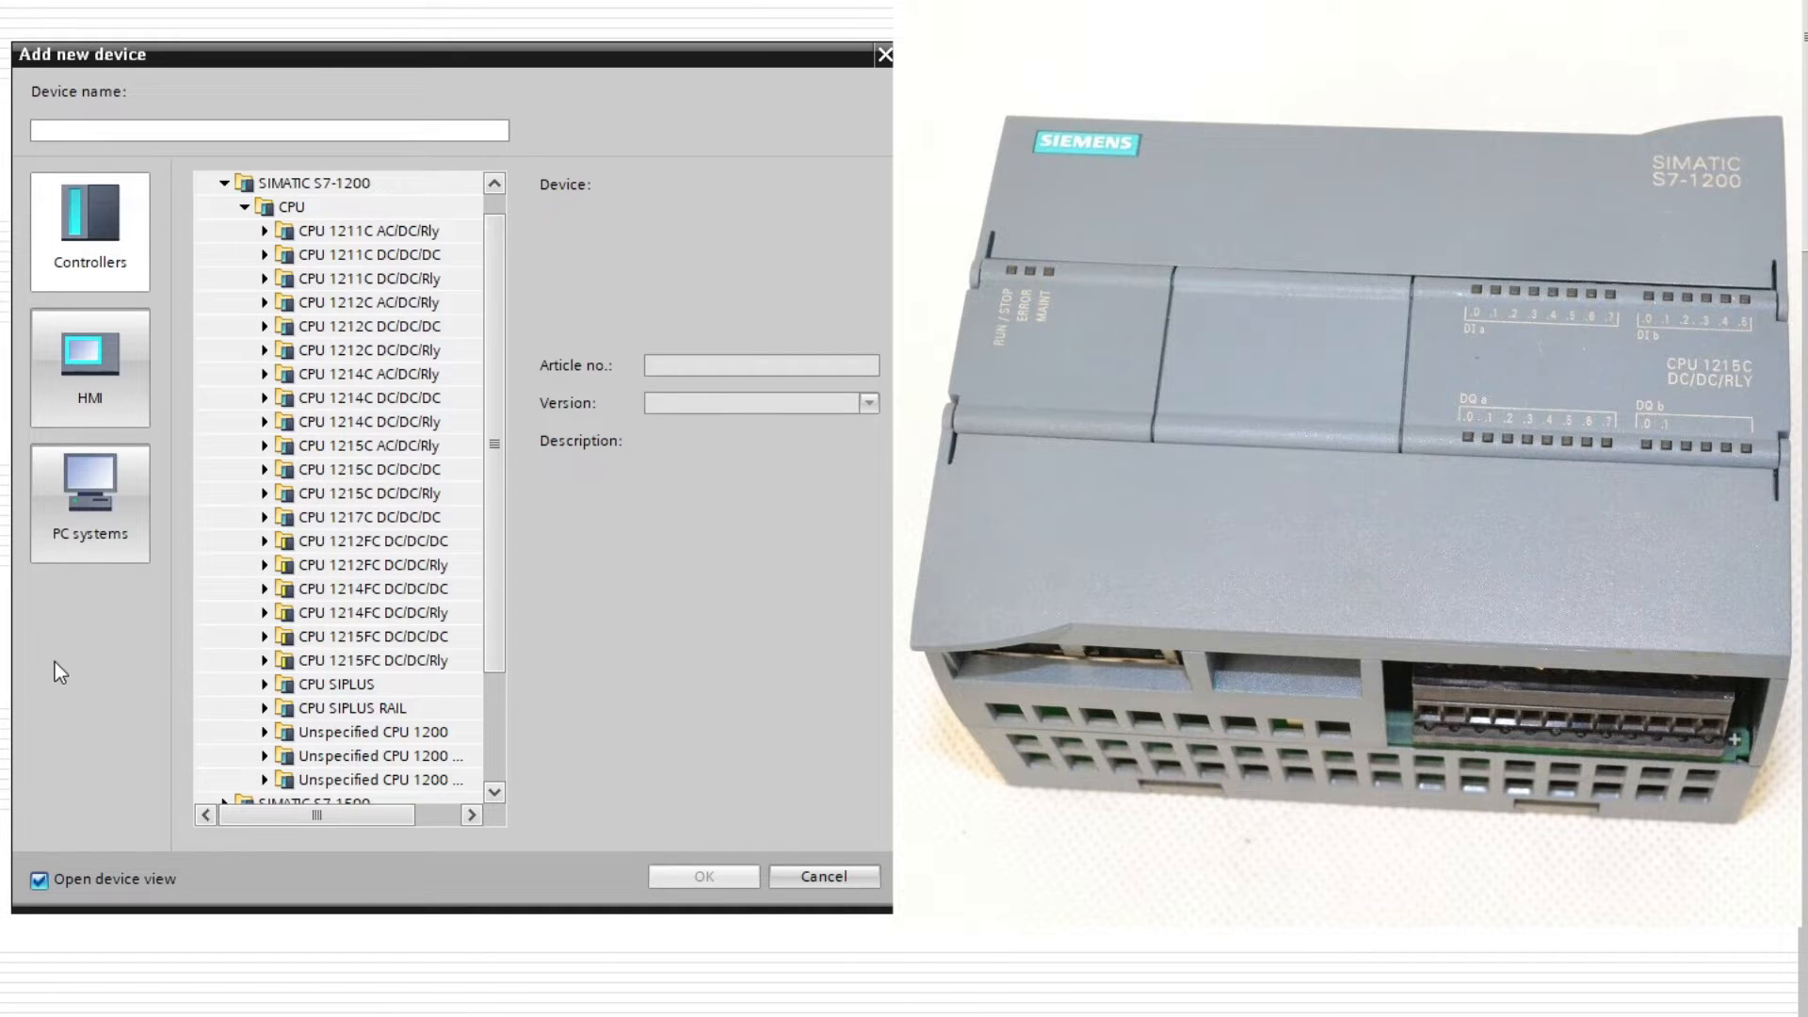
click(264, 491)
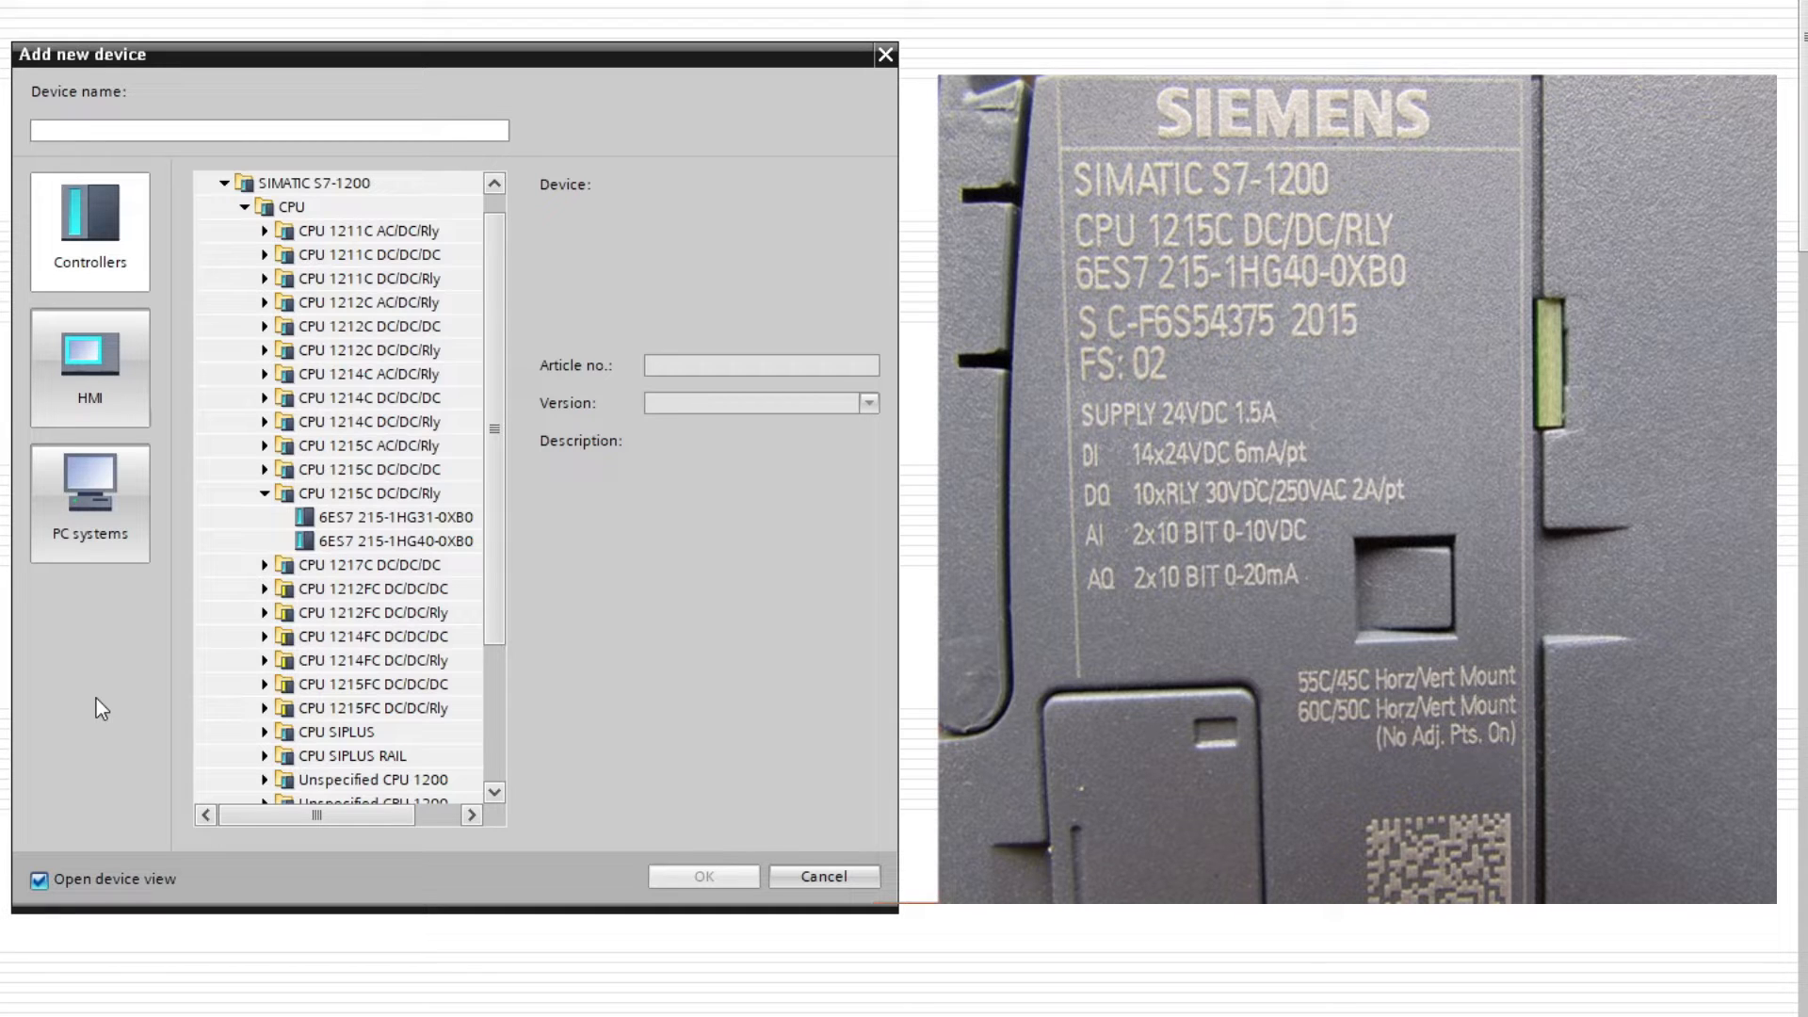
click(364, 540)
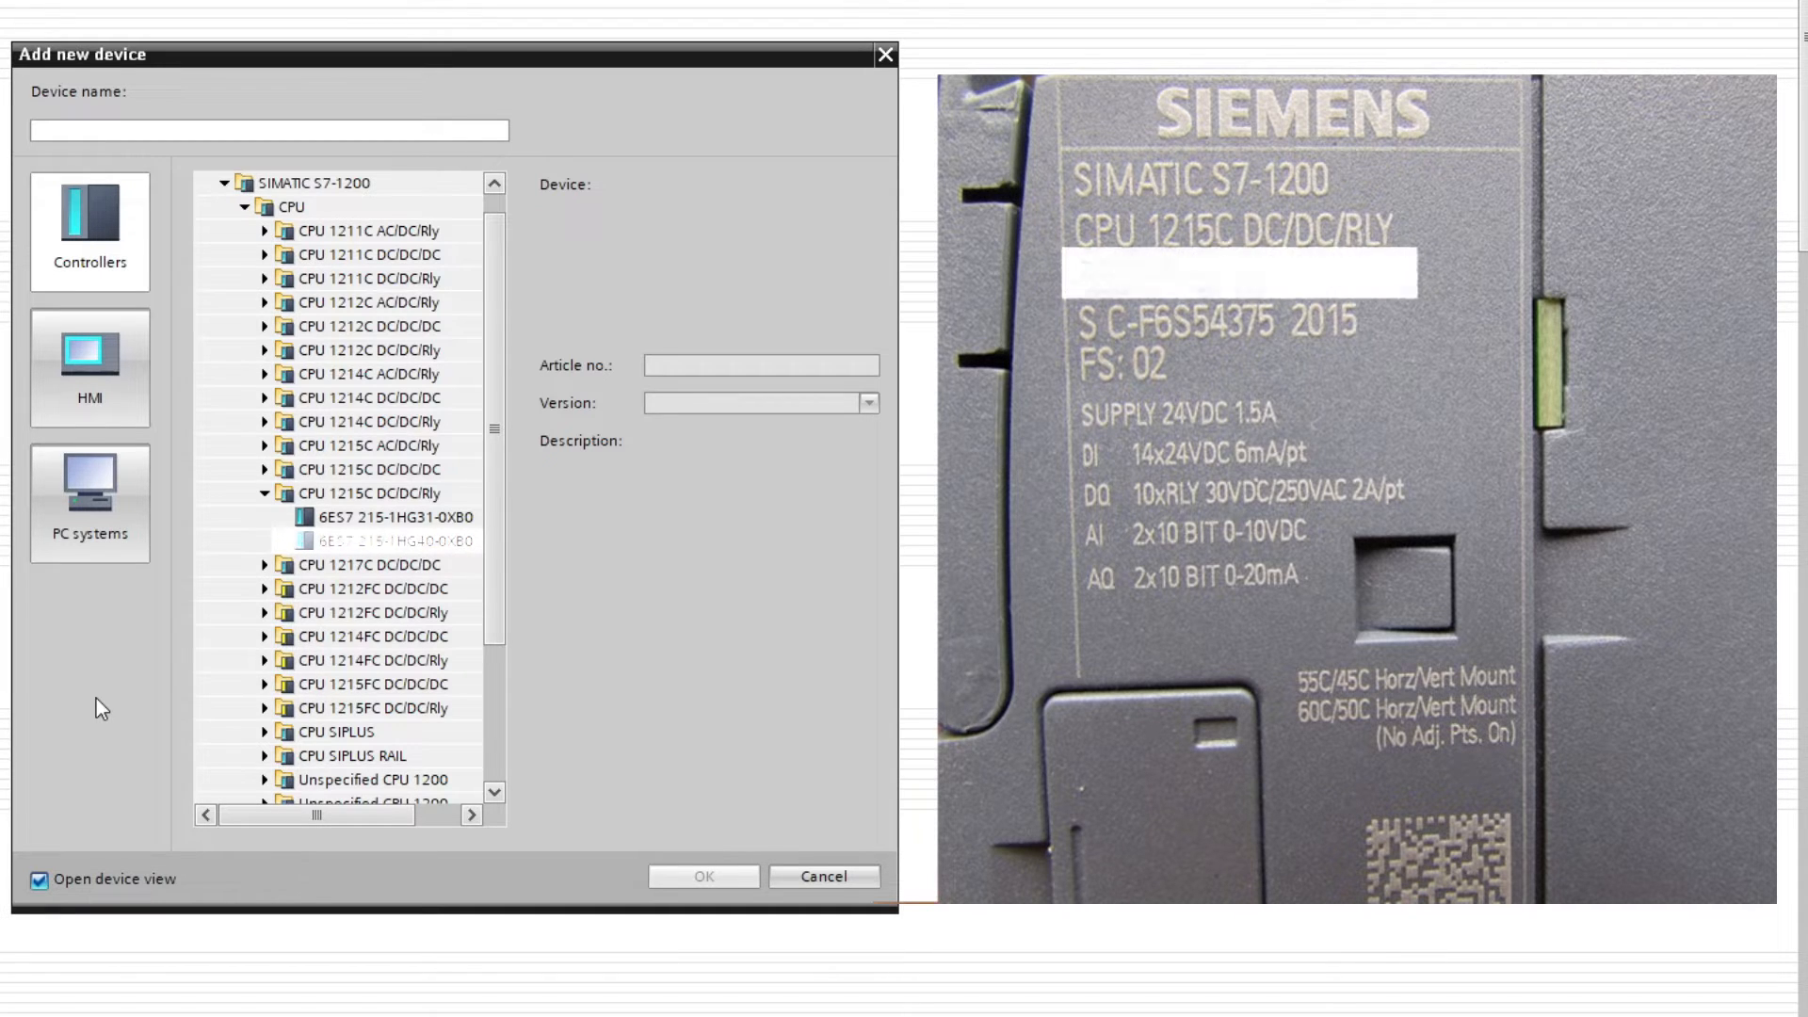
click(392, 541)
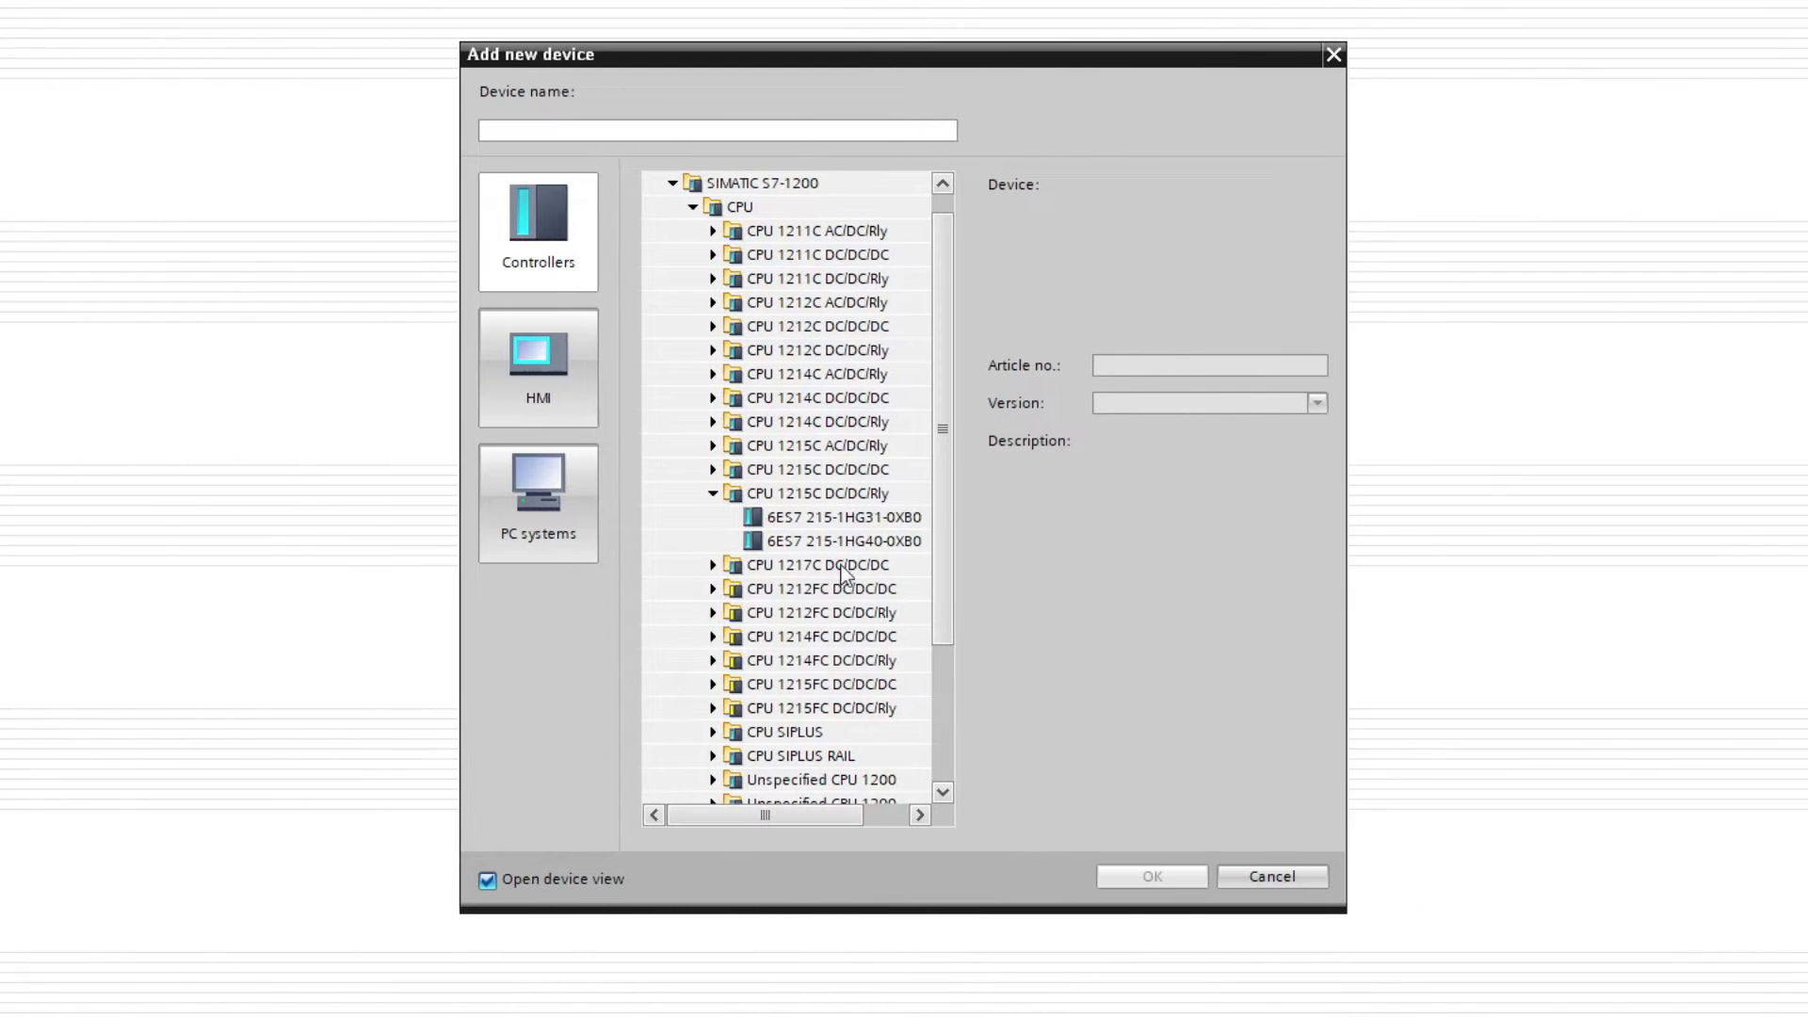
Add CPU 1215C DC/DC/Rly, article 6ES7 215-1HG40-0XB0 at firmware V4.5, as PLC_1
click(842, 540)
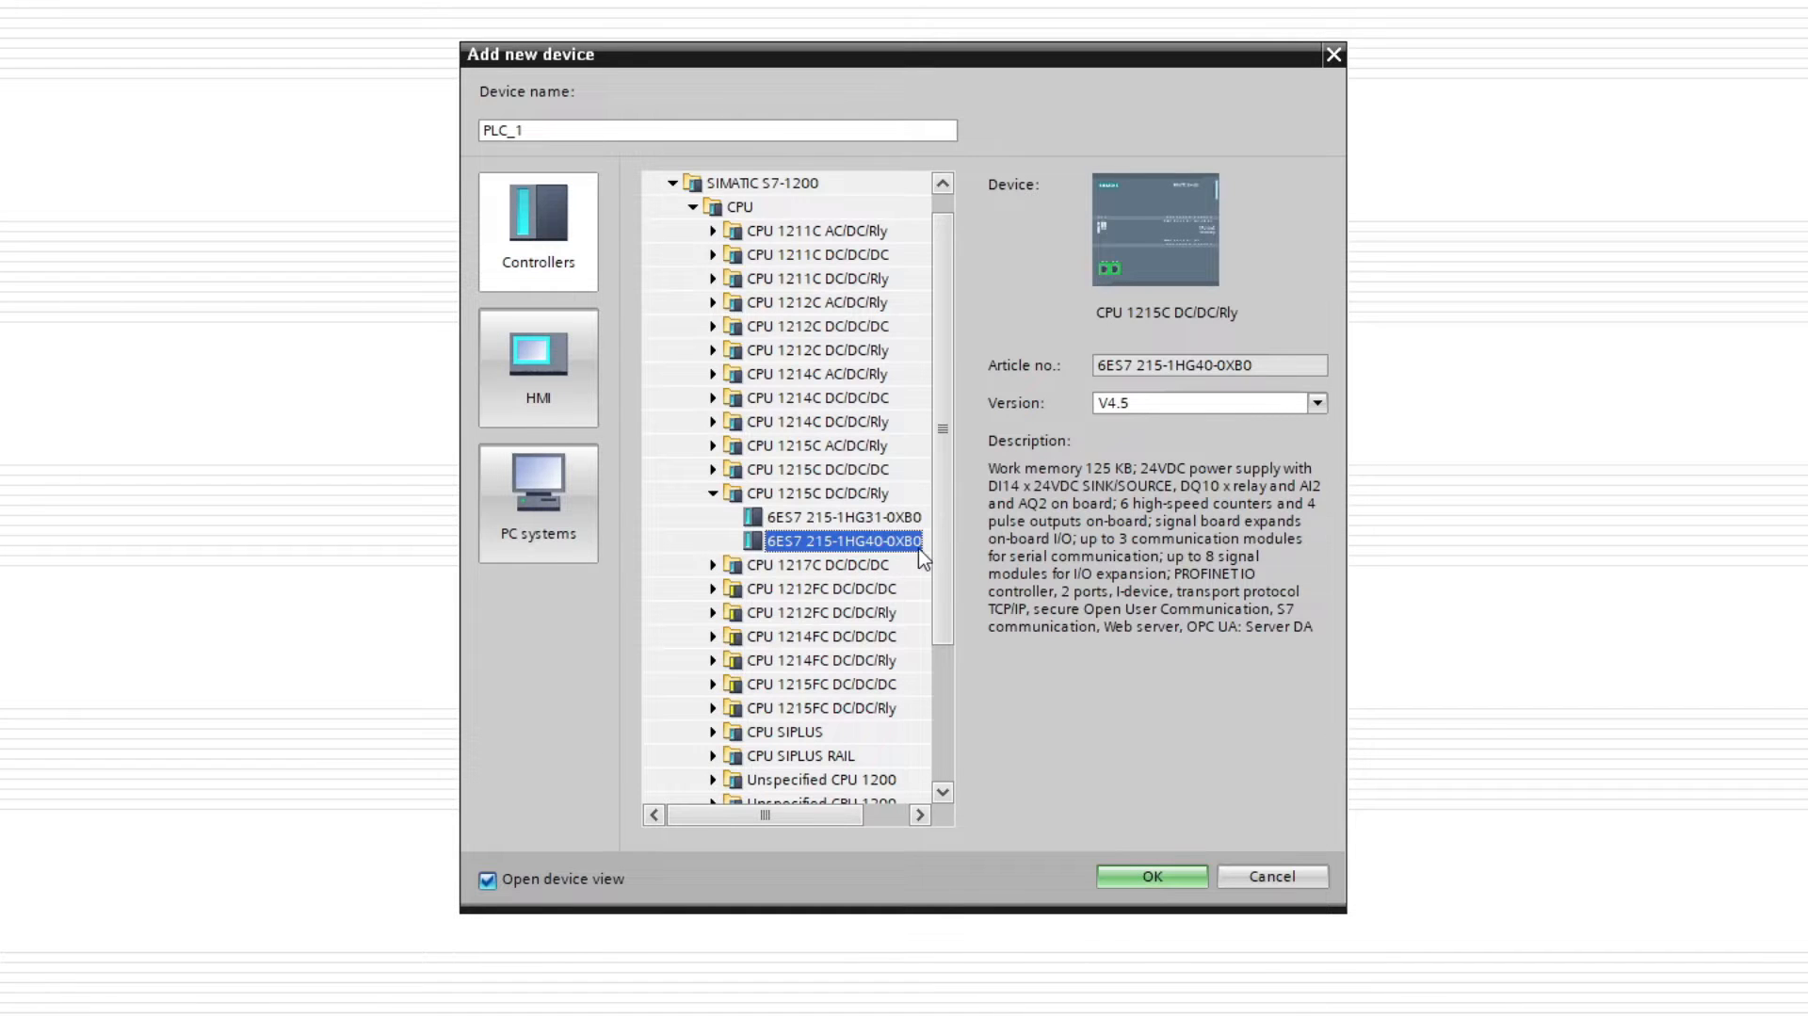
mouse_move(1318, 403)
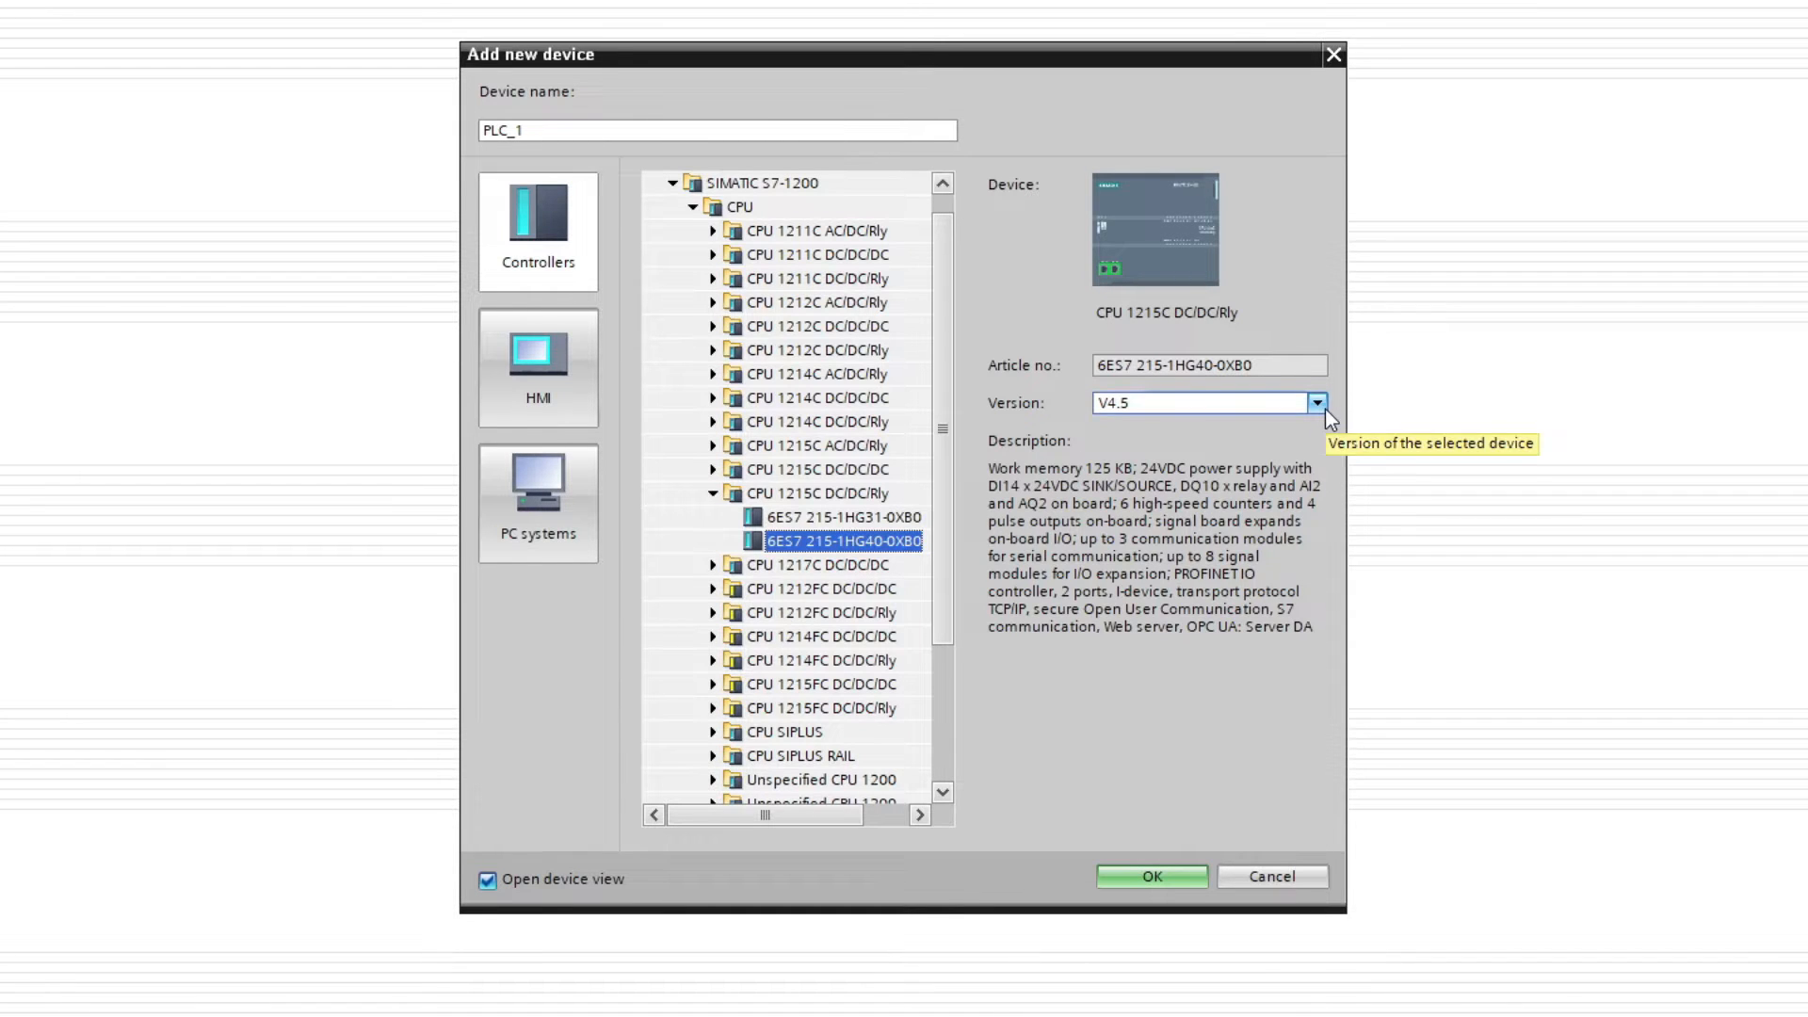
click(1318, 403)
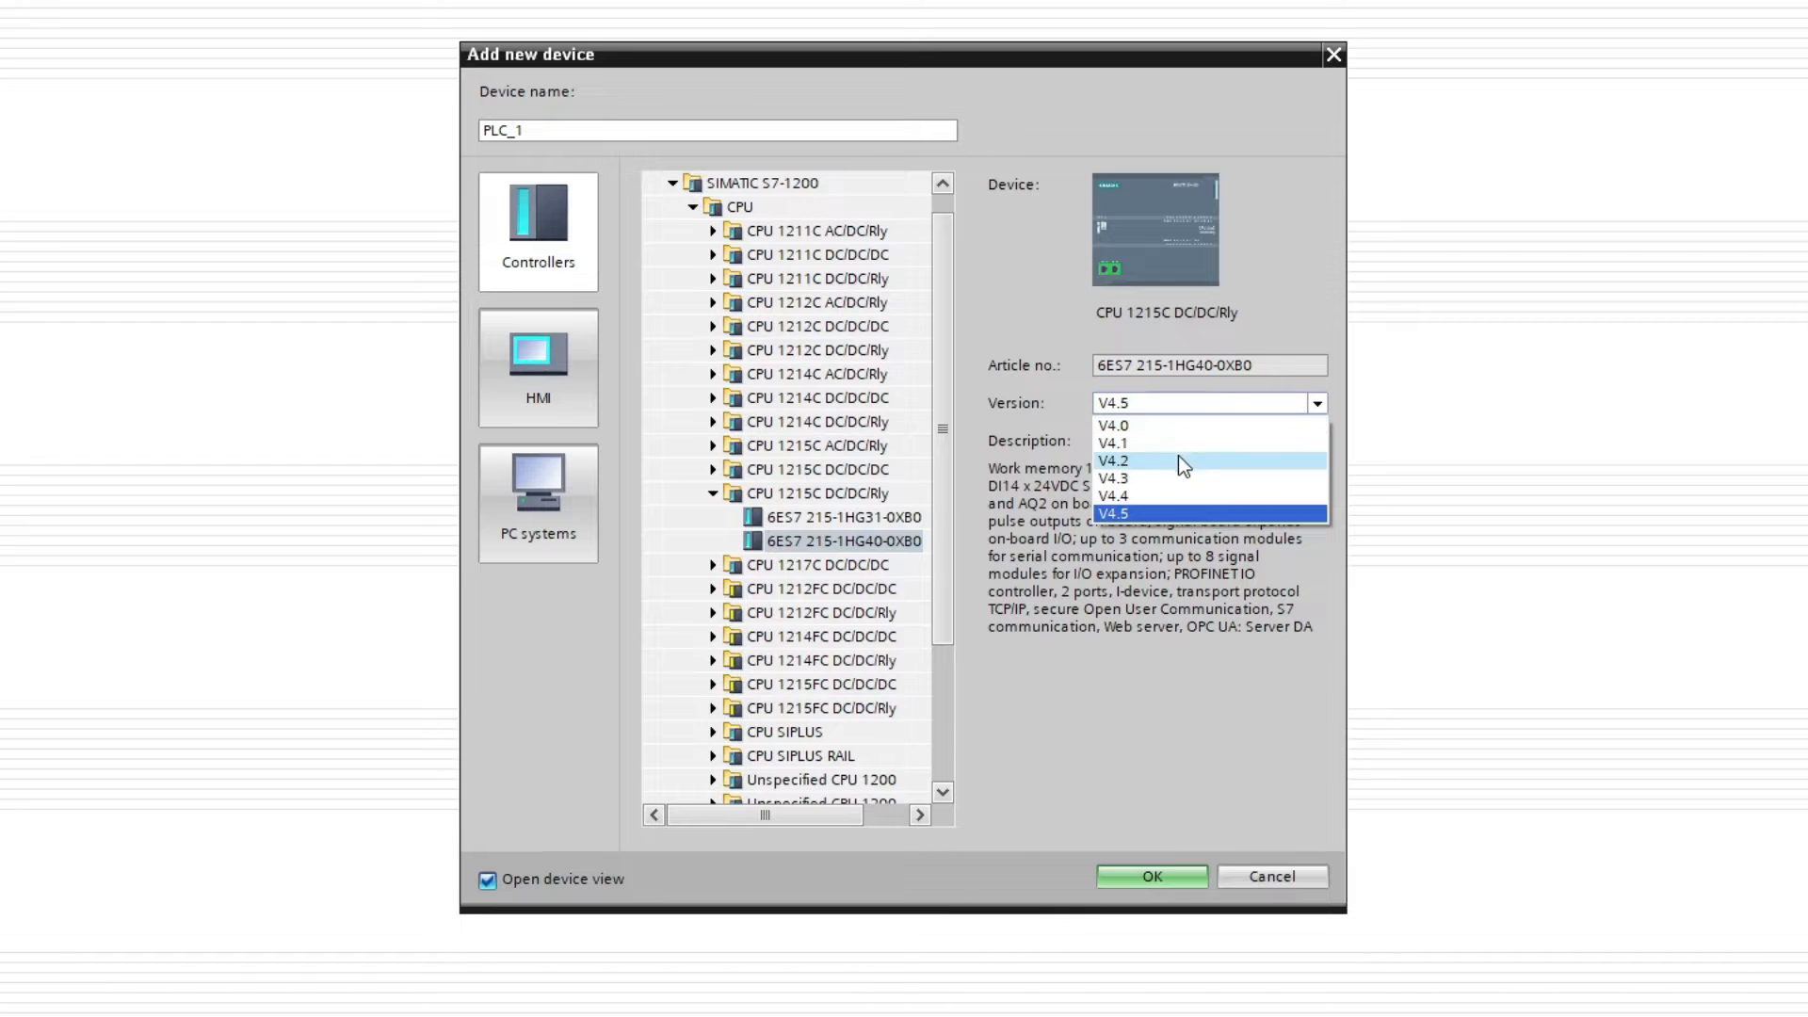
mouse_move(1200, 512)
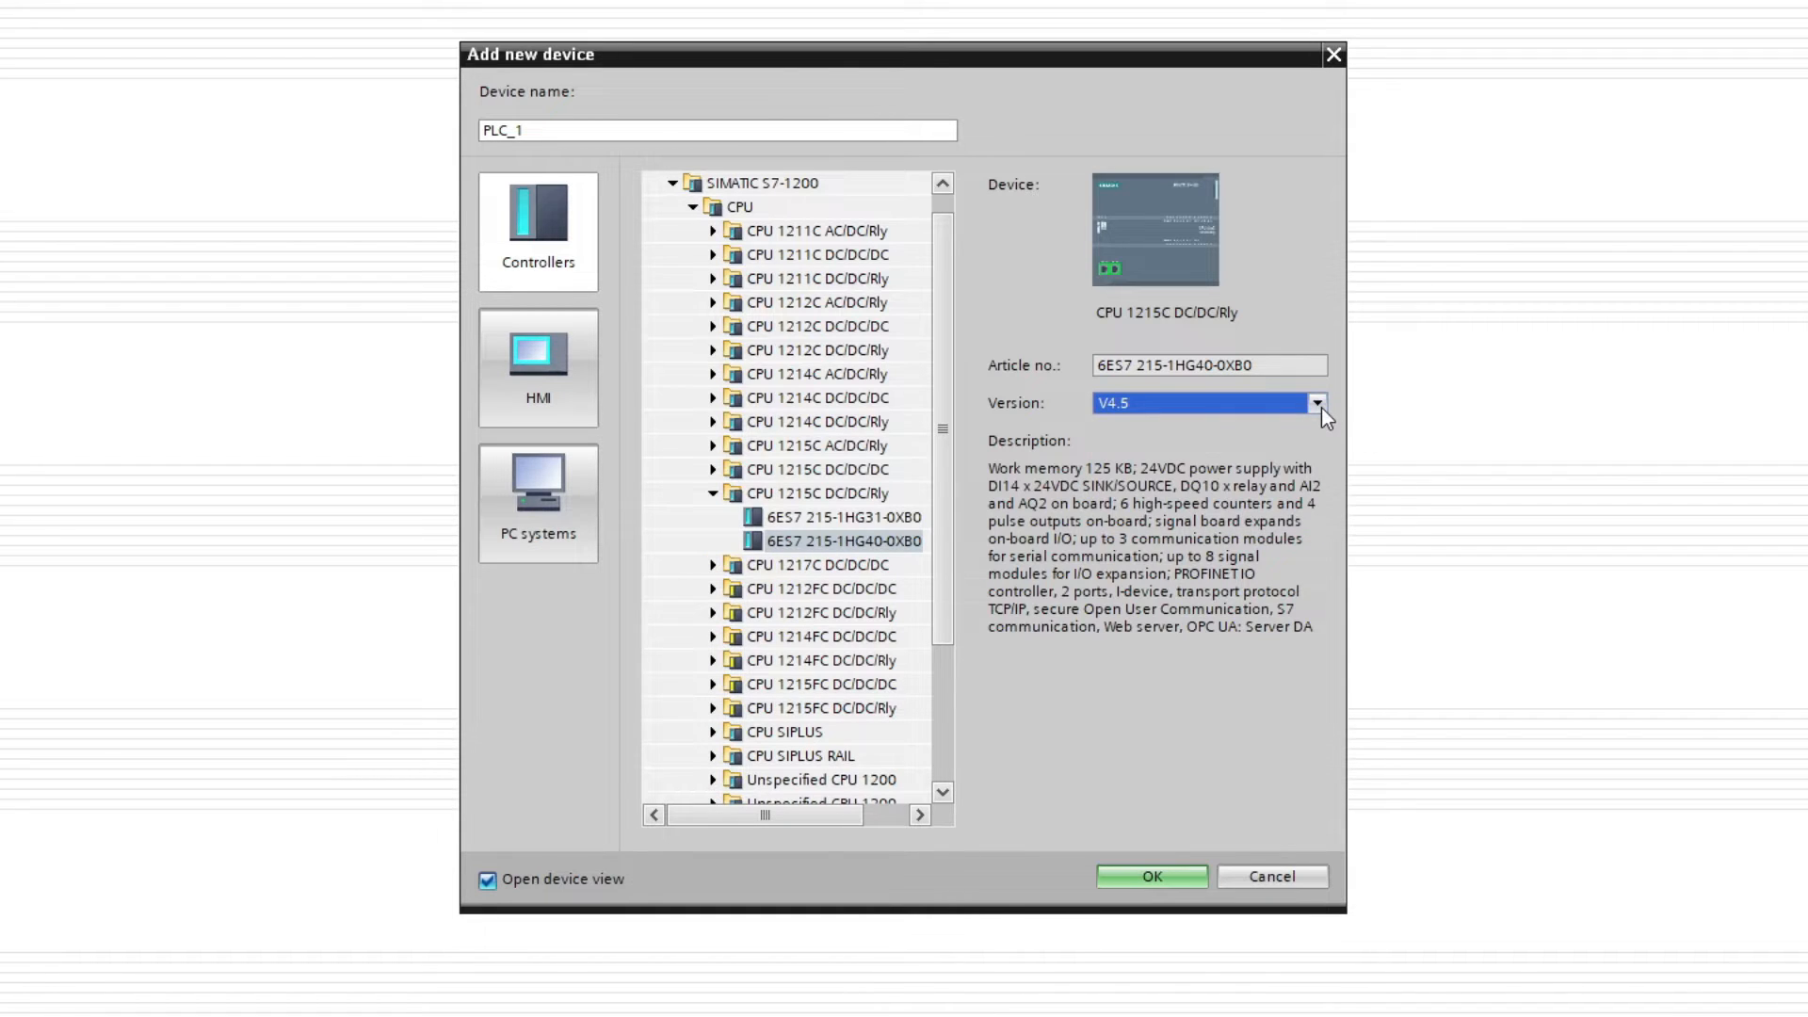
mouse_move(1420, 539)
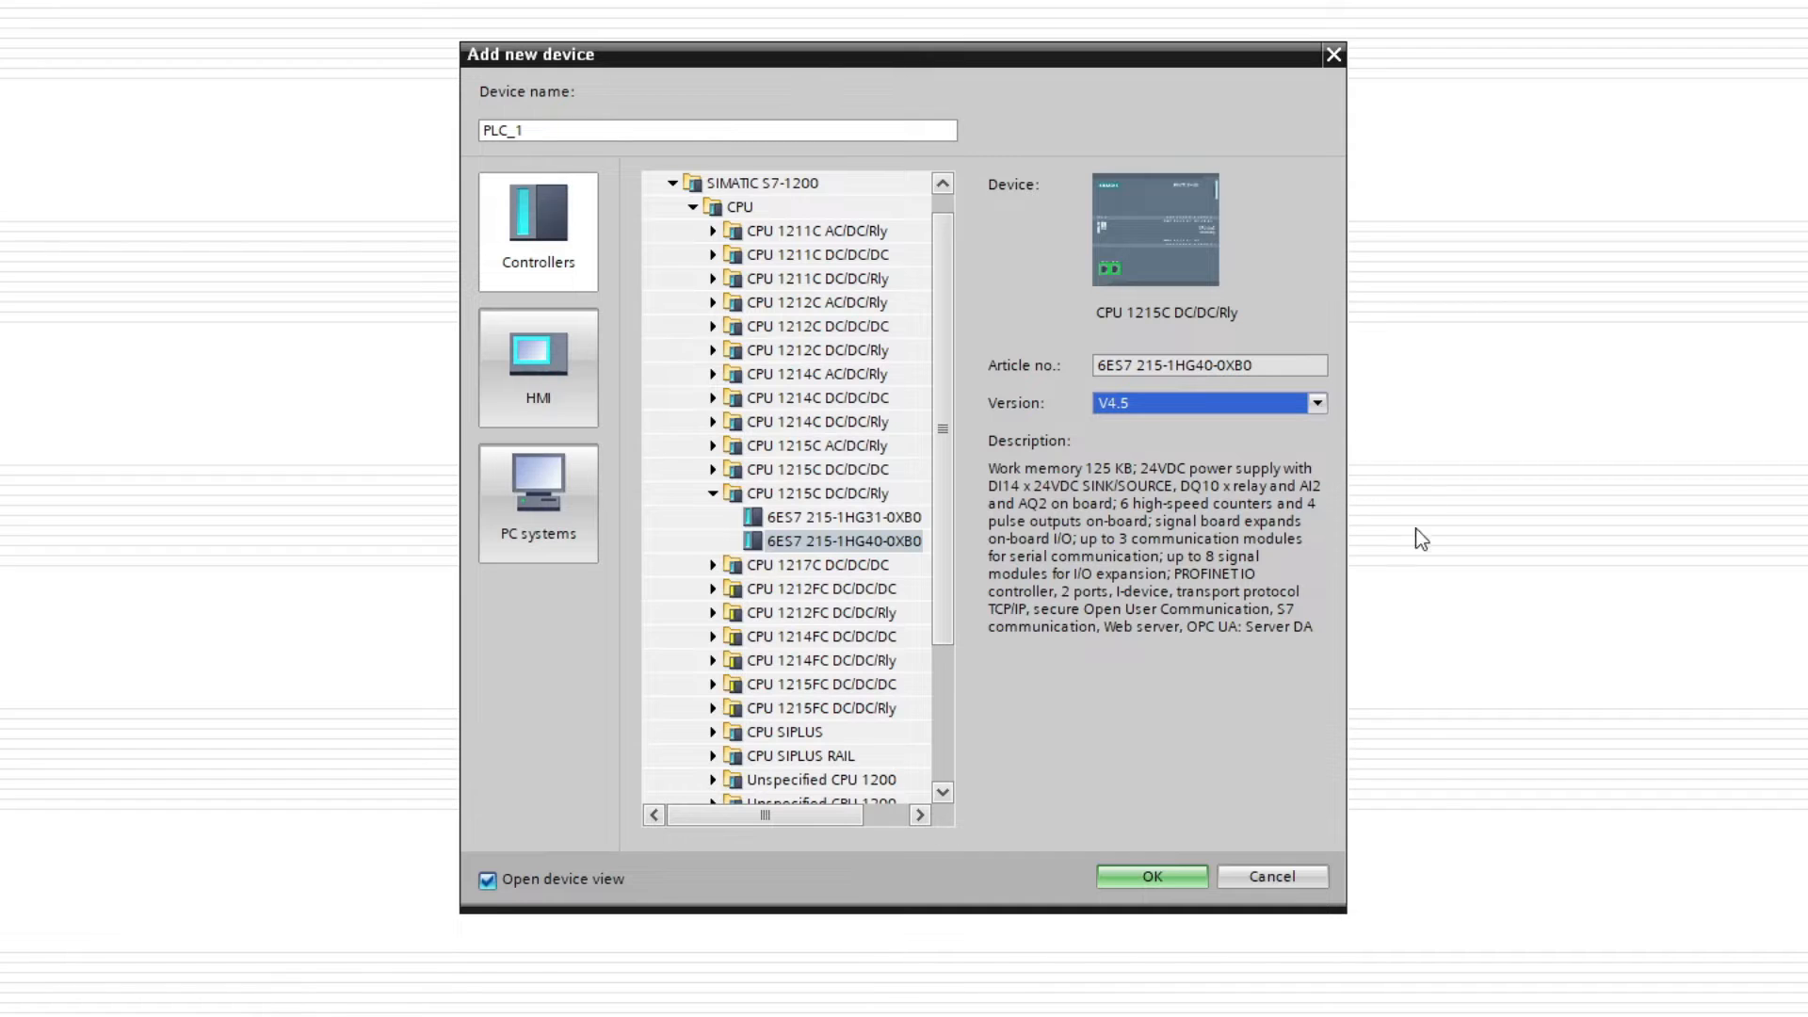
mouse_move(1149, 875)
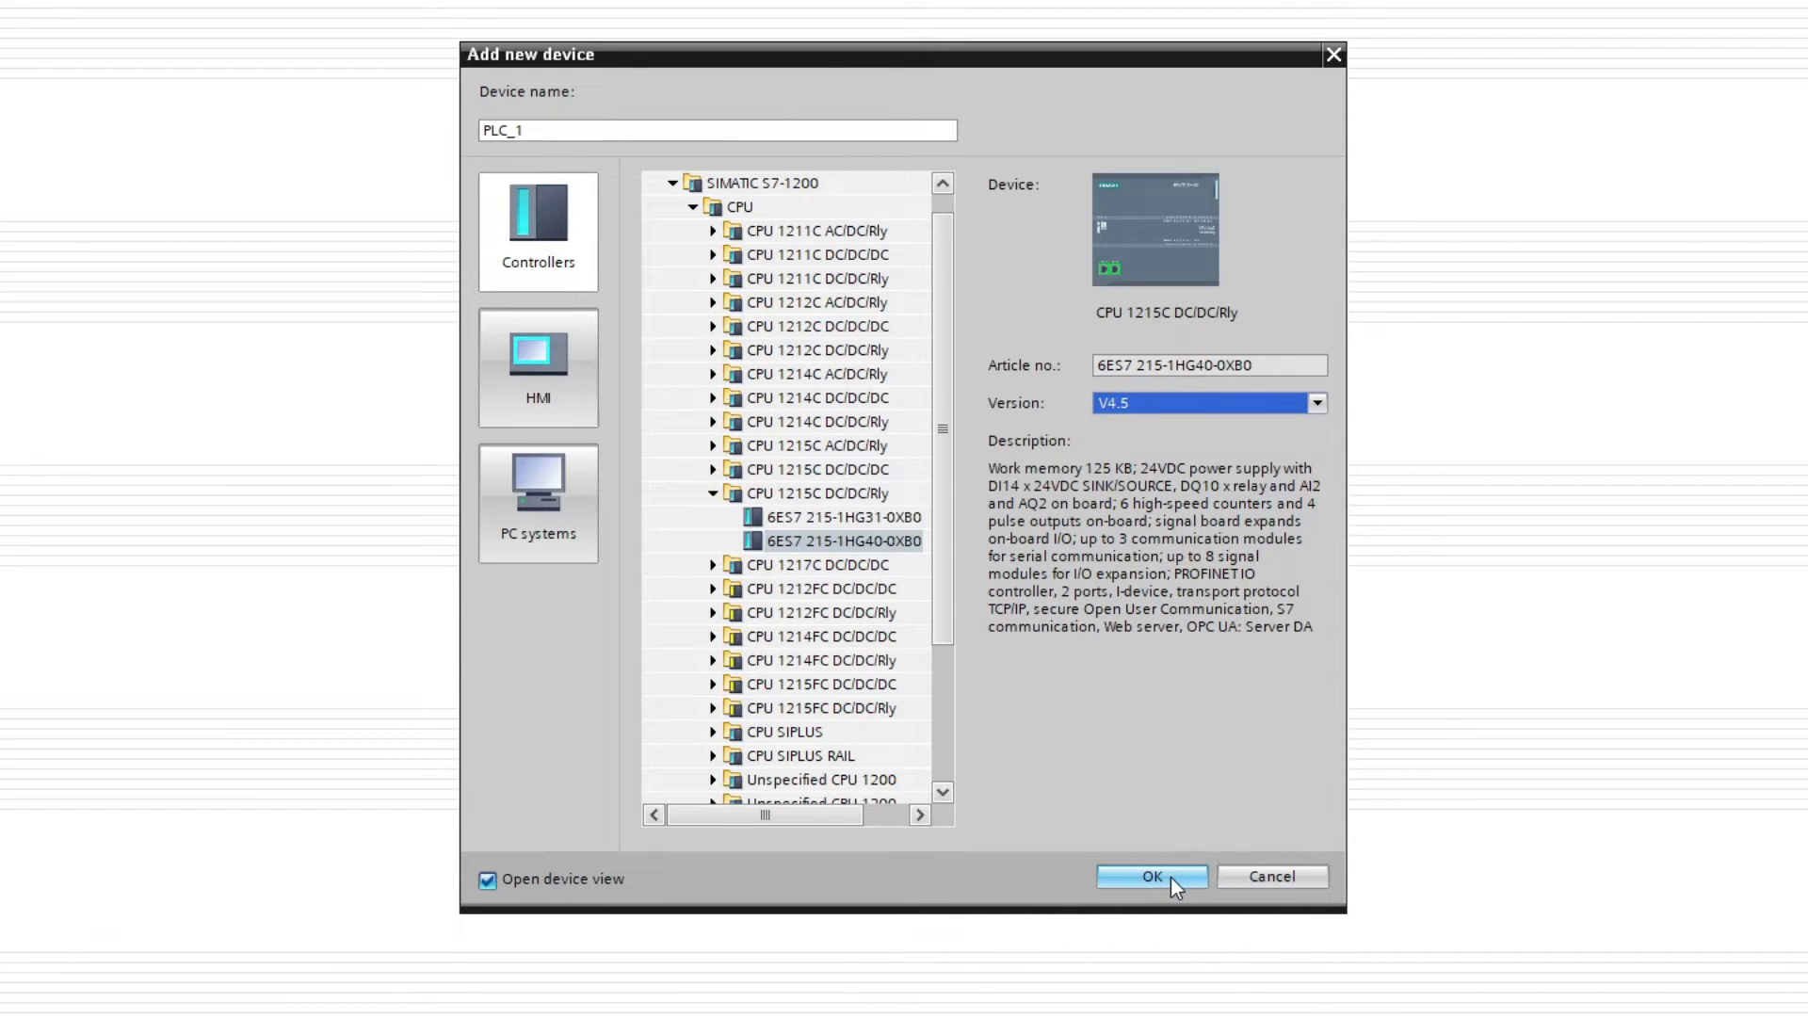
click(1149, 876)
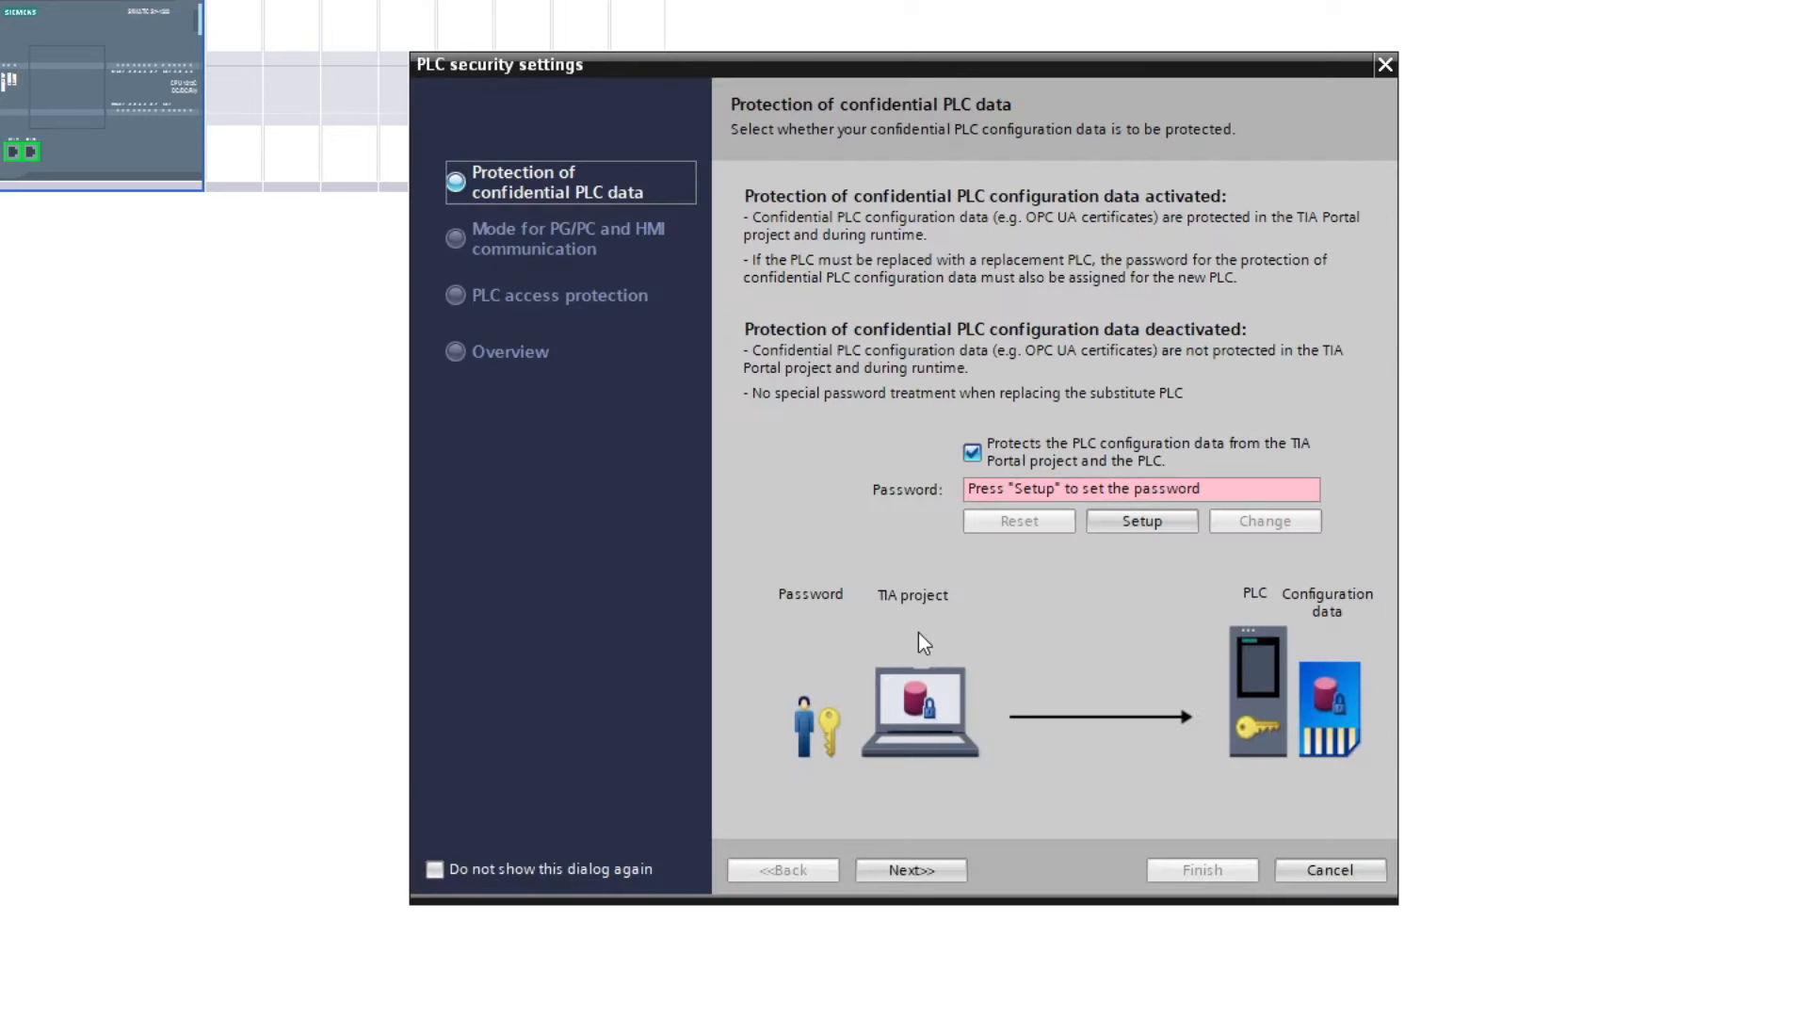
mouse_move(1488, 690)
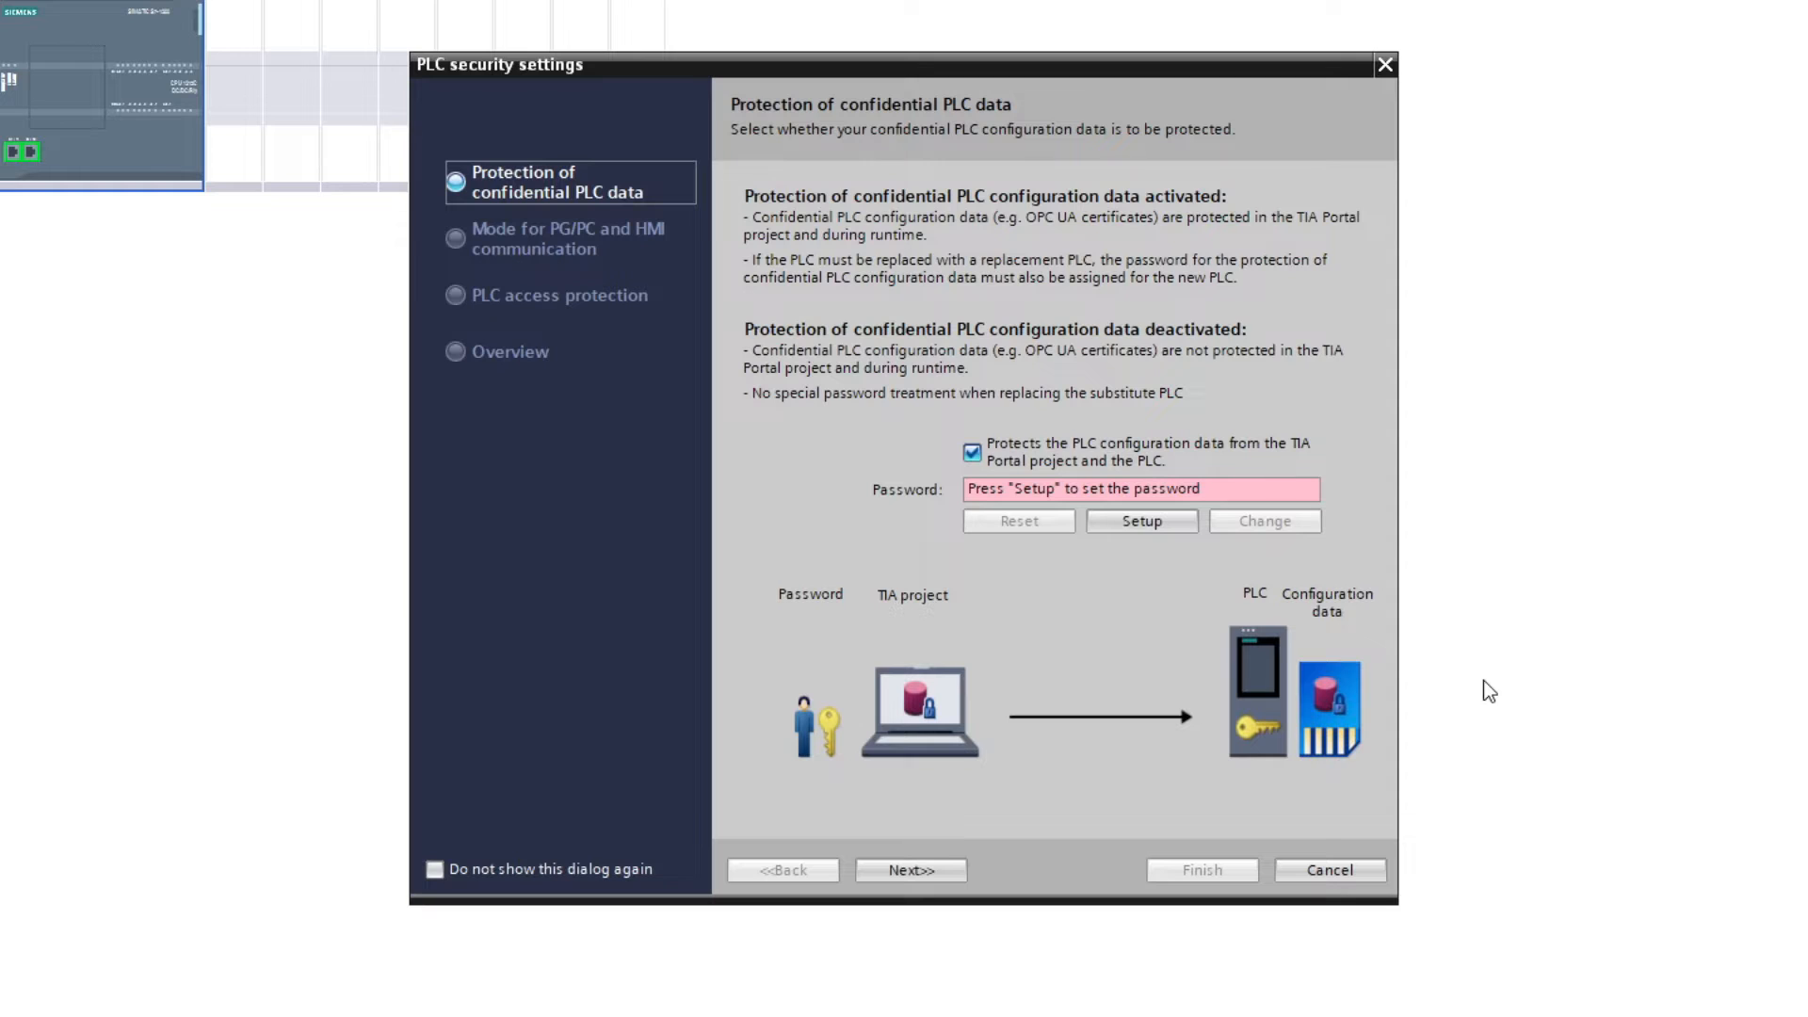
Disable confidential PLC data protection and set access level to Full access (no protection)
click(972, 452)
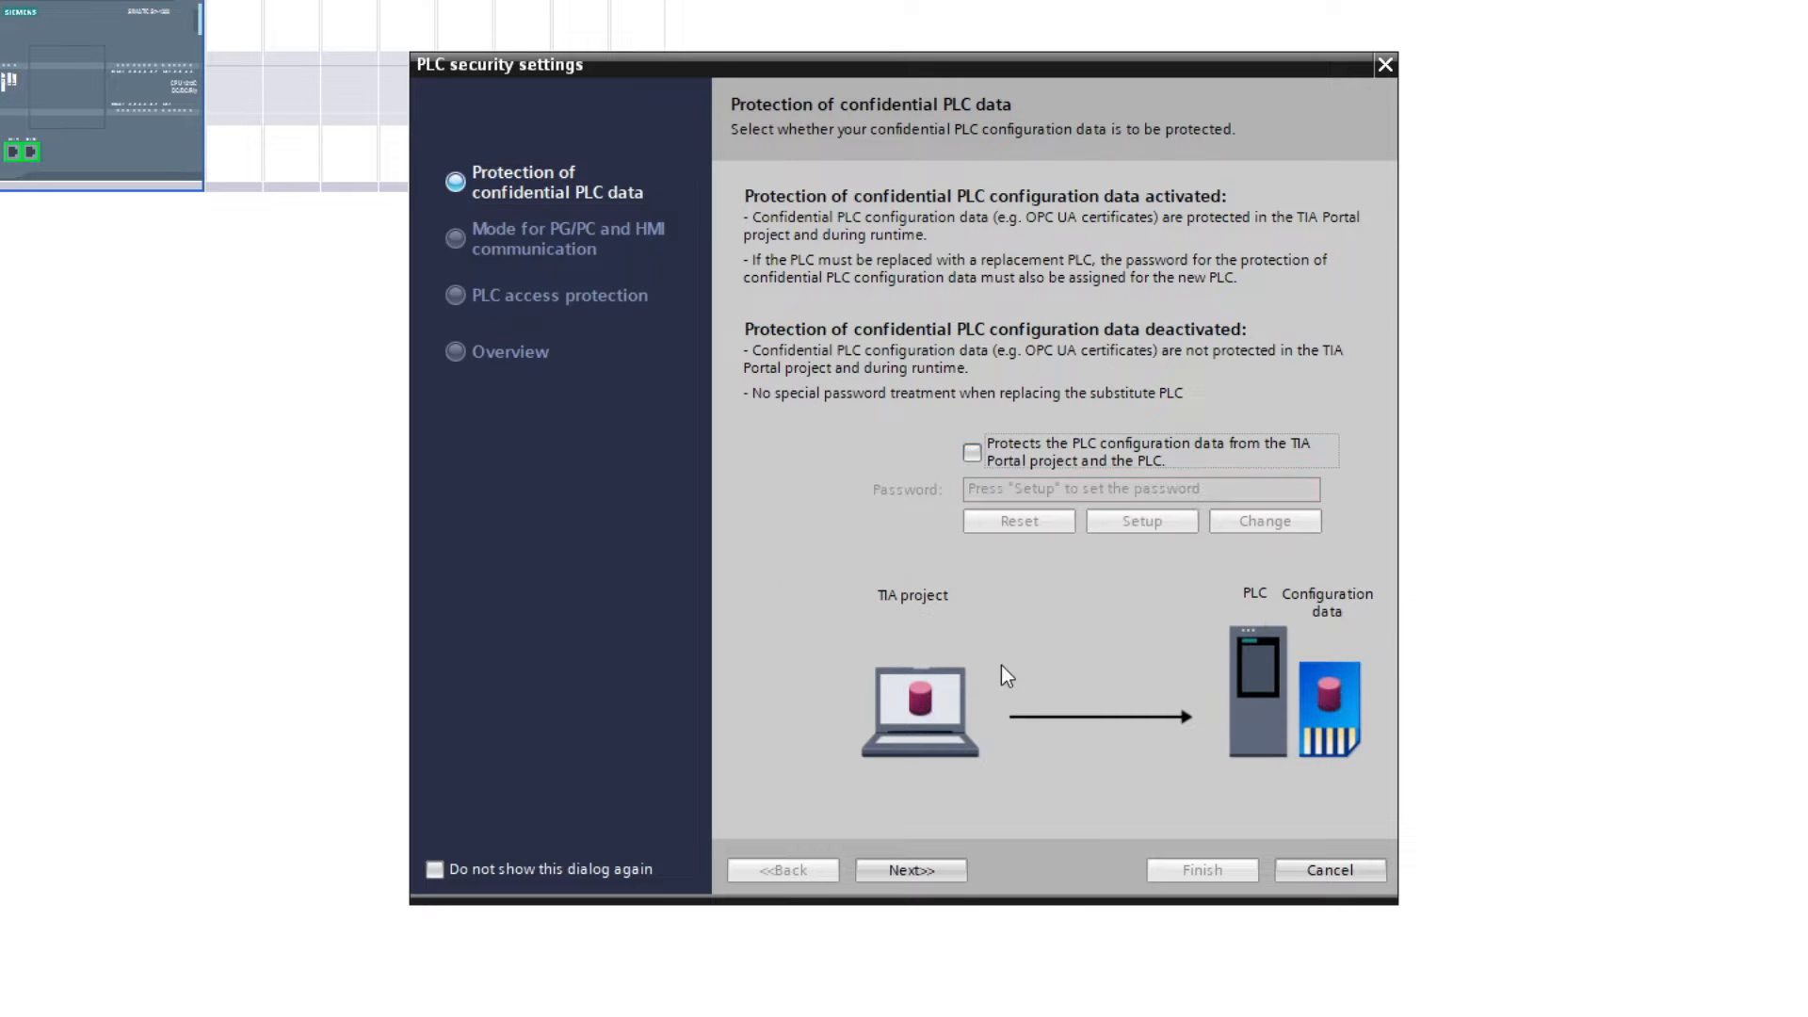
click(910, 870)
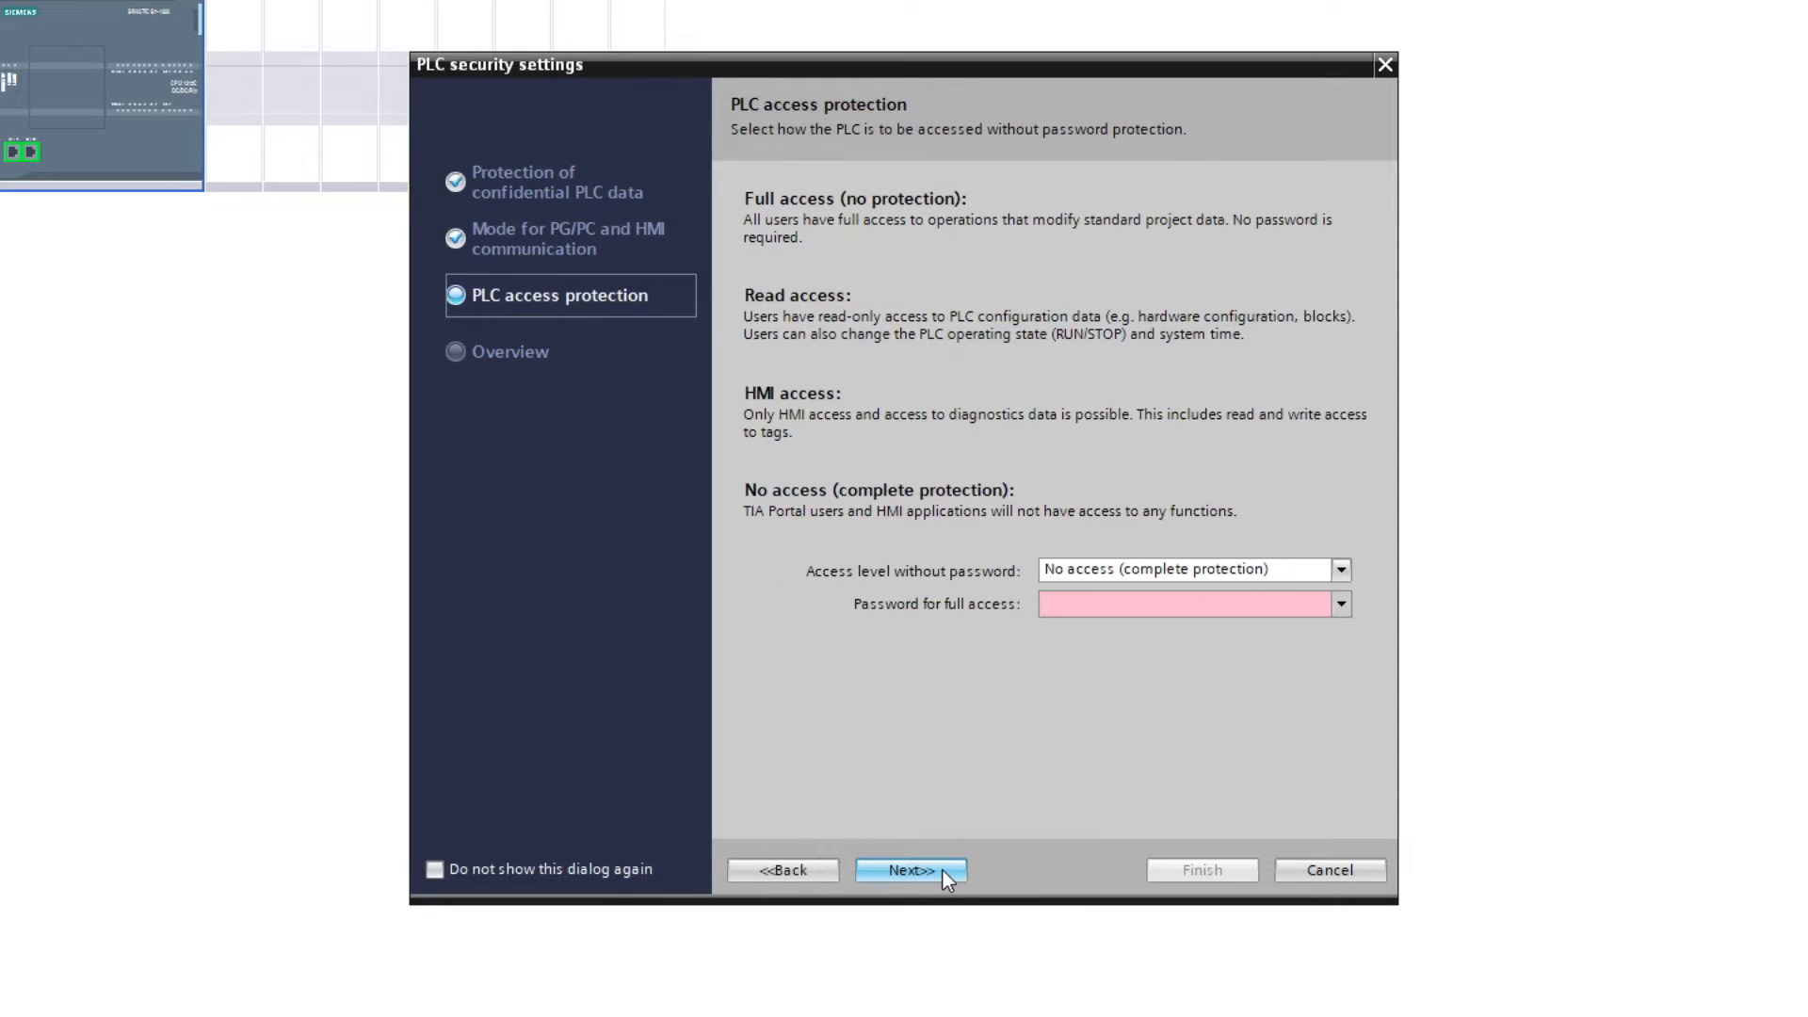
click(1340, 569)
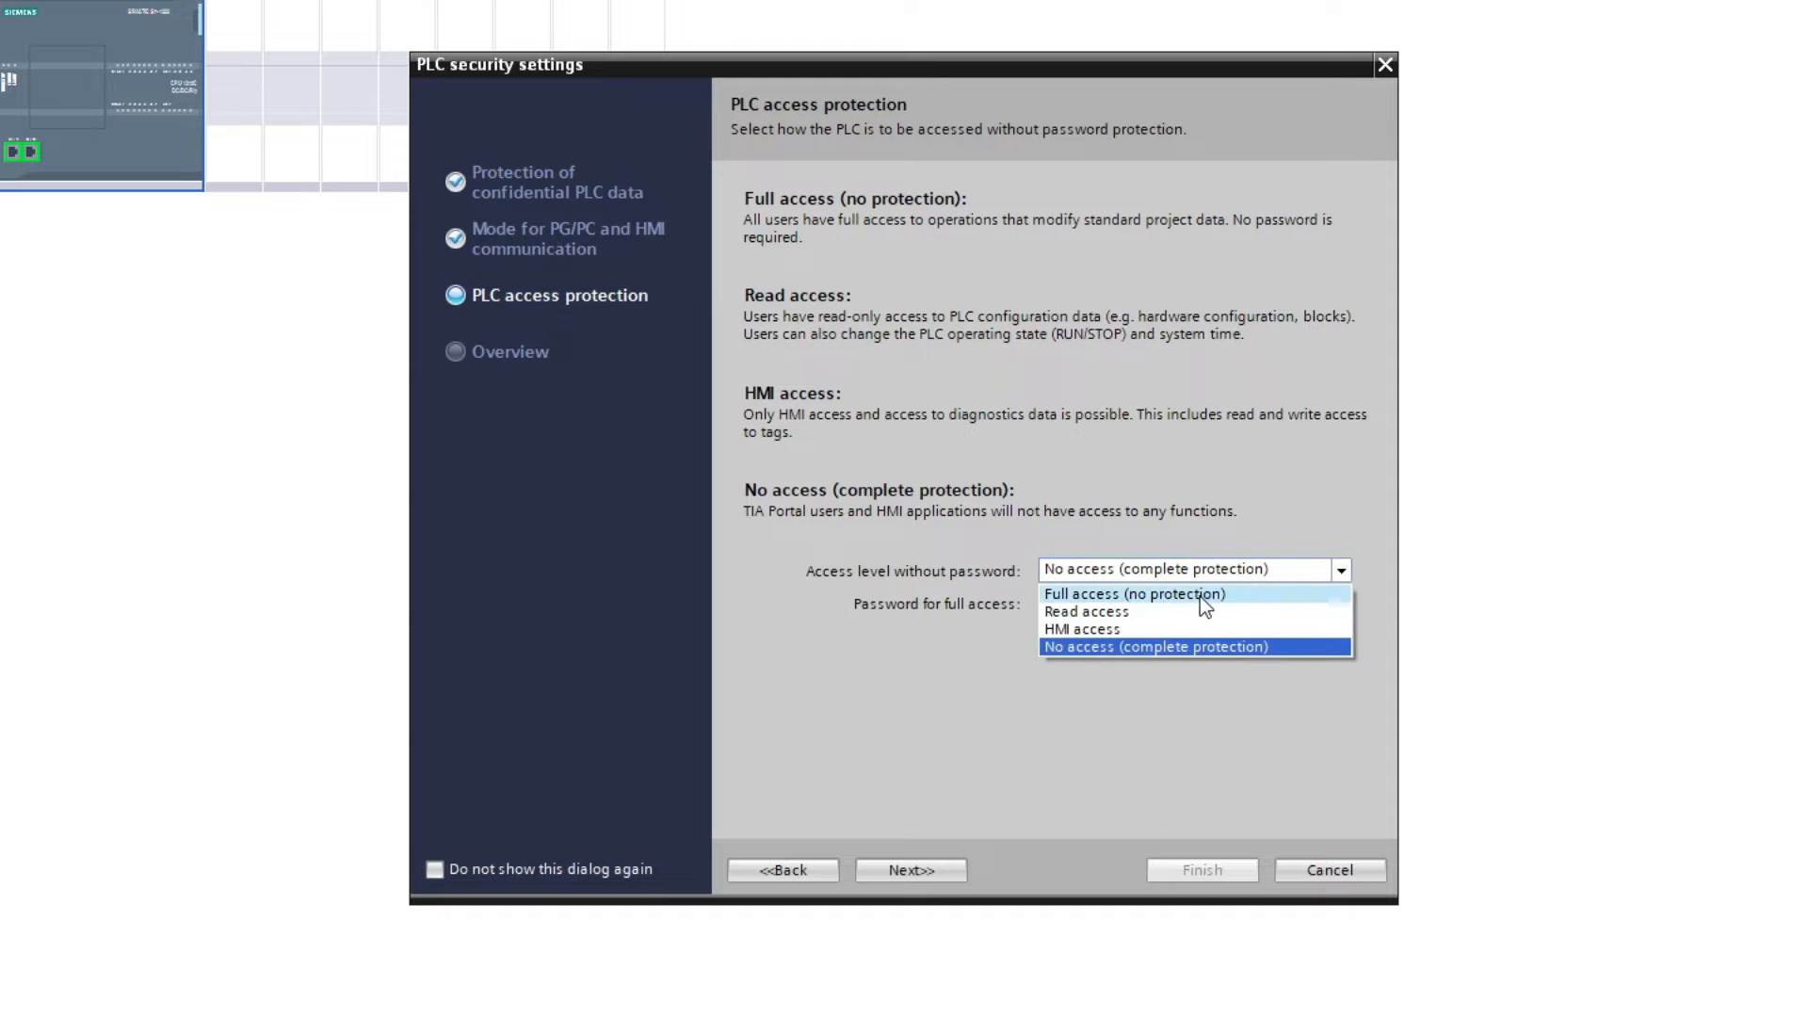
click(1134, 594)
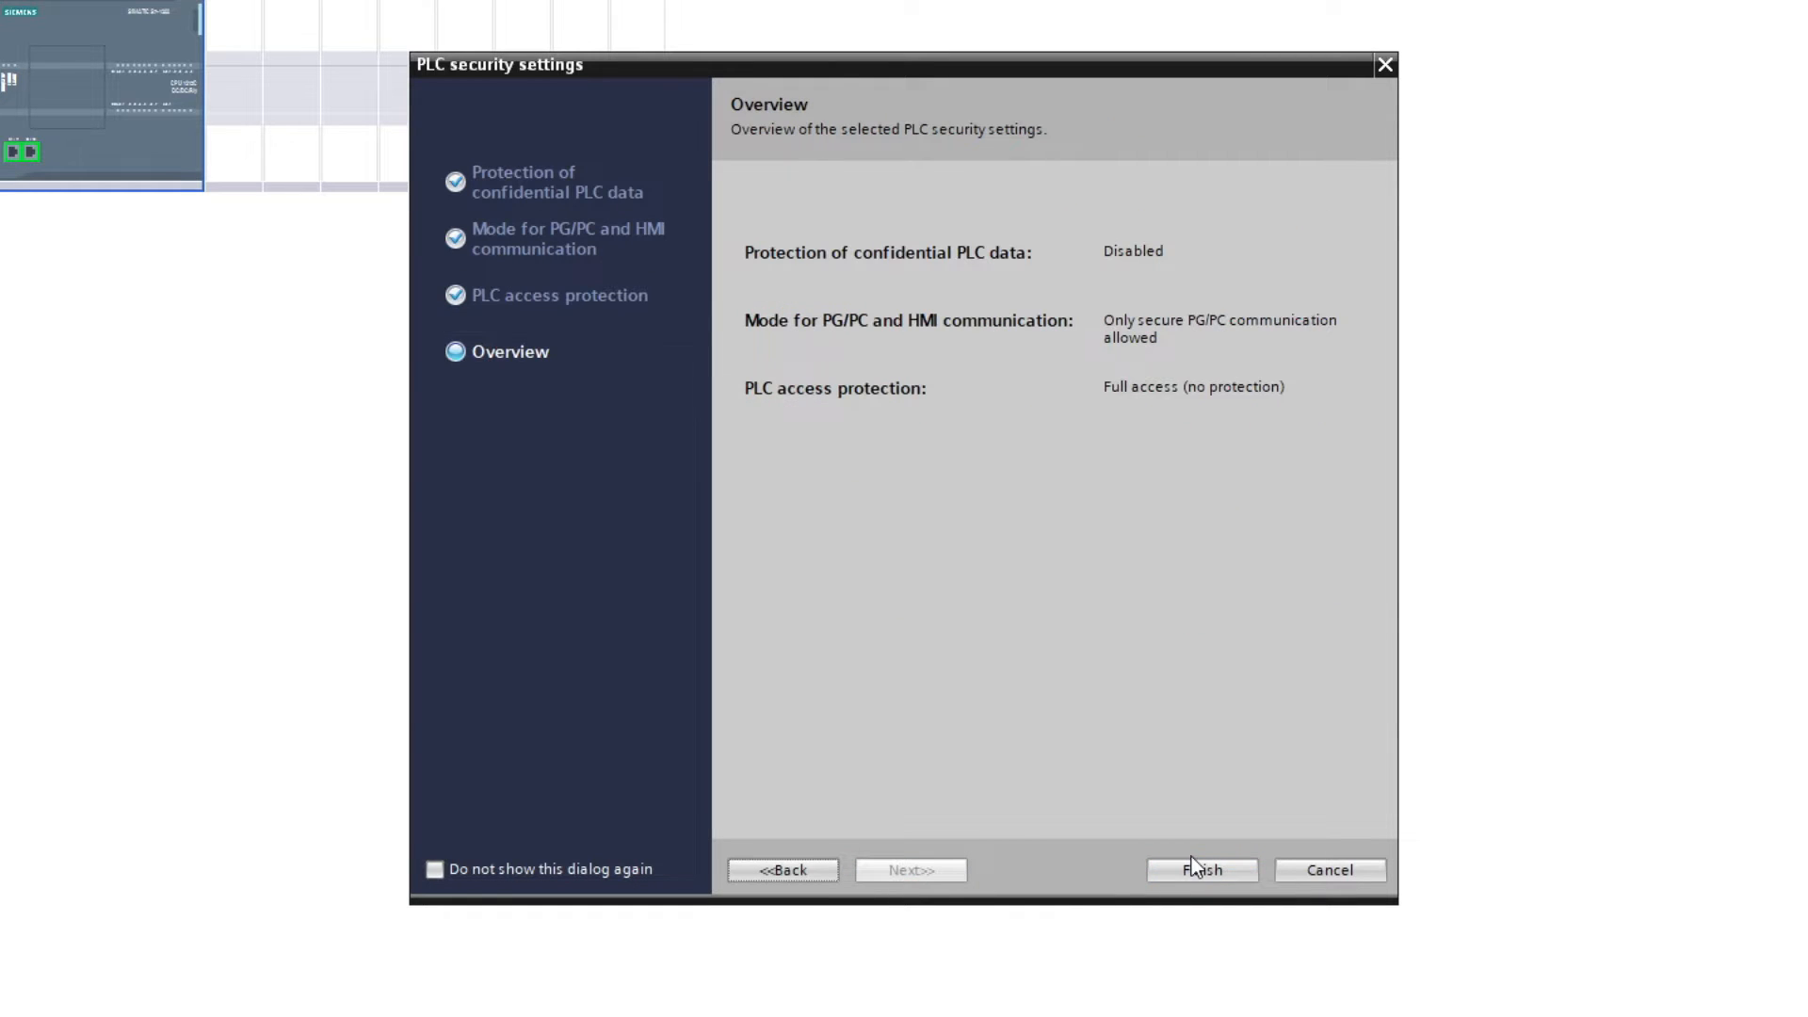
Finish the security wizard and rename the PLC label to 'New plc 1'
click(1201, 870)
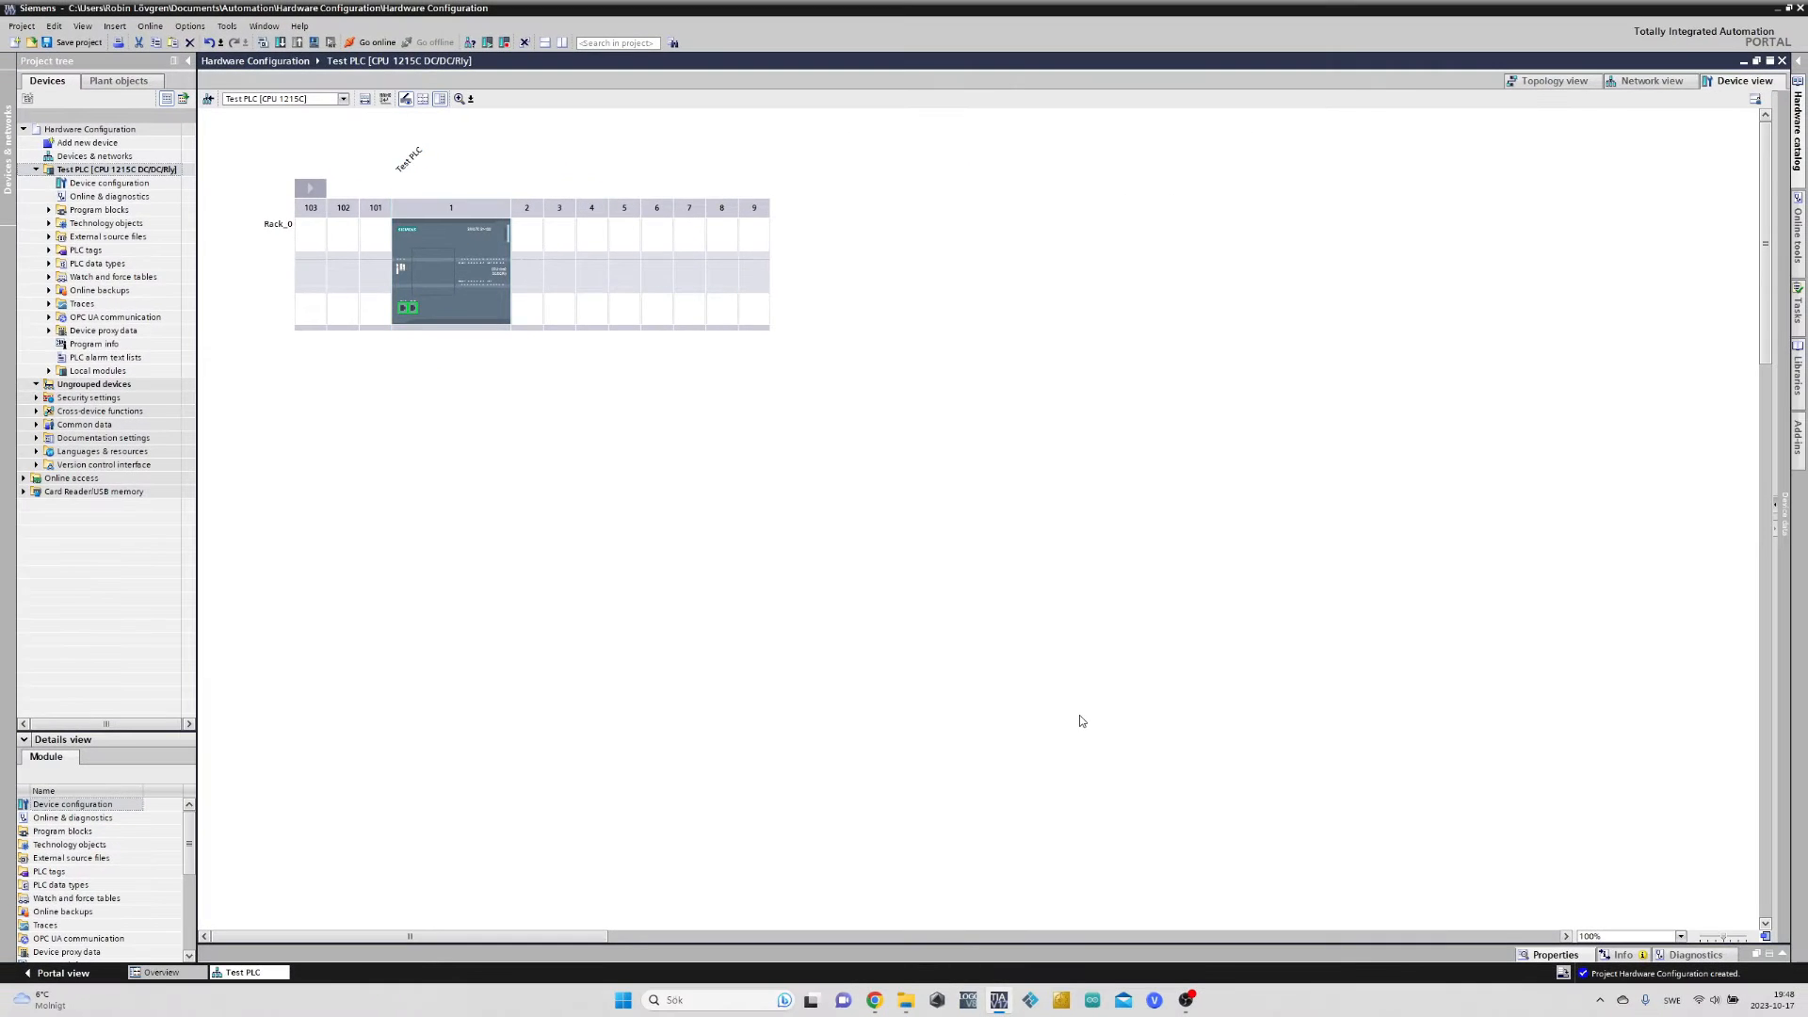
mouse_move(620, 455)
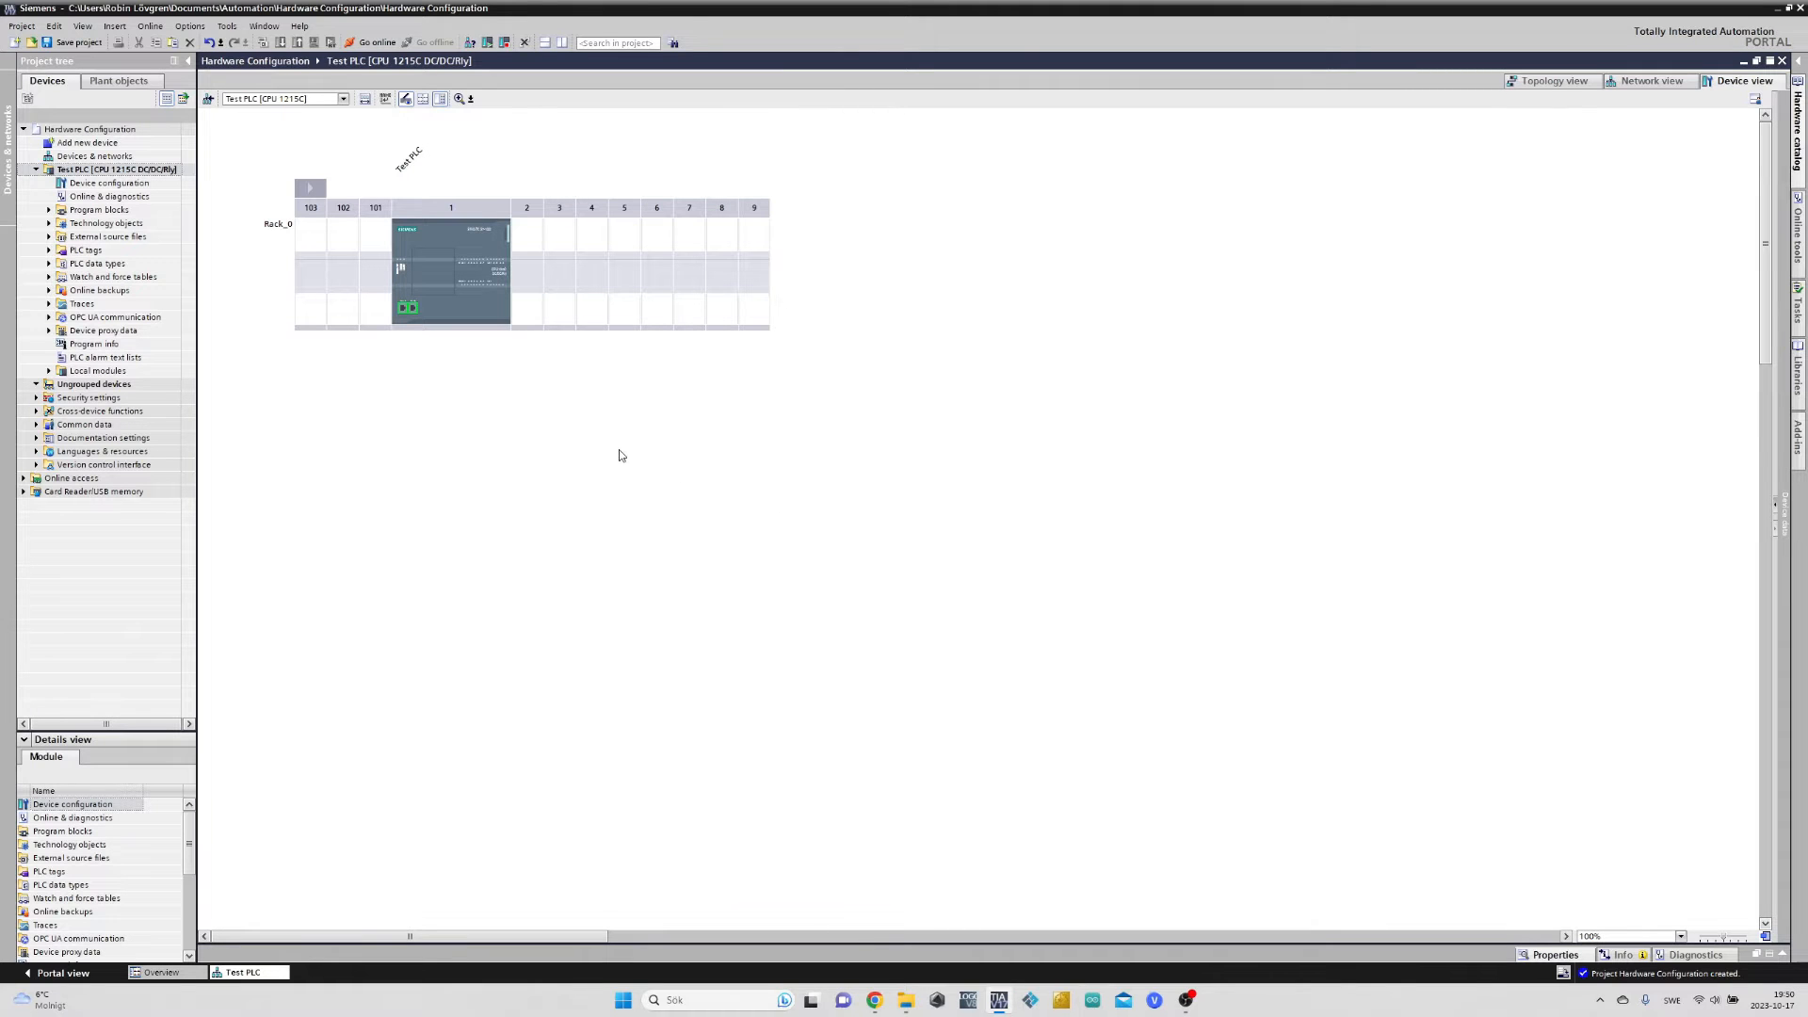
mouse_move(383, 371)
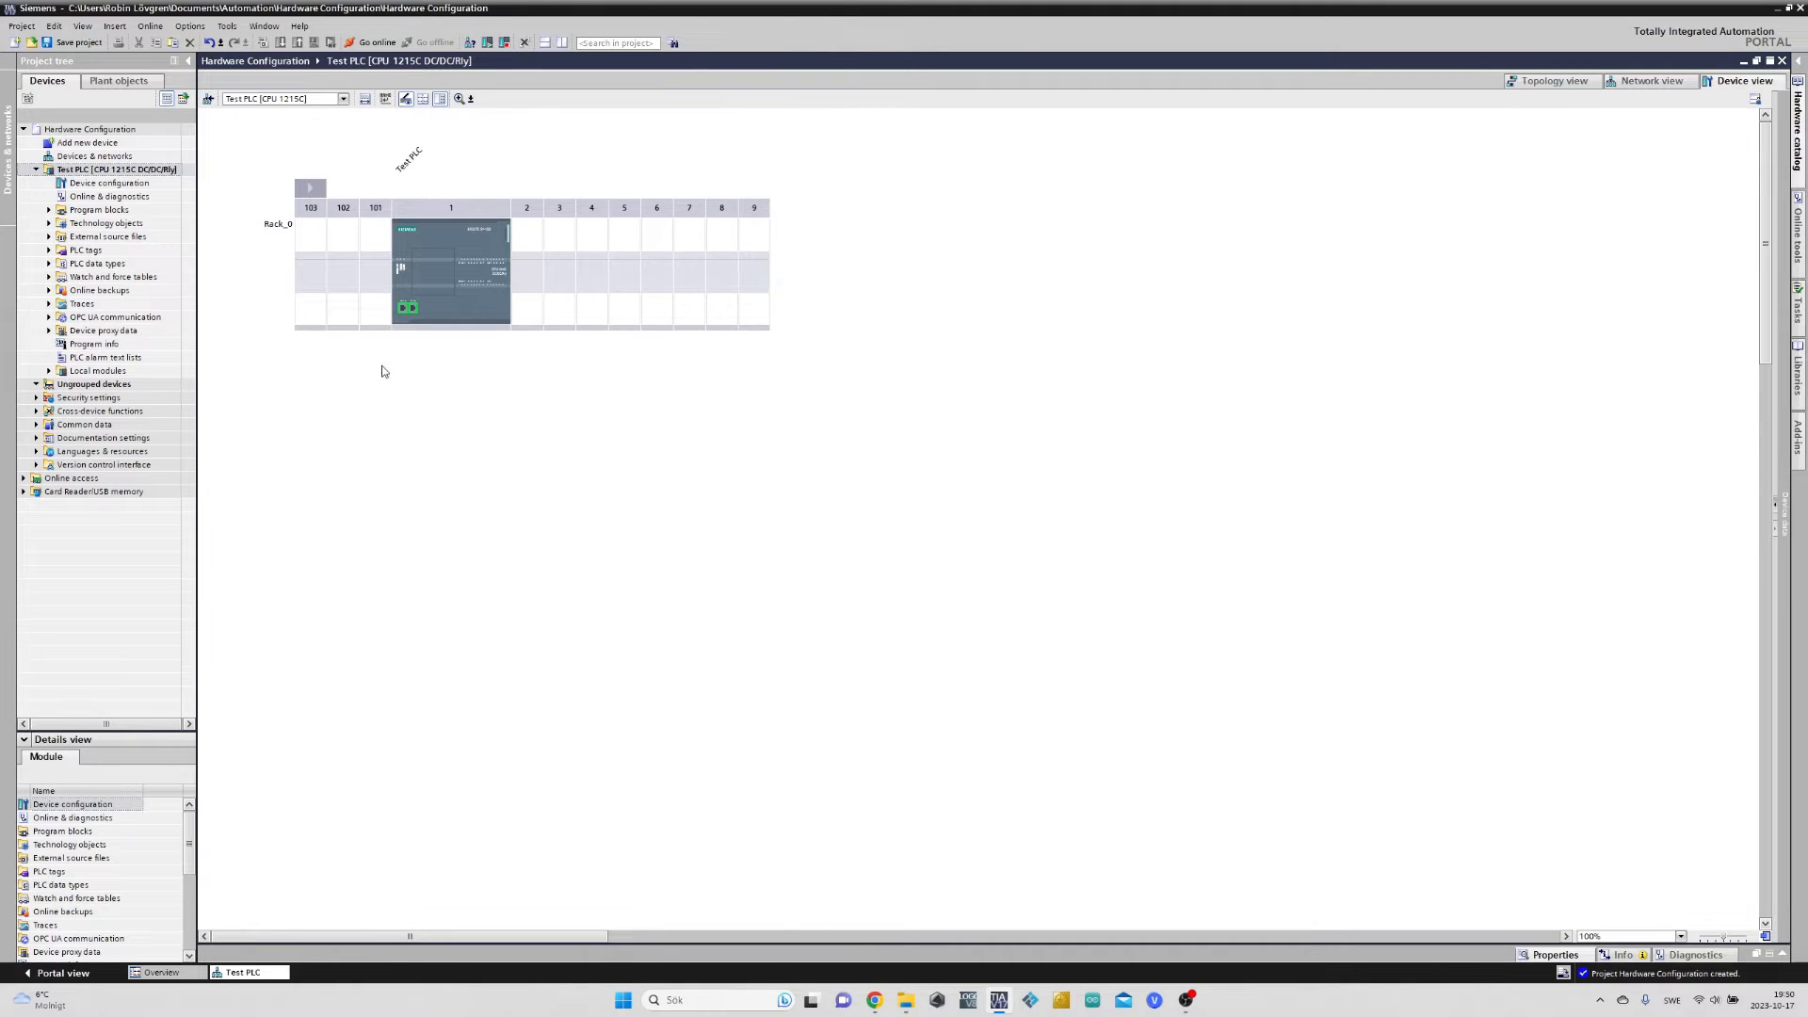
mouse_move(599, 358)
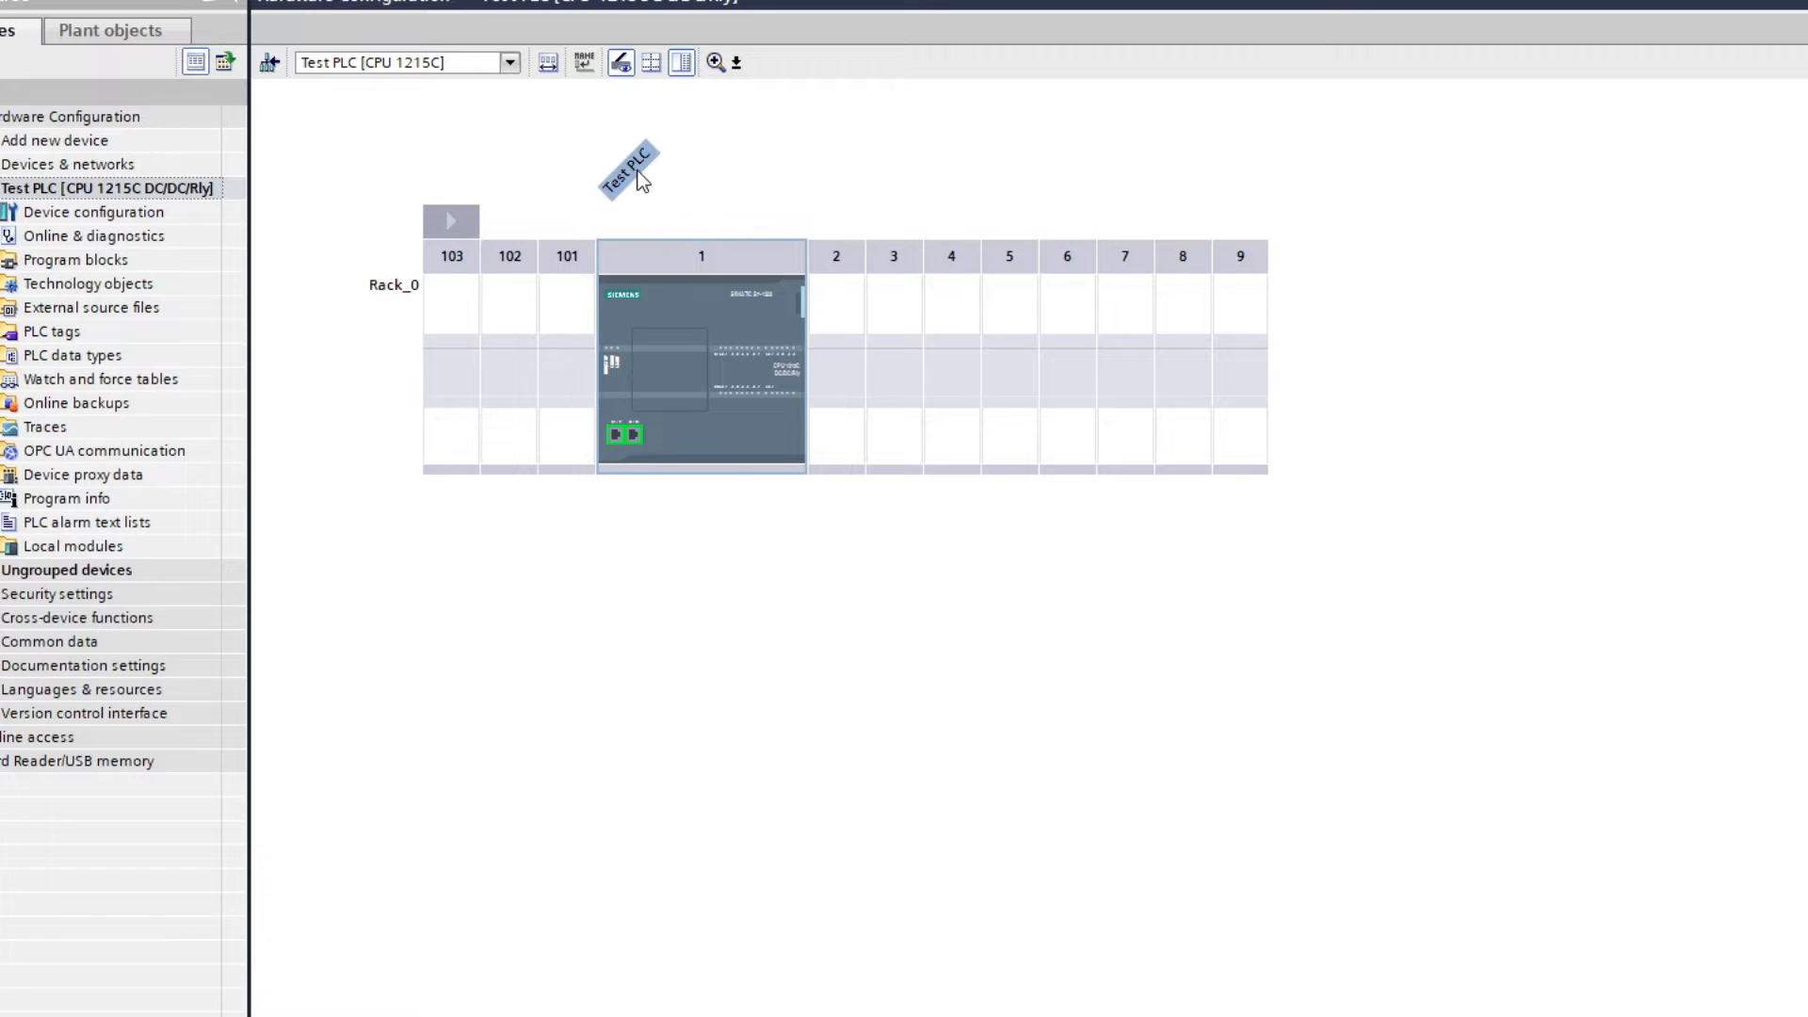
click(701, 369)
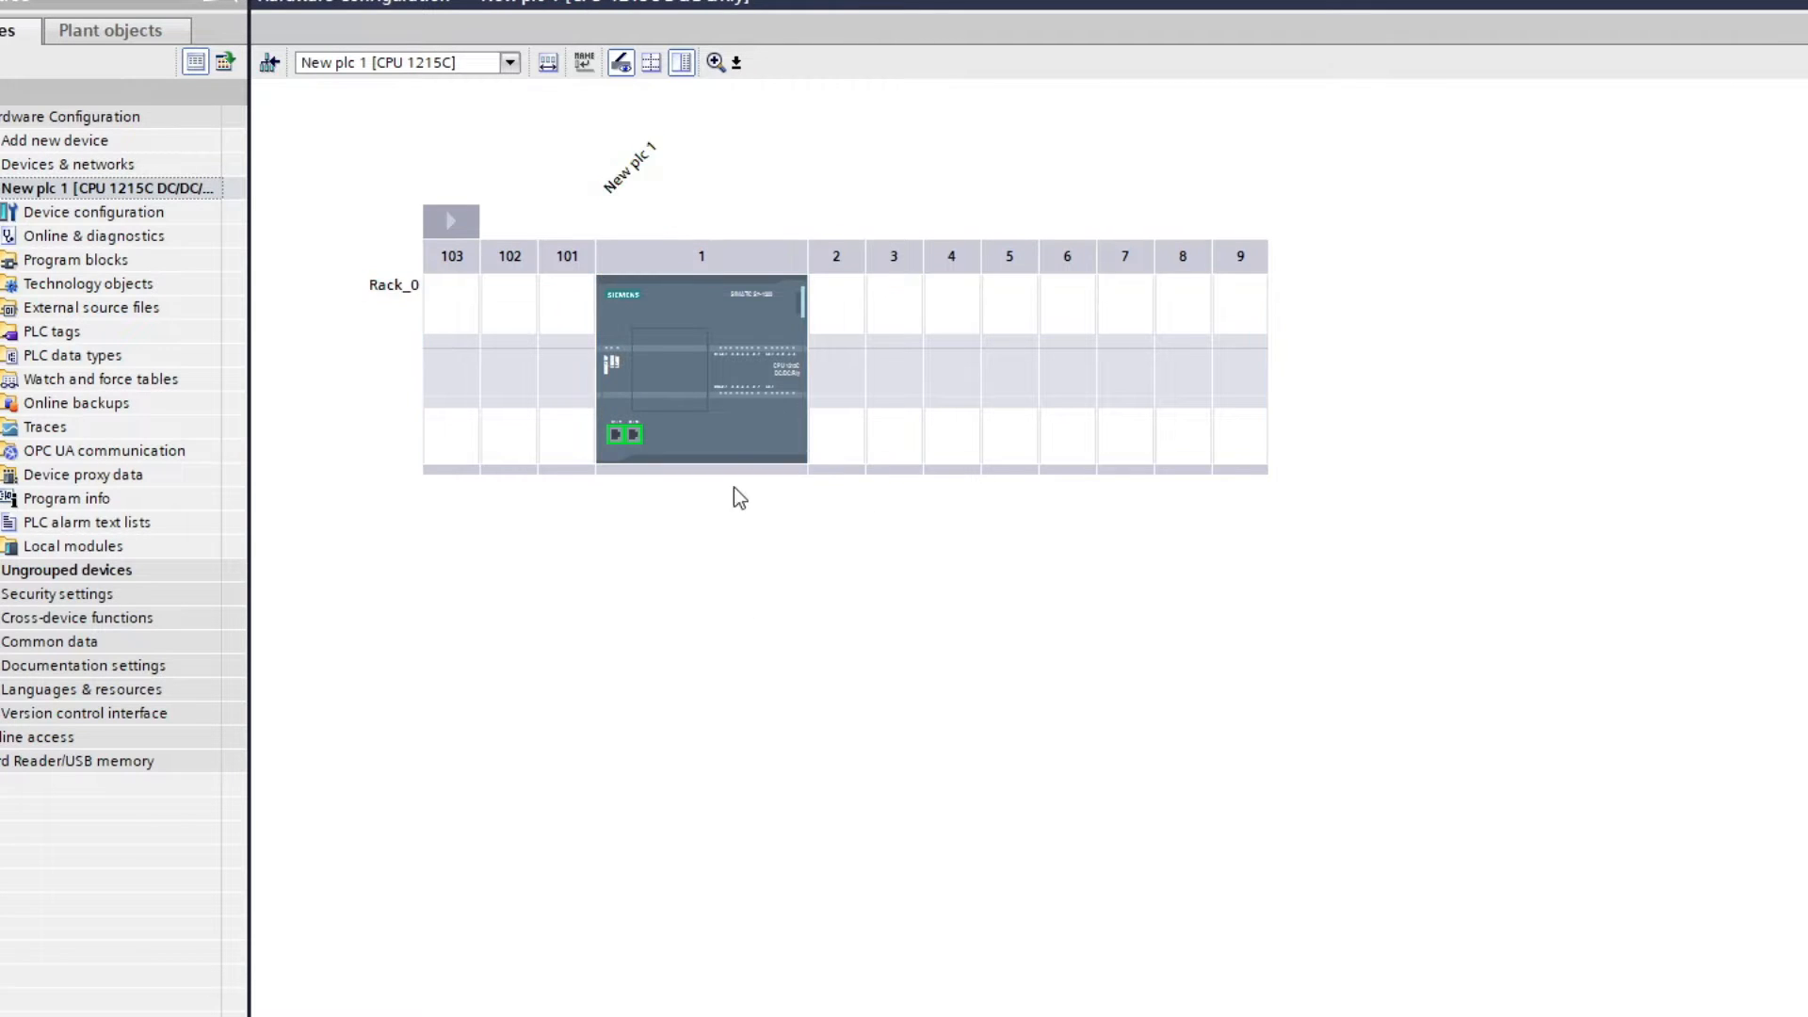
mouse_move(509, 218)
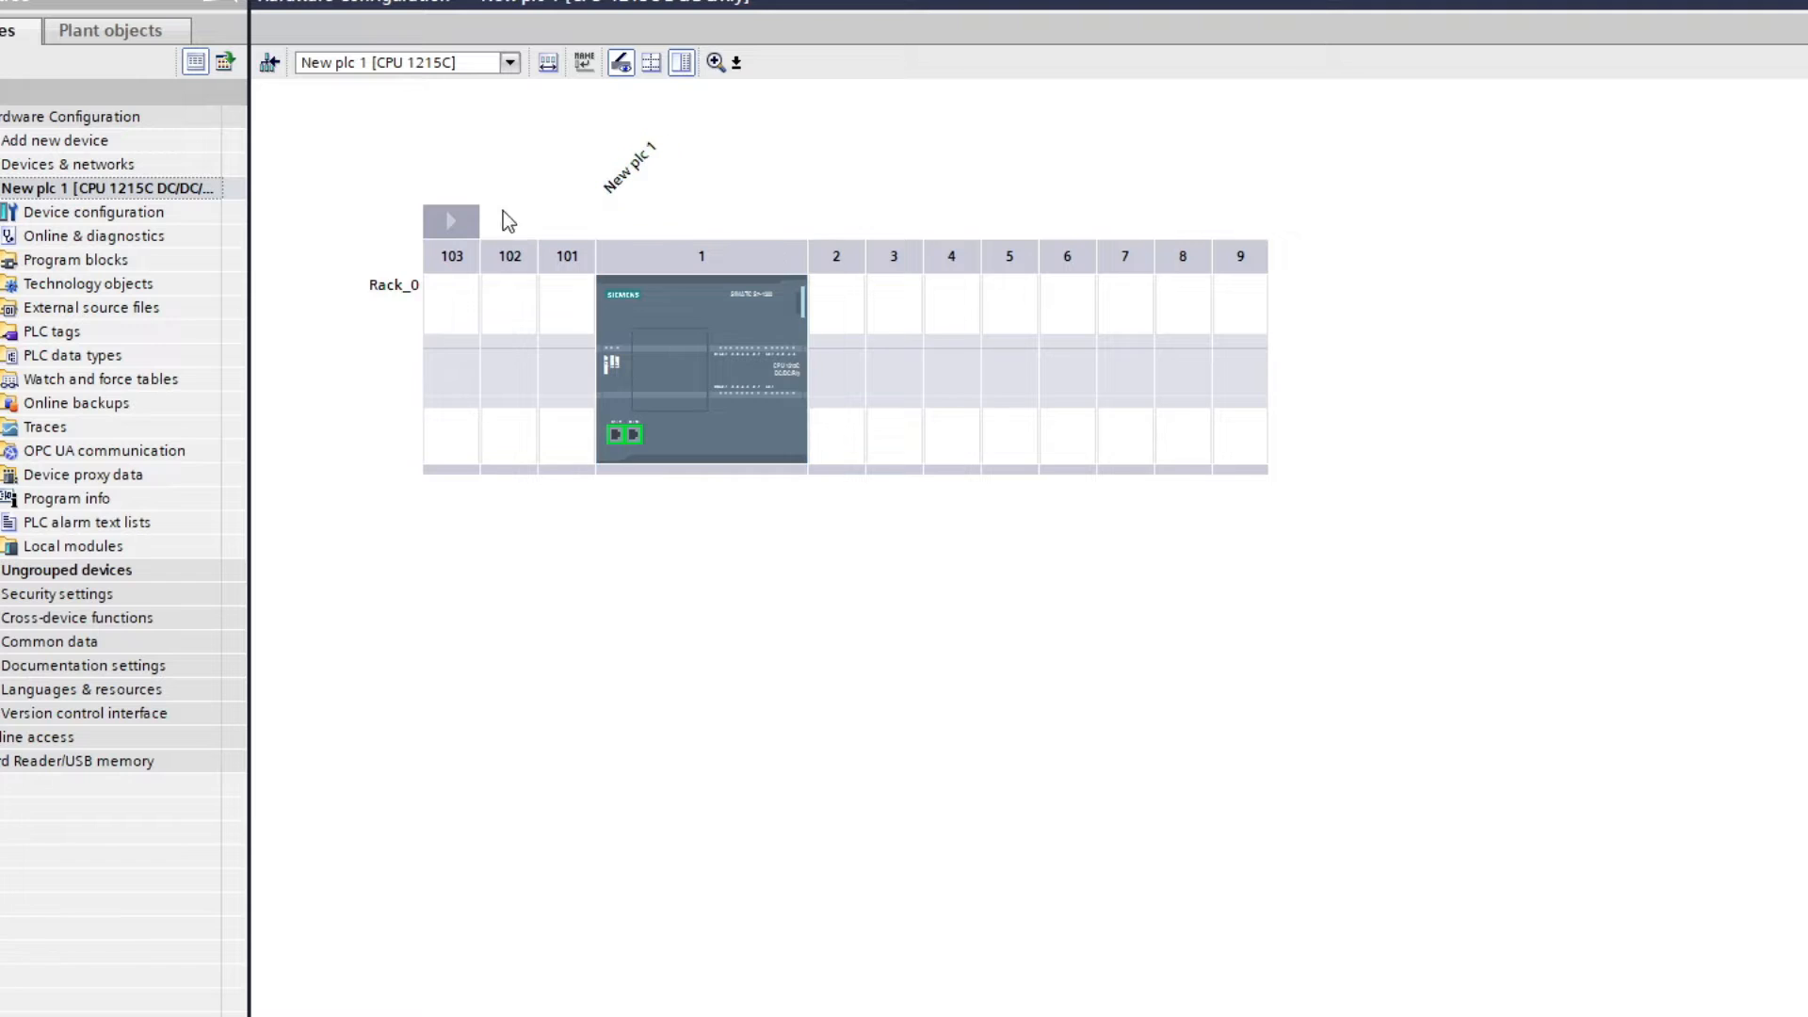
Edit the Rack_0 label to give the rack a new name
click(391, 285)
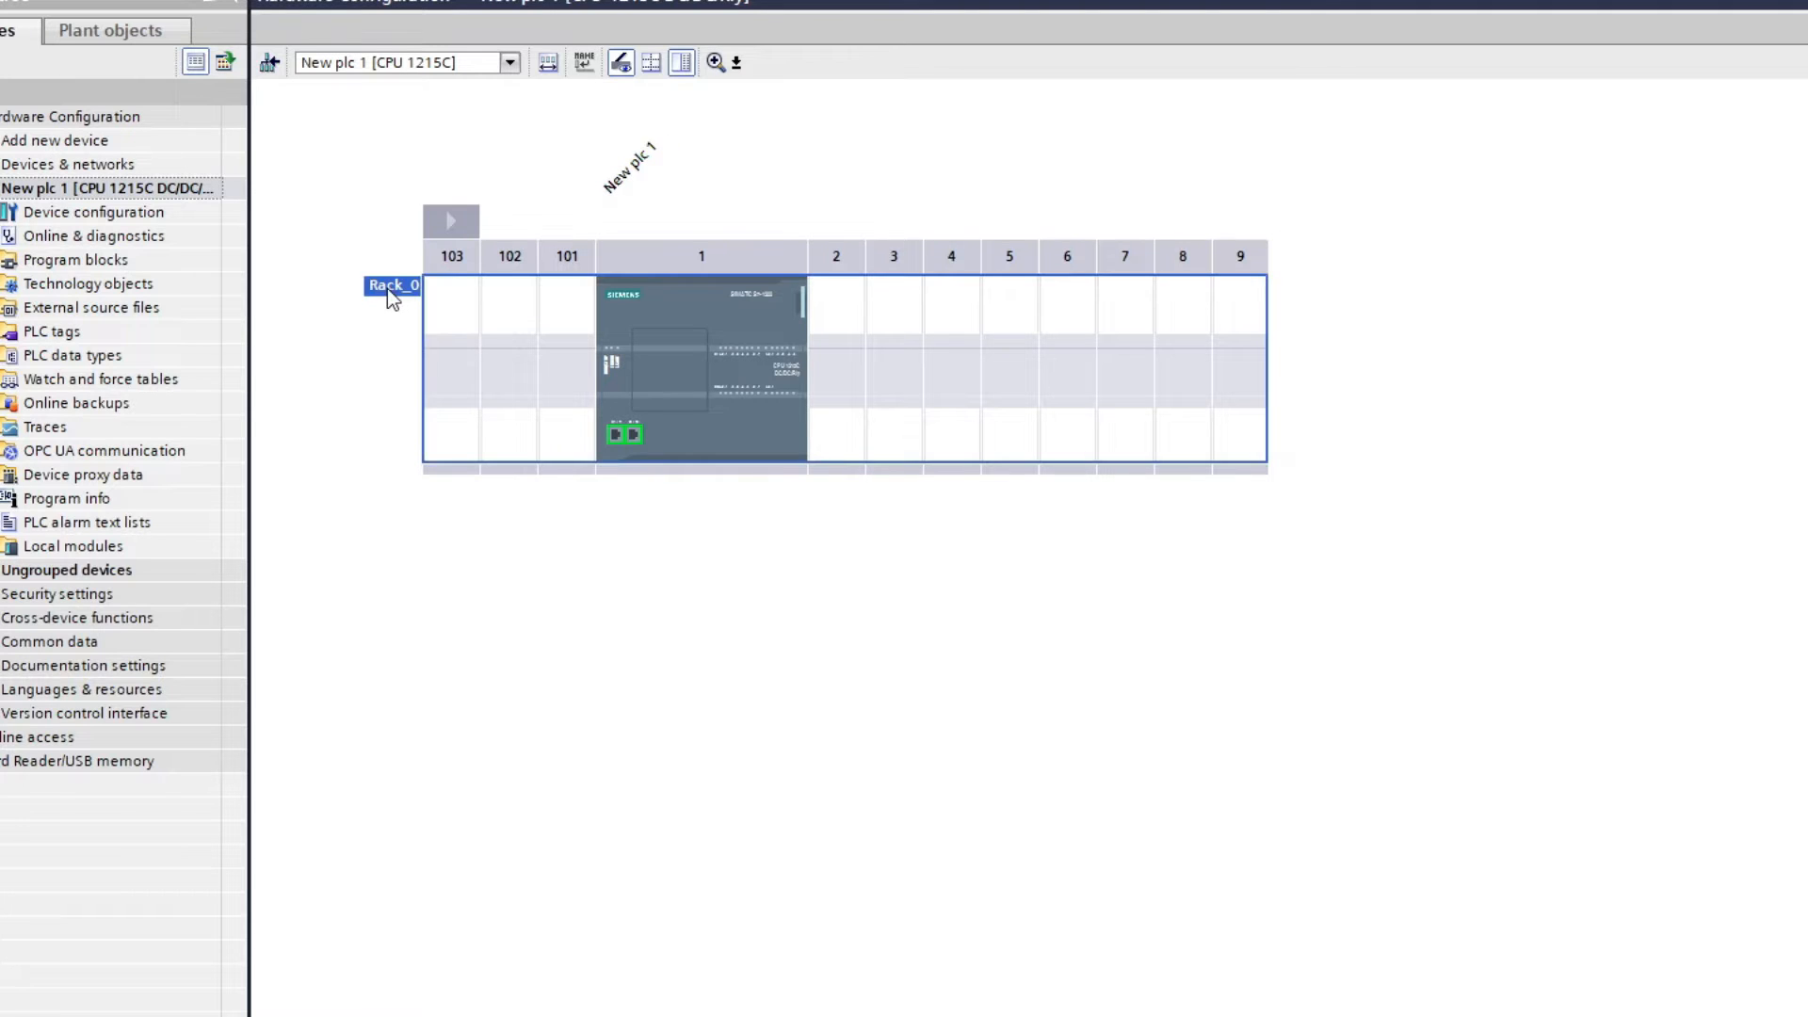
double_click(394, 284)
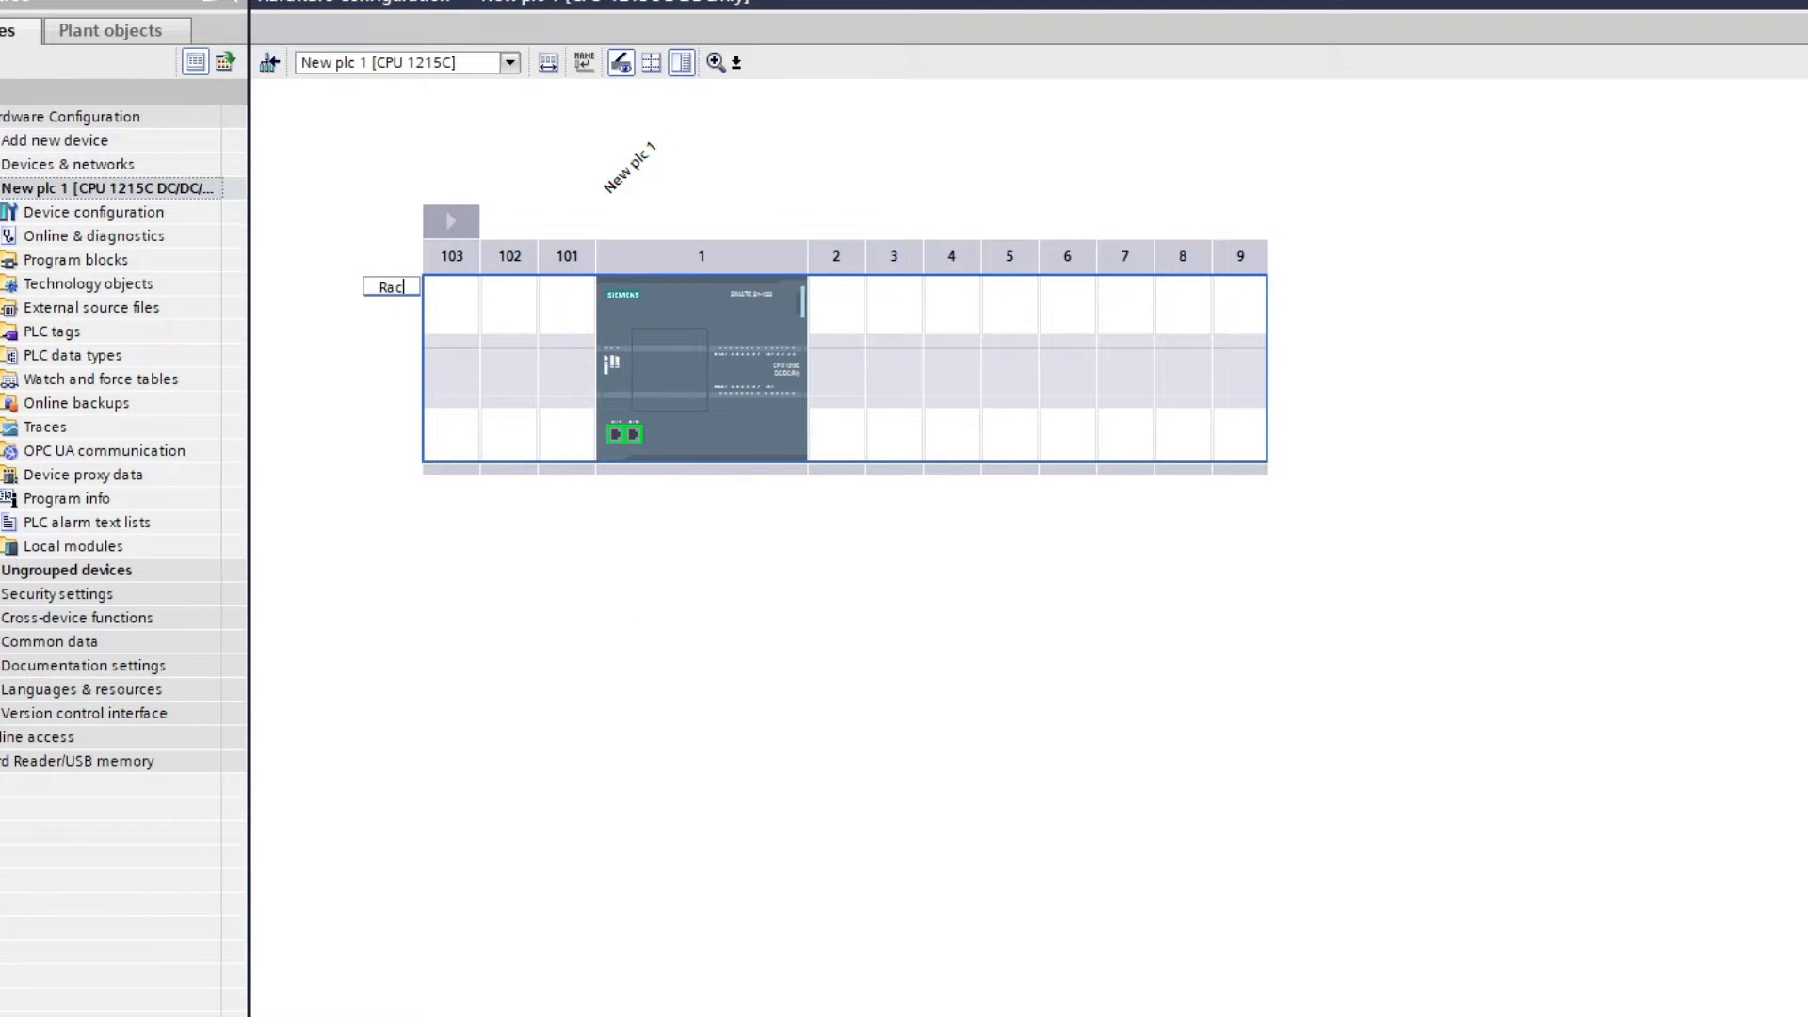
click(391, 285)
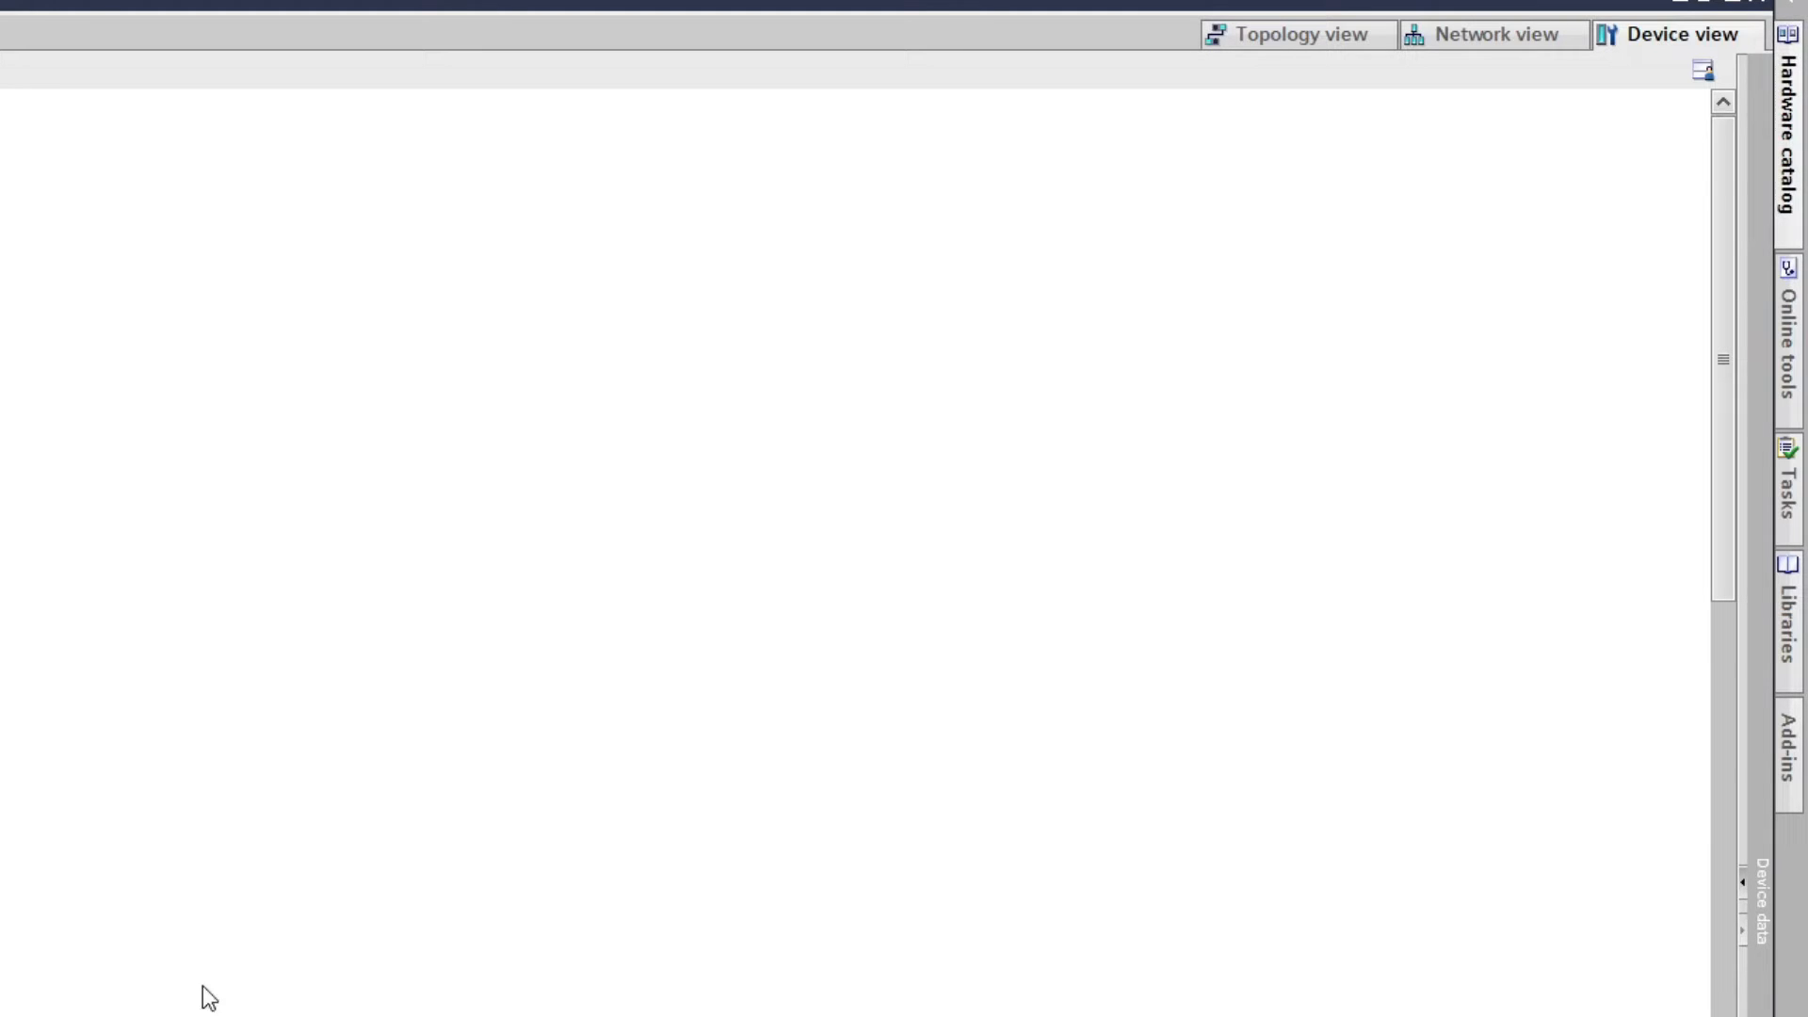
Locate DI 8x24VDC module 6ES7 221-1BF32-0XB0 in the Hardware catalog
click(1786, 151)
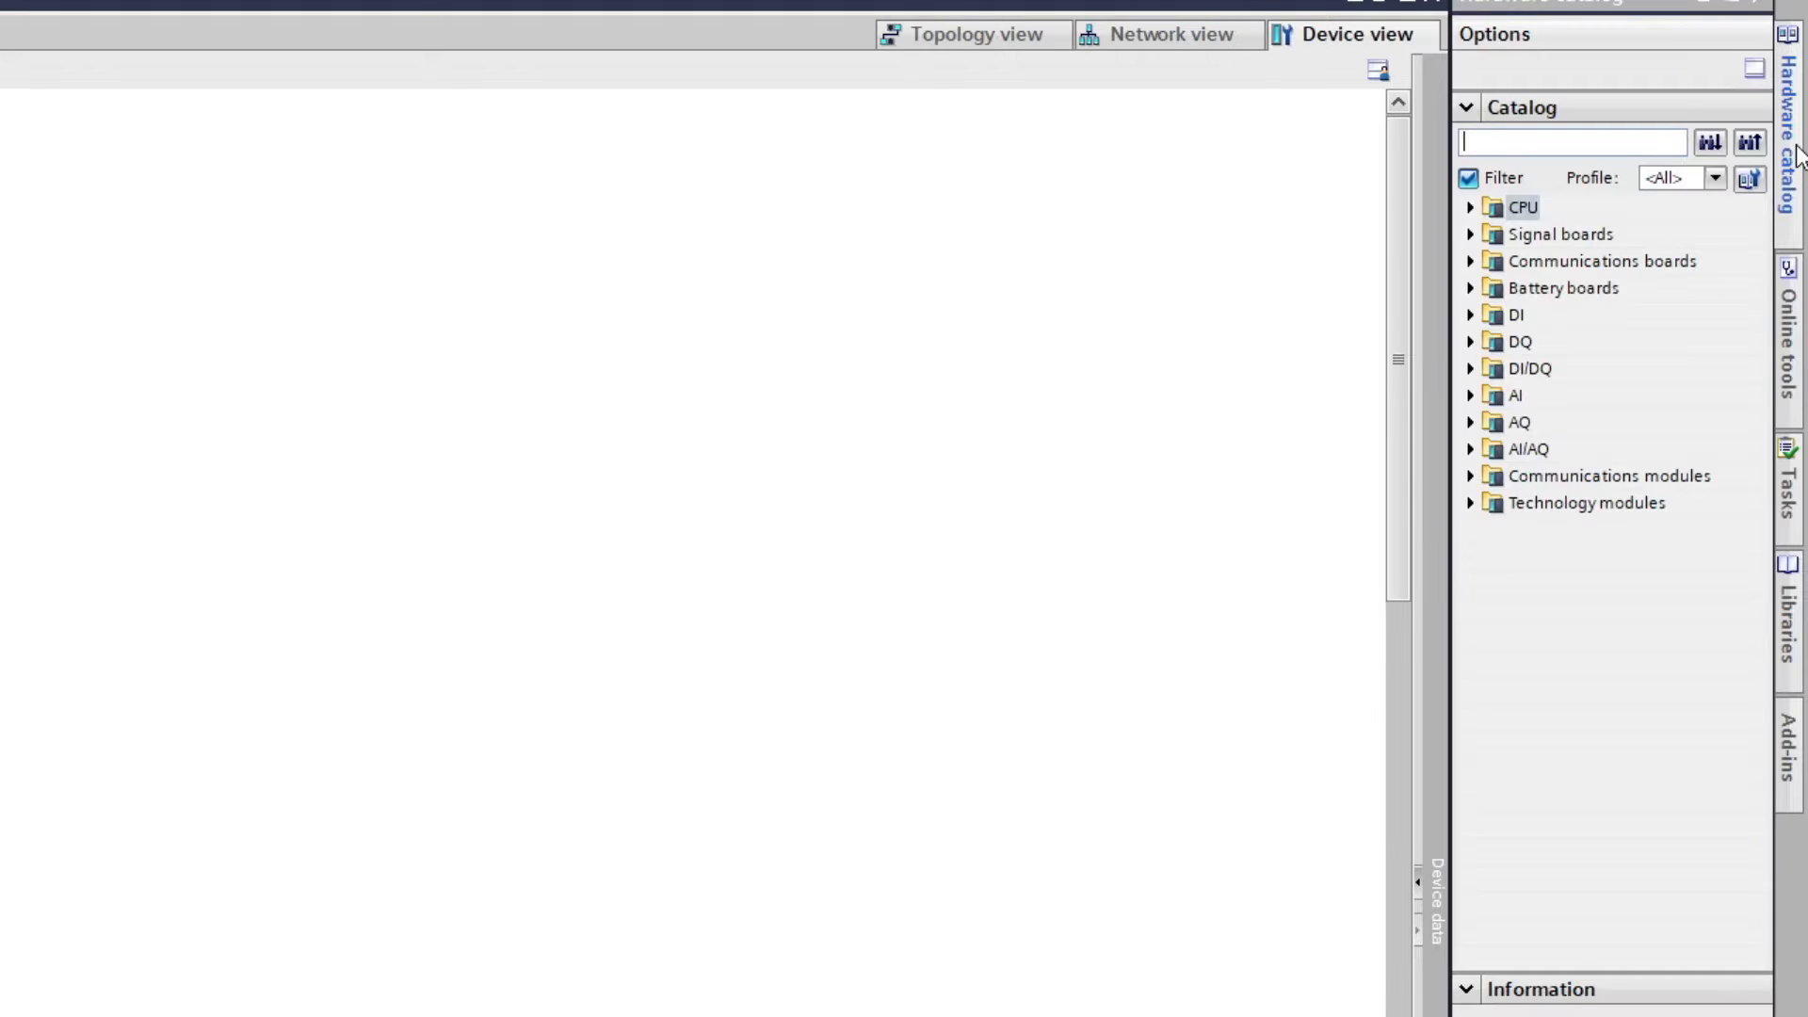
mouse_move(1286, 528)
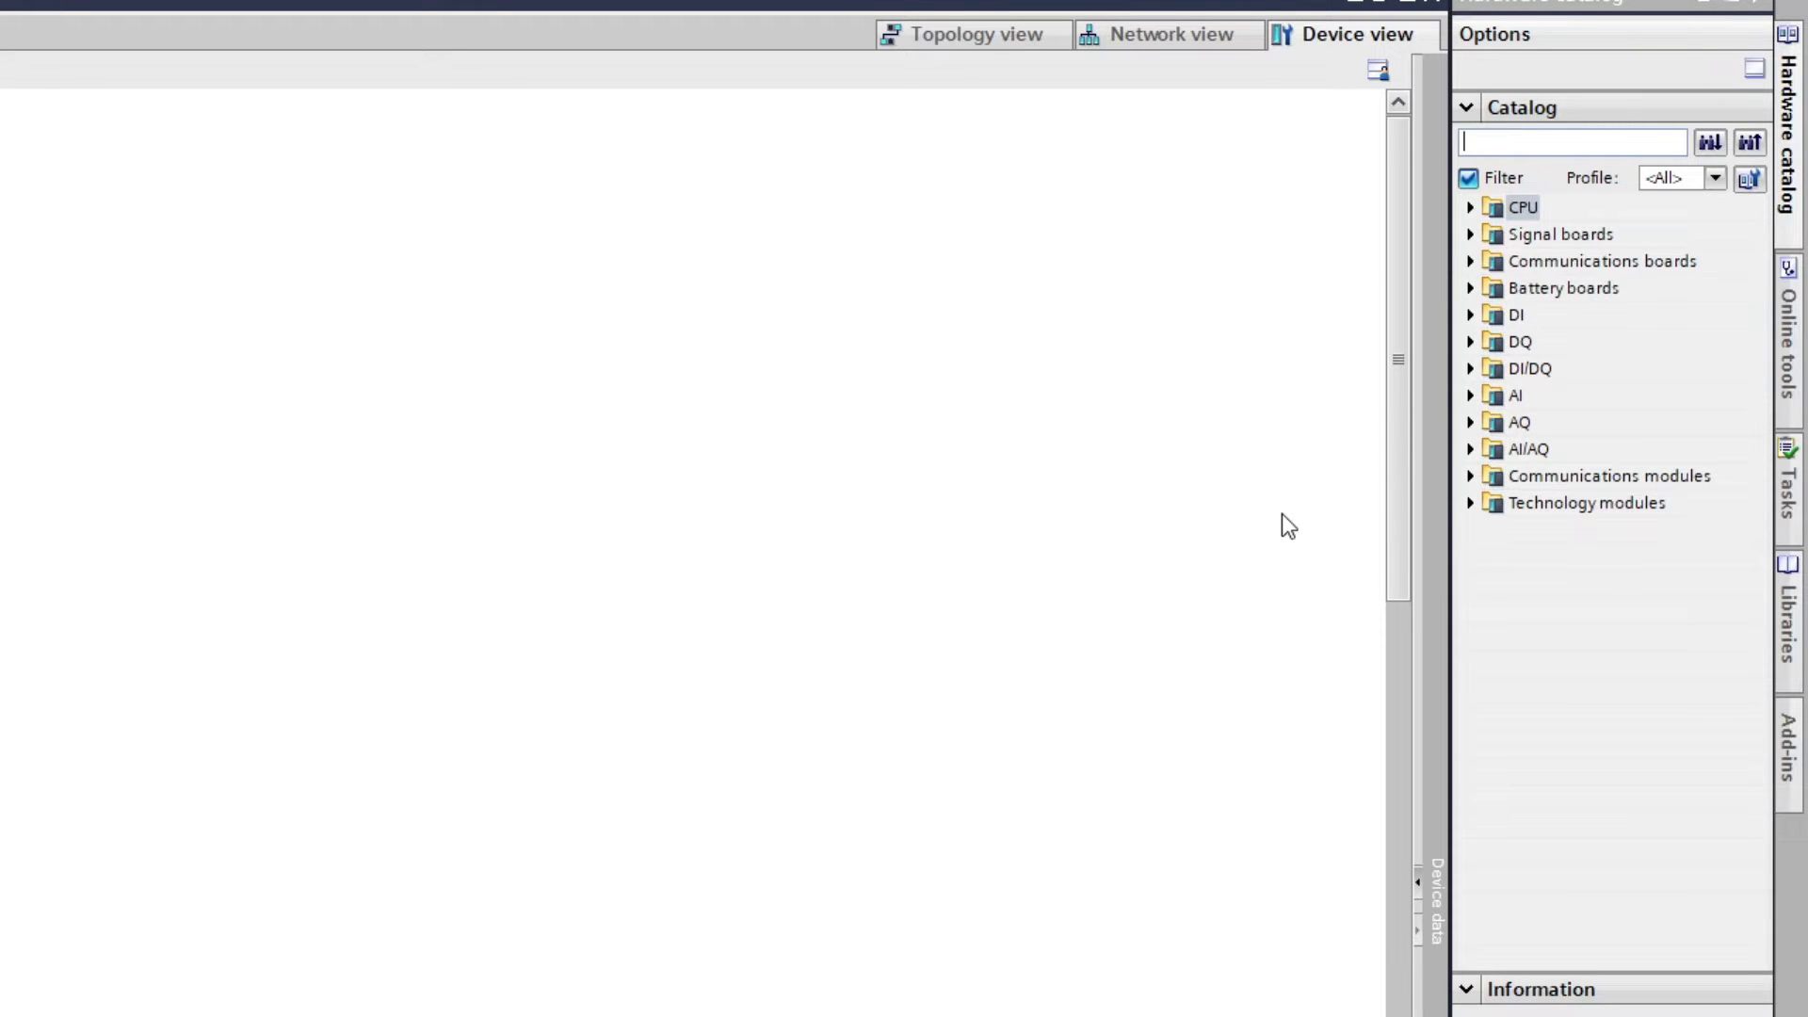
mouse_move(1684, 260)
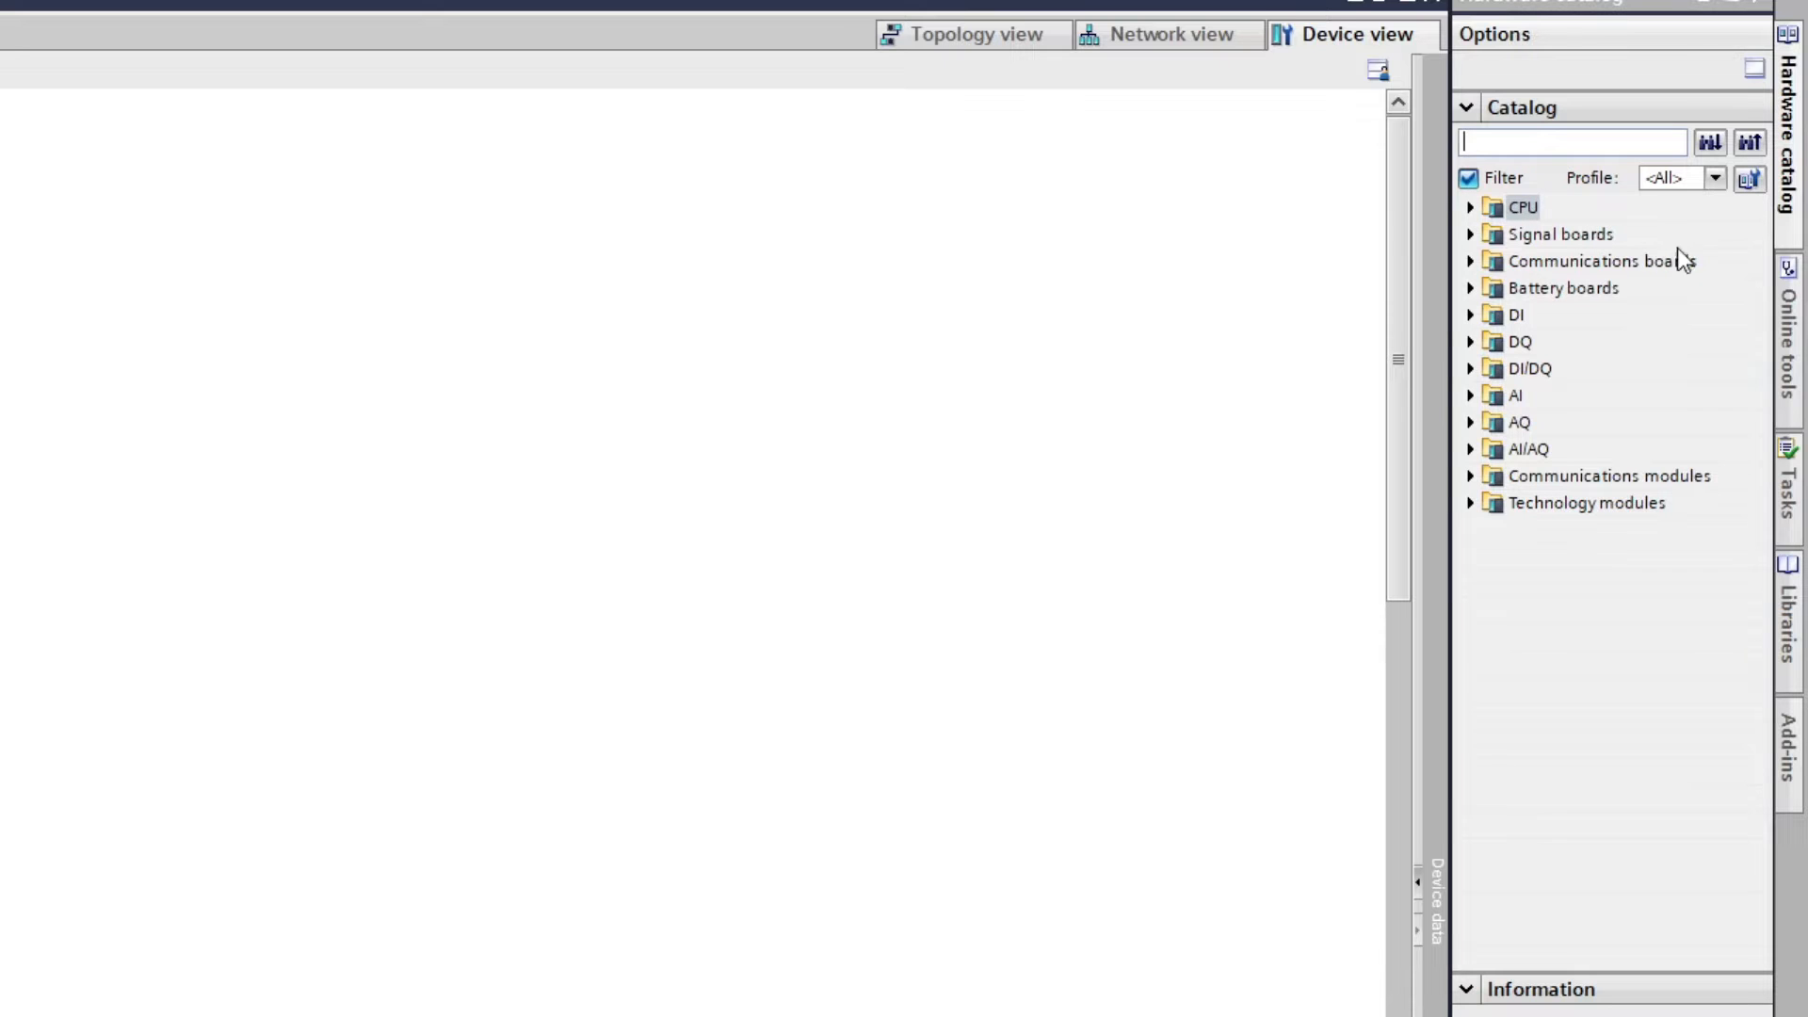
mouse_move(1550, 375)
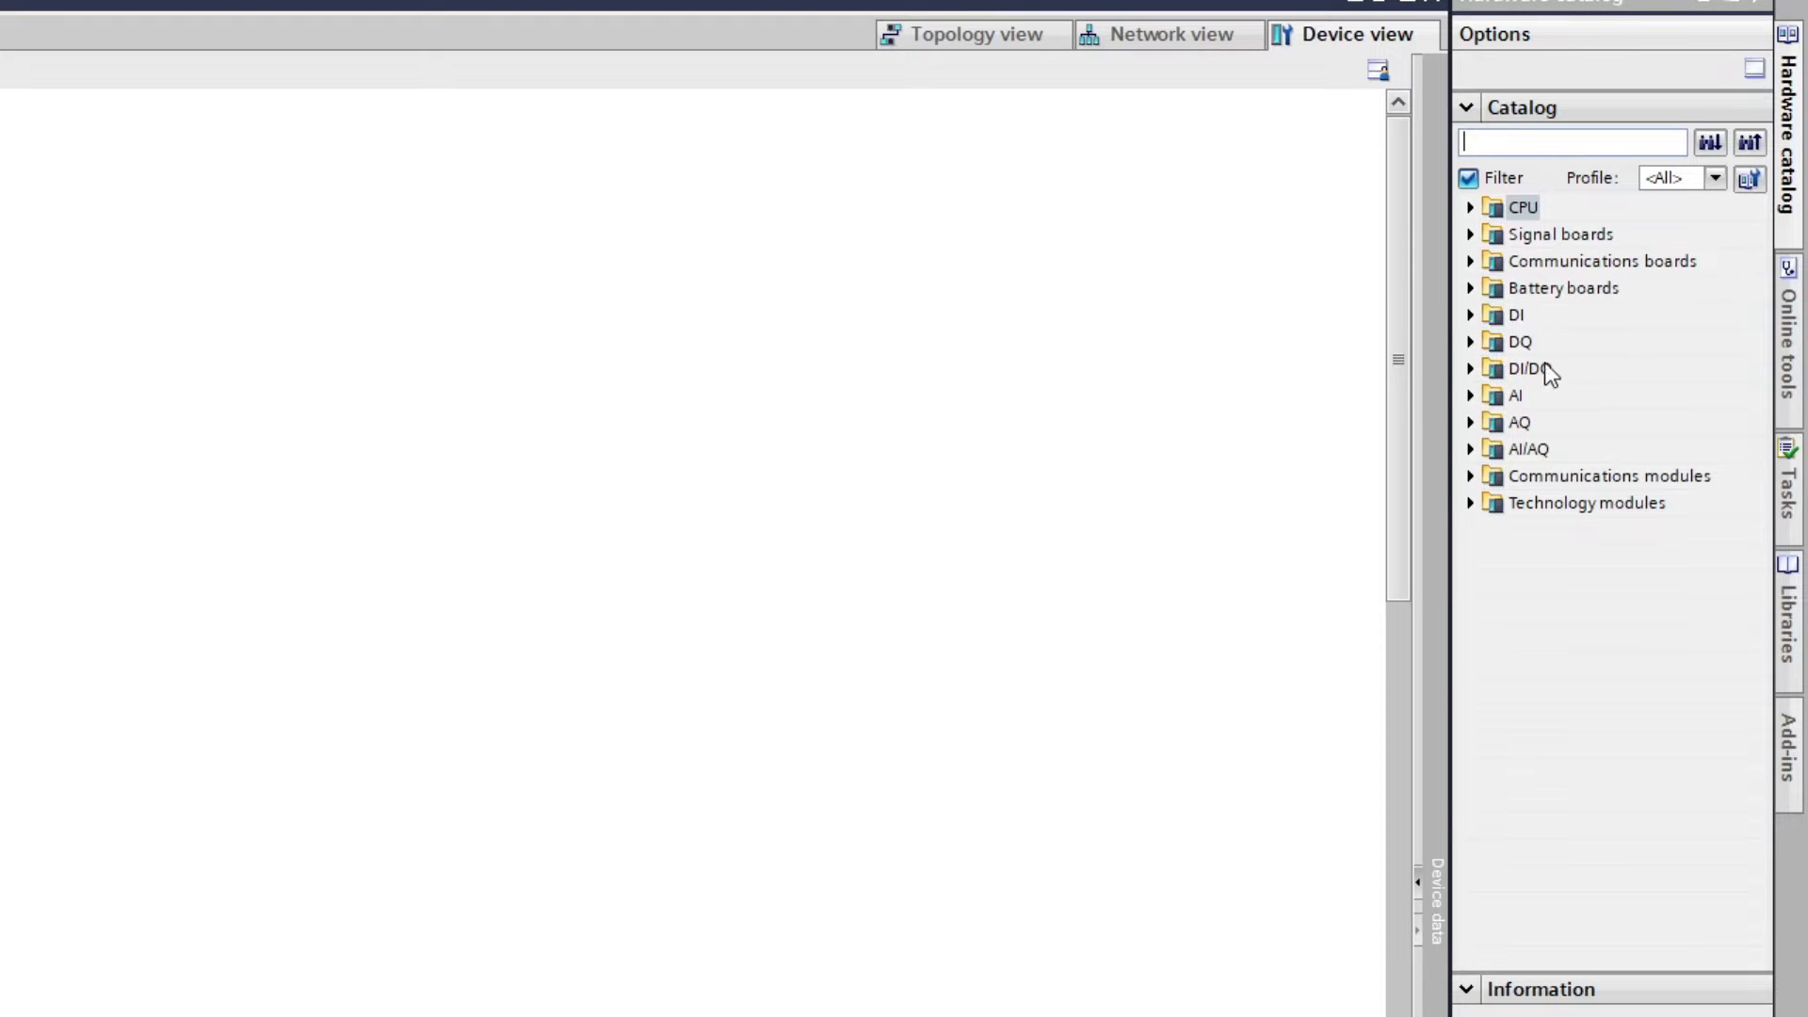
mouse_move(1577, 516)
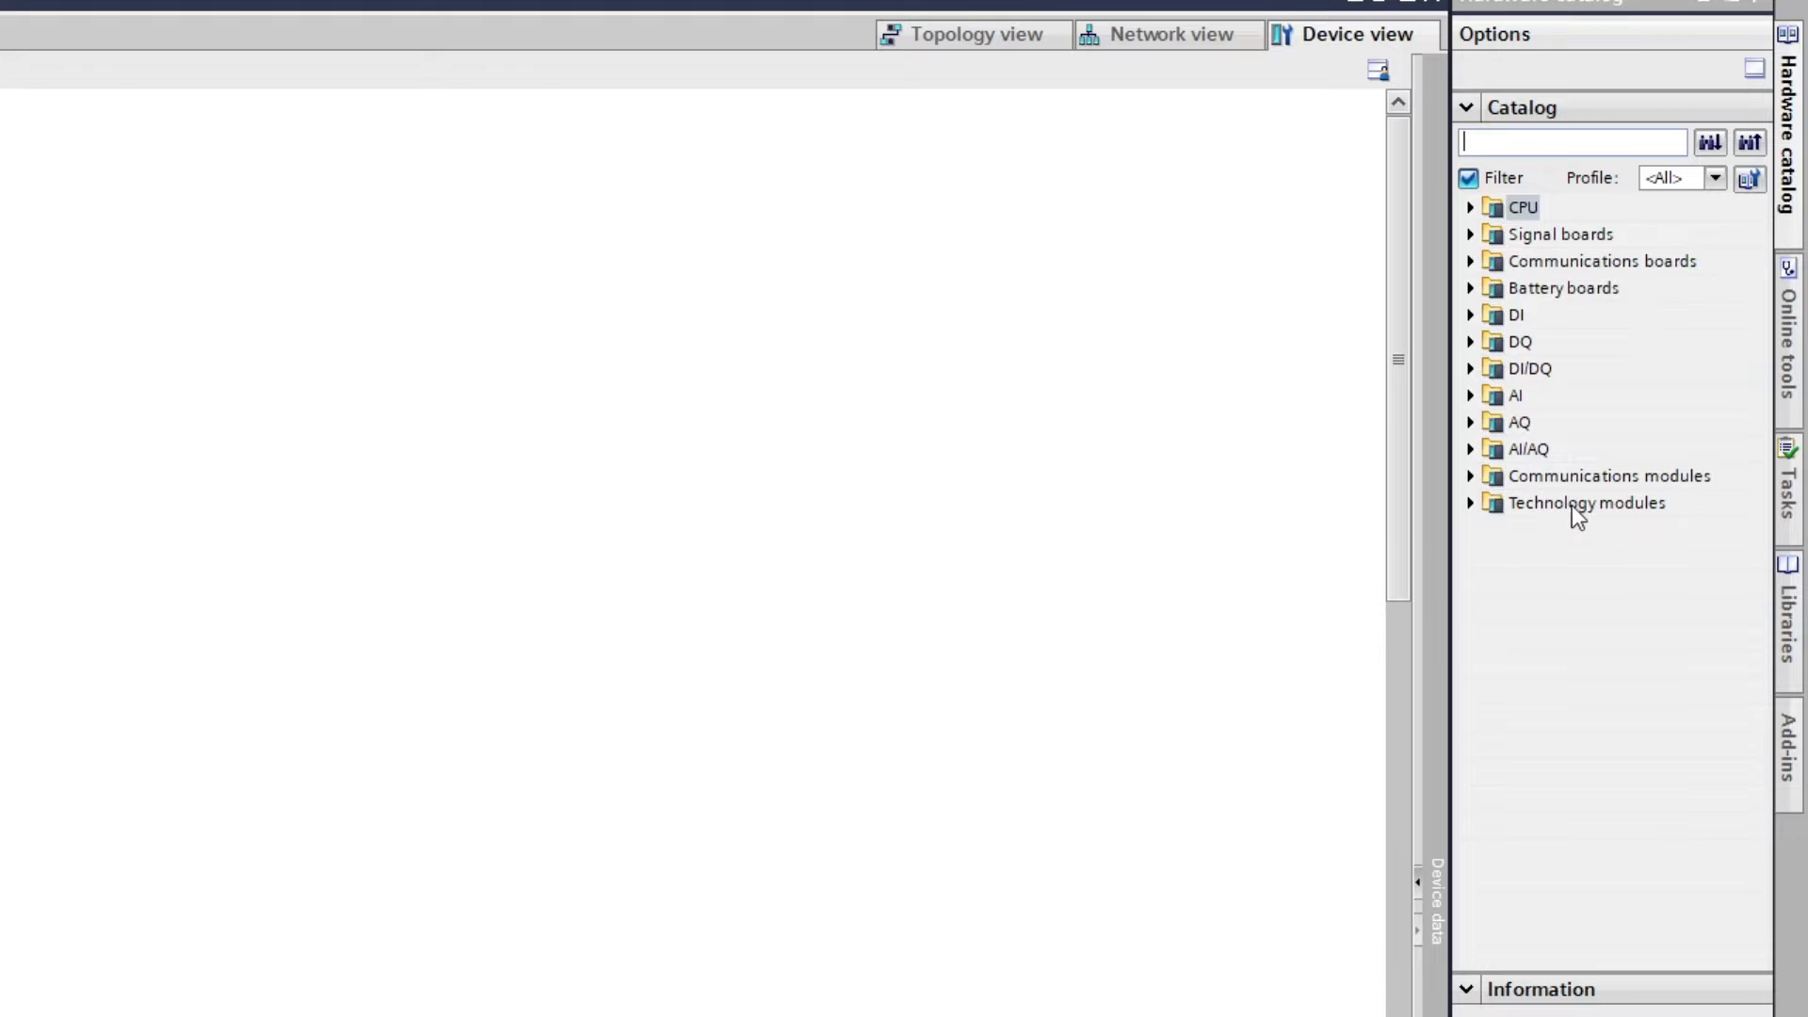
mouse_move(1189, 476)
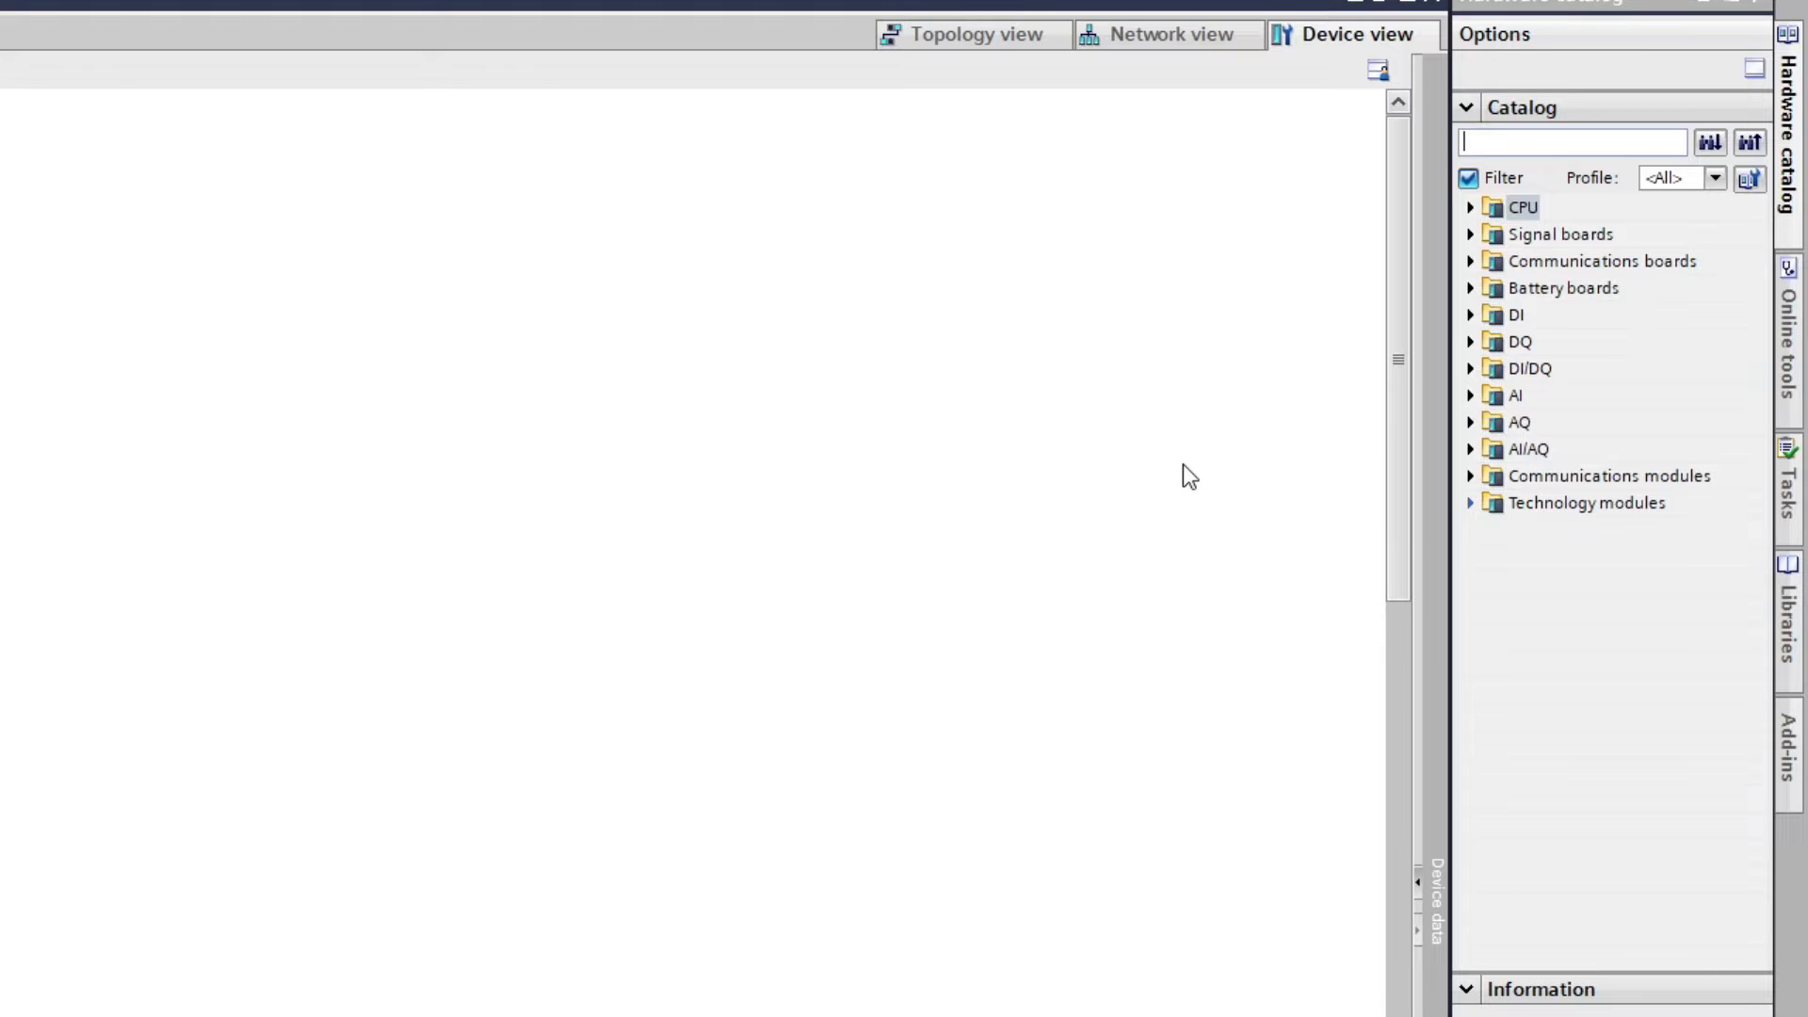
mouse_move(1179, 484)
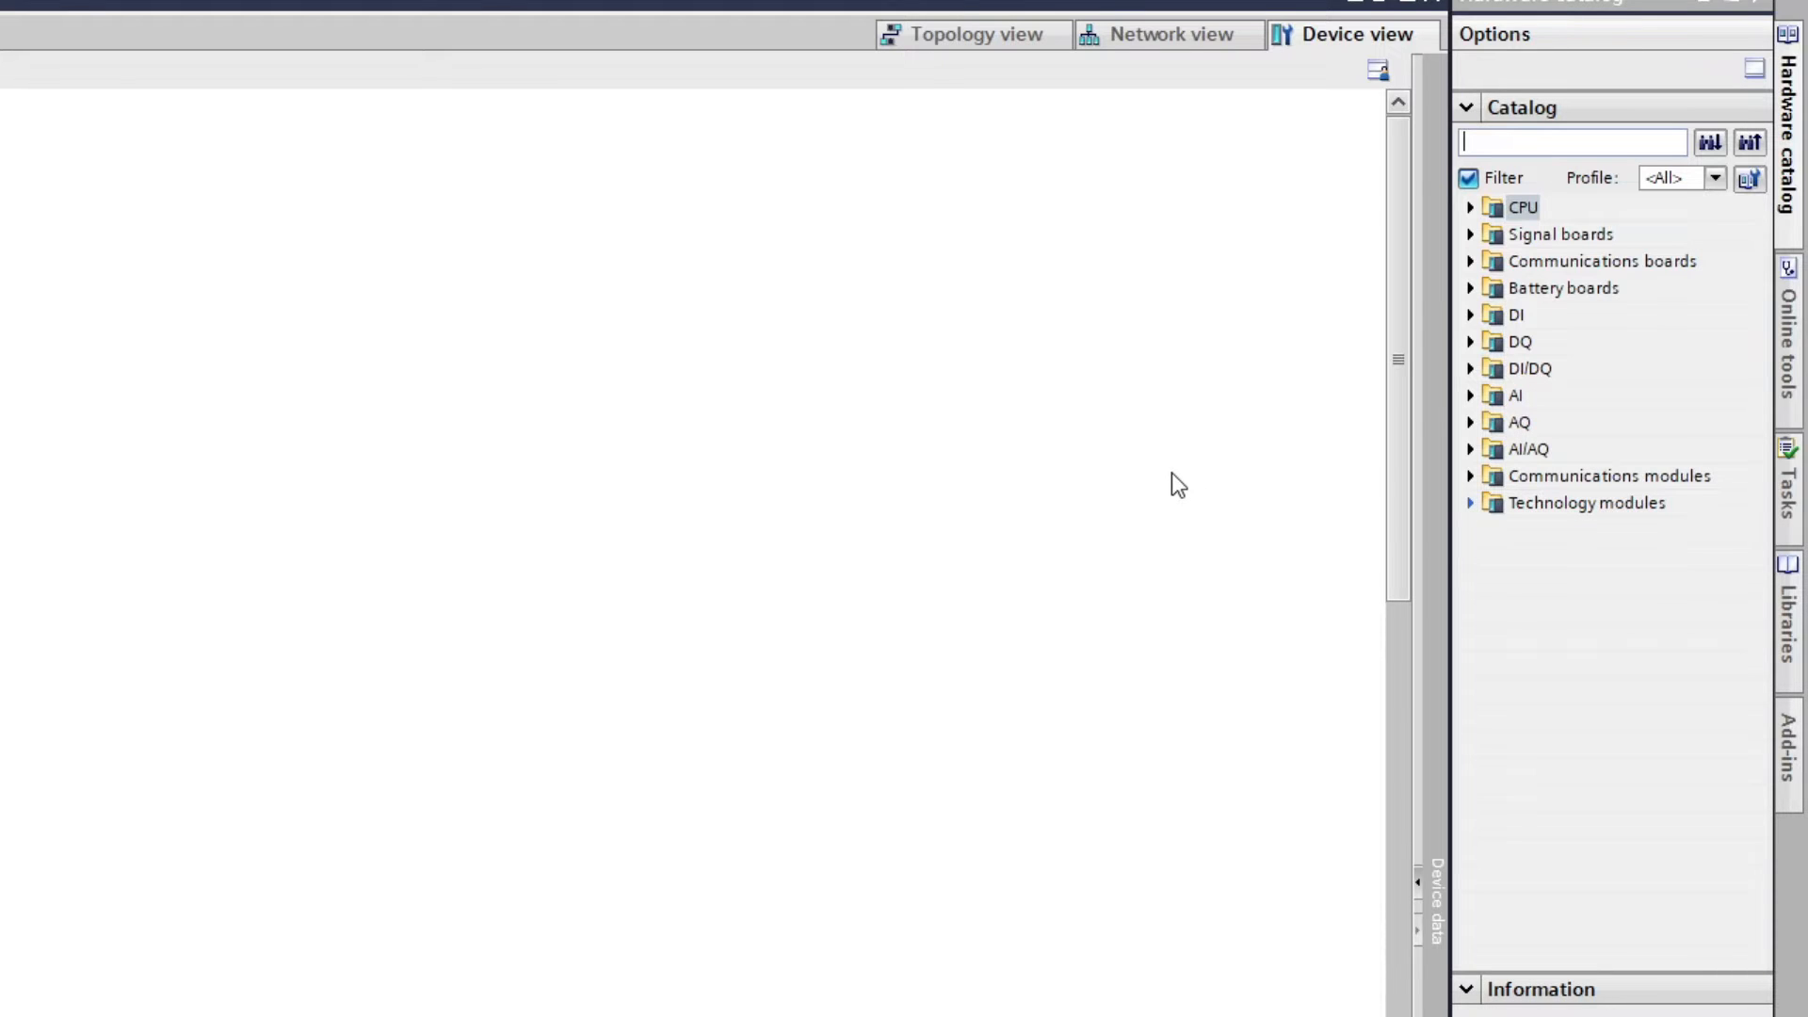
mouse_move(1477, 328)
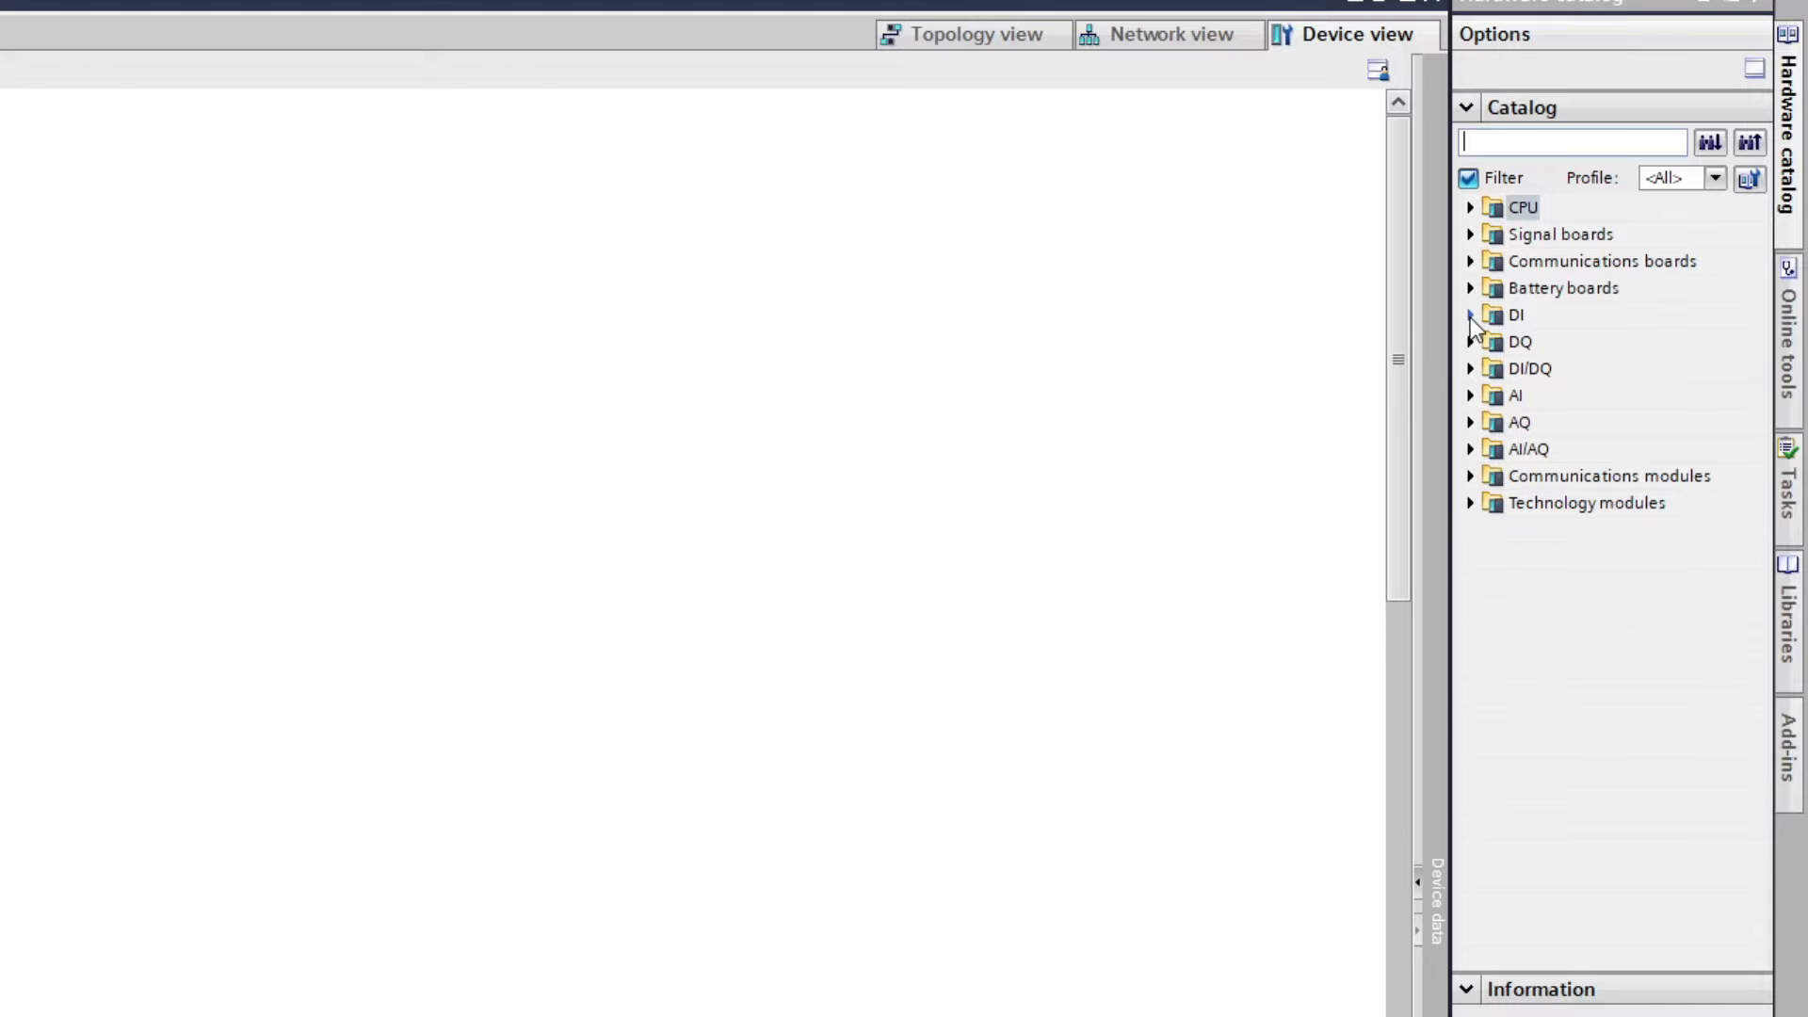
click(1471, 314)
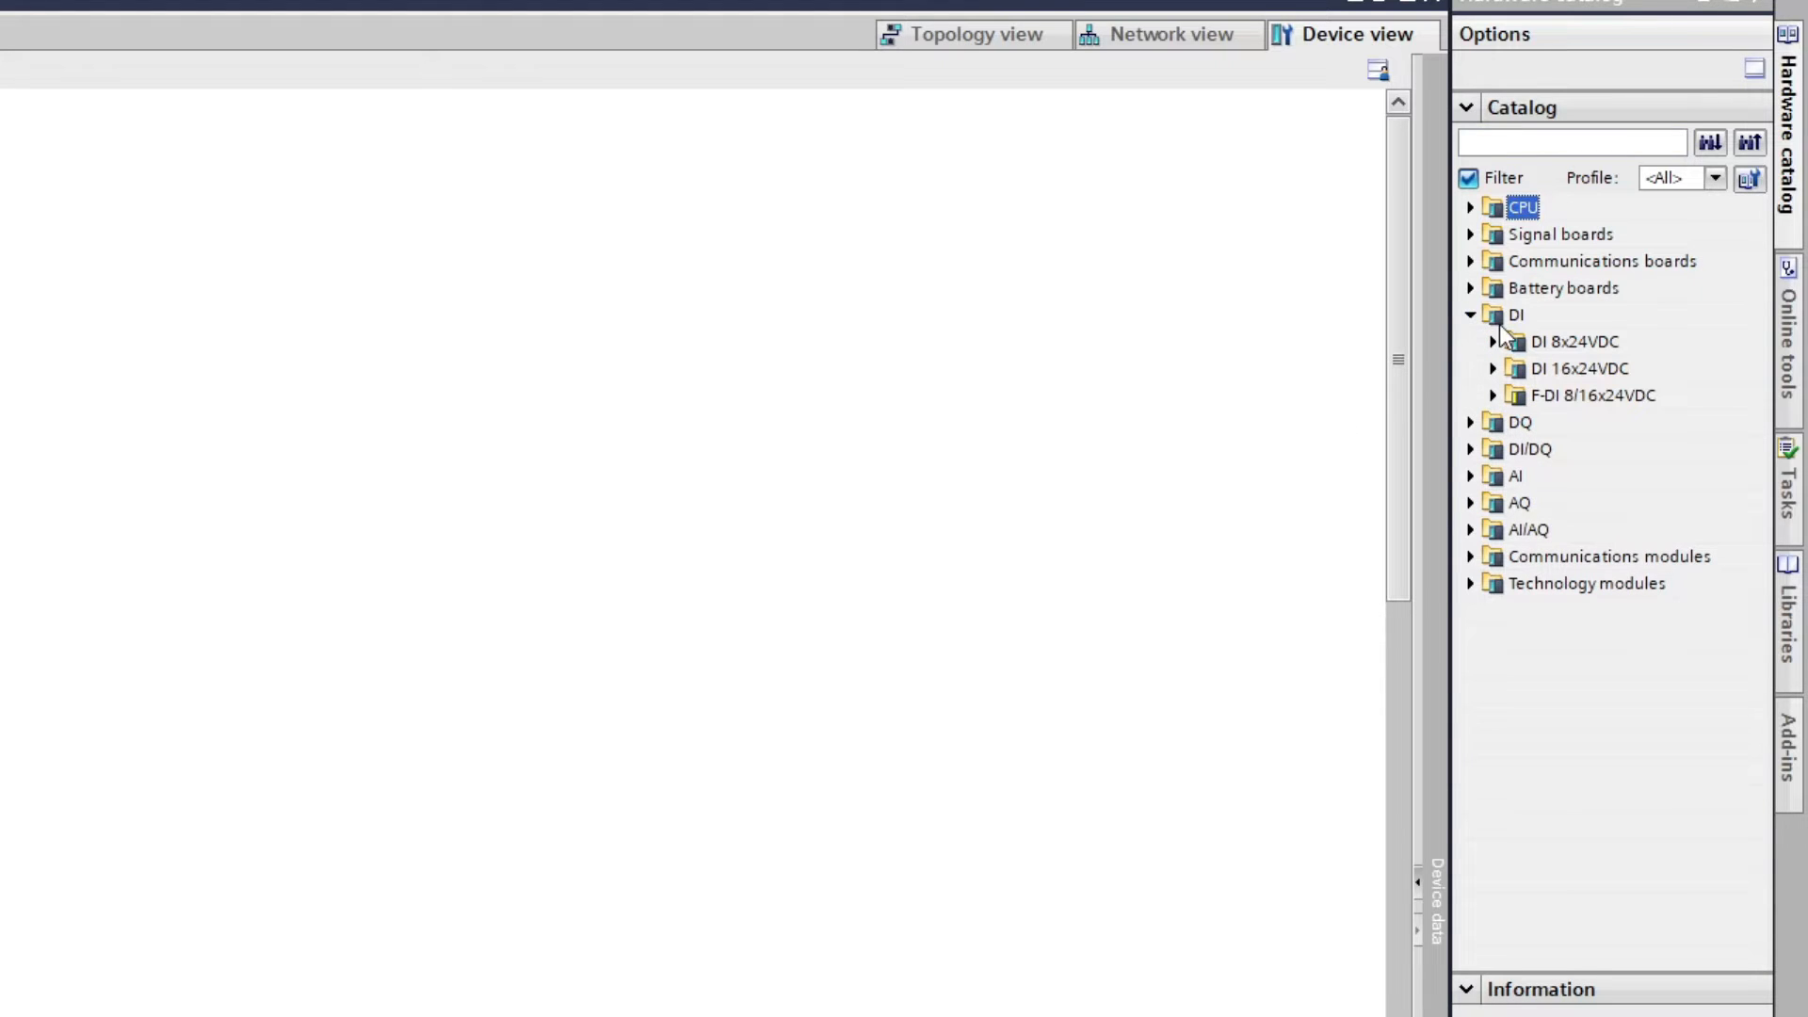
mouse_move(1499, 369)
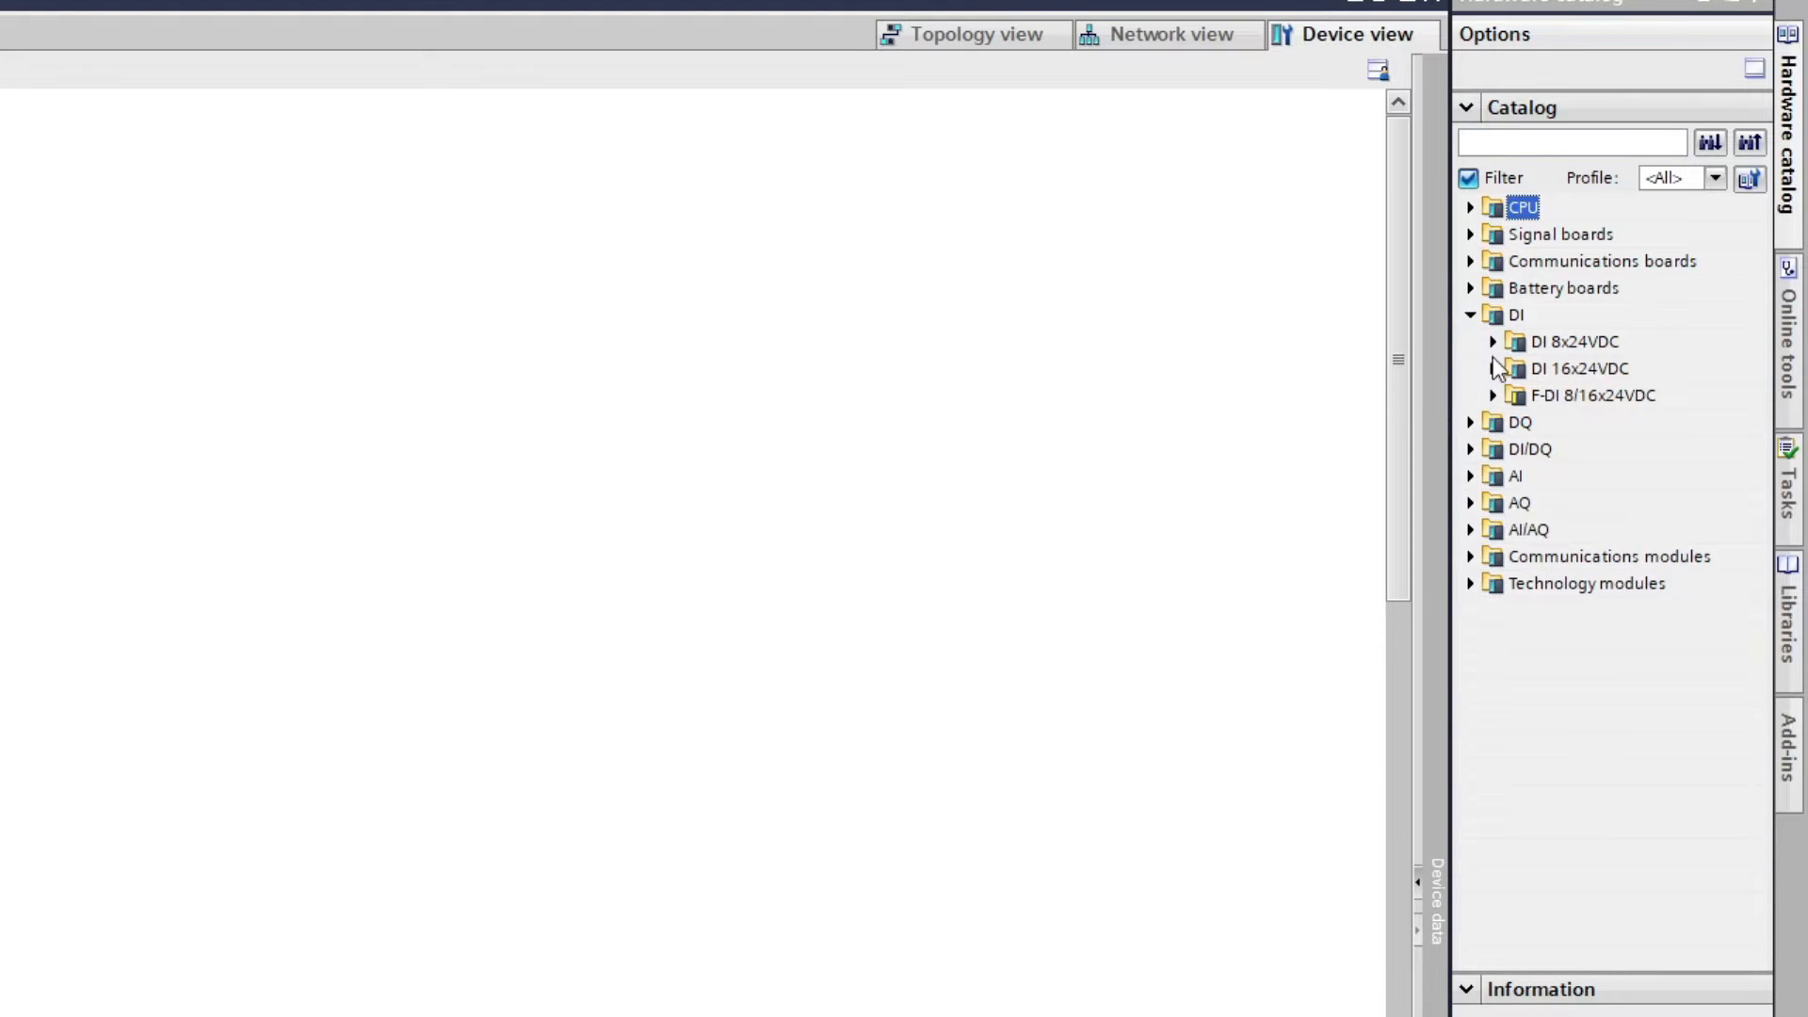
click(1491, 341)
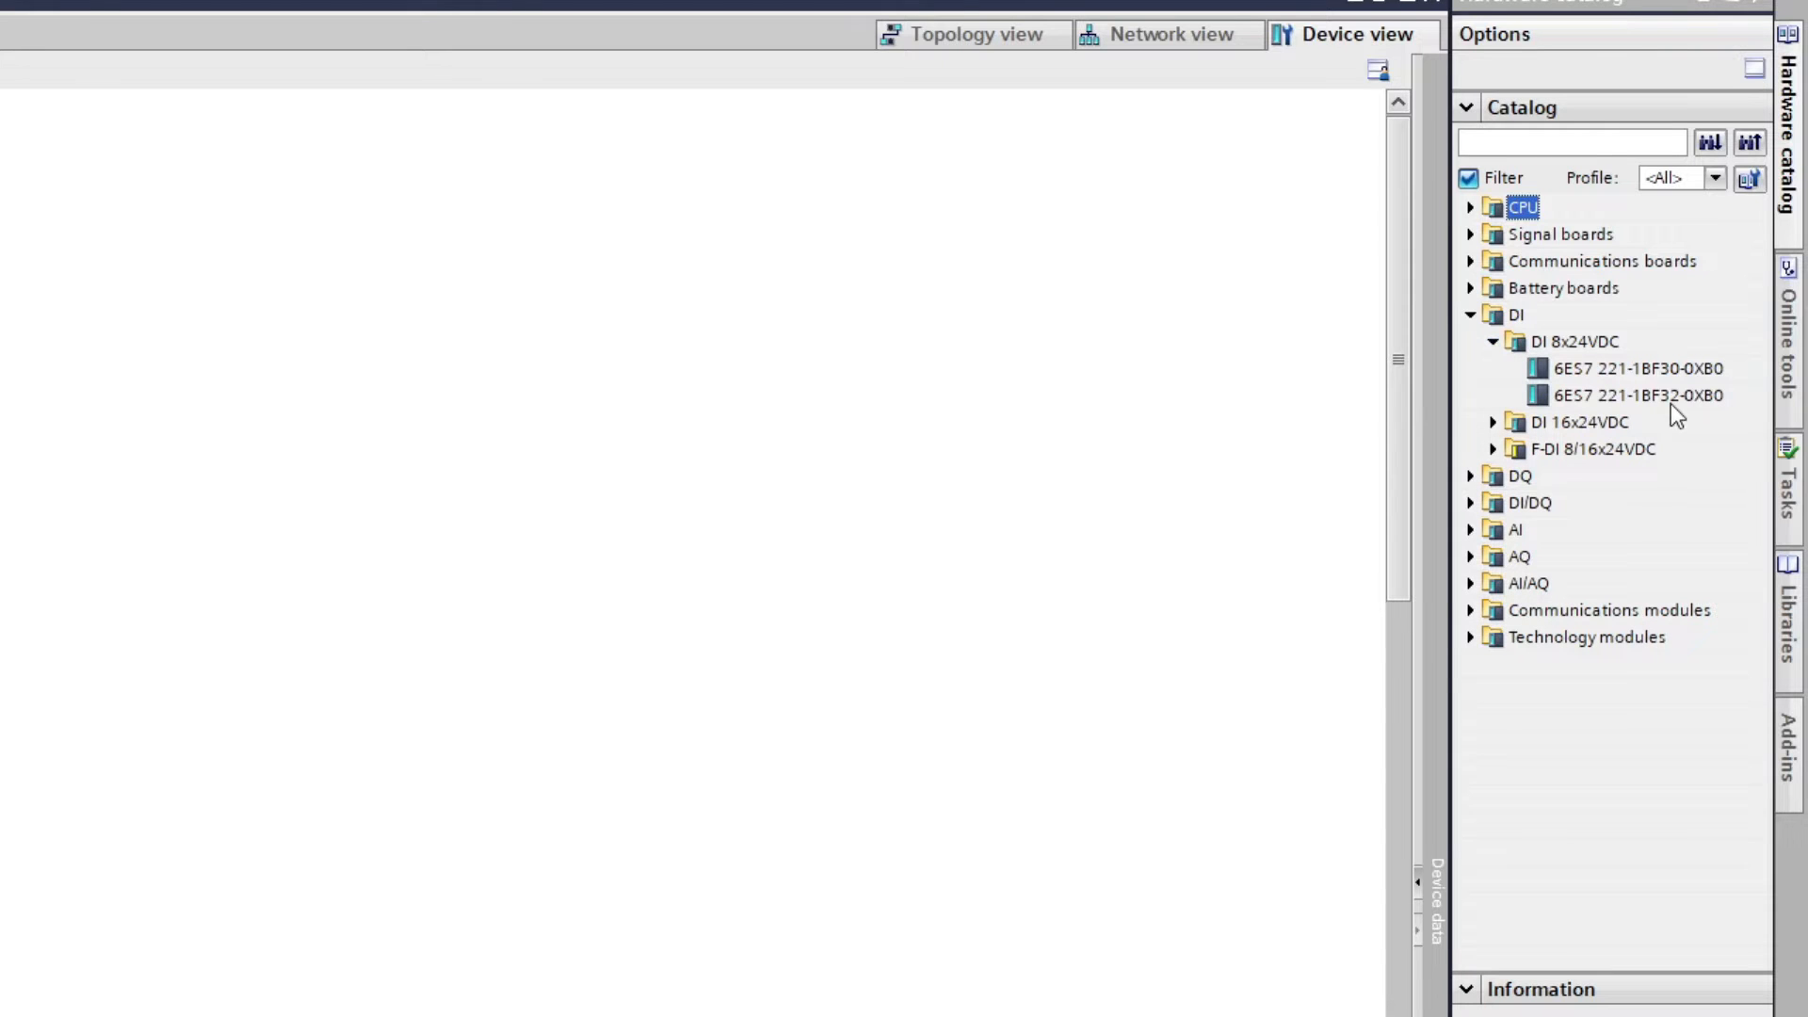
mouse_move(1631, 409)
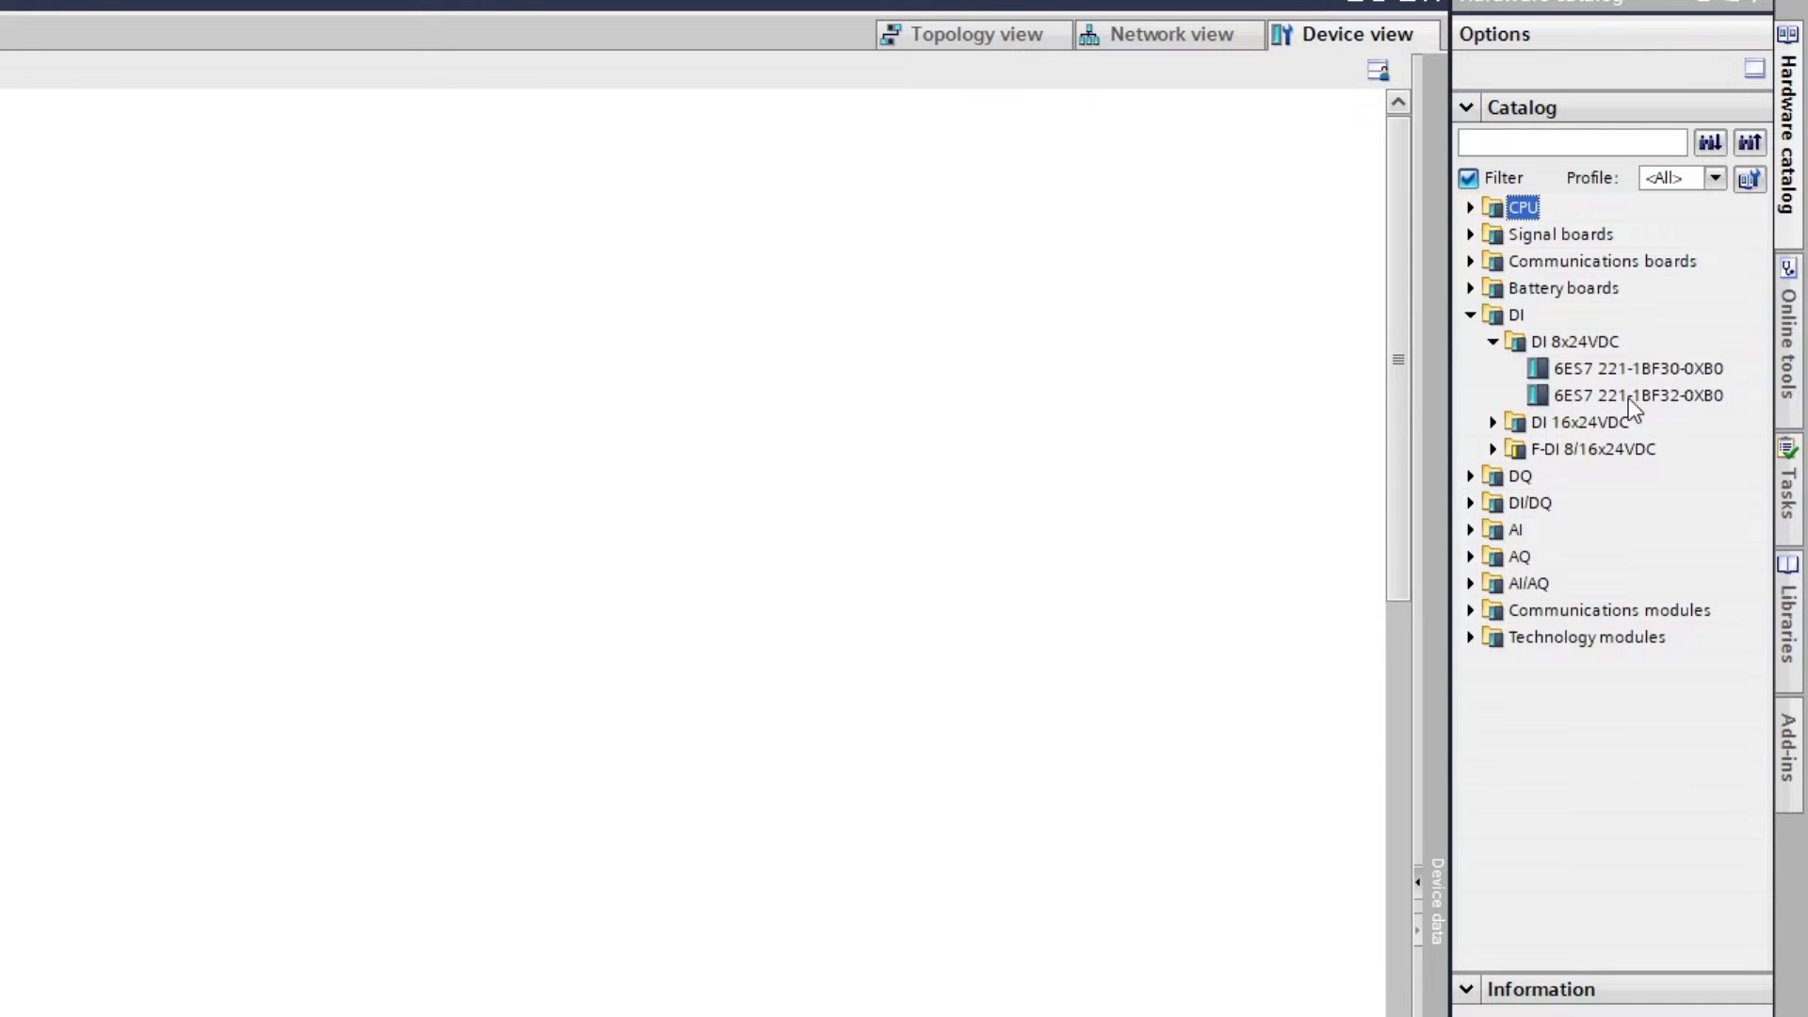
click(1636, 393)
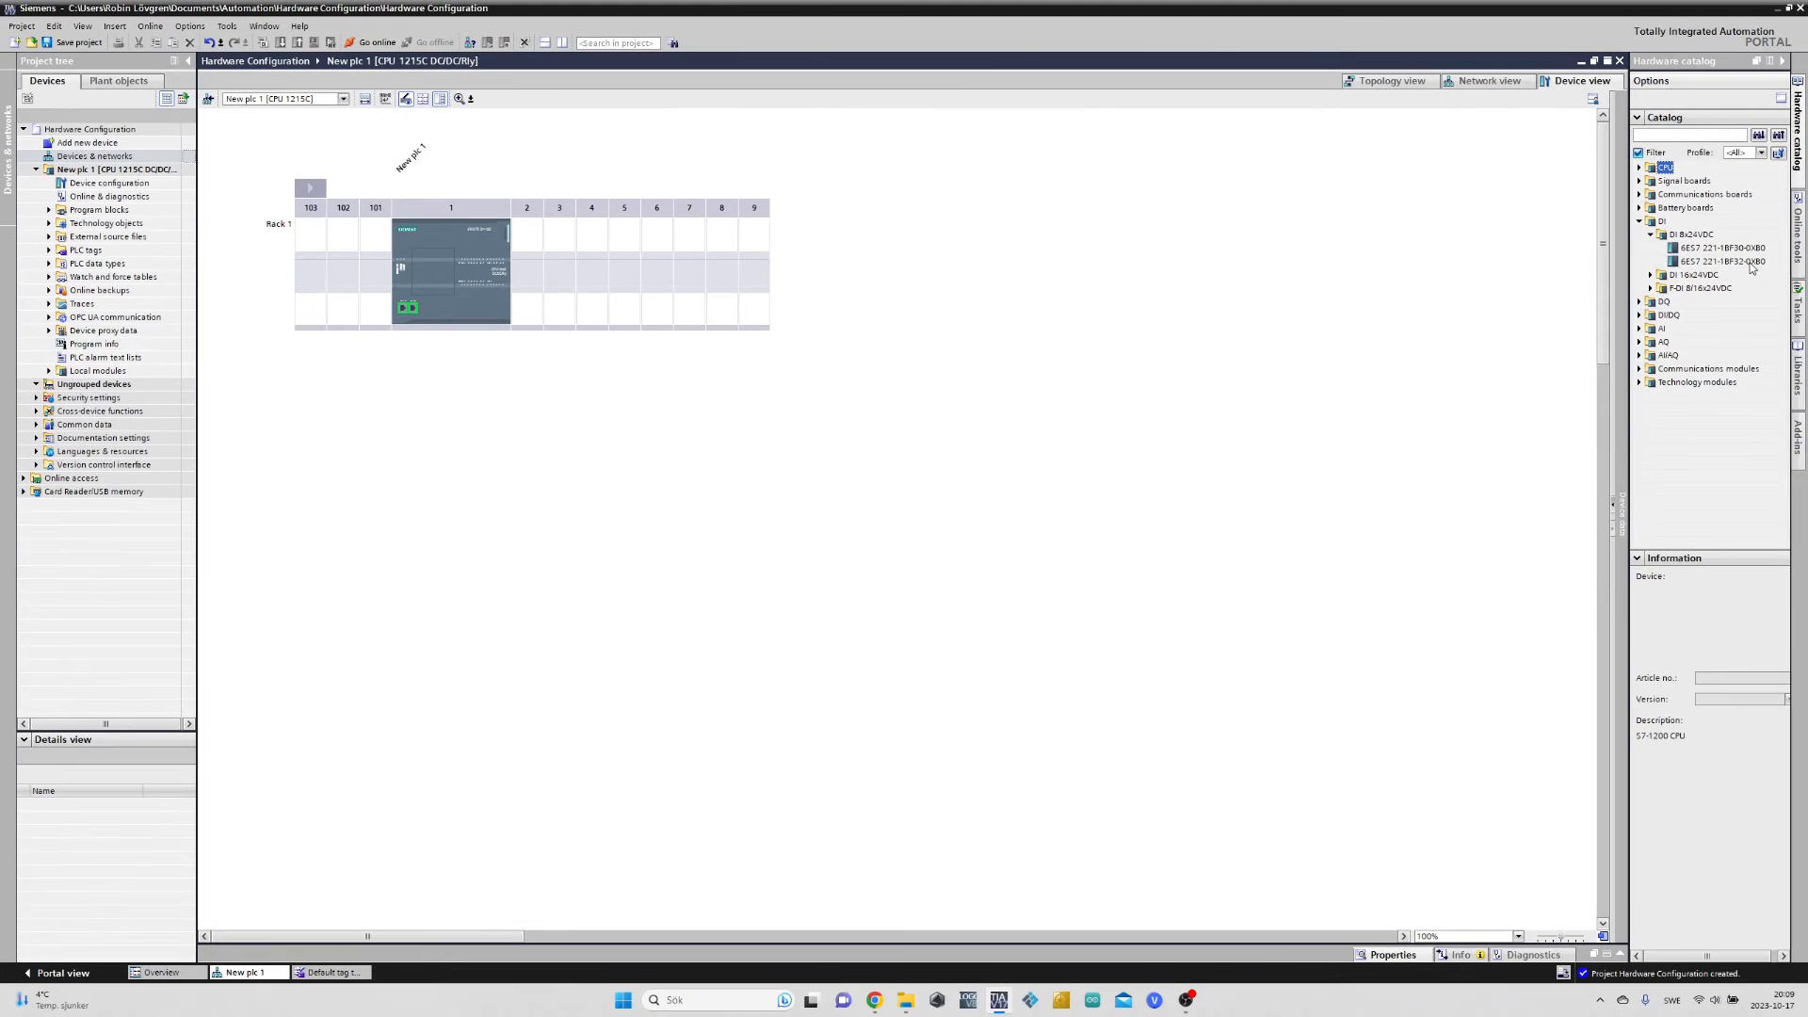
Place the DI 8x24VDC module into rack slot 2 beside the CPU
click(1720, 262)
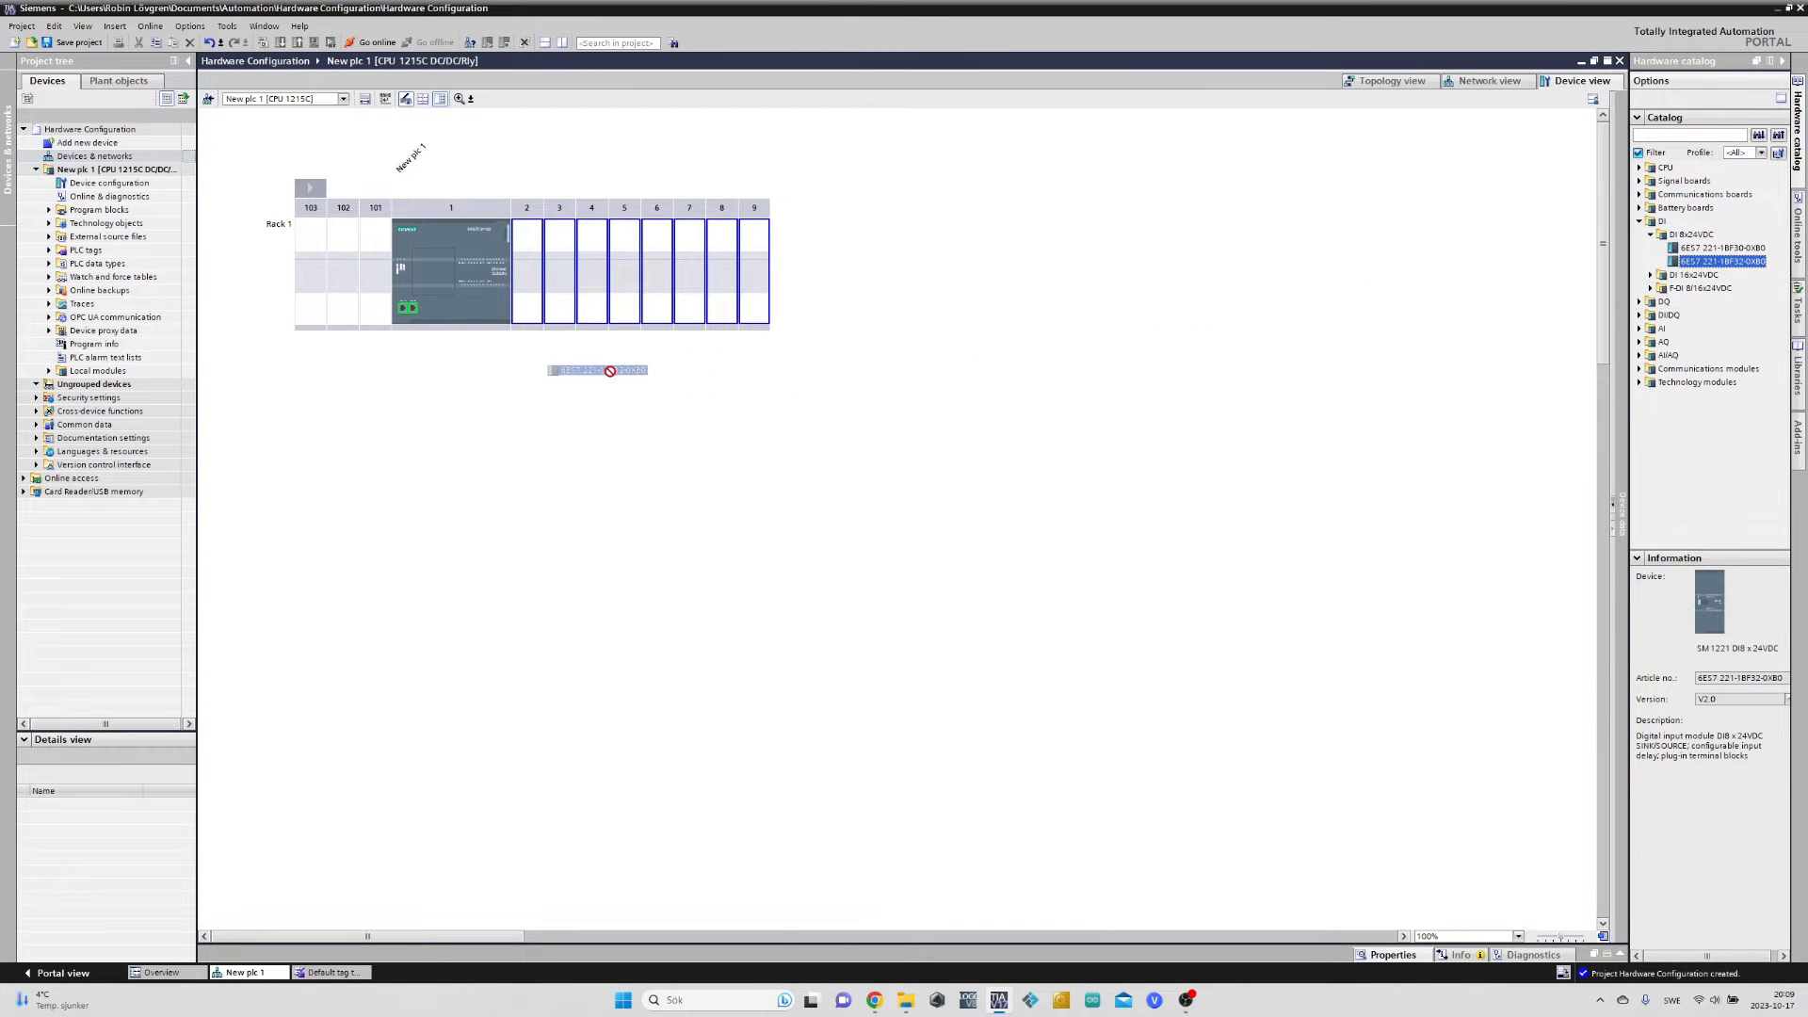
drag(597, 369, 537, 265)
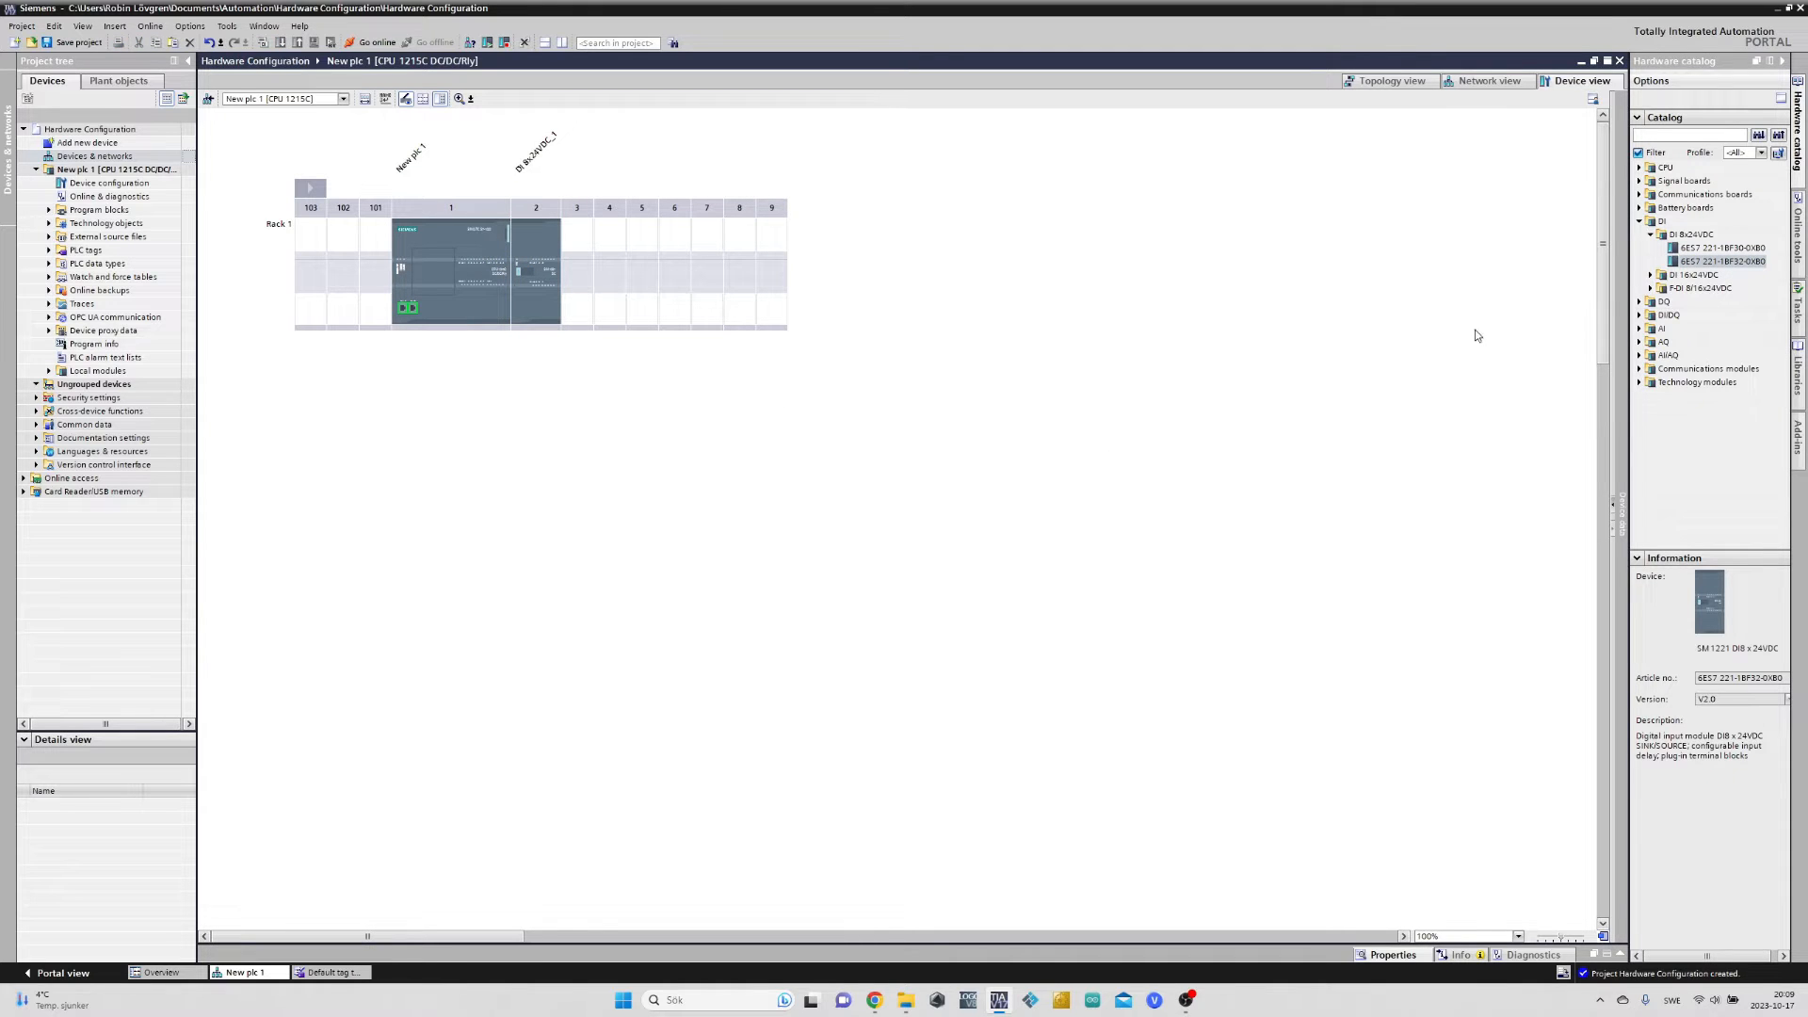
click(1721, 262)
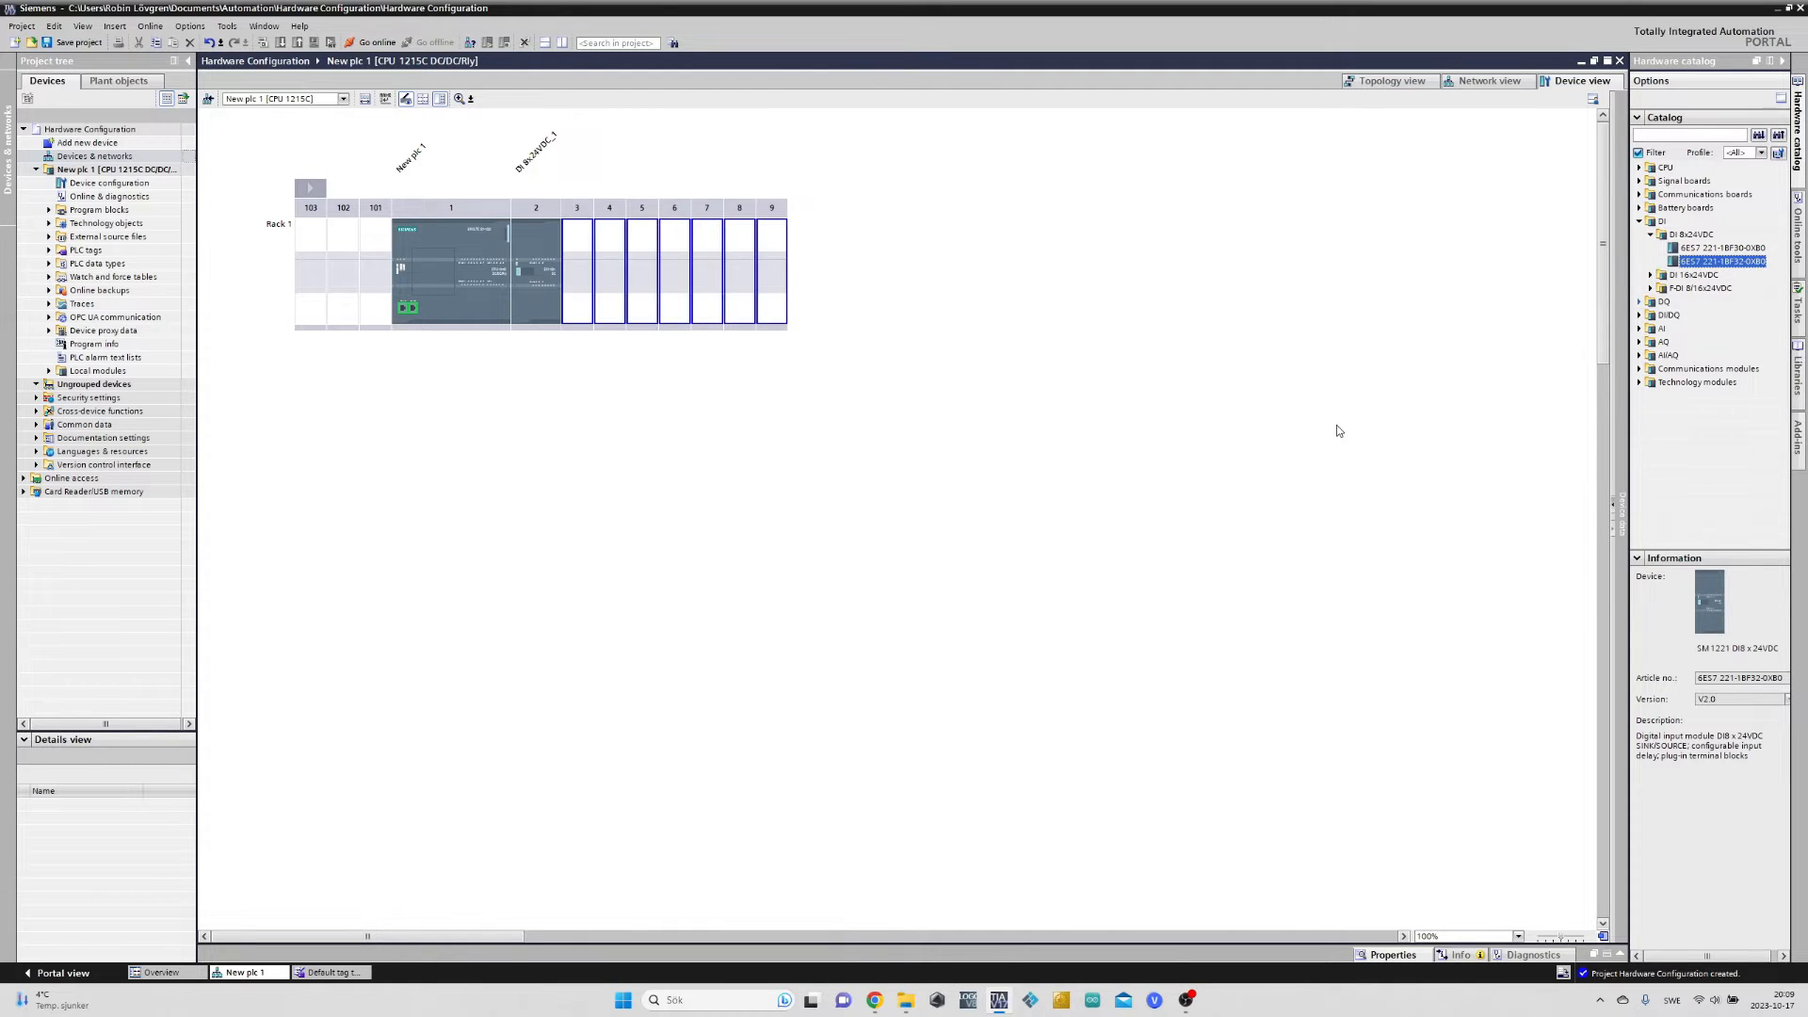
mouse_move(1411, 392)
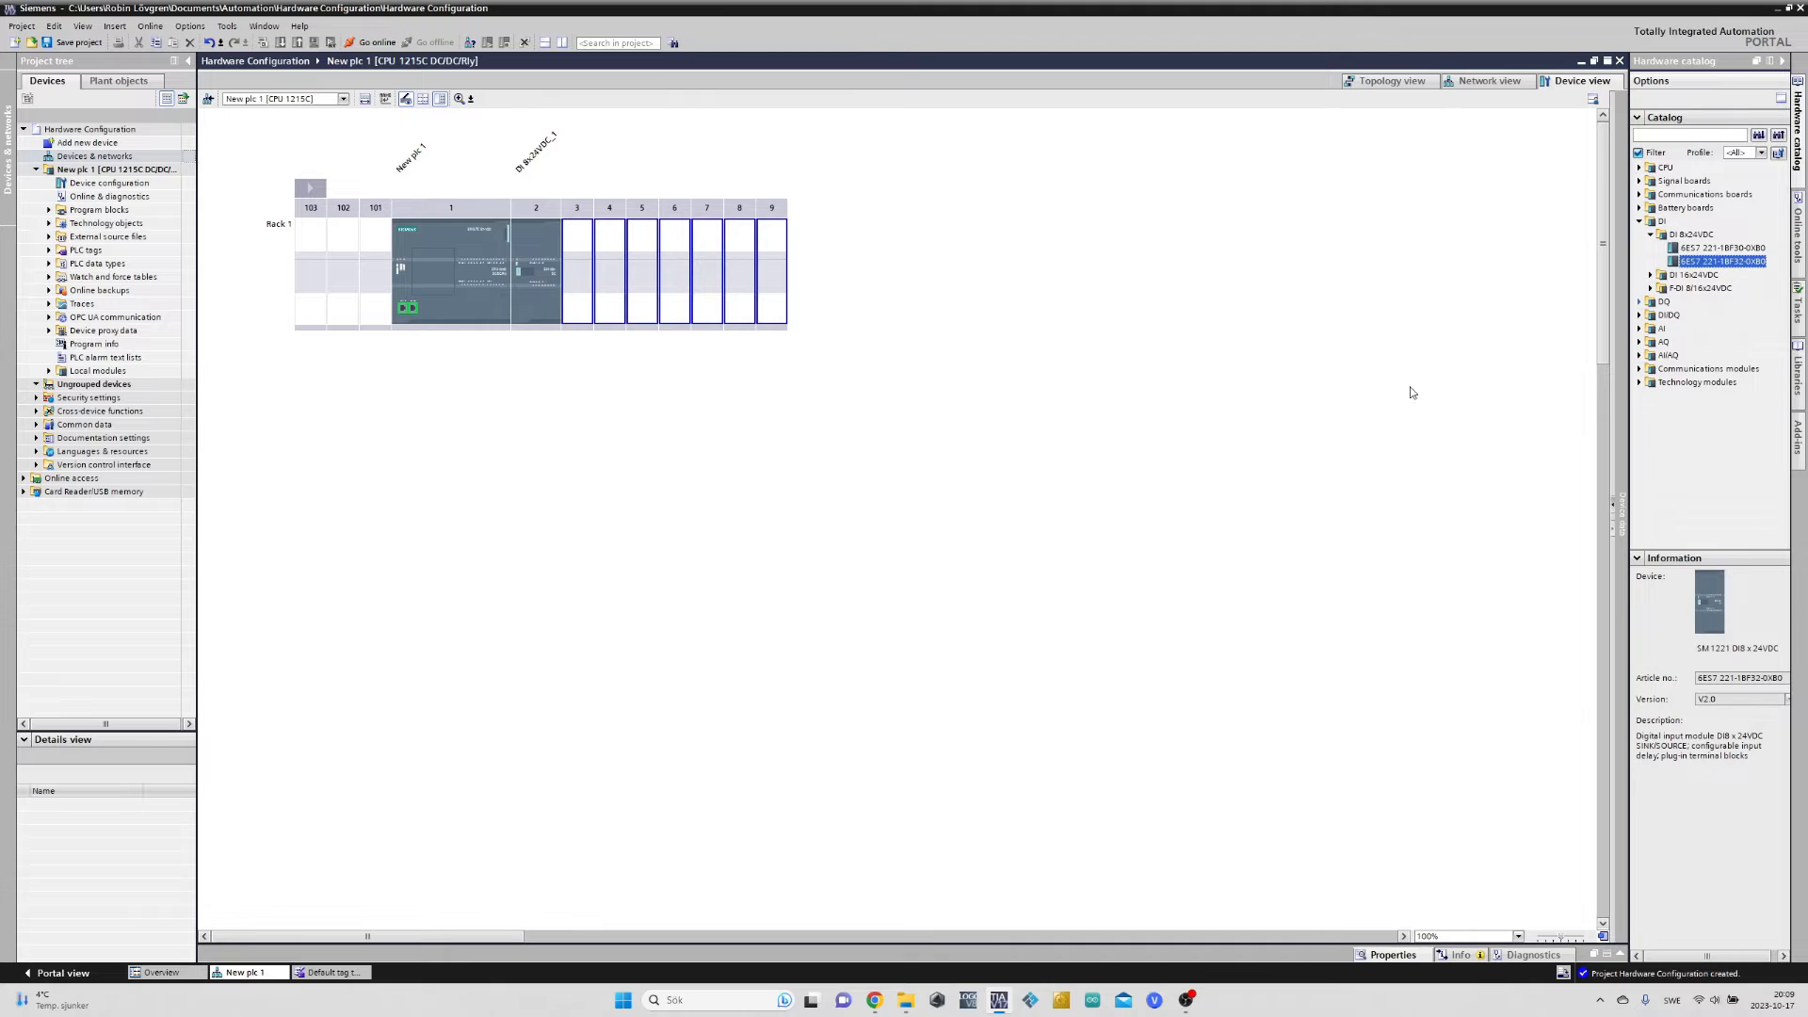
Collapse the DI groups and expand Communications modules > PROFIBUS in the catalog
click(1650, 233)
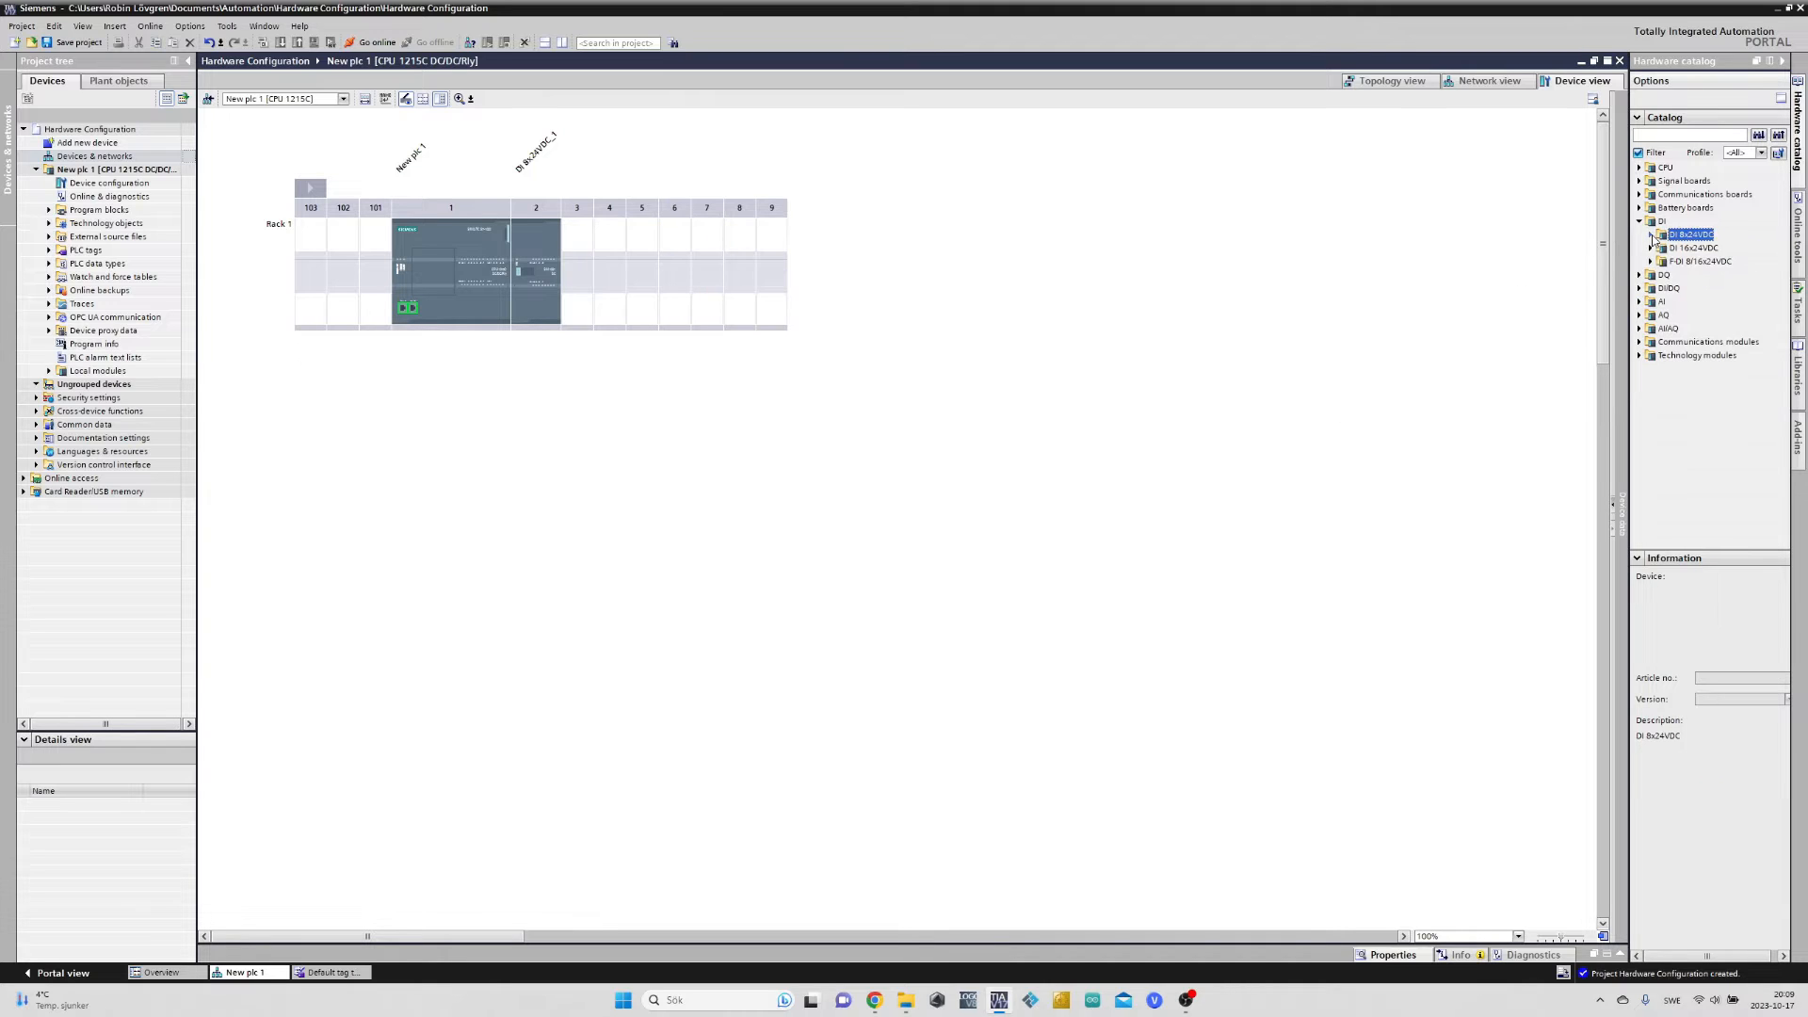
click(1643, 220)
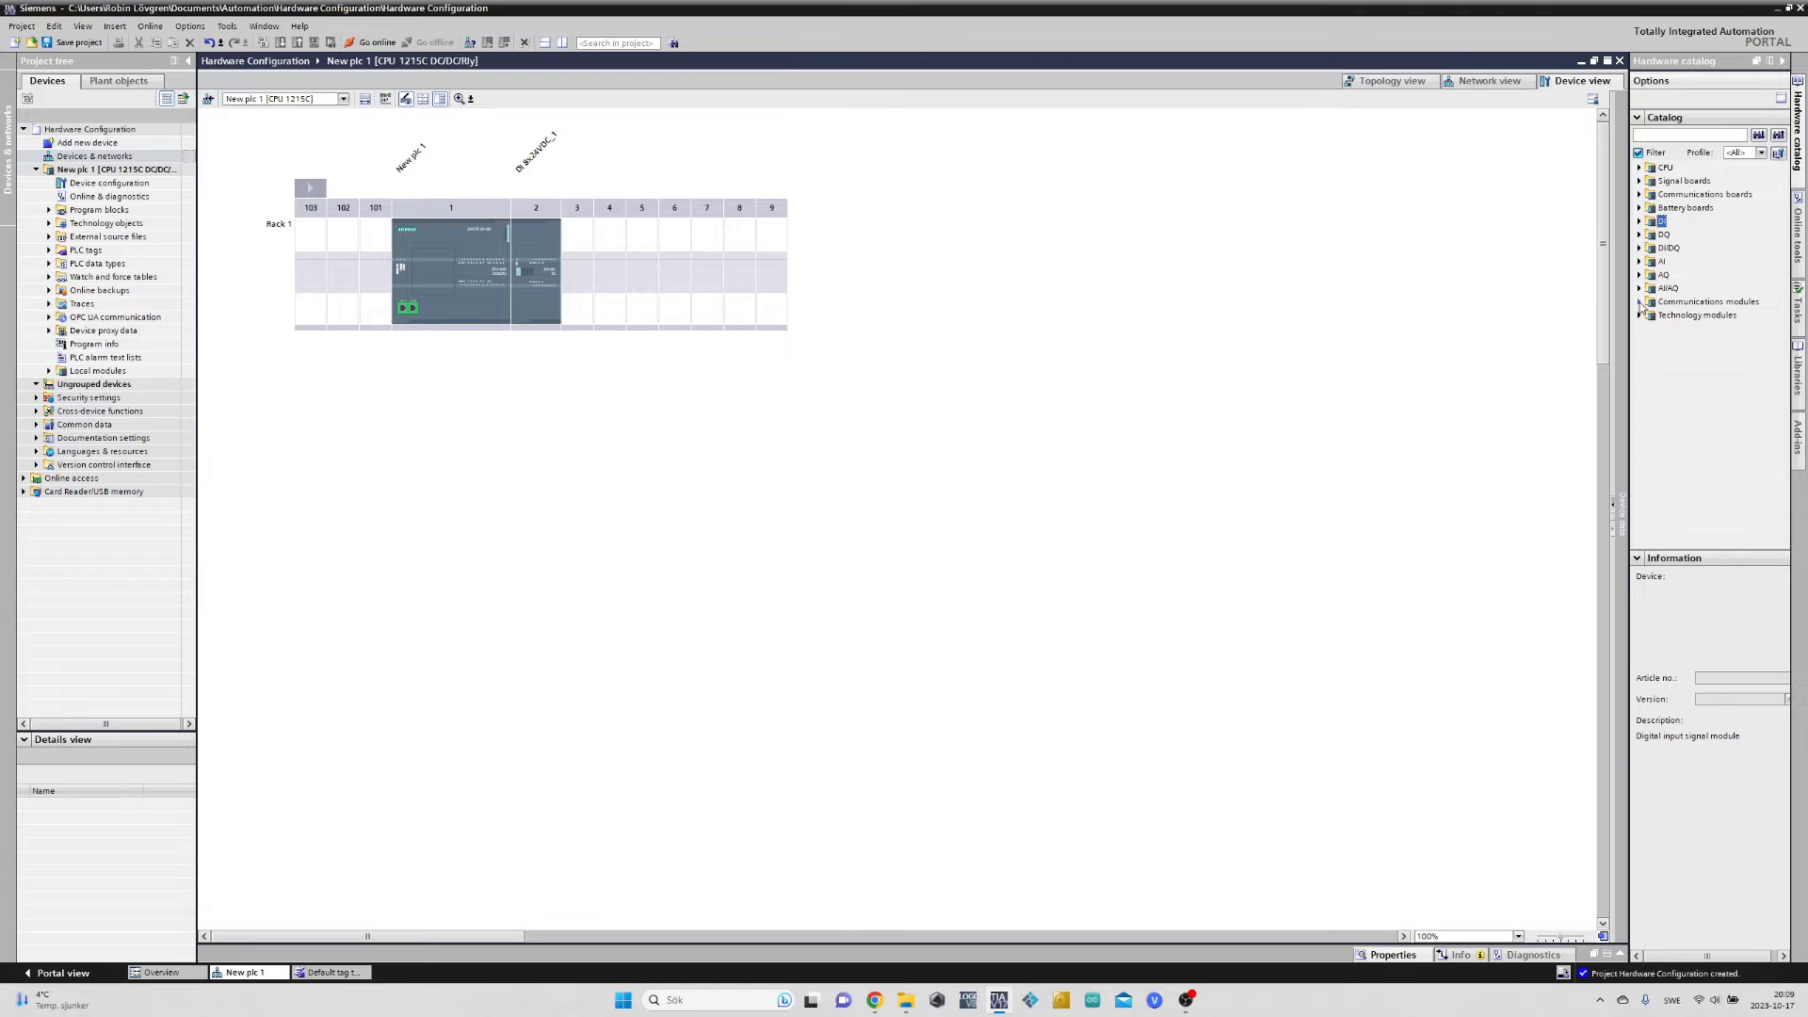
click(1642, 302)
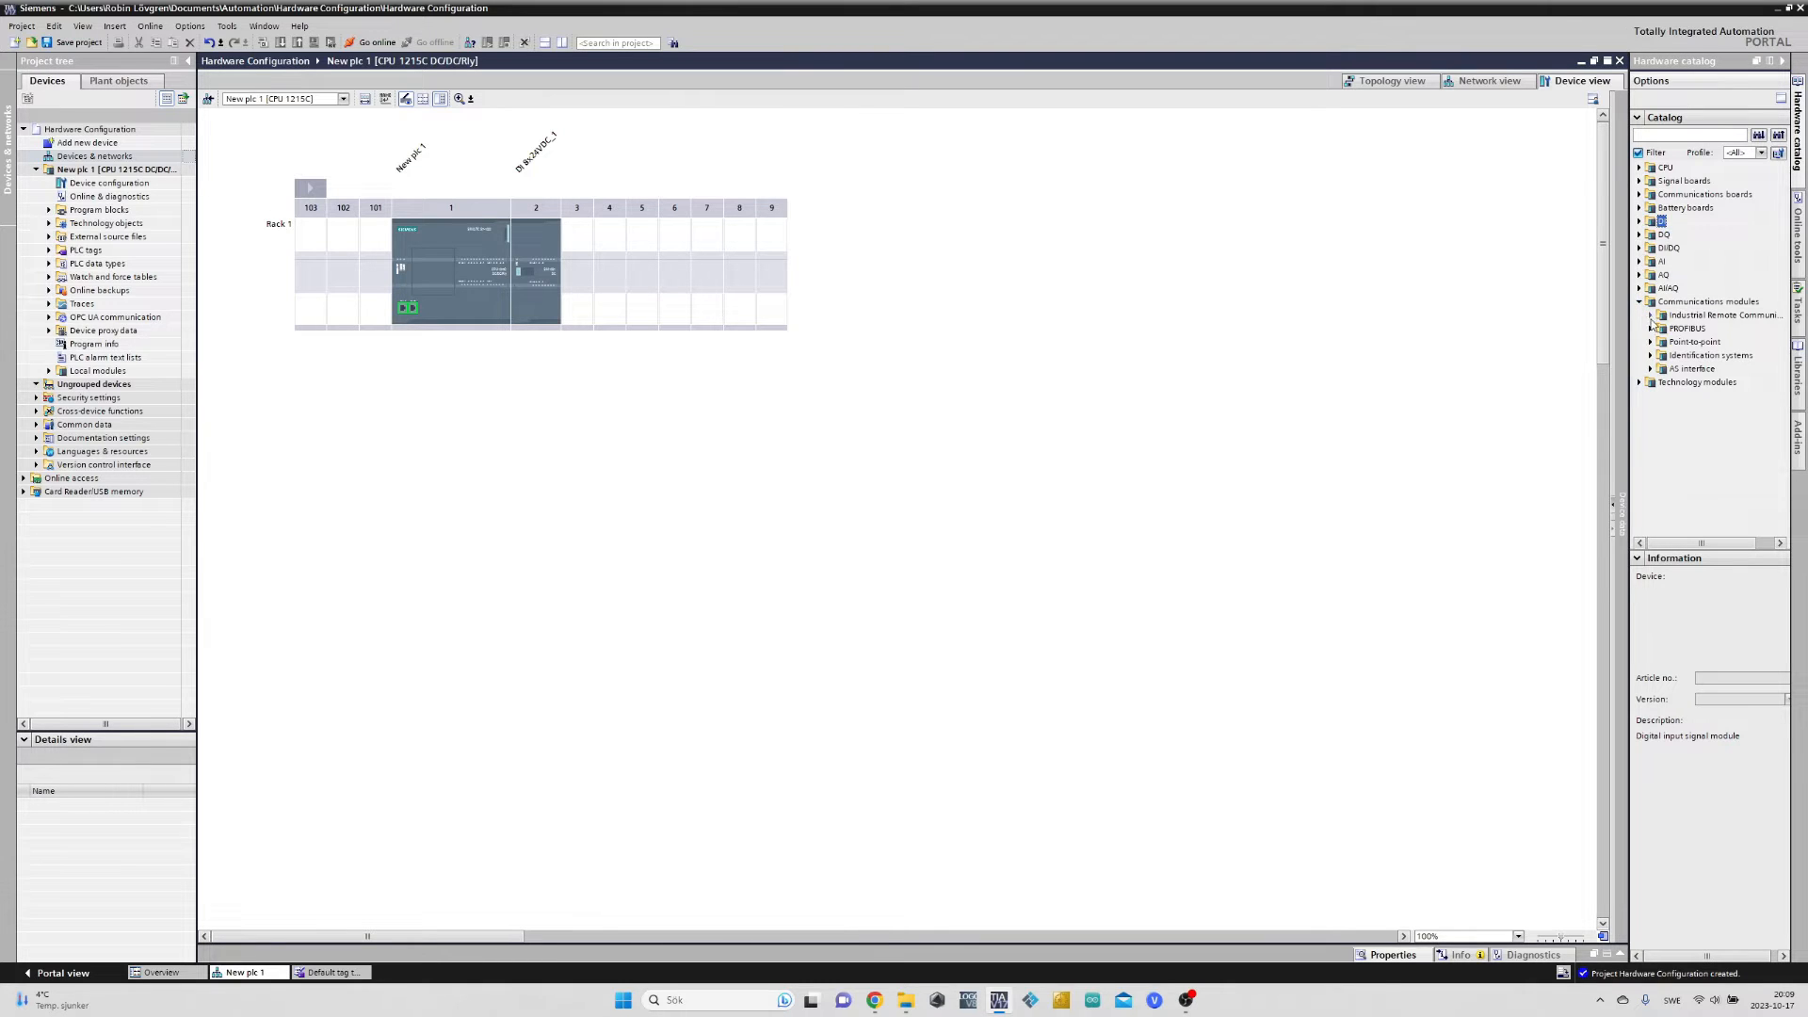
click(1650, 327)
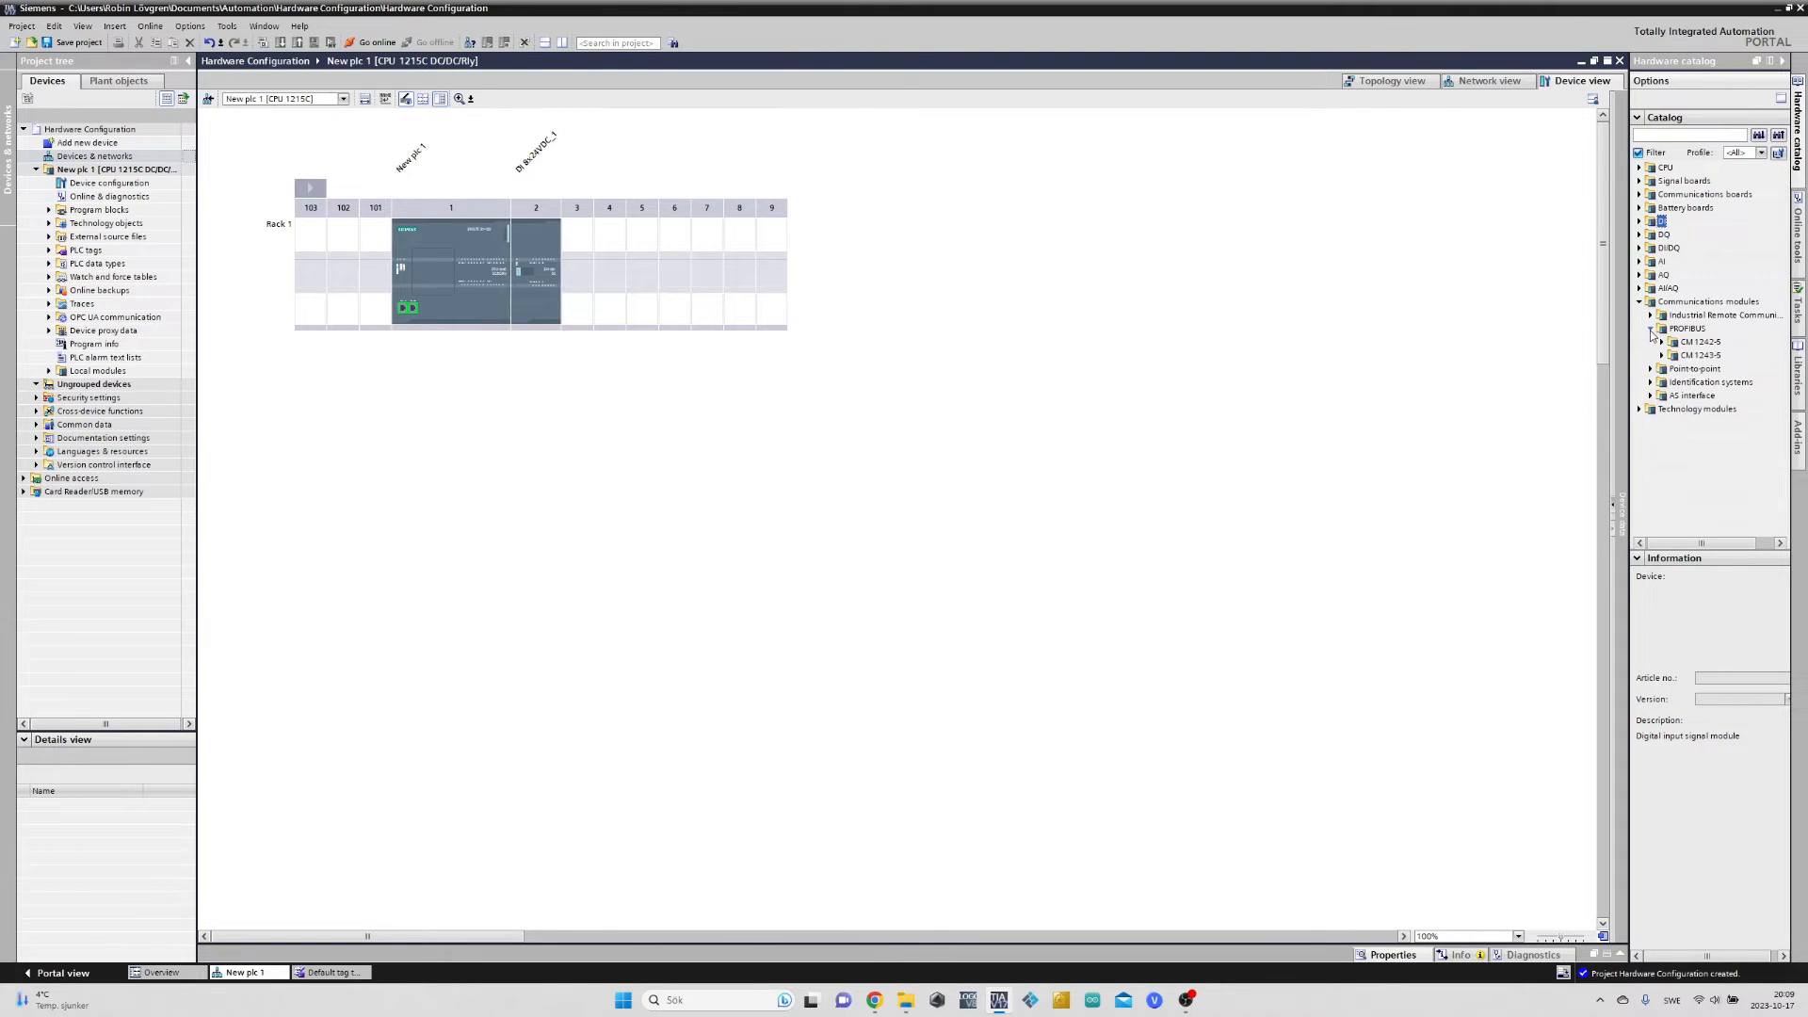
Pick the CM 1243-5 article 6GK7 243-5DX30-0XE0 from the PROFIBUS modules
click(1662, 341)
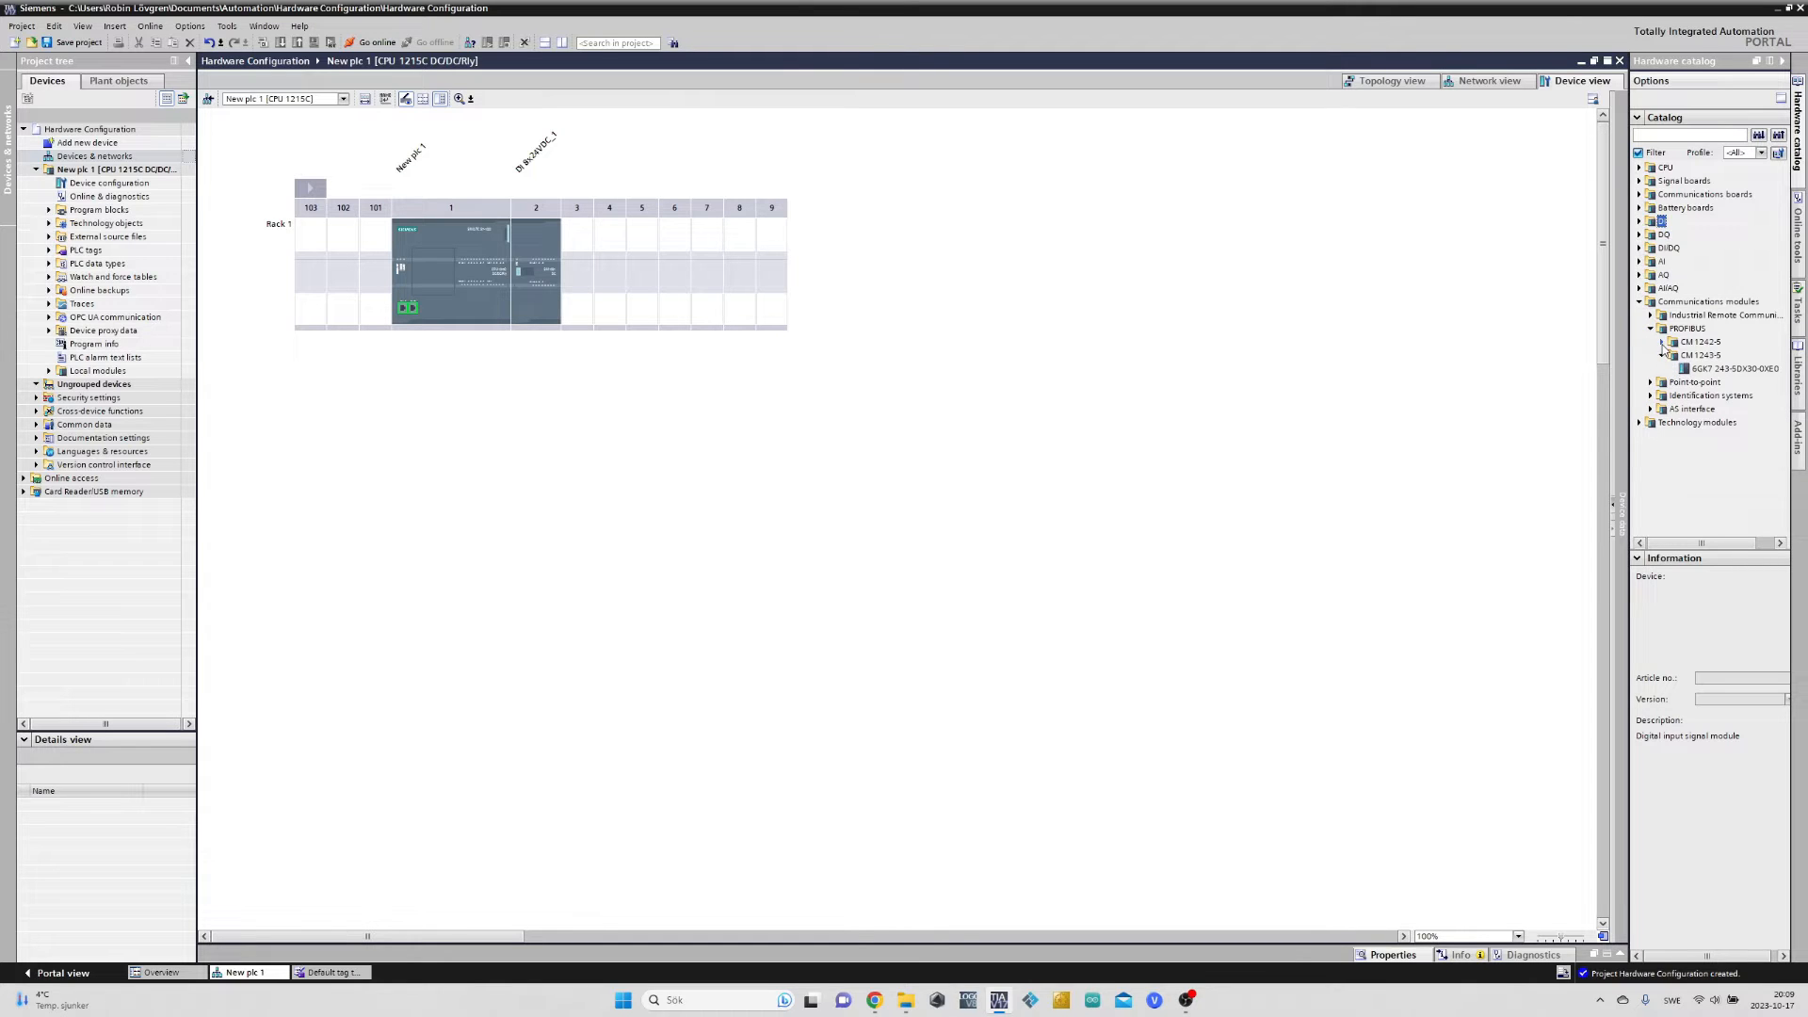
click(1663, 370)
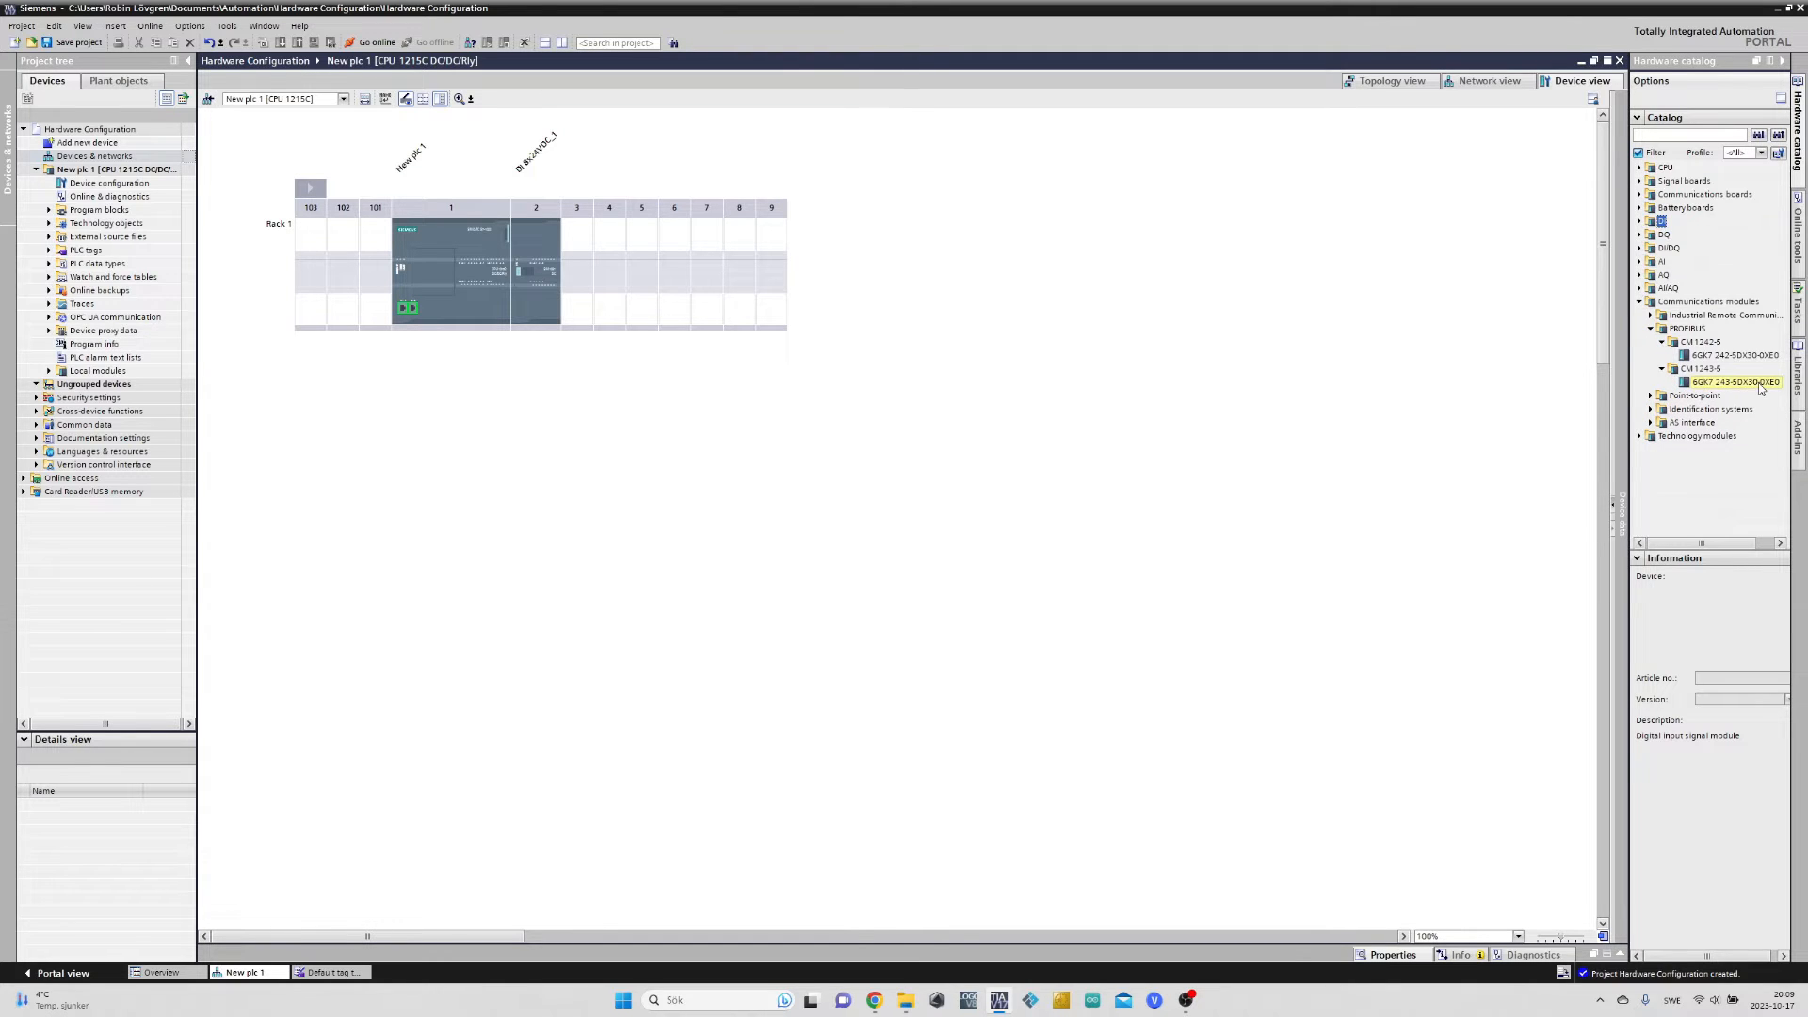
click(1731, 382)
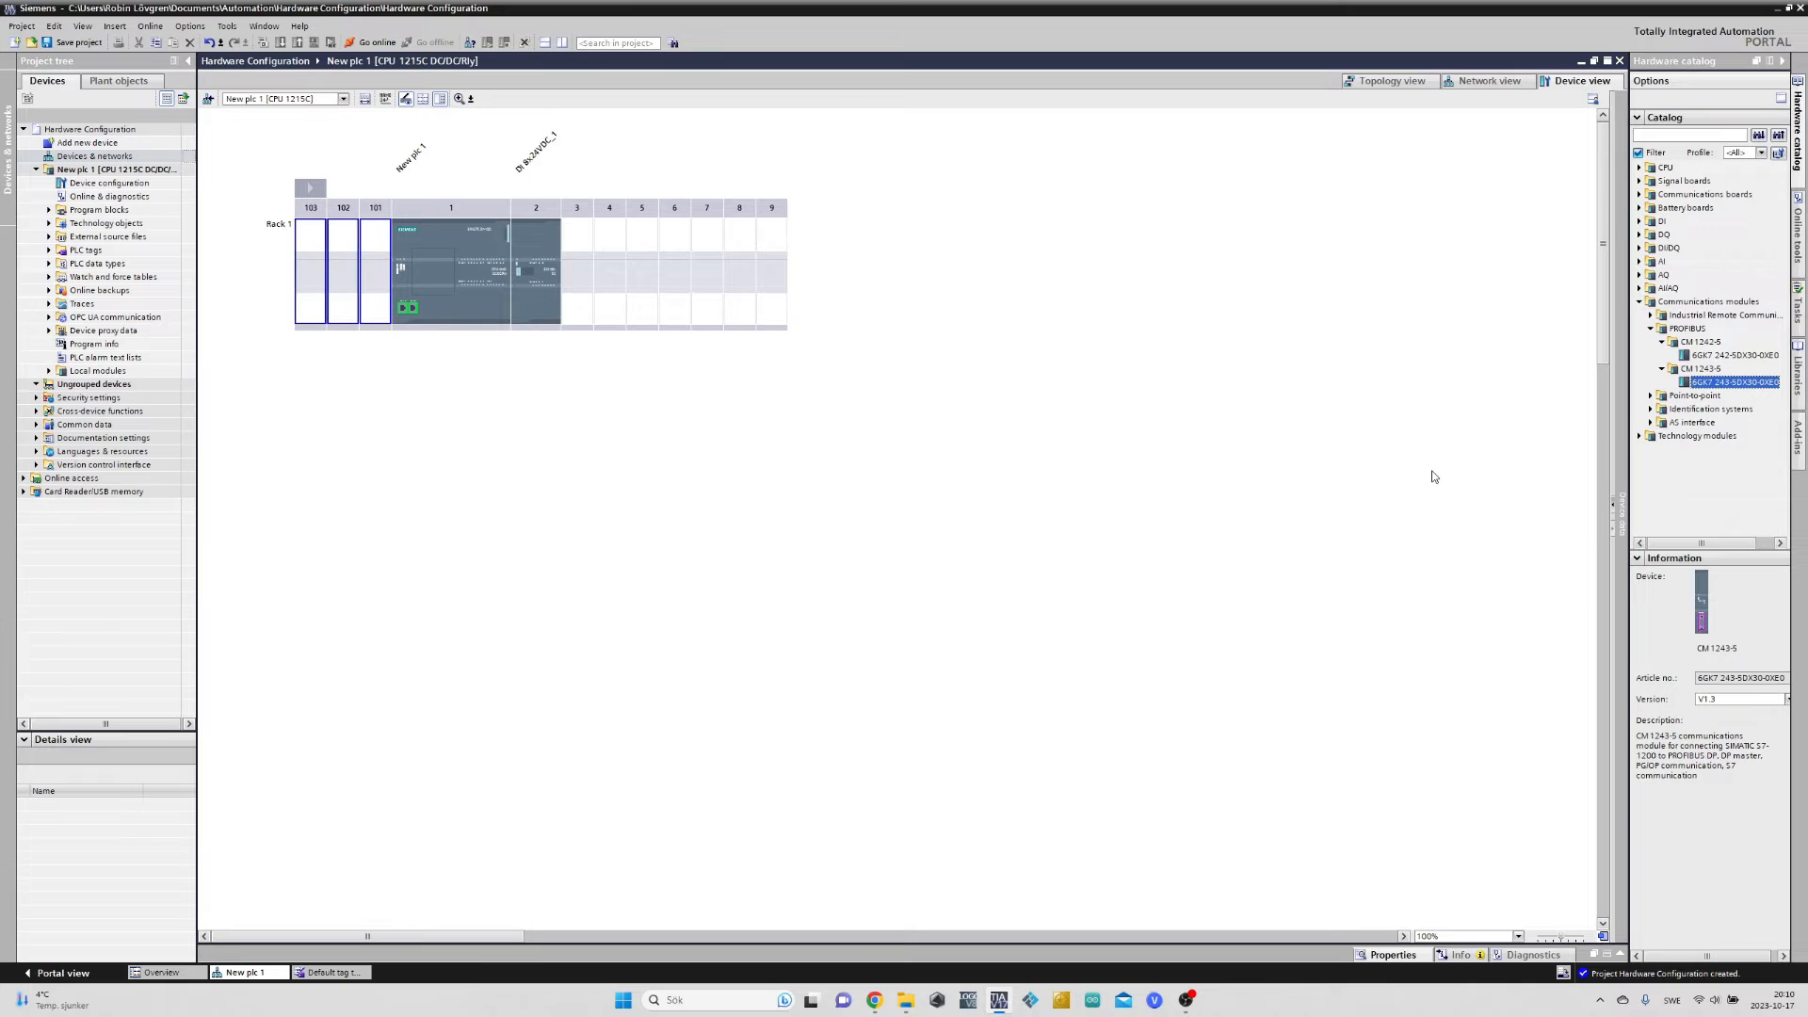
mouse_move(1418, 495)
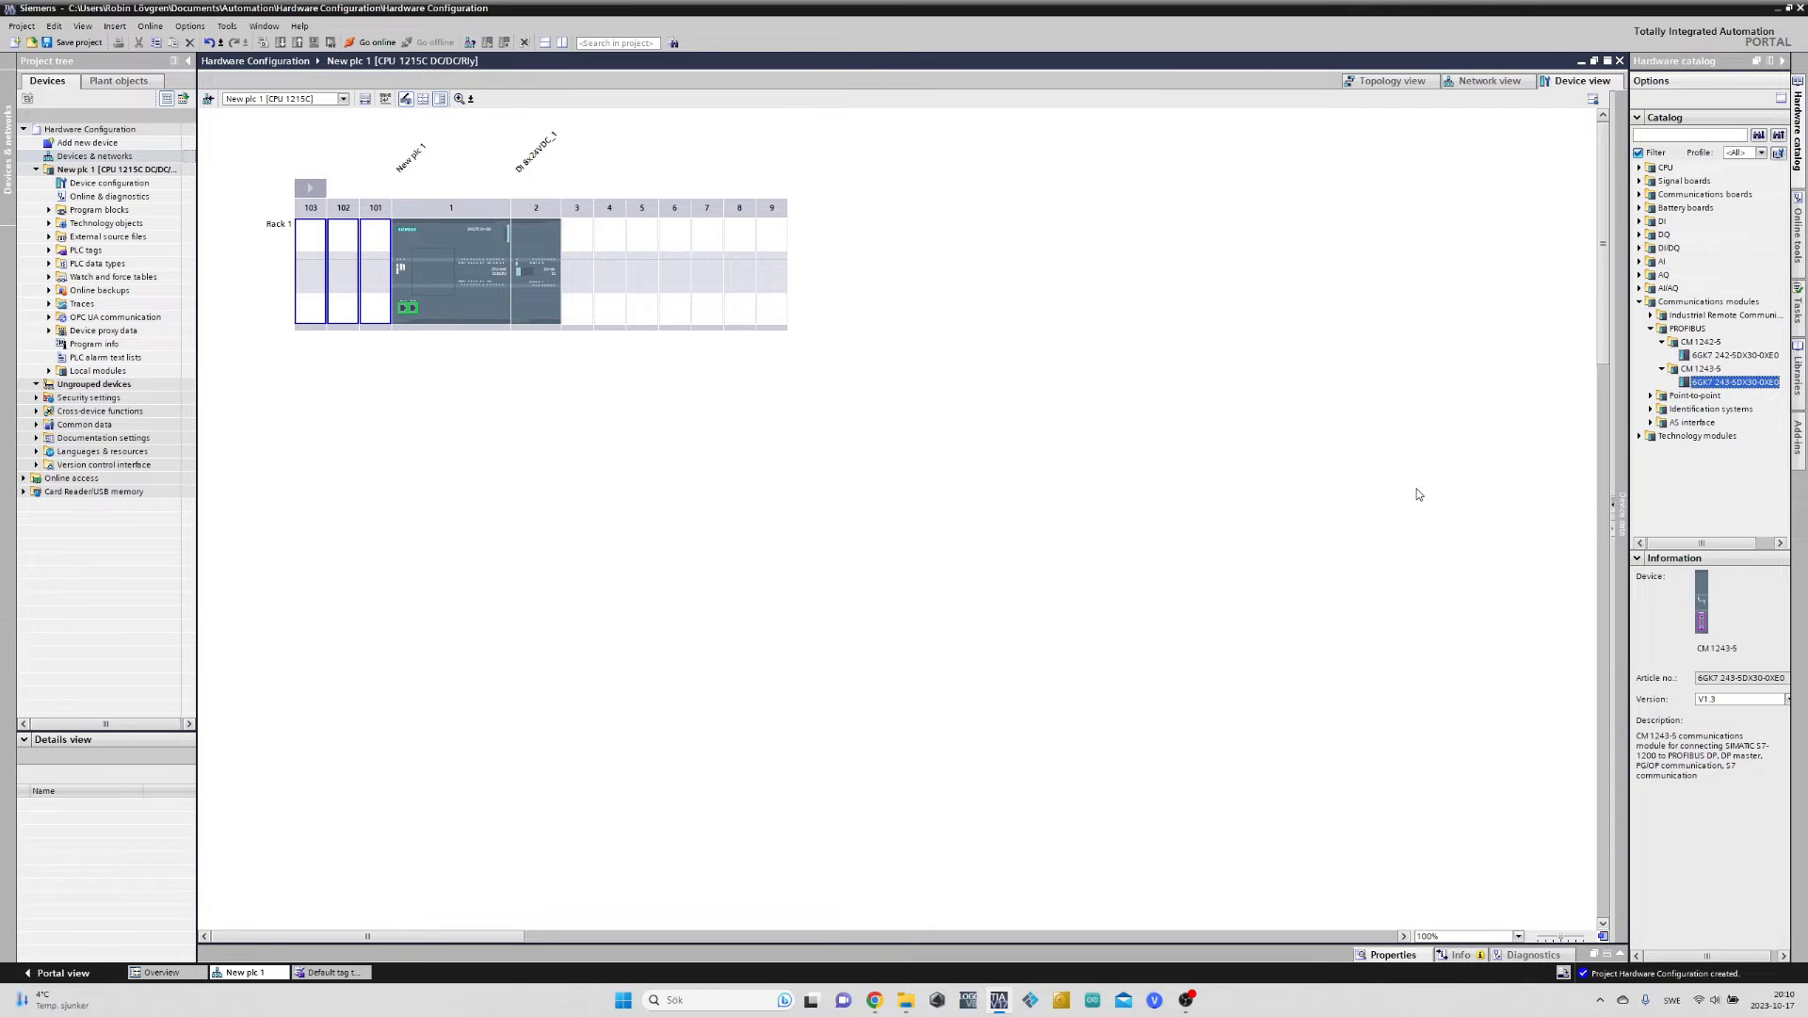
mouse_move(1424, 492)
text(Profibus m)
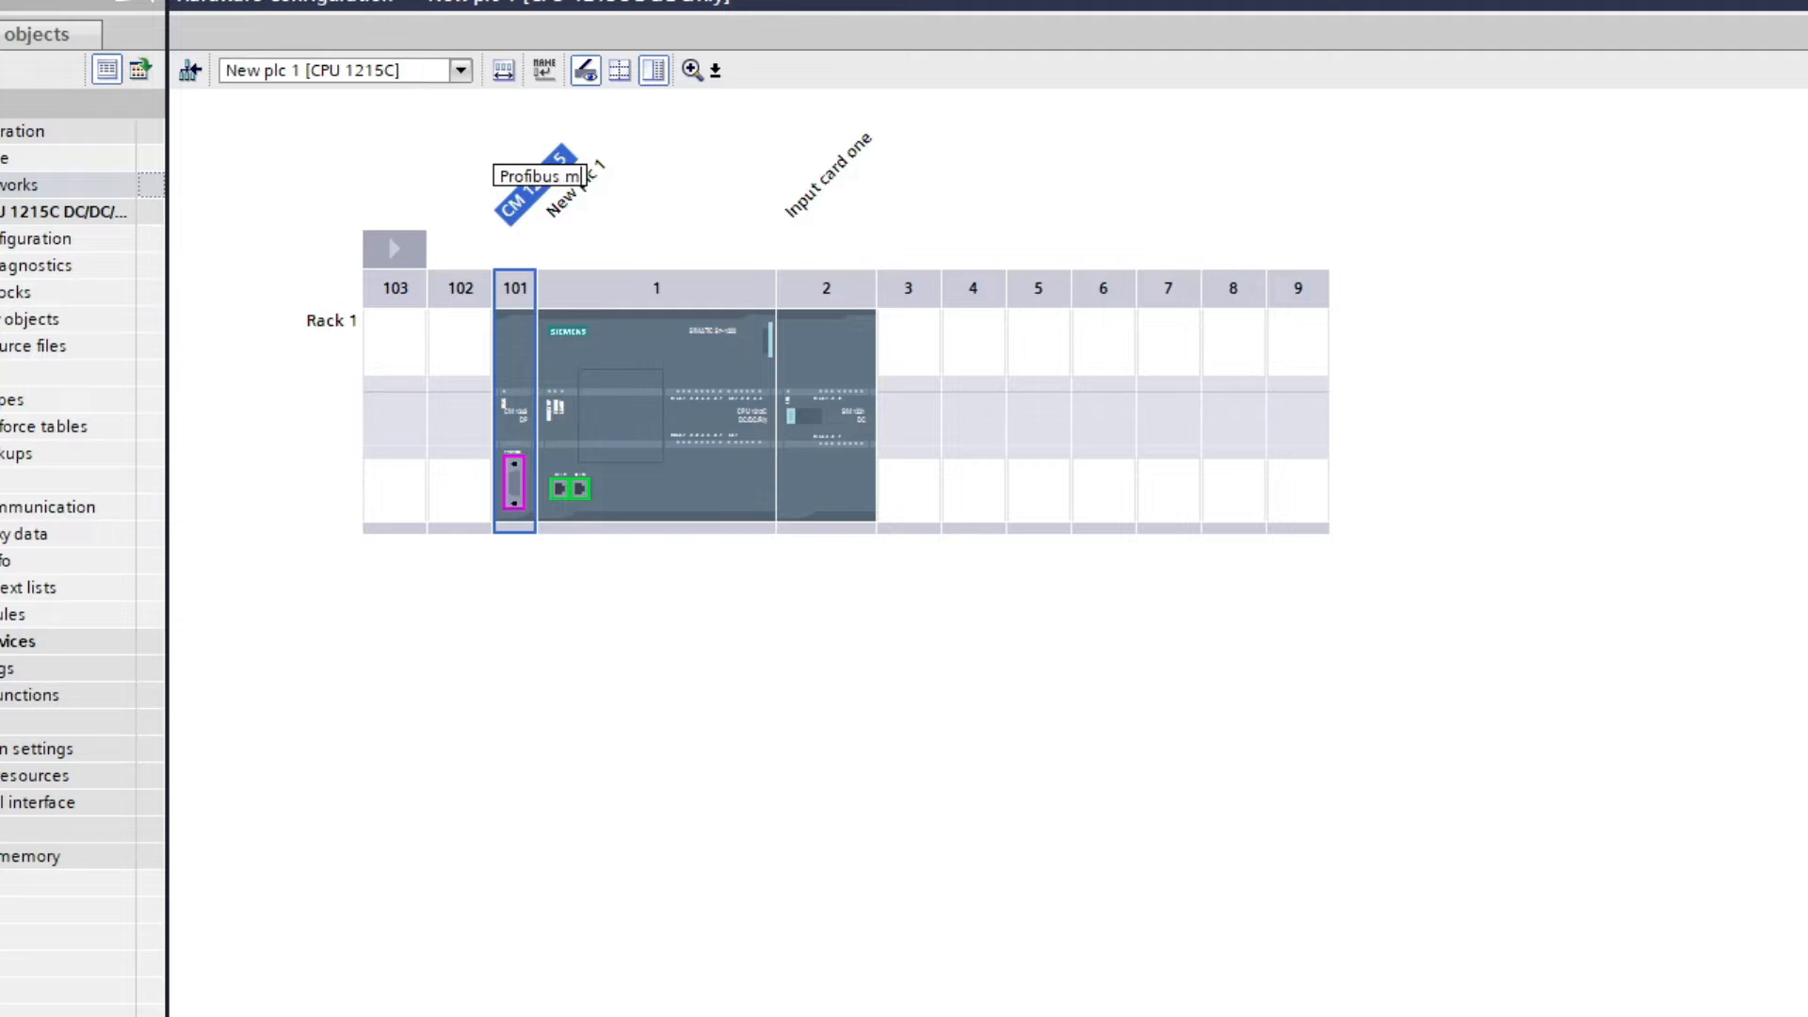
mouse_move(1049, 902)
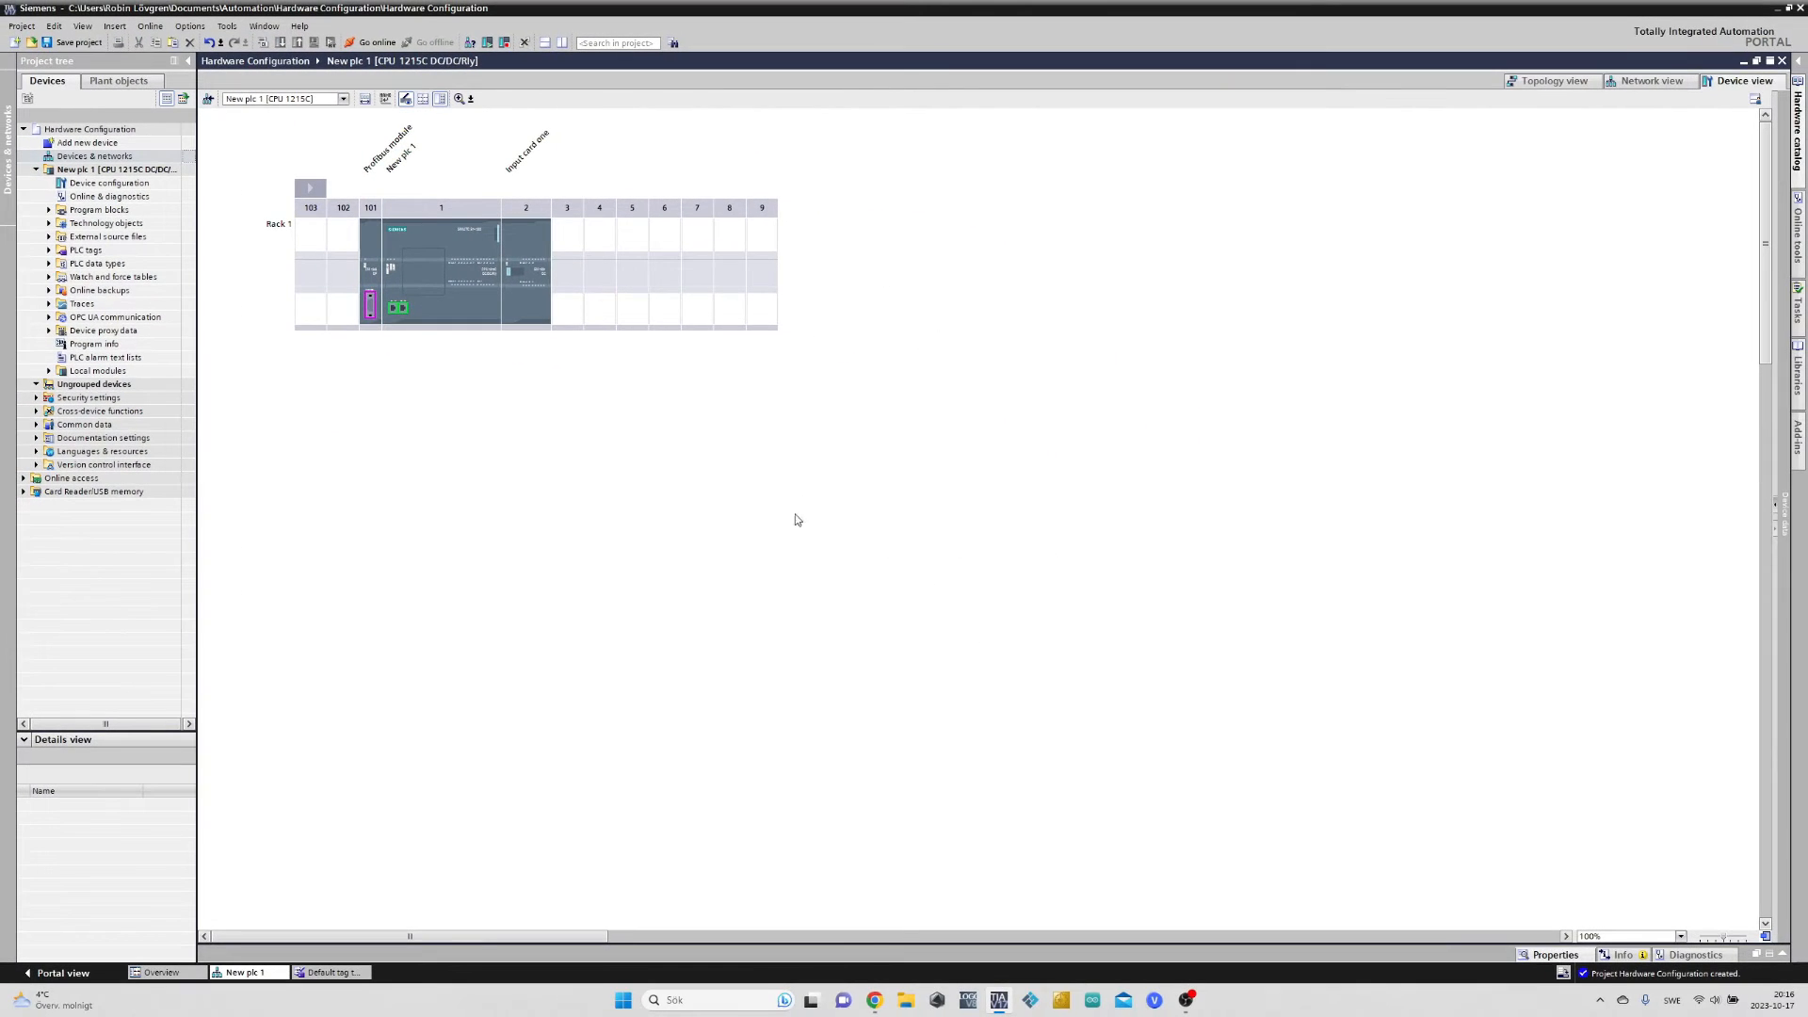
Show the CPU's properties and review its list of I/O tags
click(439, 265)
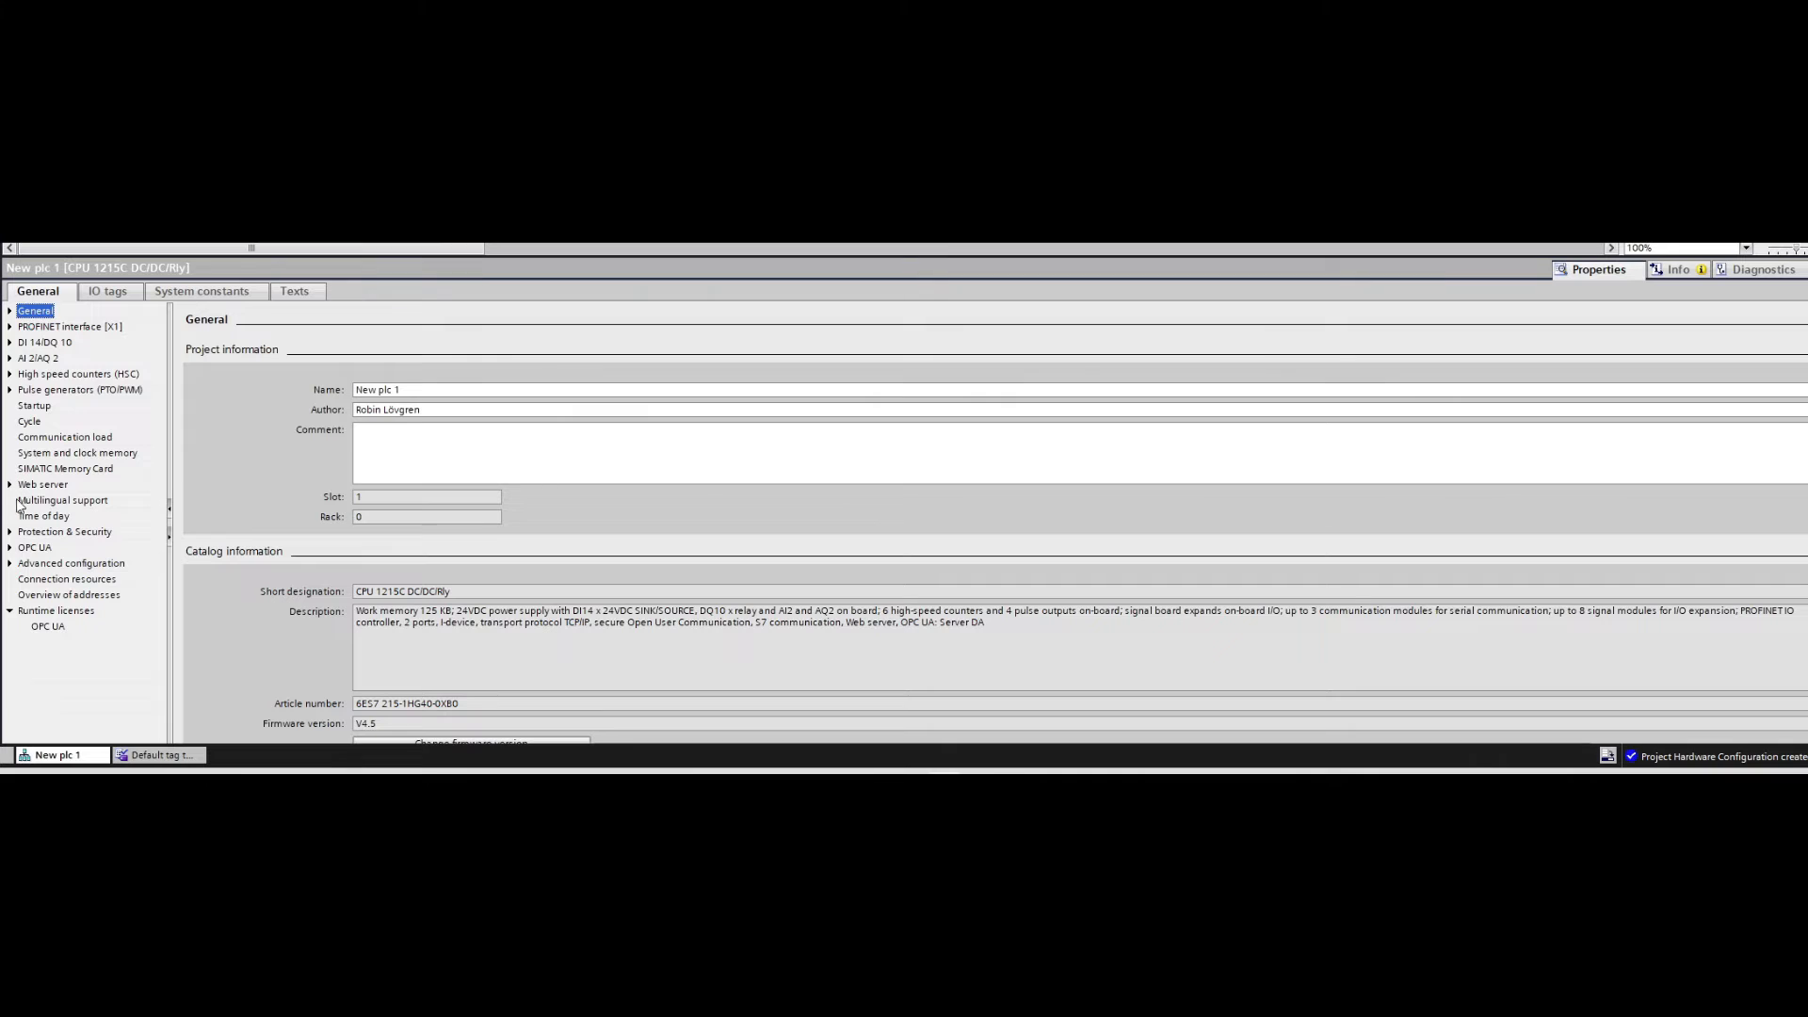
mouse_move(90, 614)
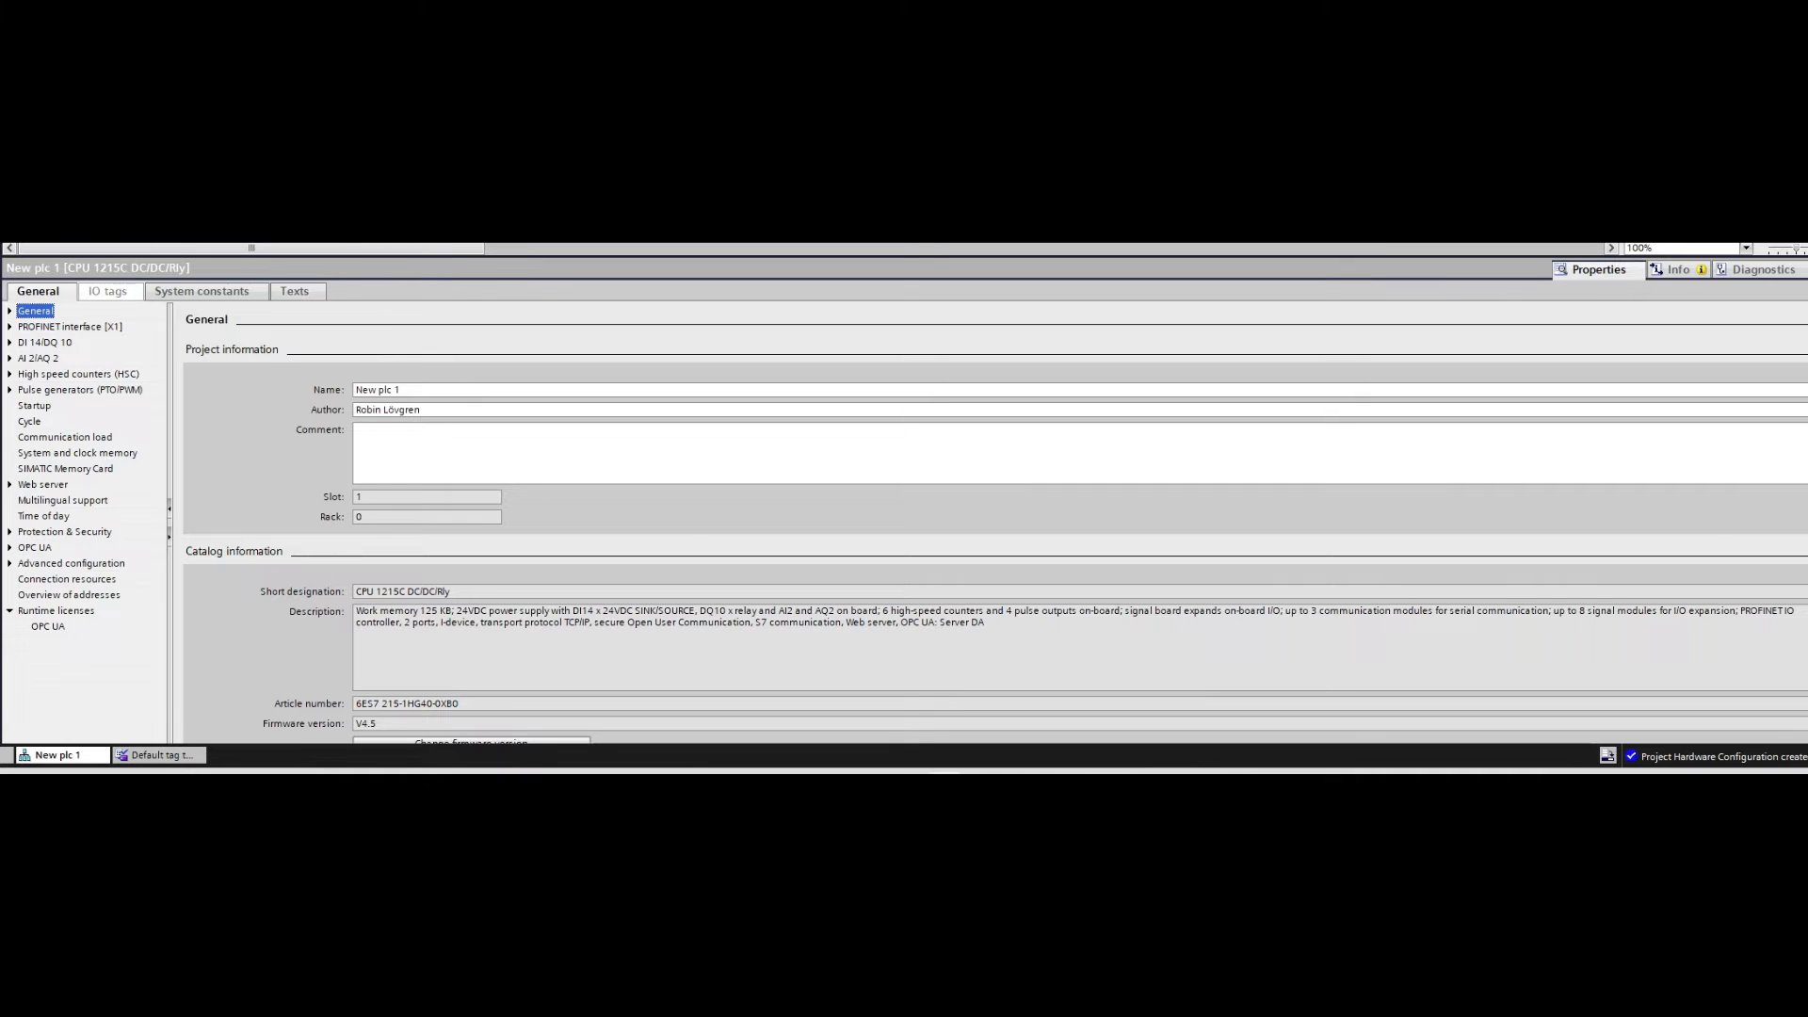
mouse_move(1000, 245)
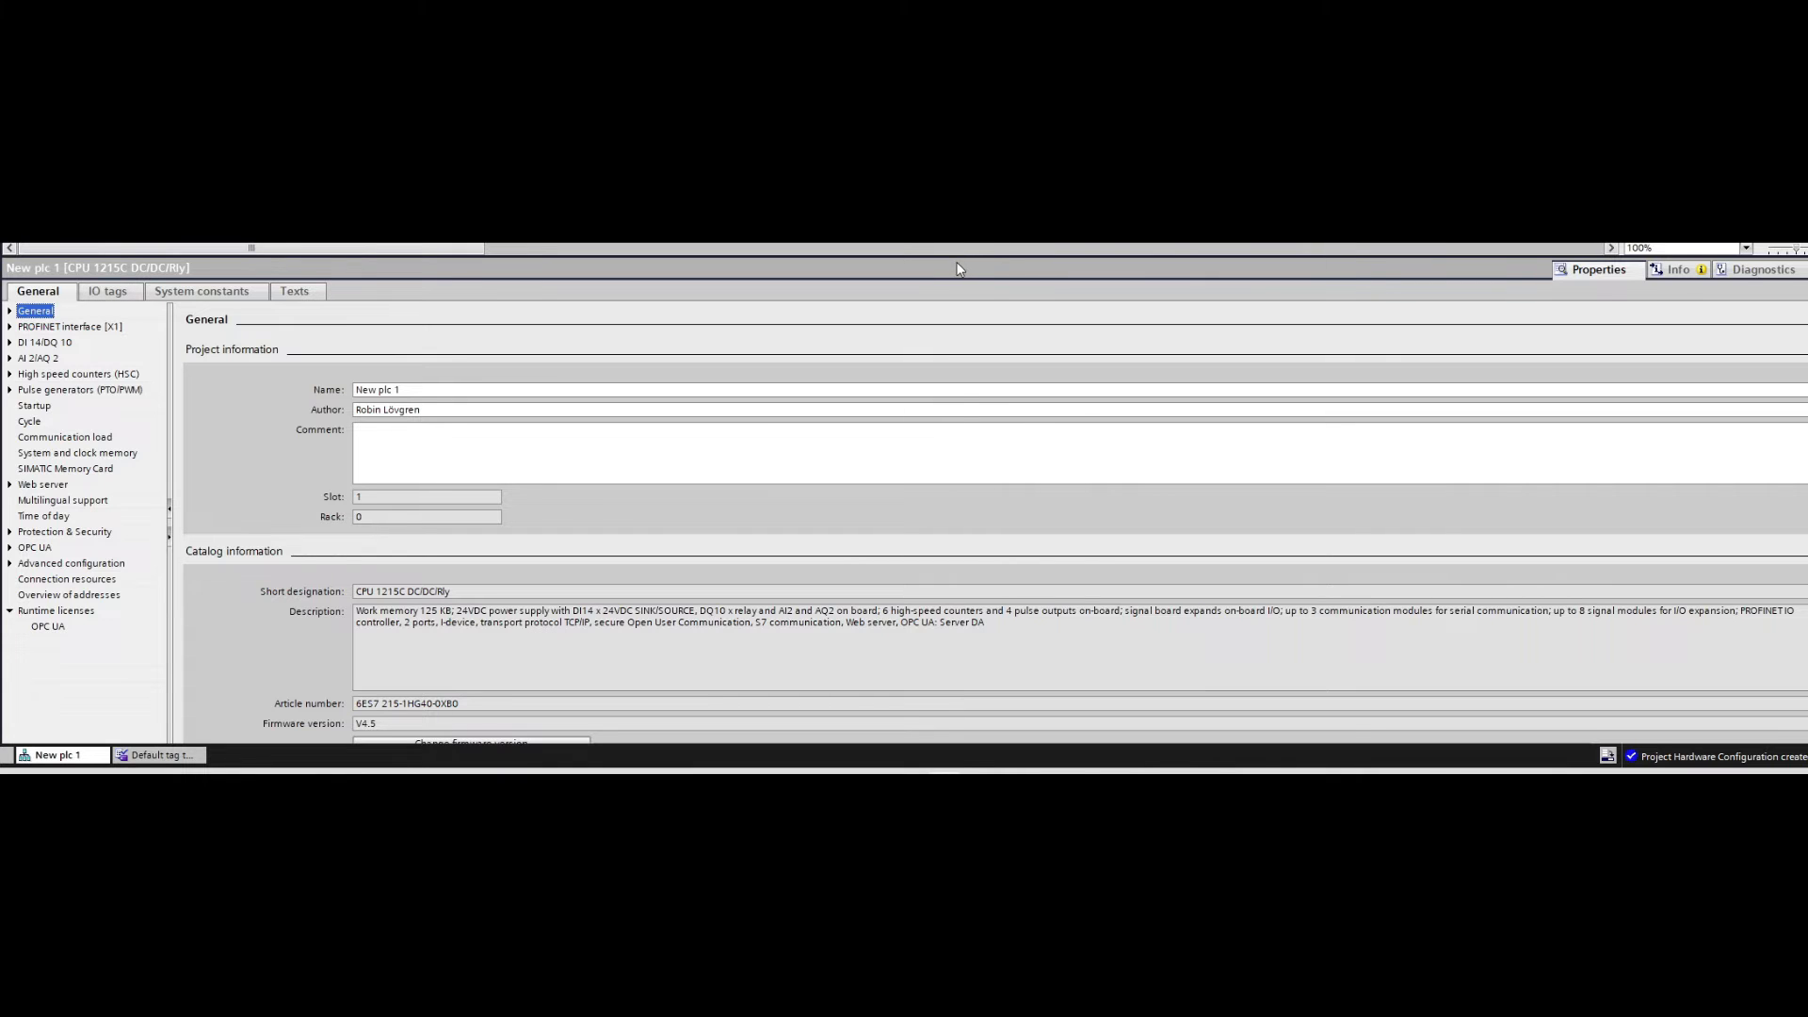
click(106, 290)
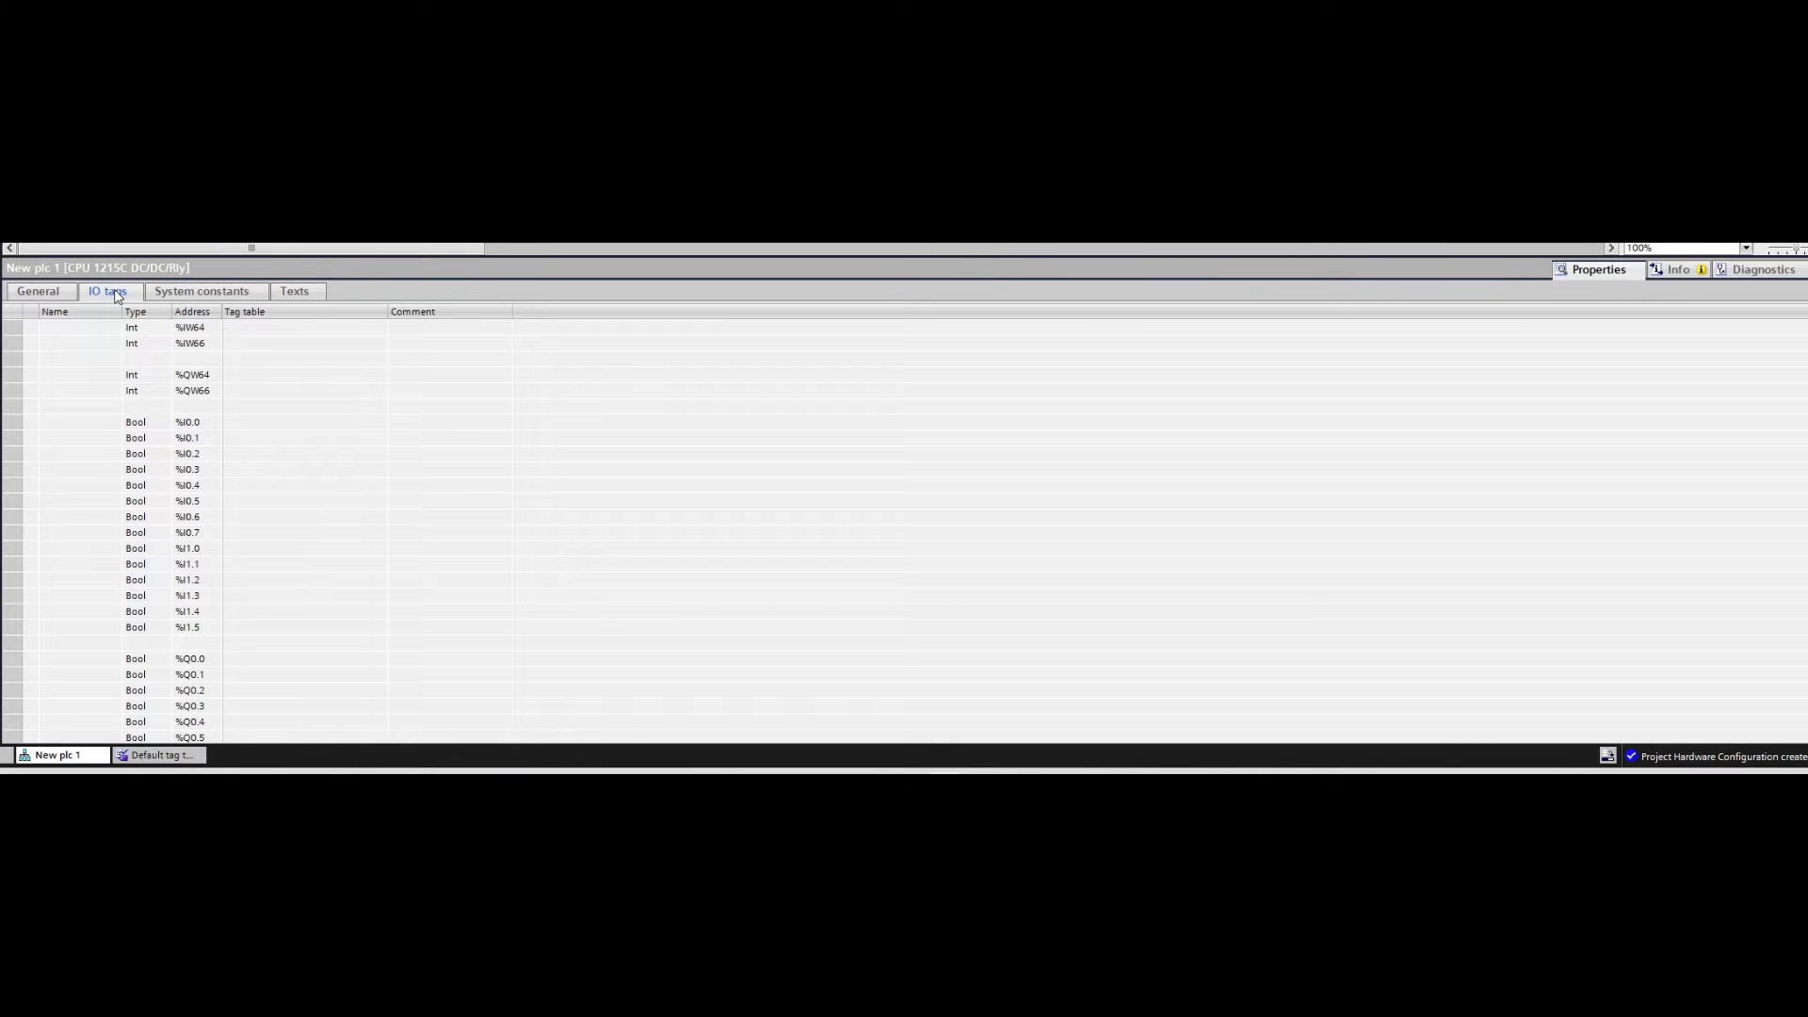
scroll(down, 3)
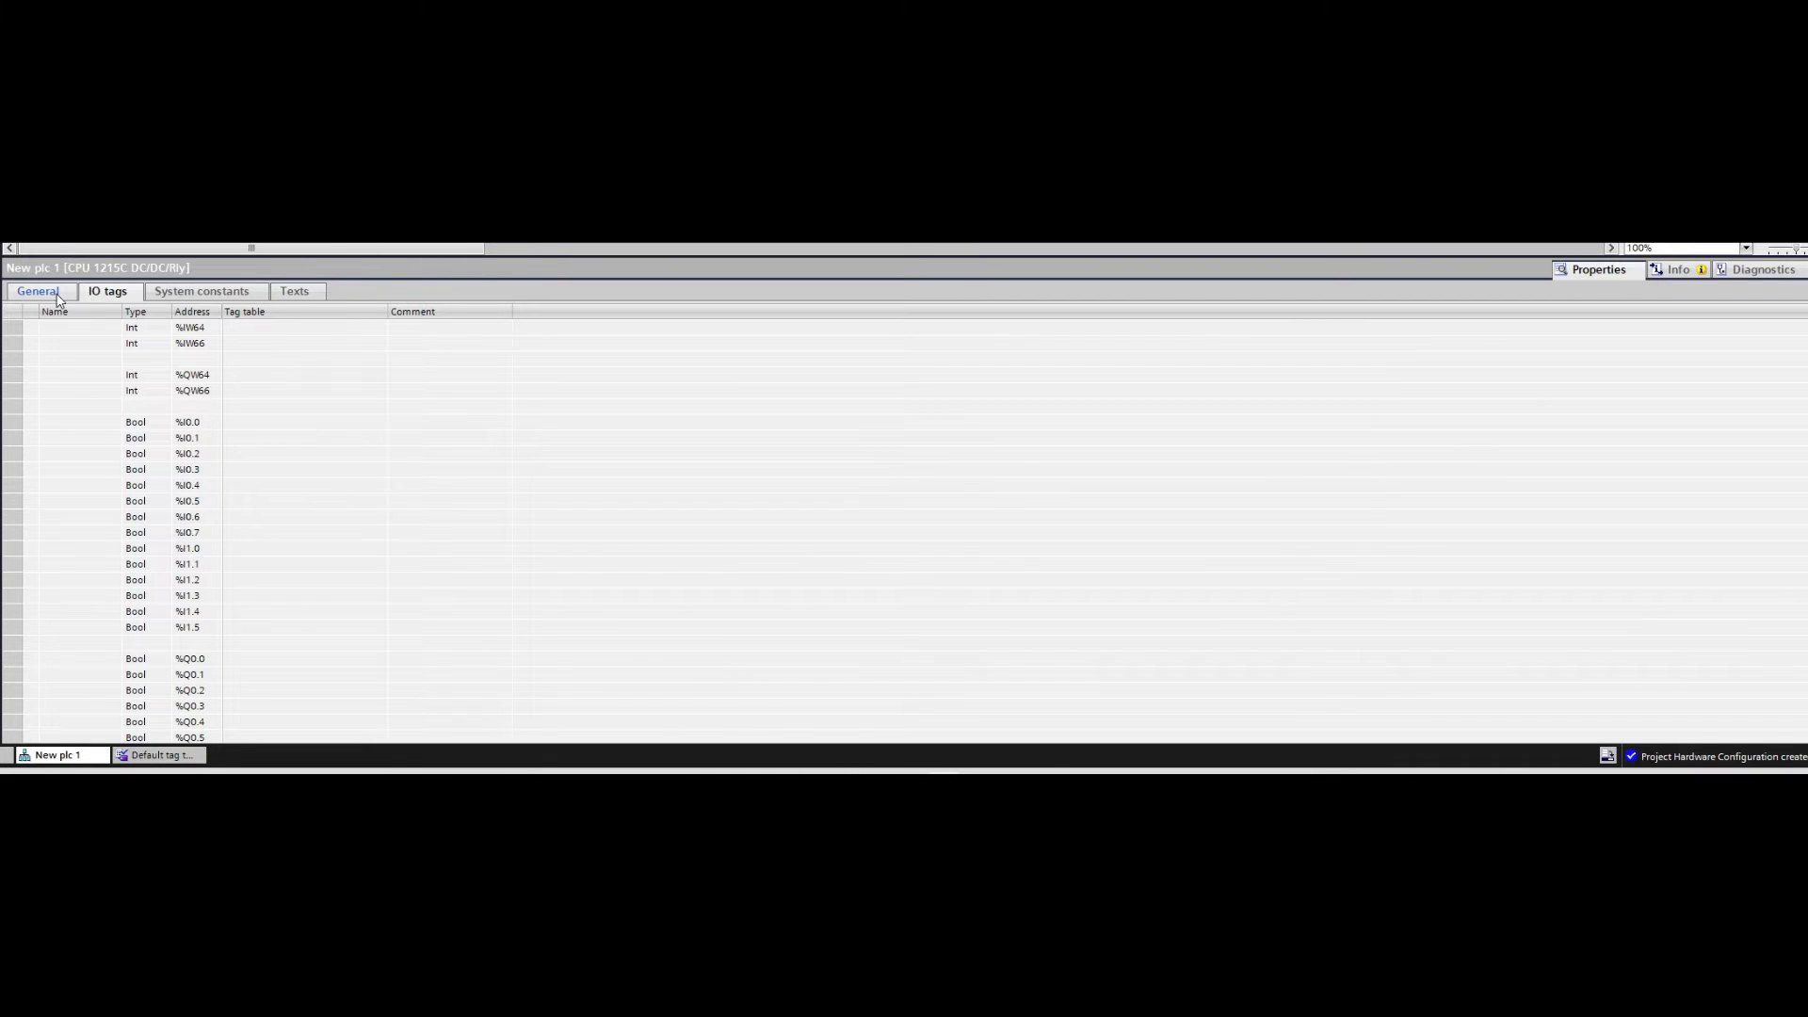
Return to General properties and bring up the onboard DI 14/DQ 10 settings
click(38, 290)
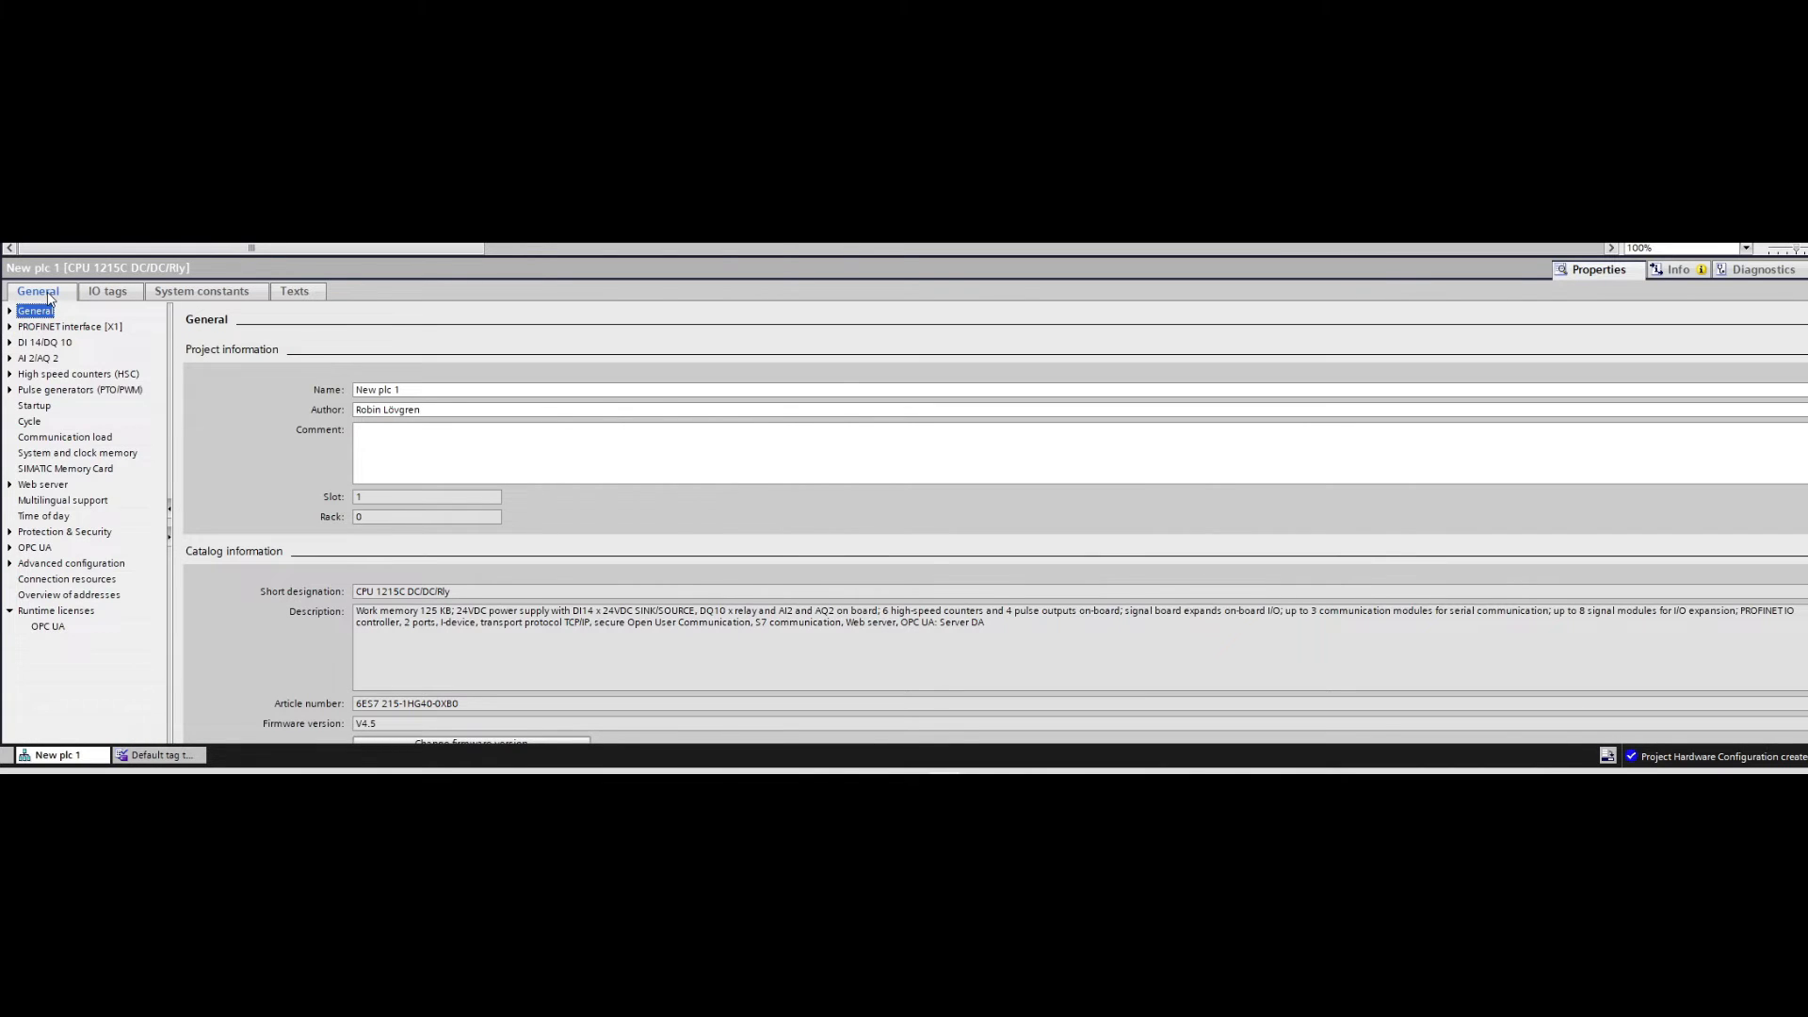
click(43, 343)
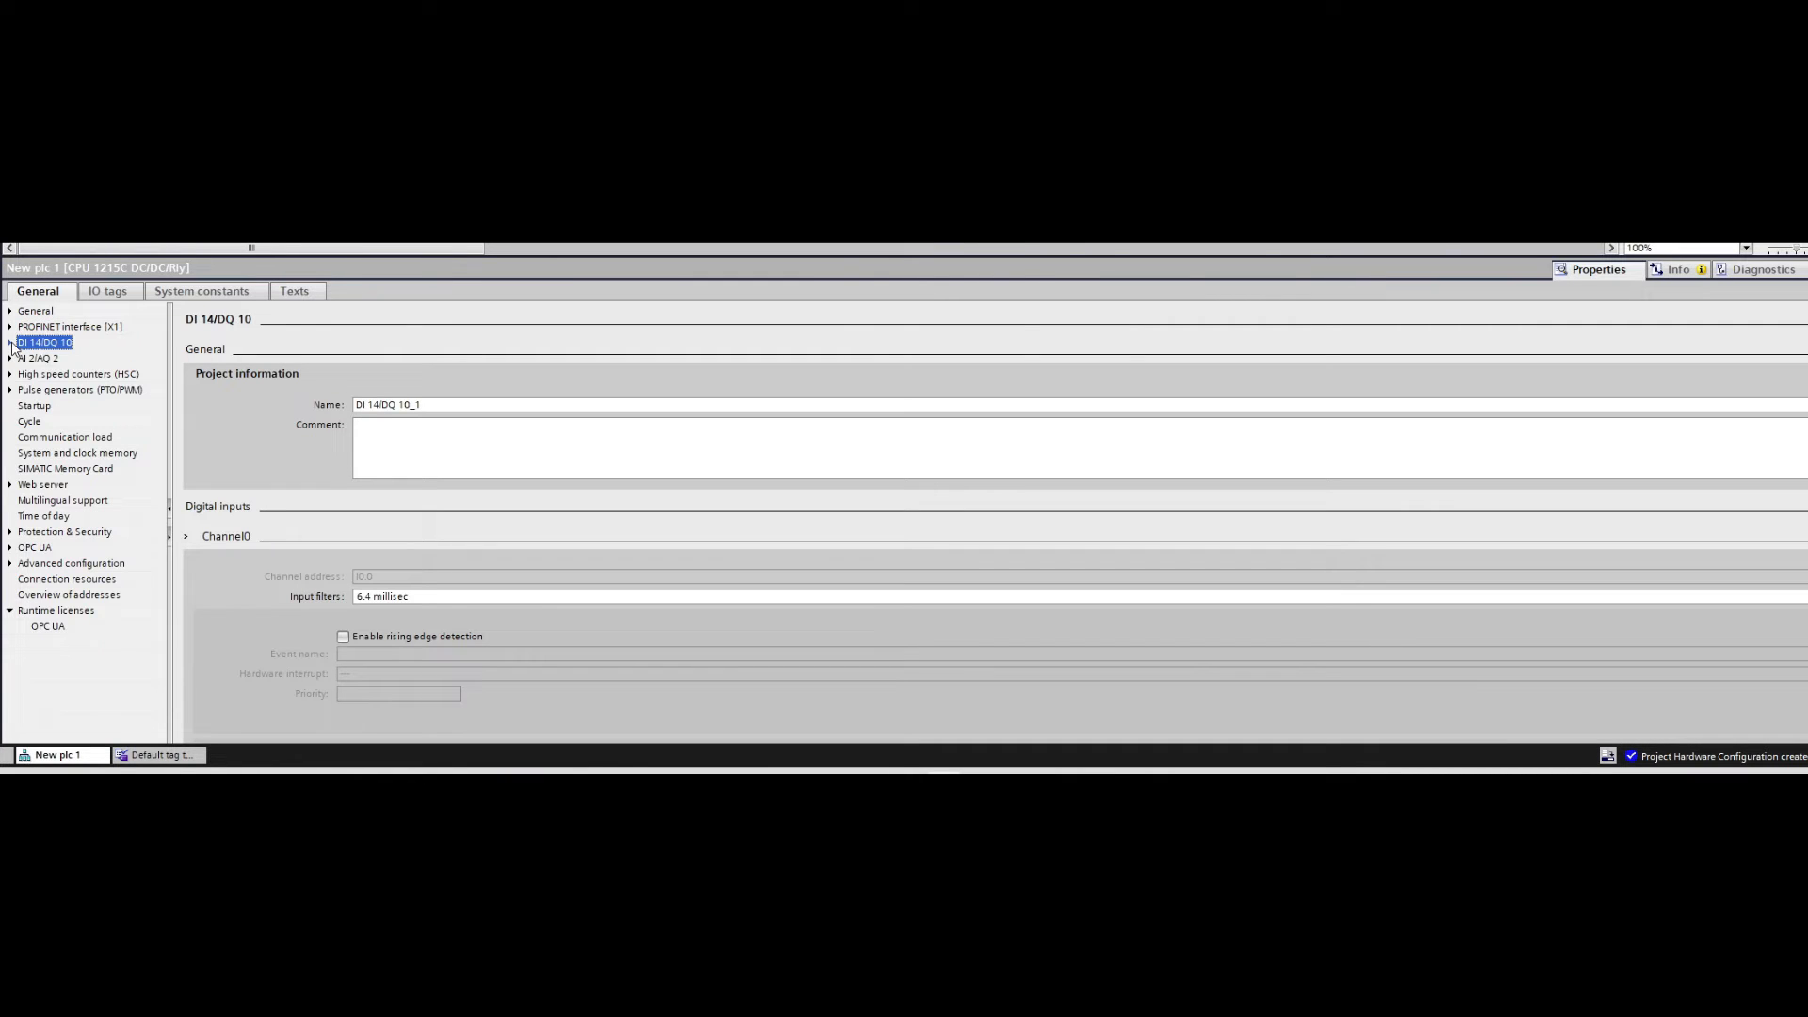
Set the onboard digital inputs' start address to 21 under I/O addresses
click(60, 405)
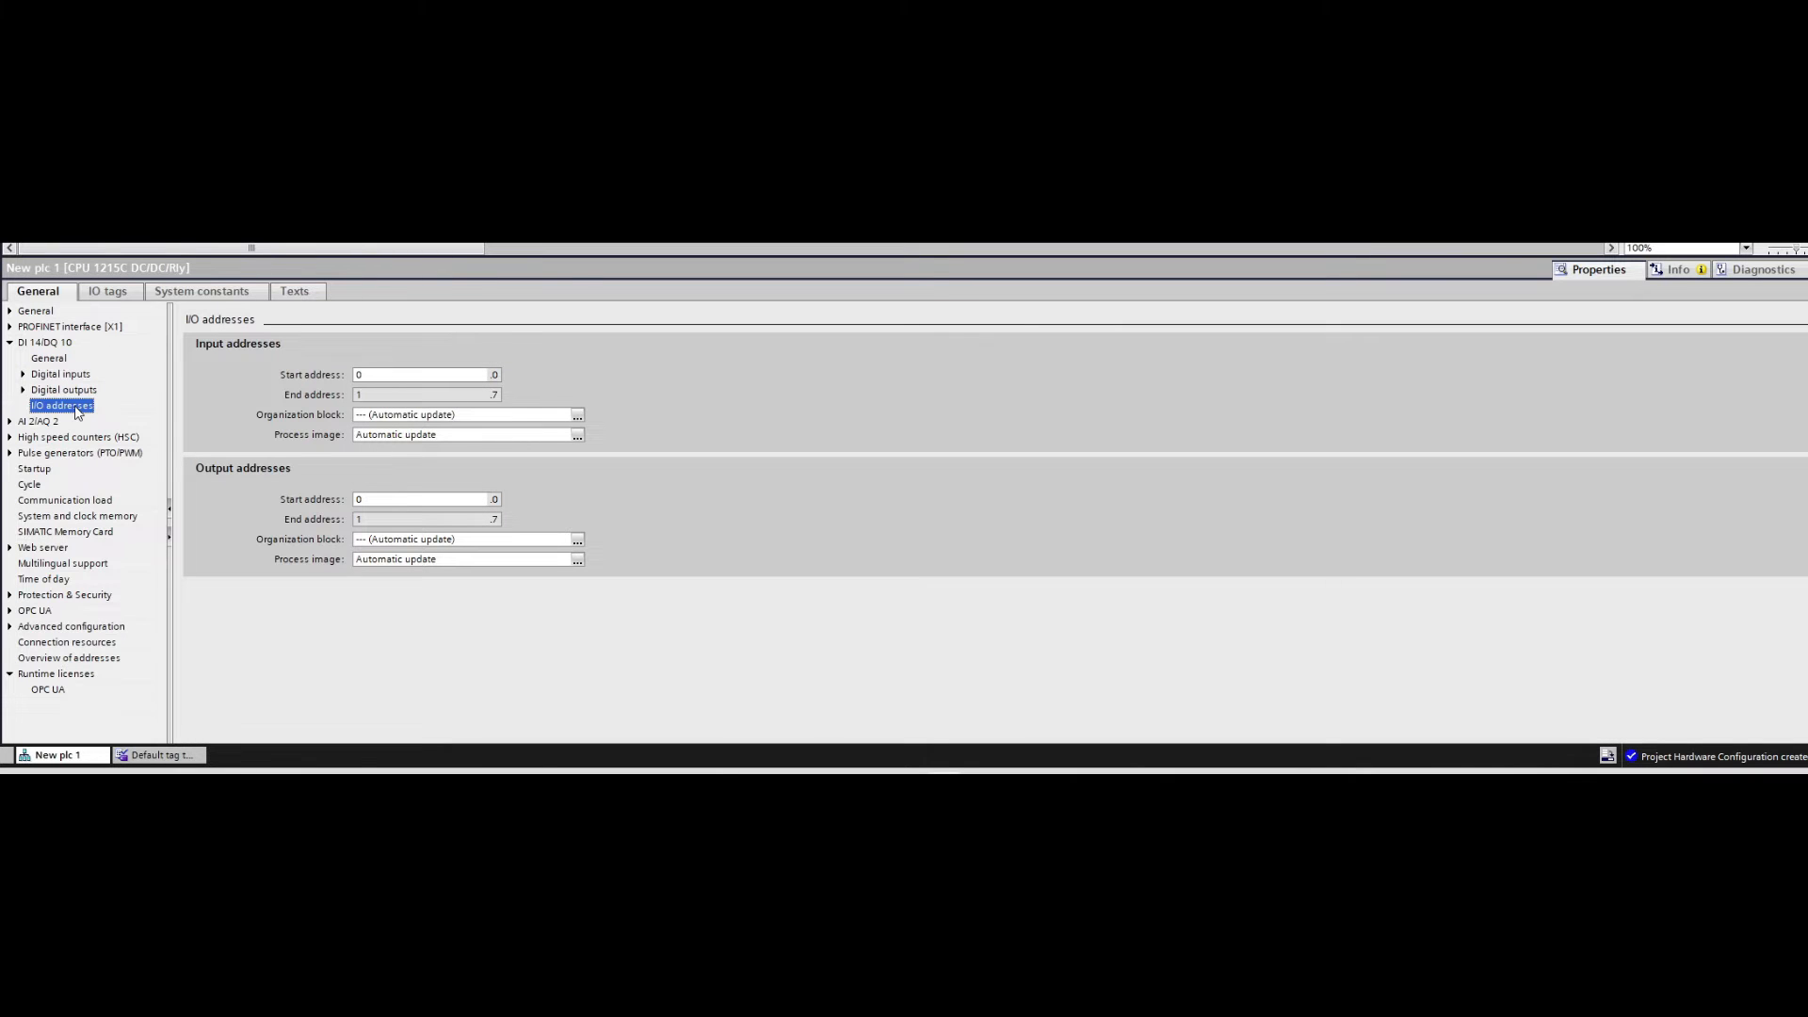
mouse_move(243, 343)
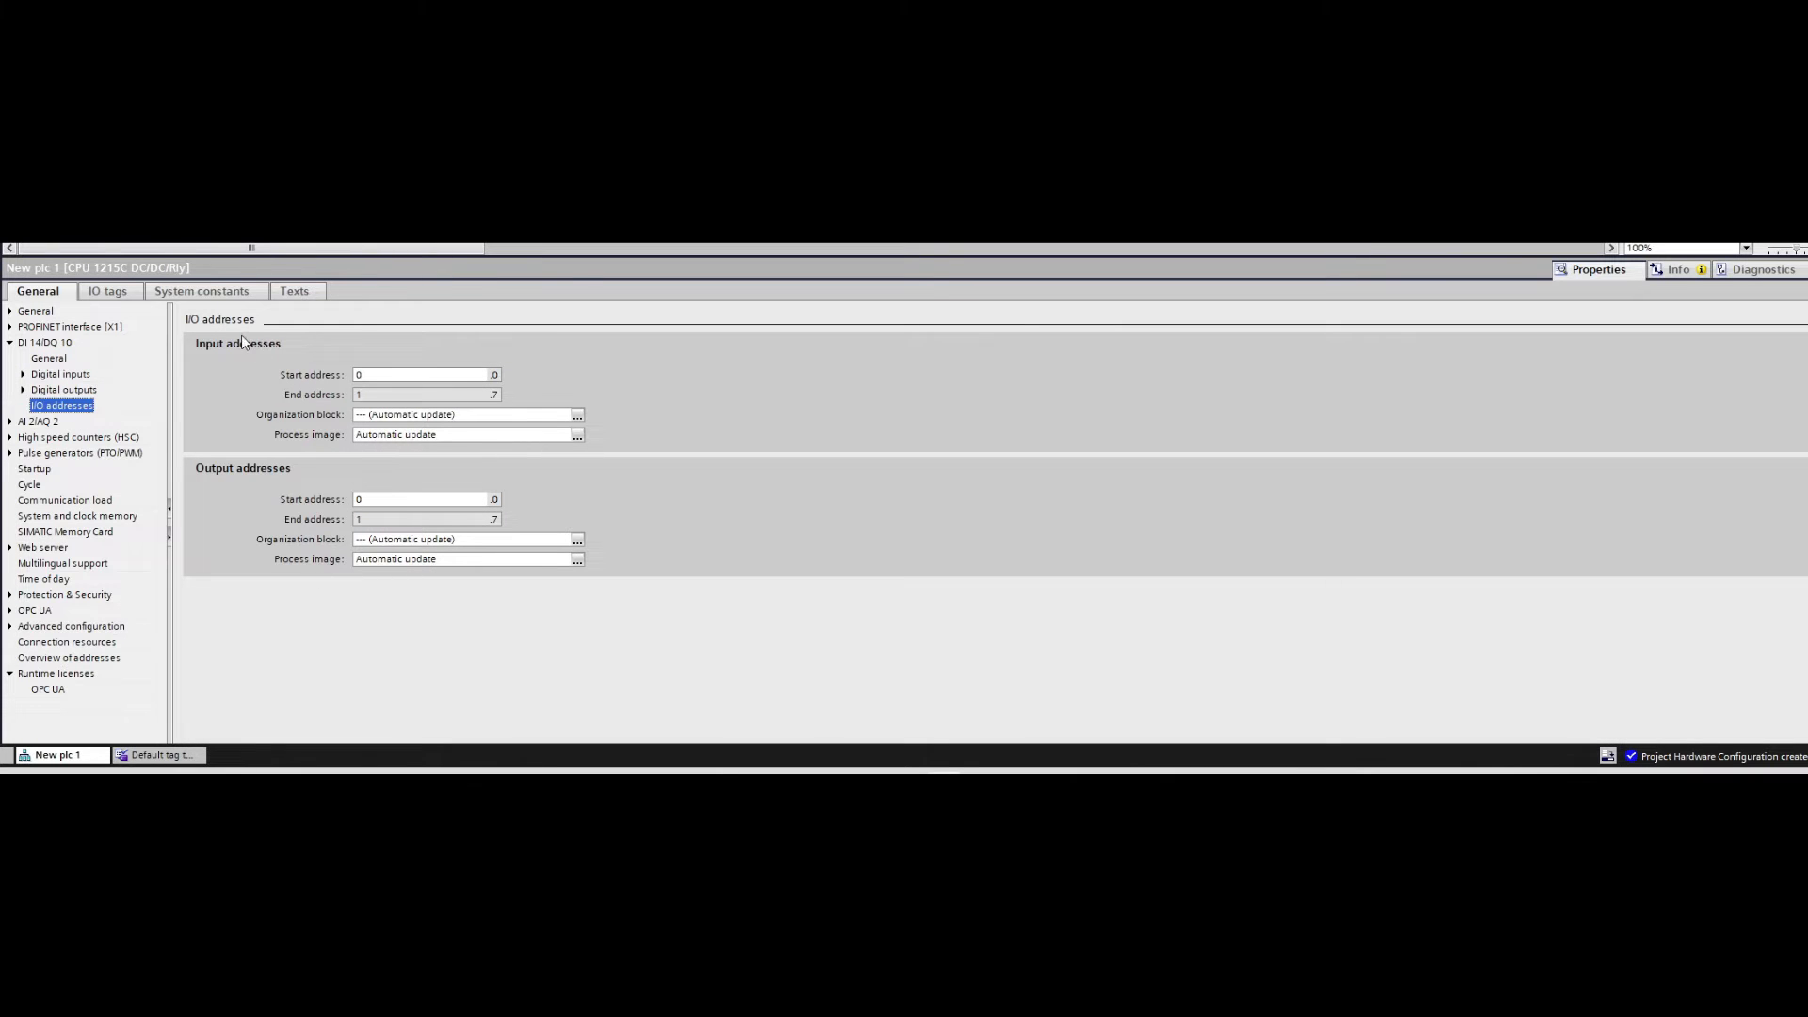
mouse_move(326, 347)
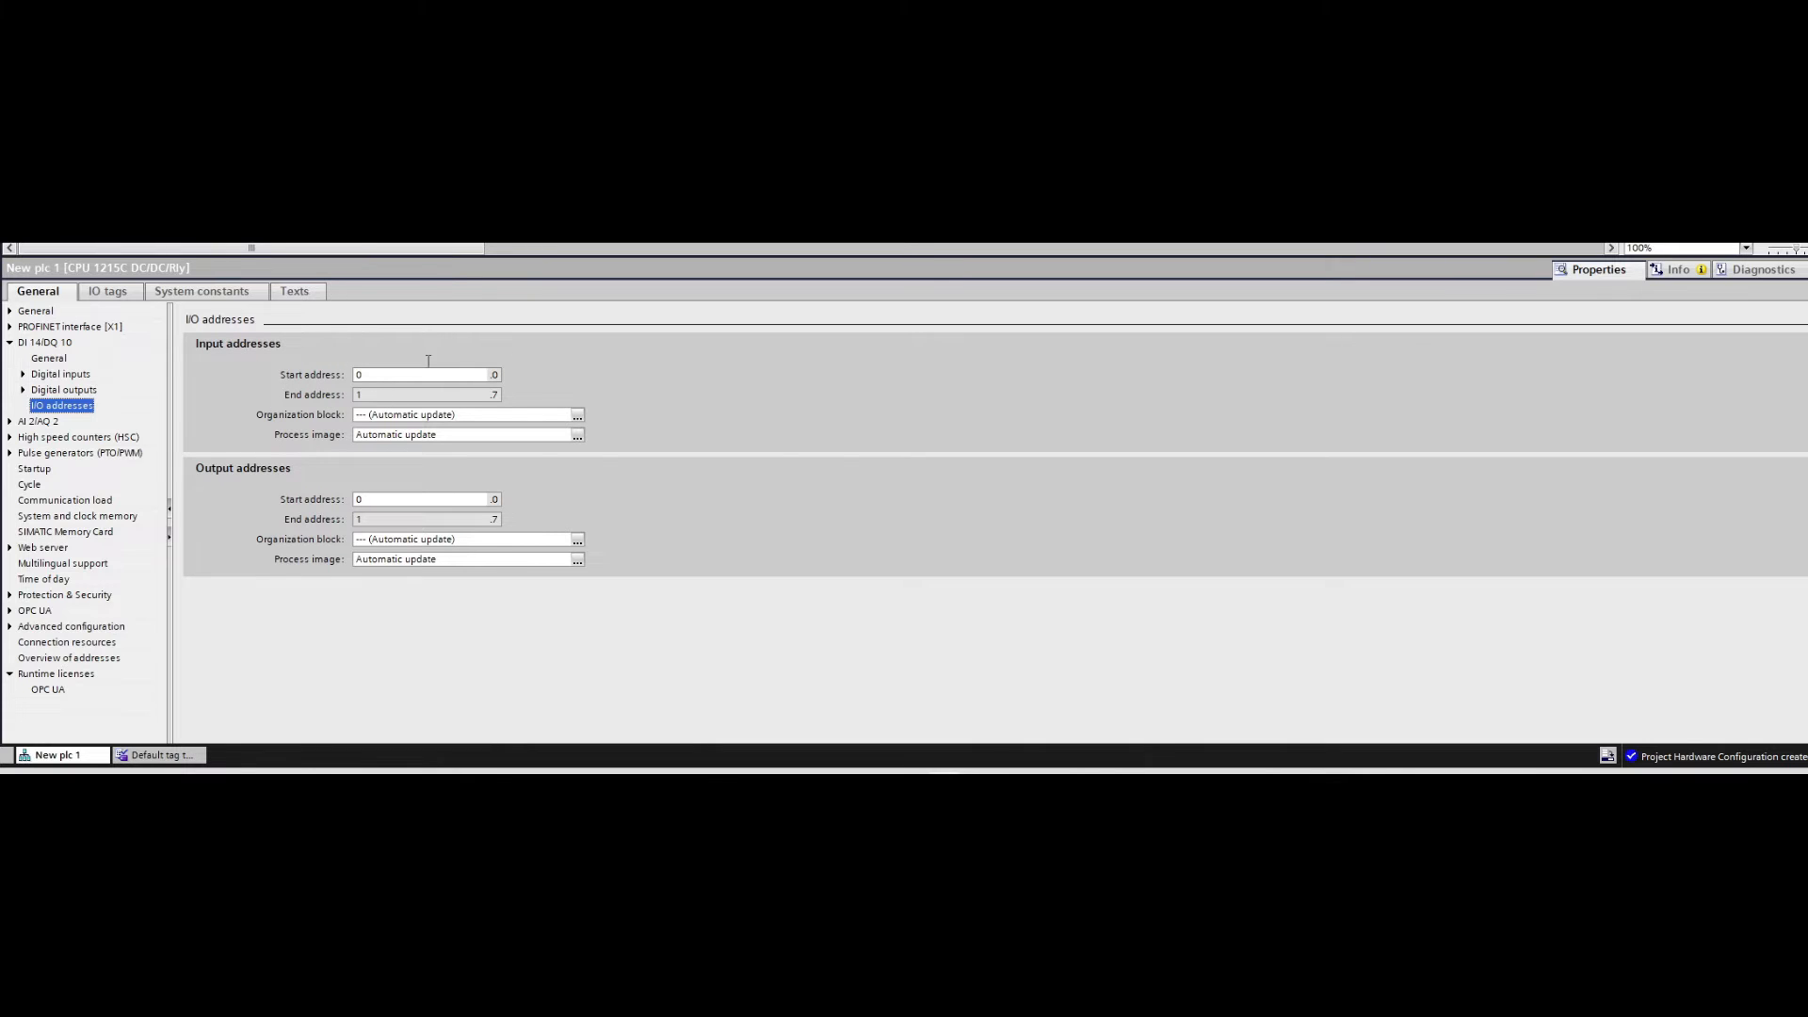
mouse_move(612, 378)
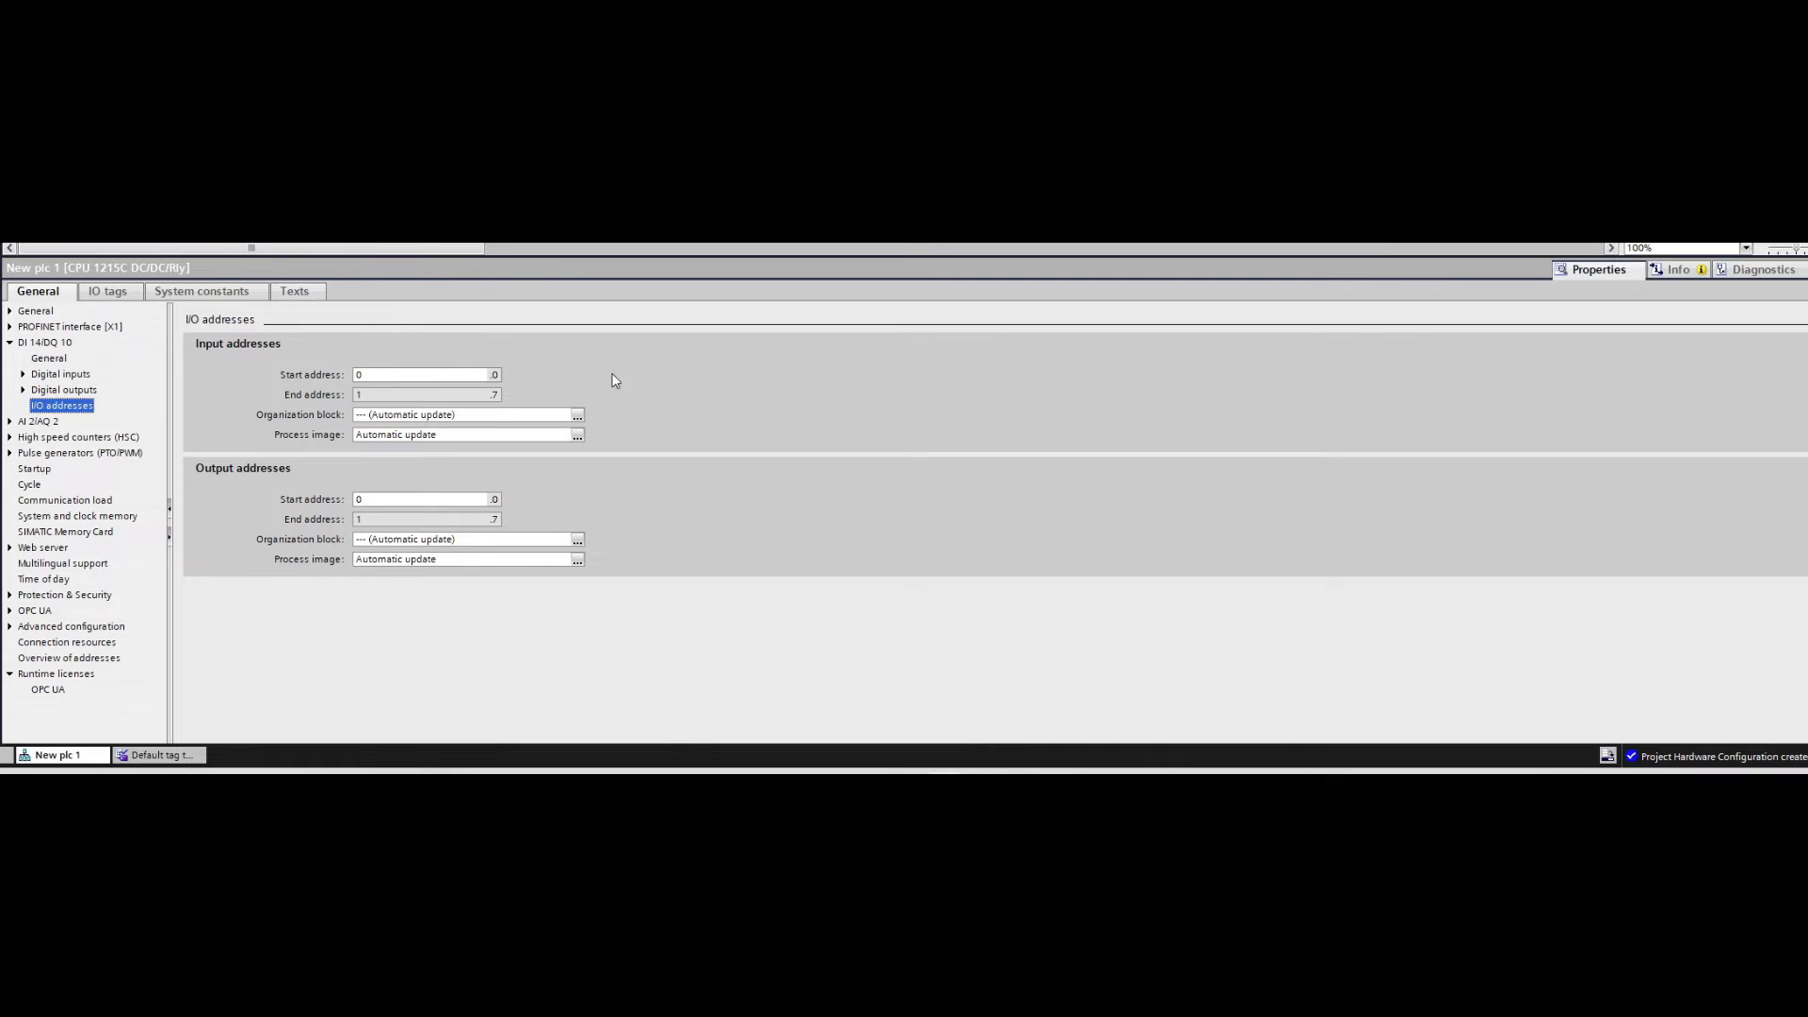
click(424, 373)
text(21)
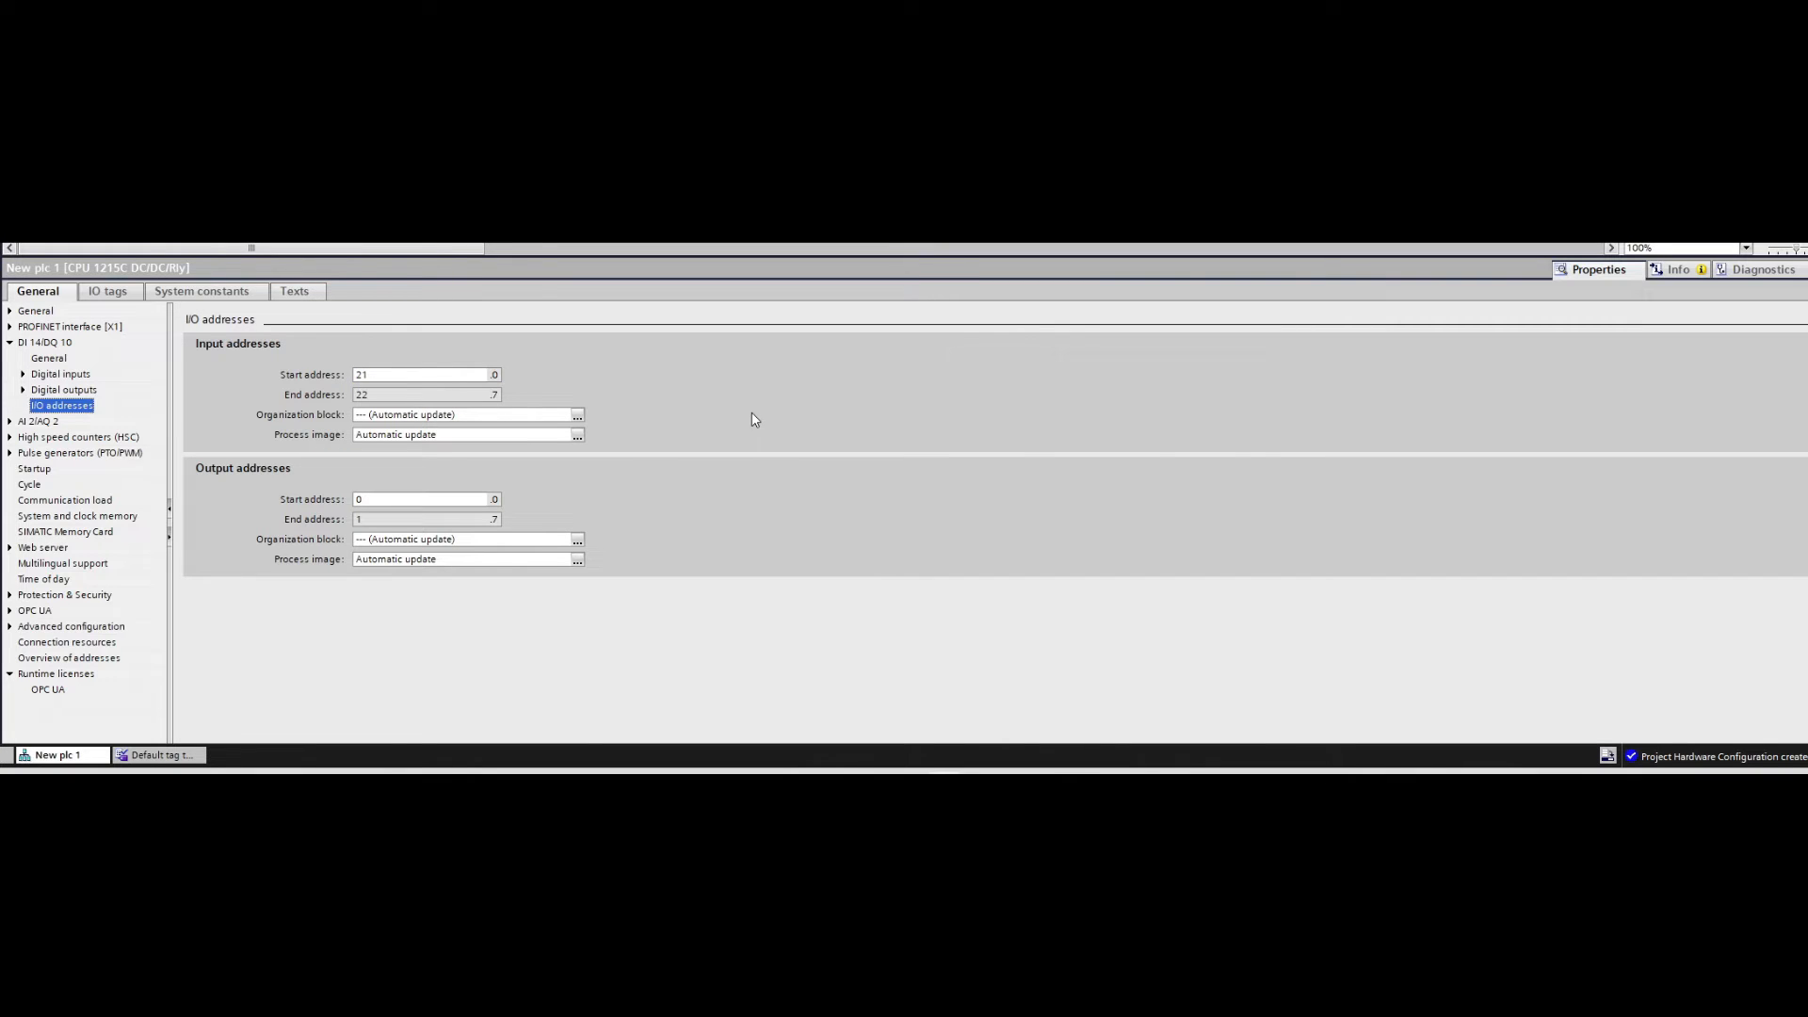
click(428, 373)
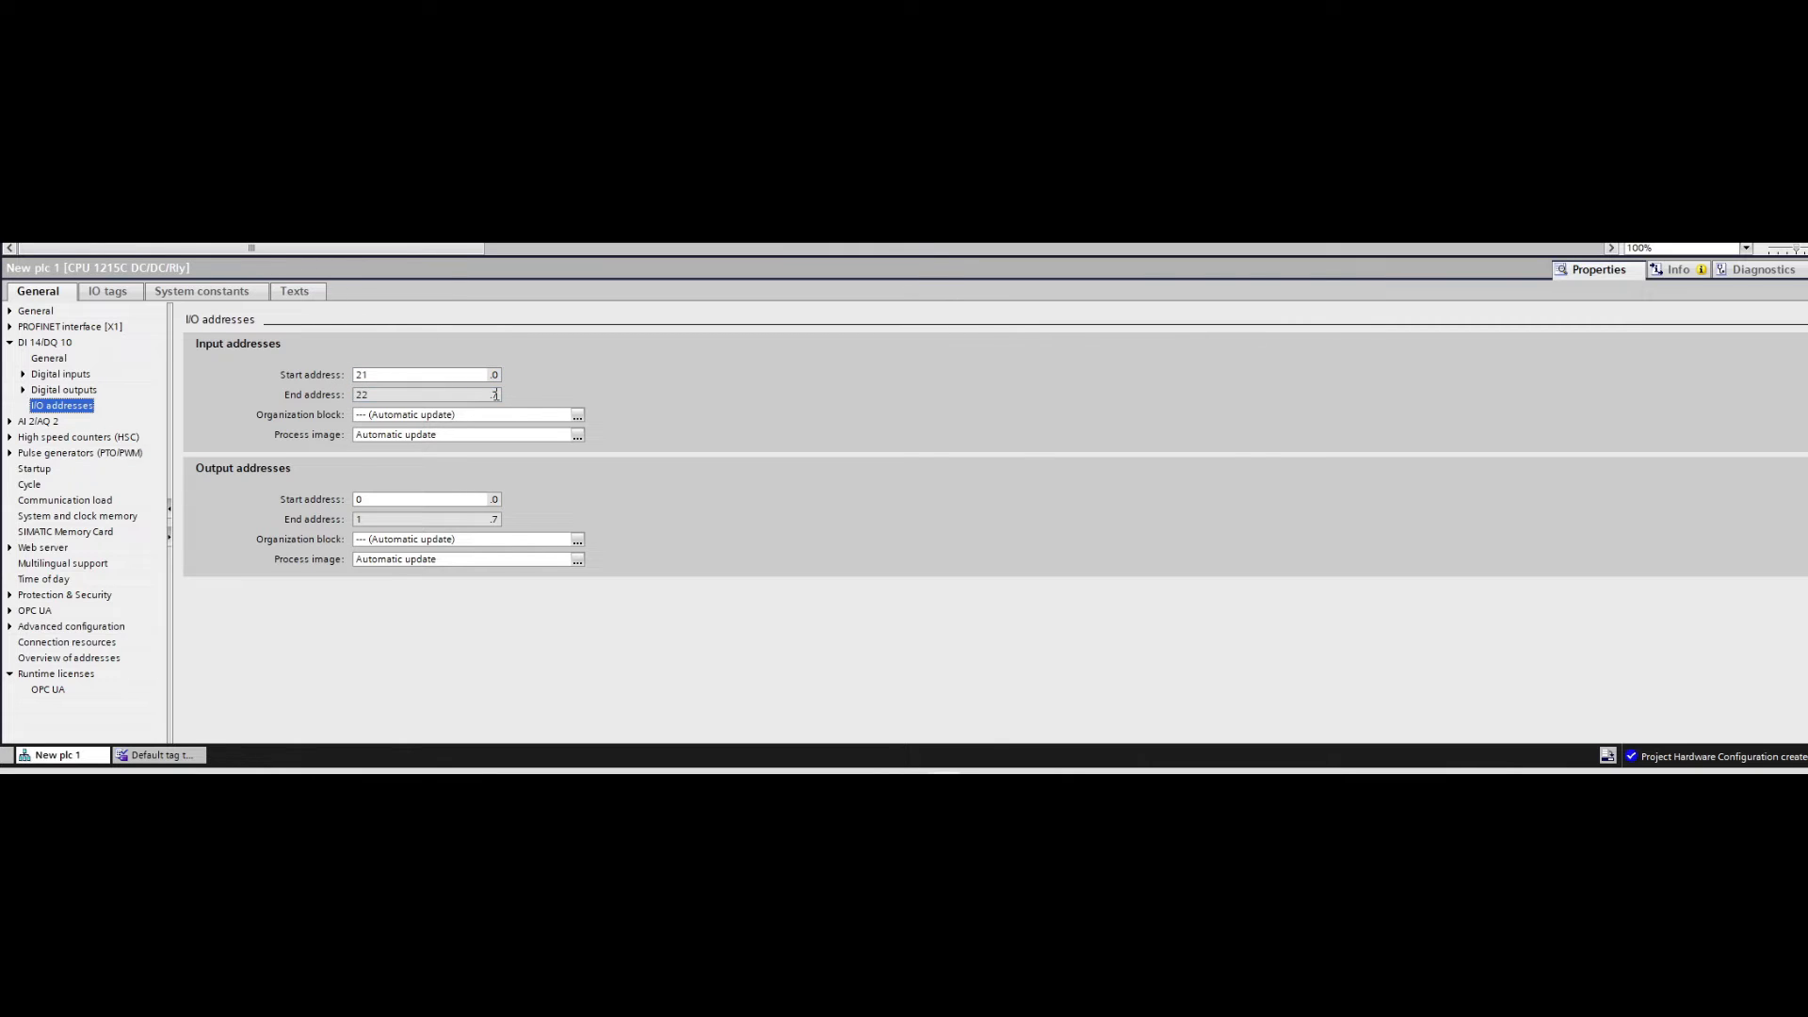
Verify the input tags now run %I21.0 to %I22.5, then return to I/O addresses
click(105, 290)
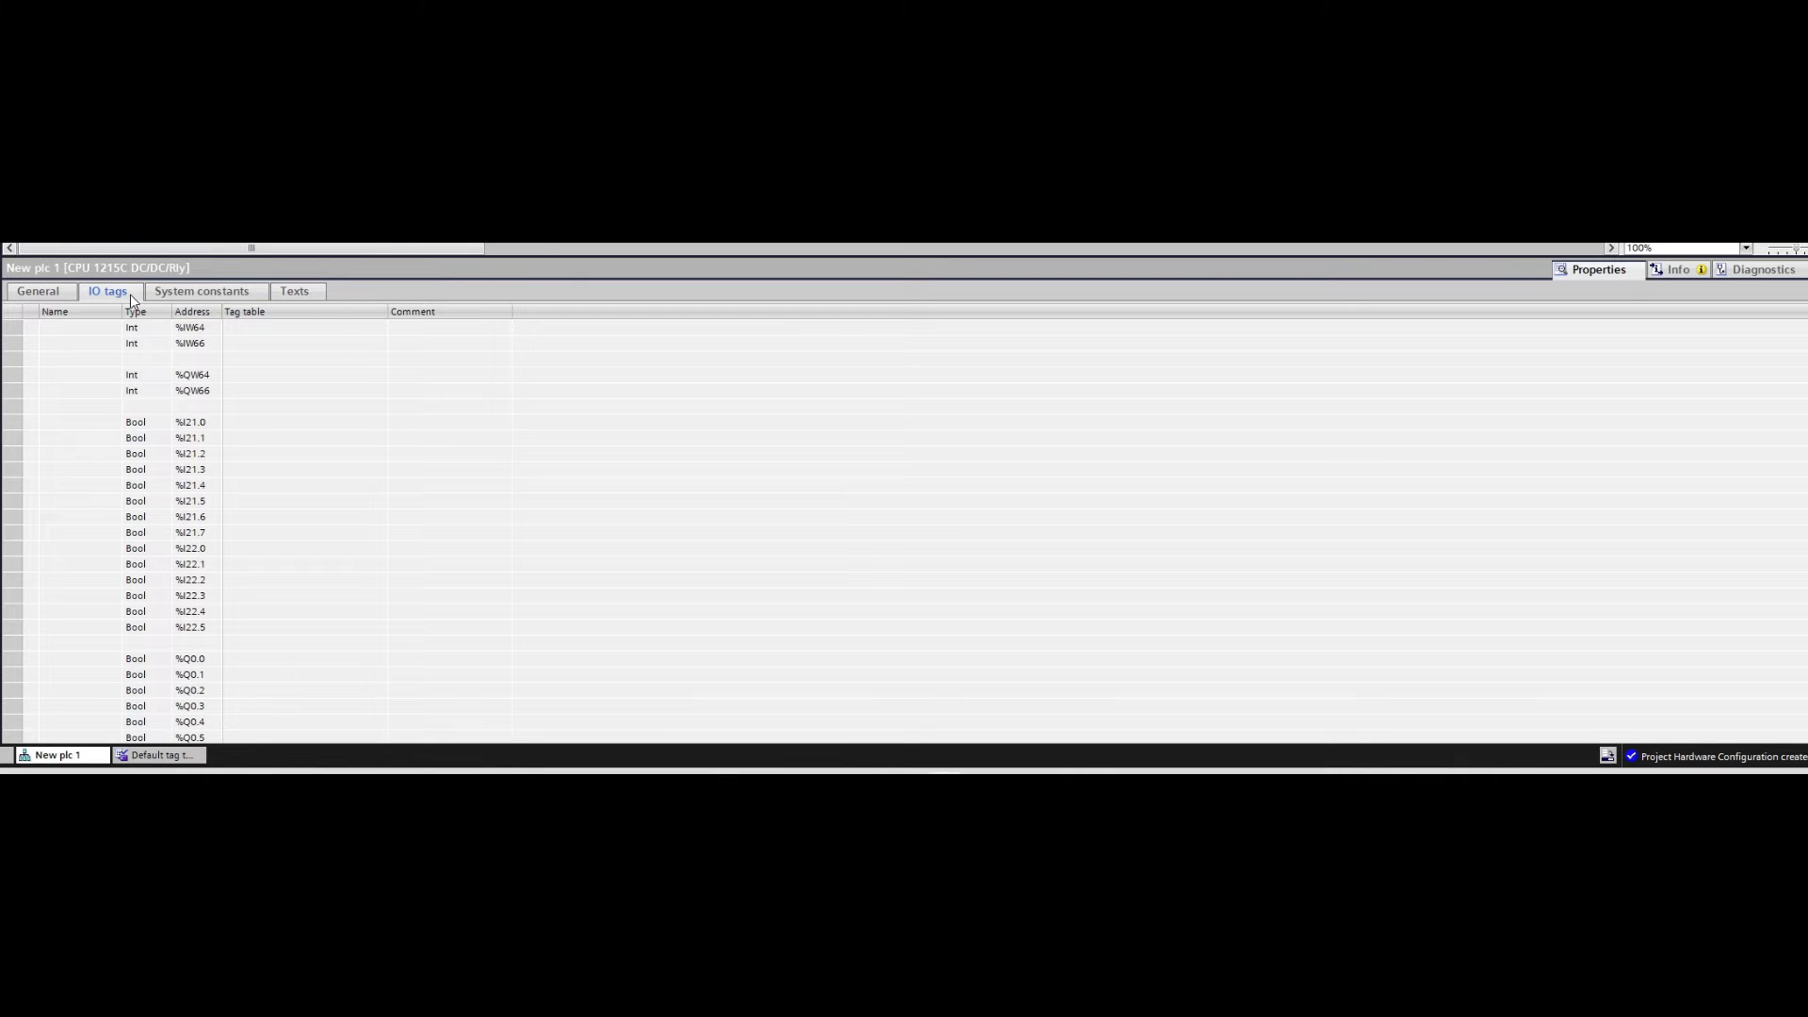
mouse_move(196, 429)
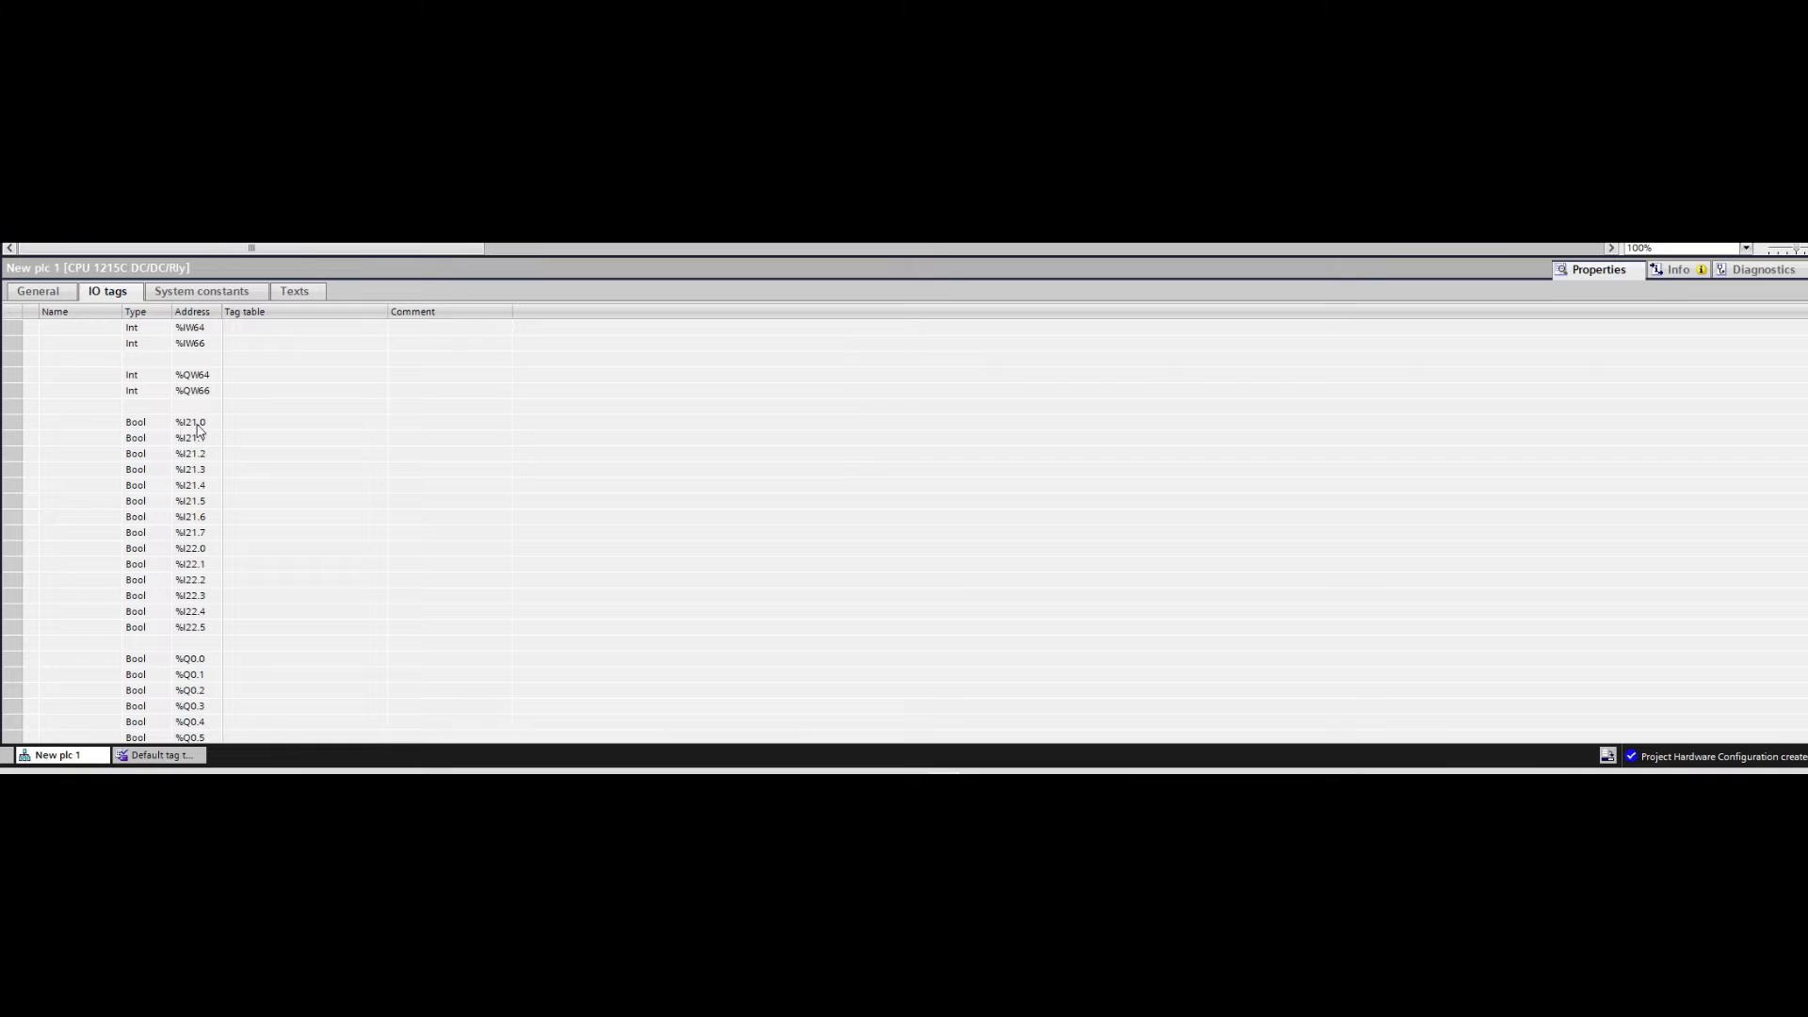
mouse_move(221, 466)
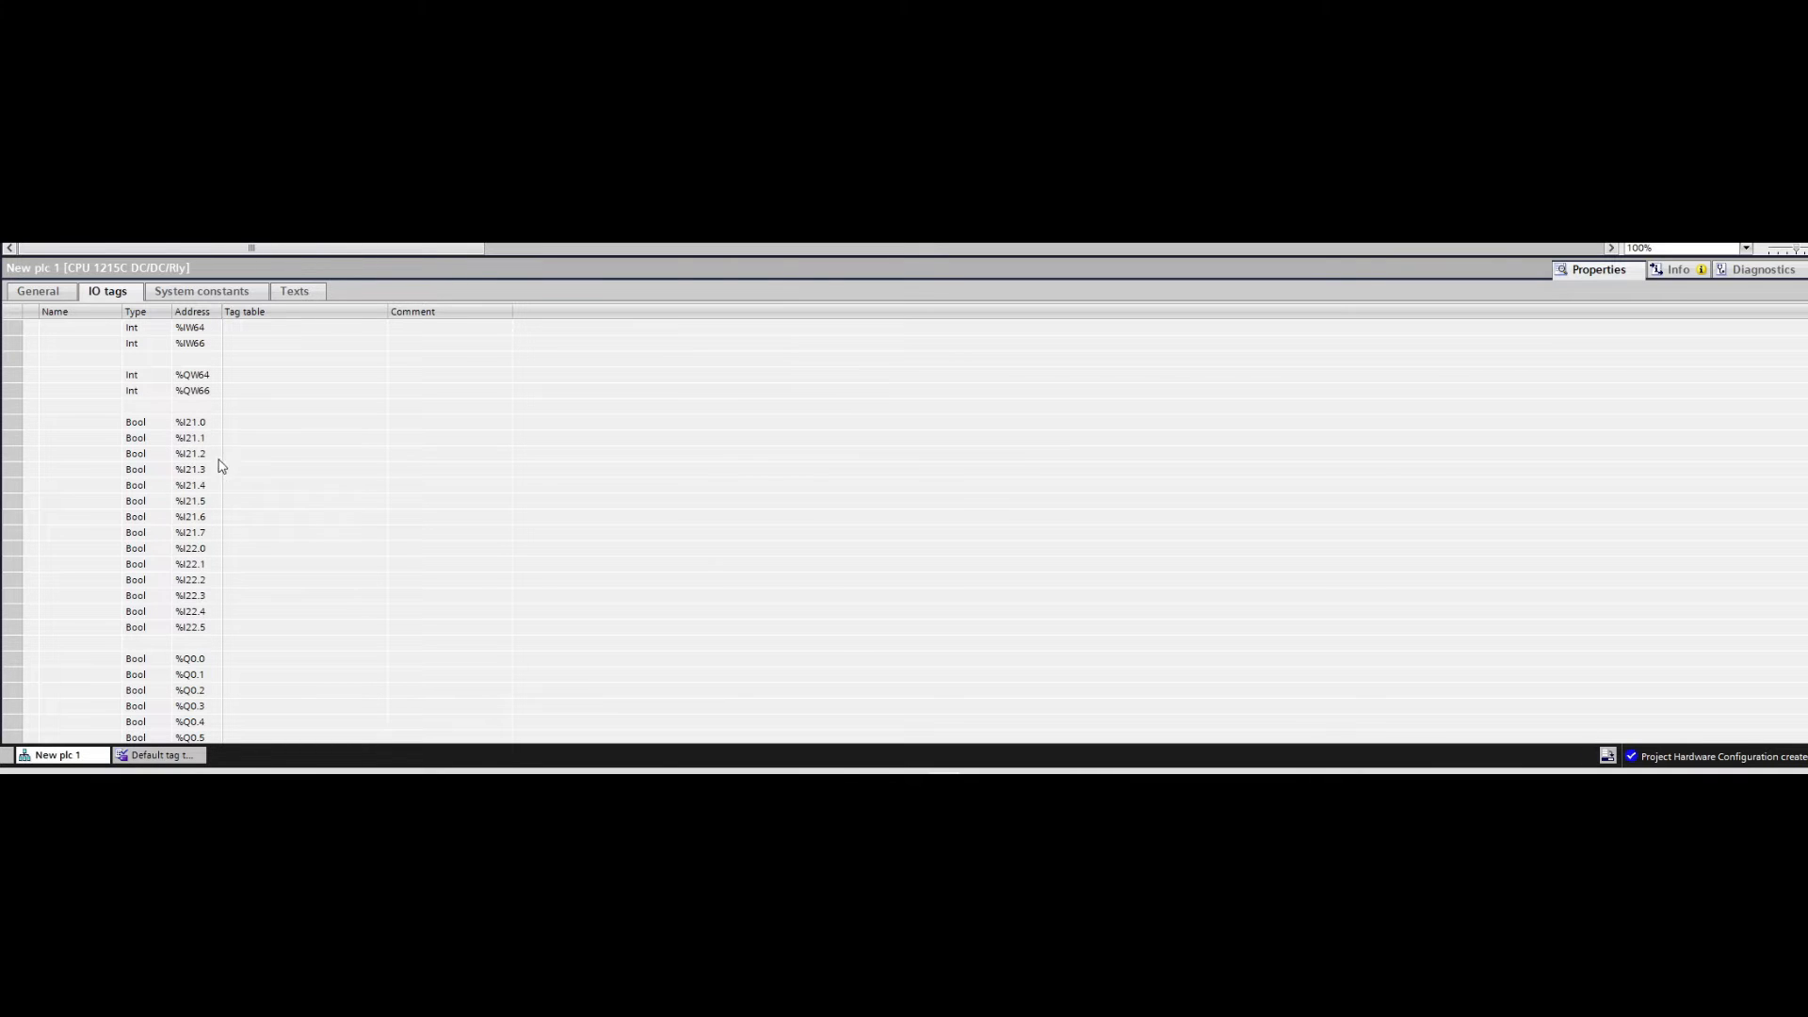
click(38, 291)
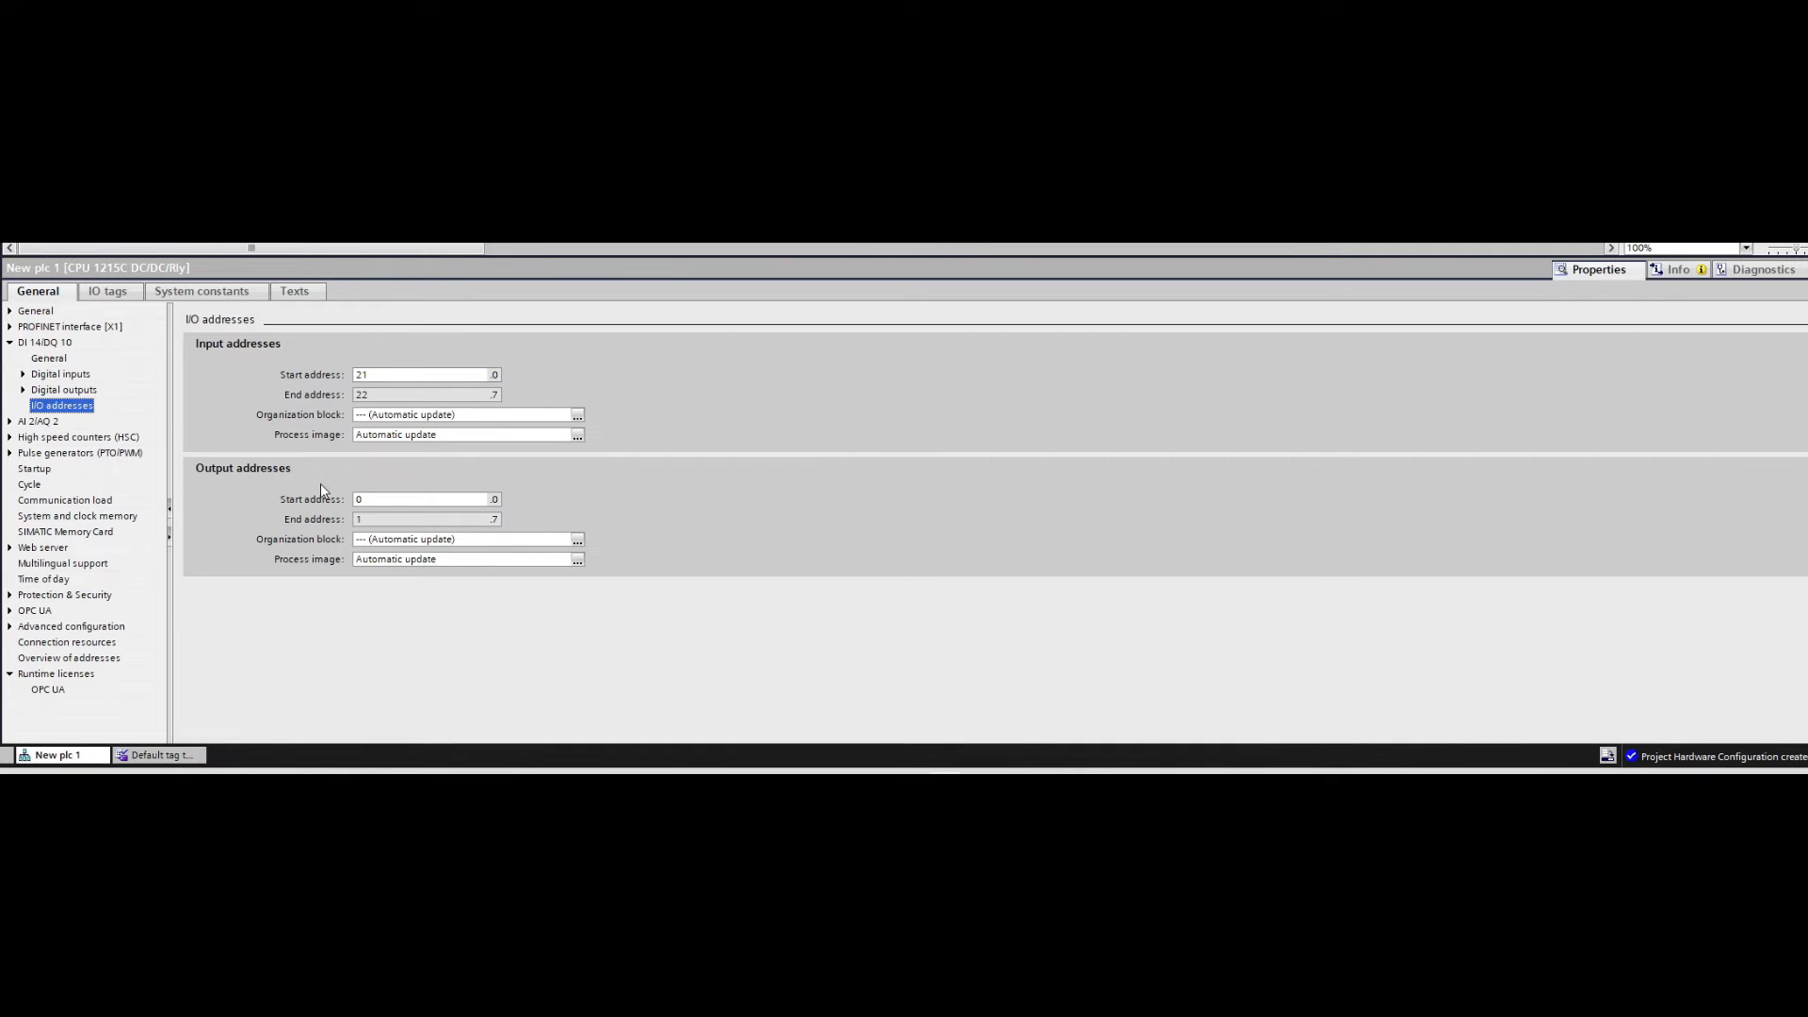
Set the onboard DI 14/DQ 10 outputs to start at byte 21 and review tags %Q21.0–%Q22.1
click(424, 497)
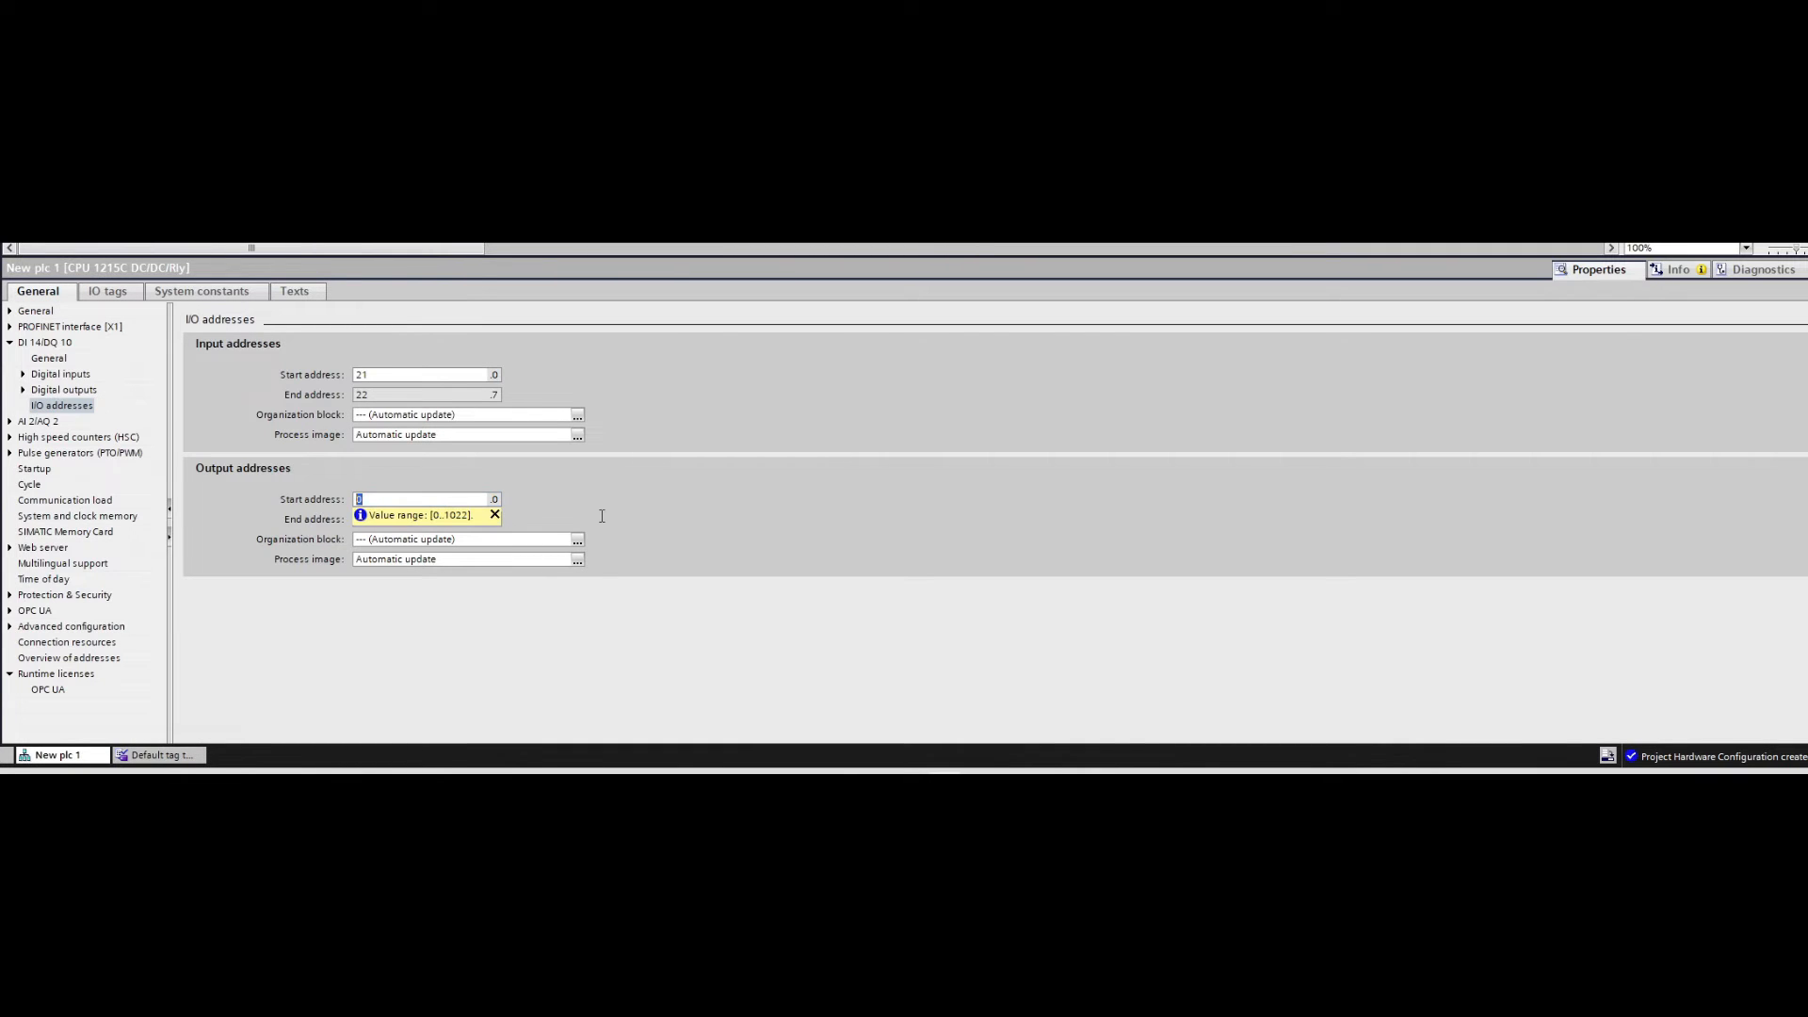
text(21)
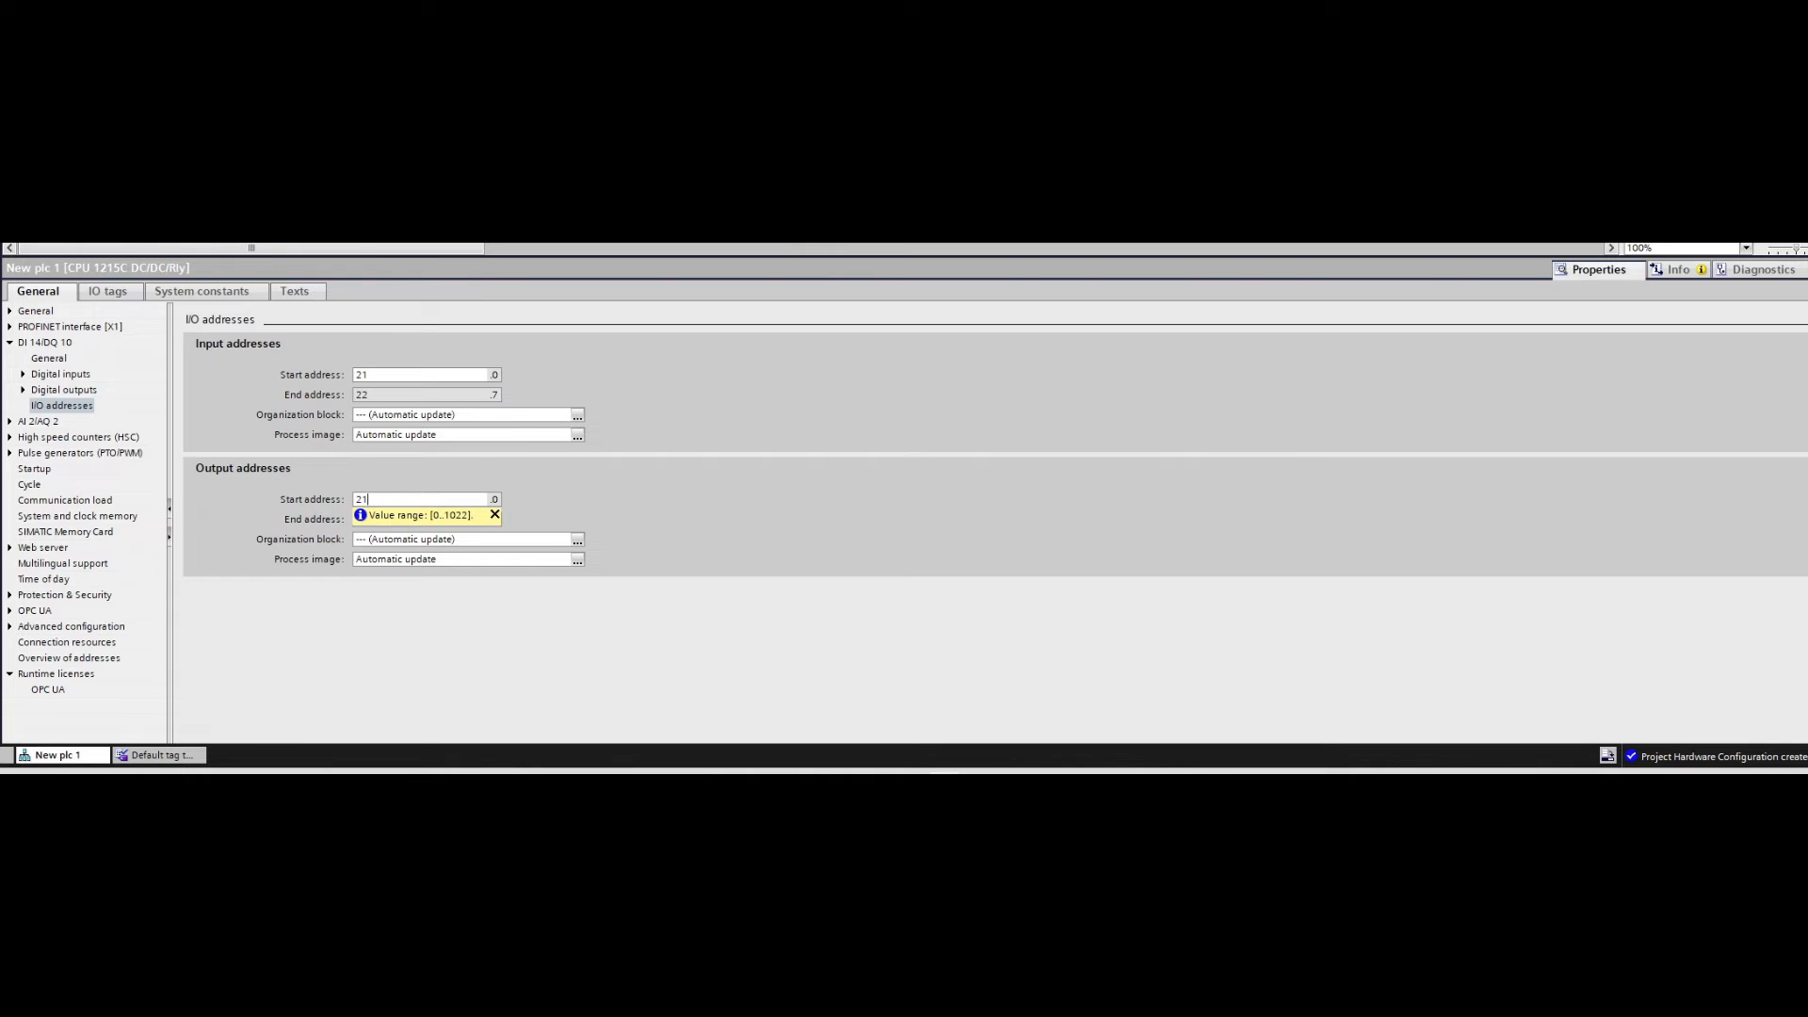
click(105, 290)
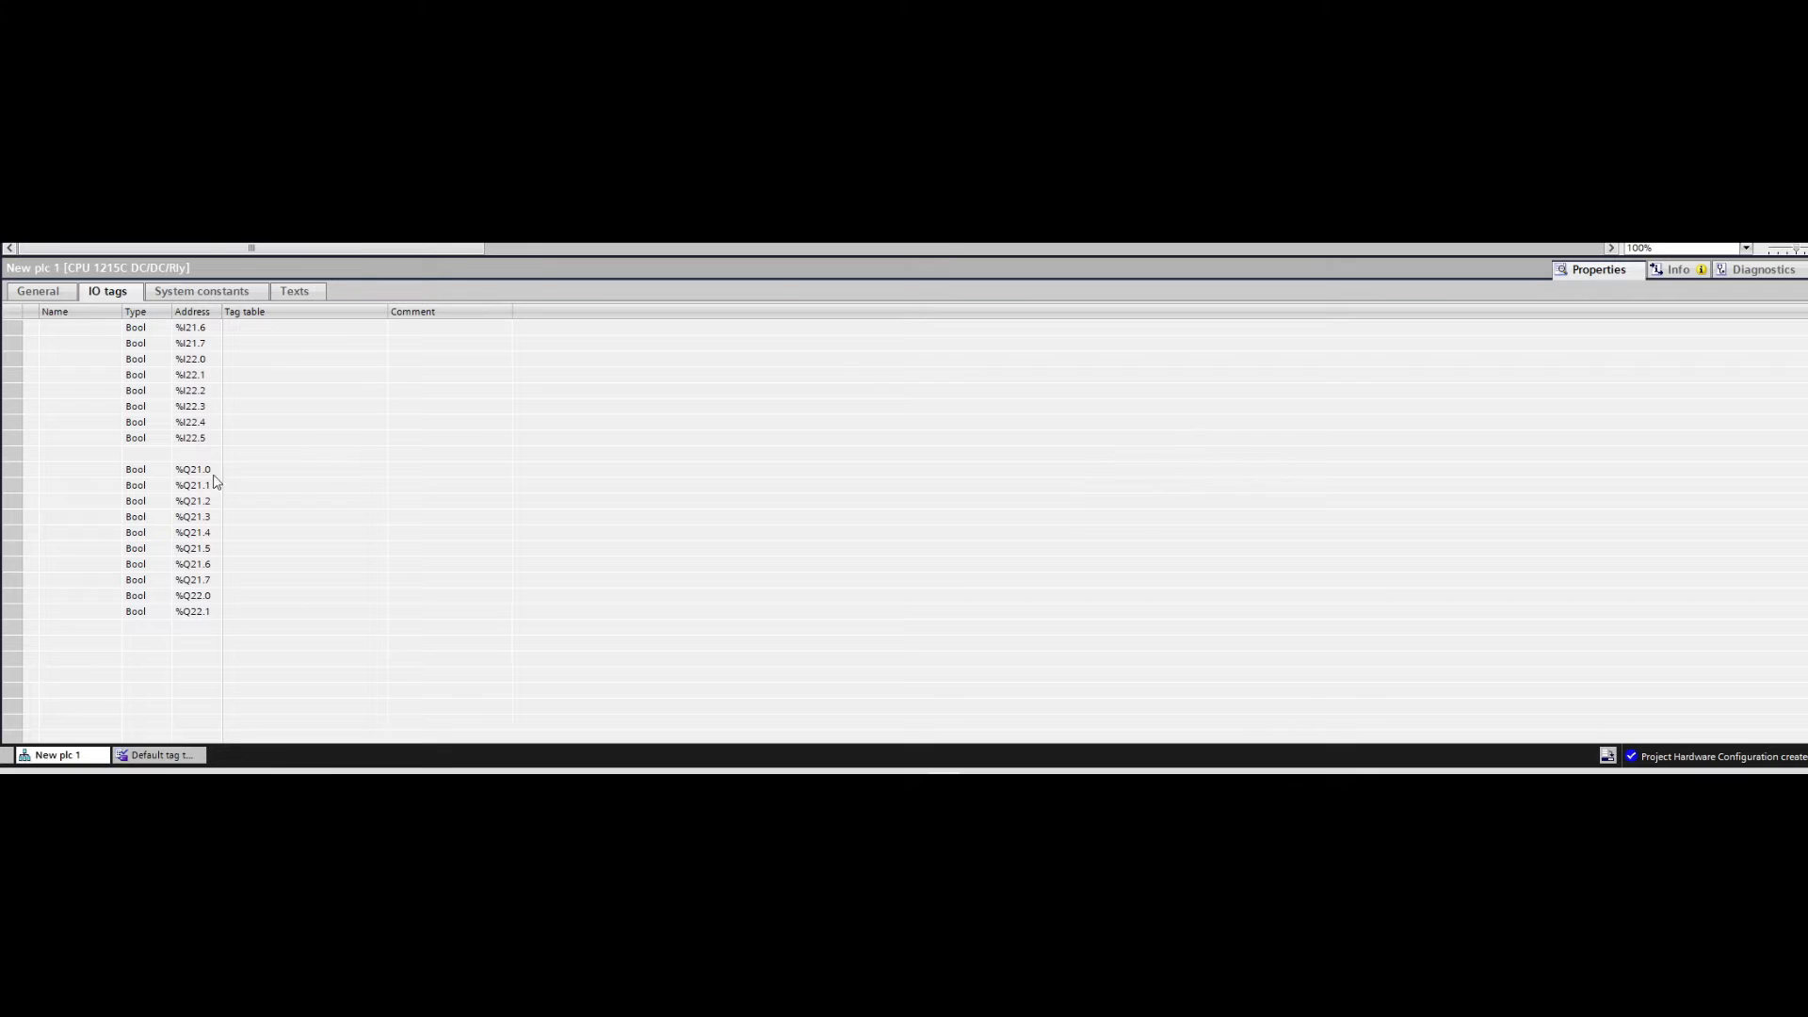
scroll(up, 3)
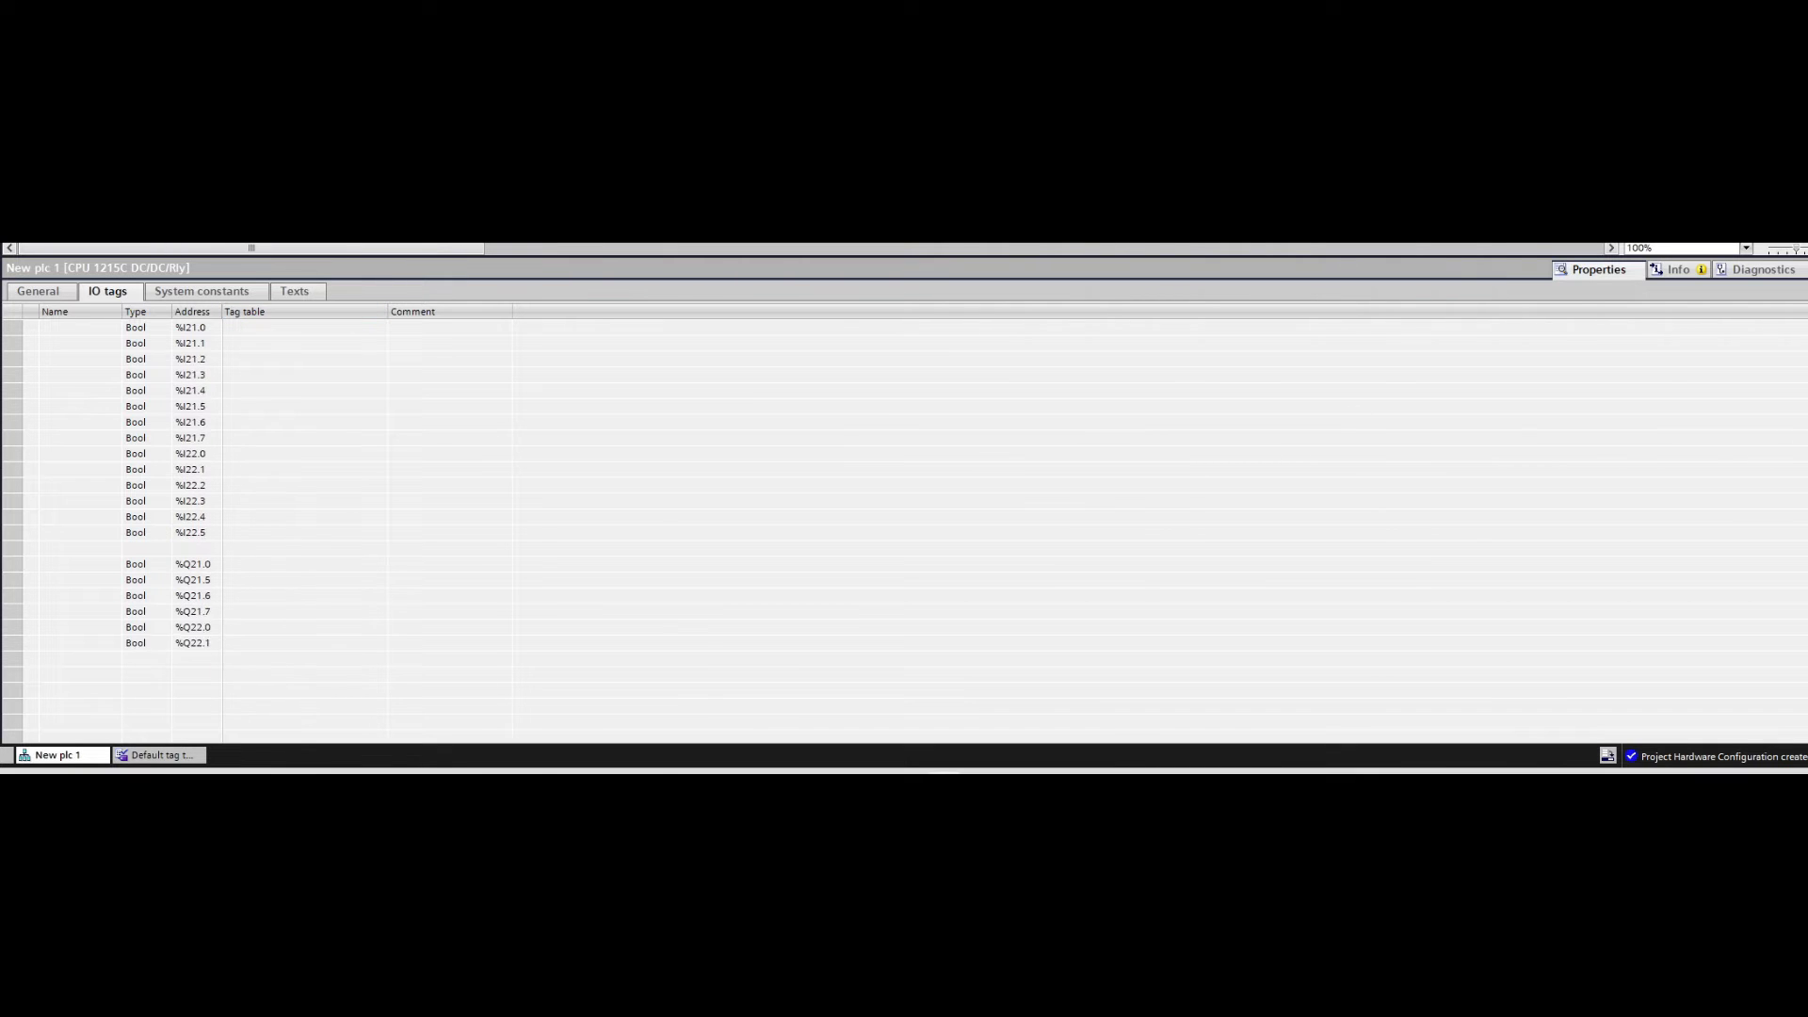
click(38, 290)
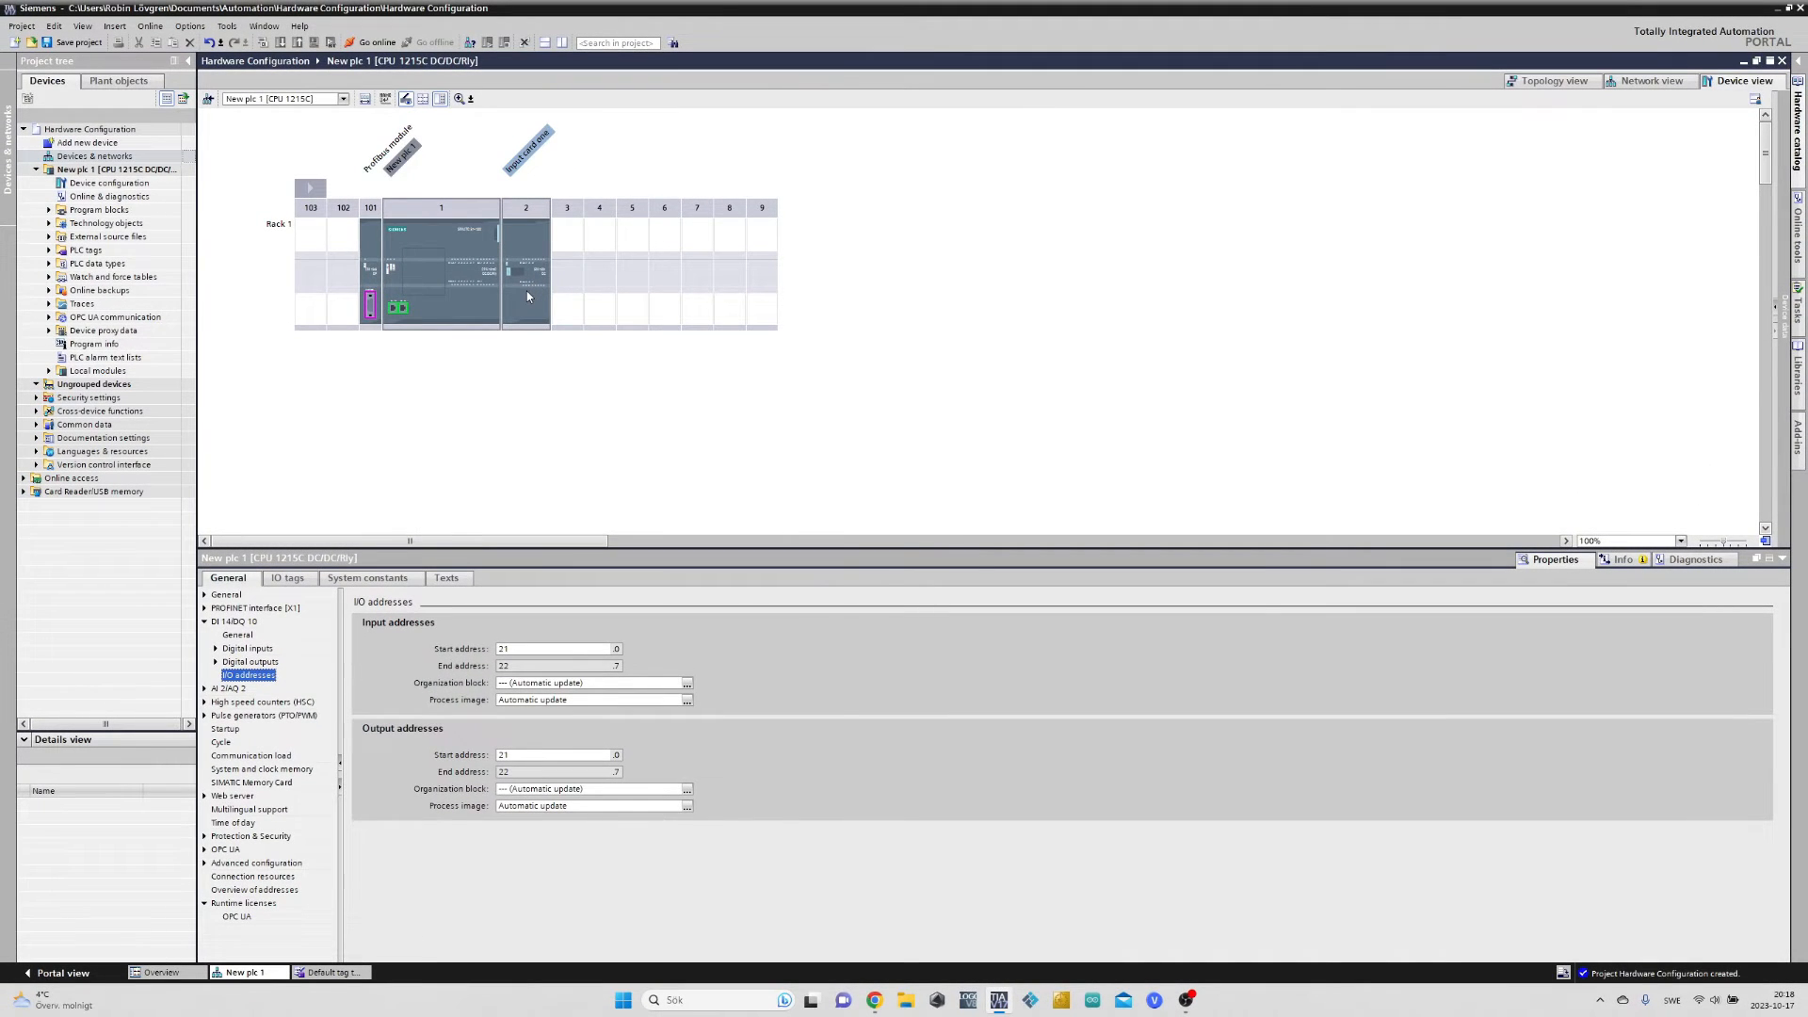
mouse_move(527, 311)
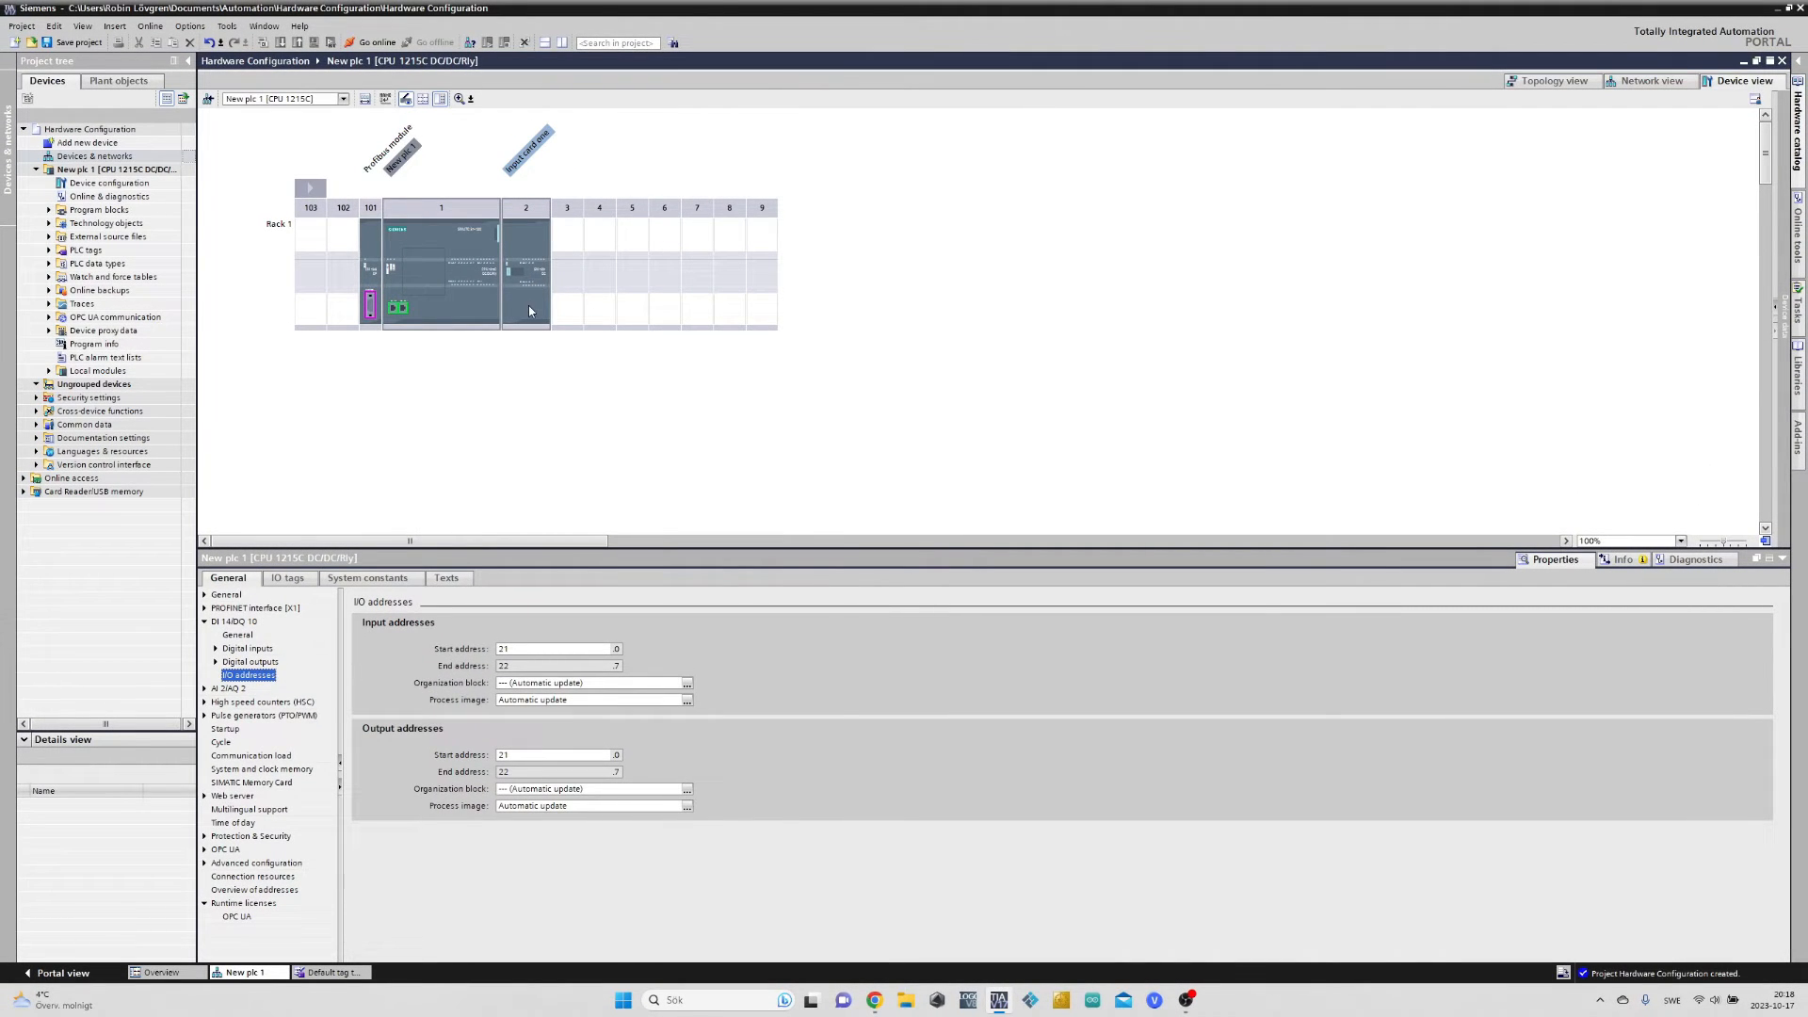
Review Input card one's tags %I8.0–%I8.7 and set its input start address to 13
click(526, 266)
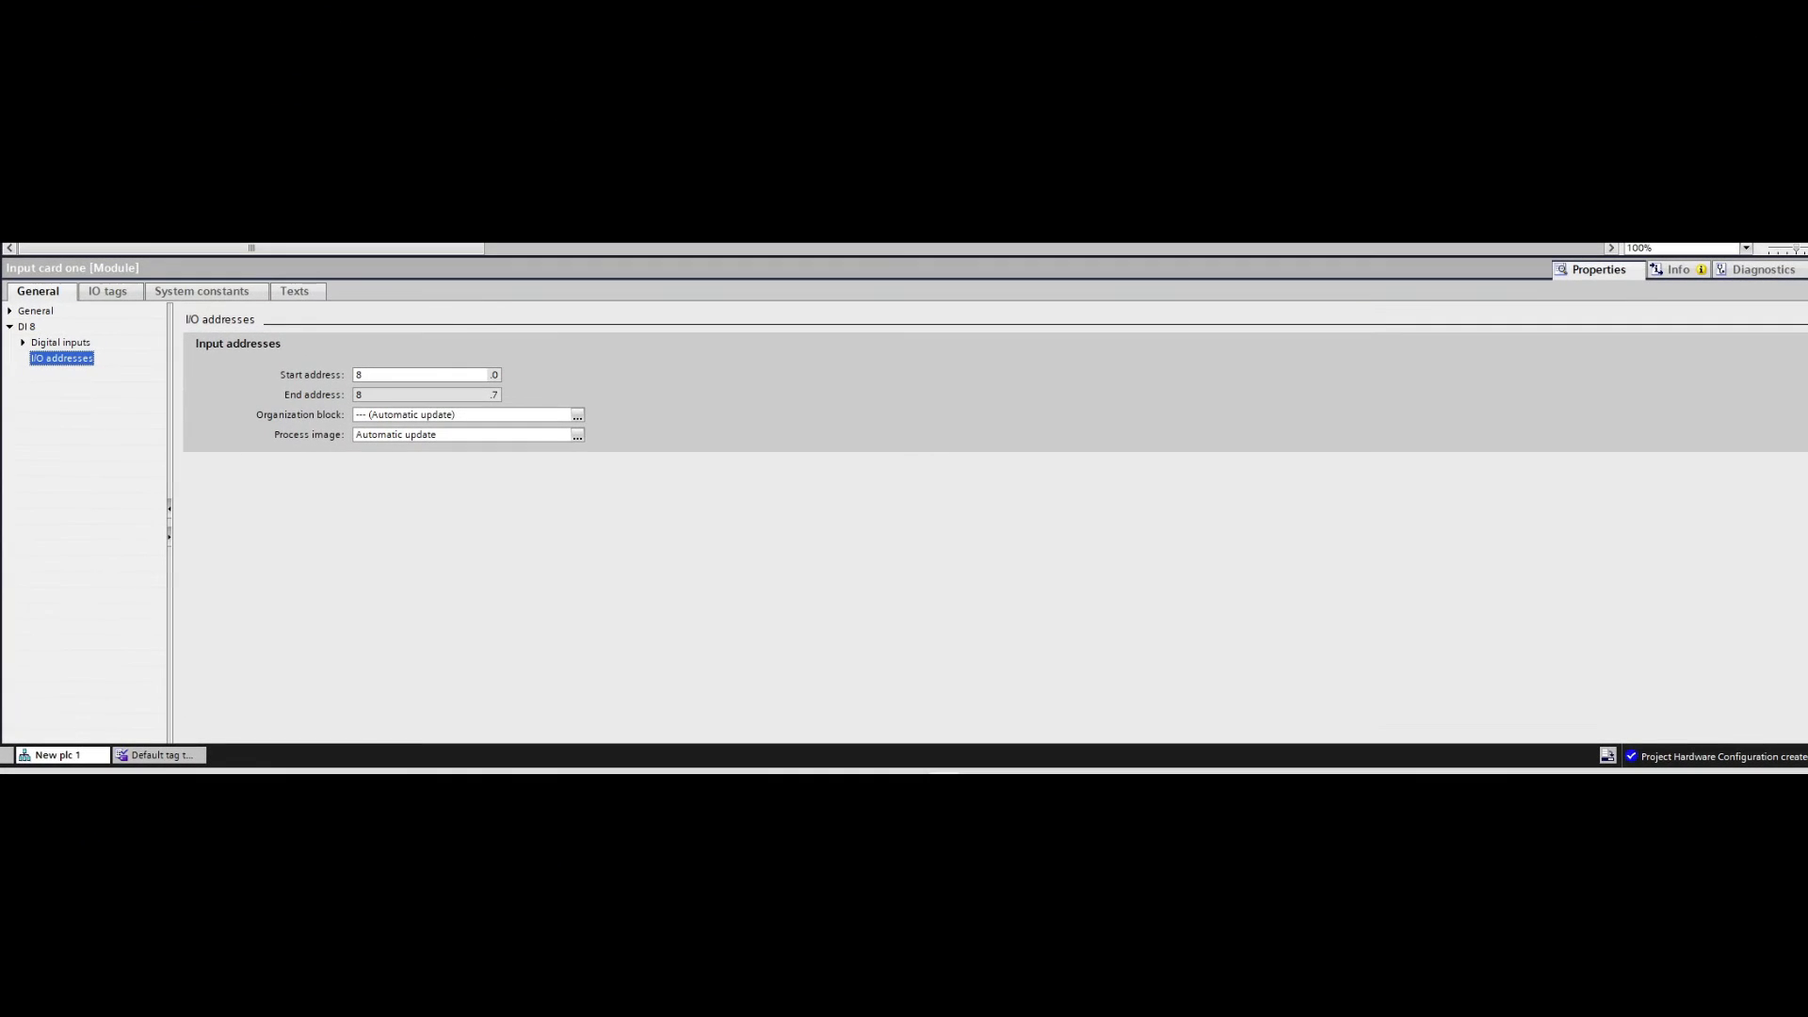
click(105, 290)
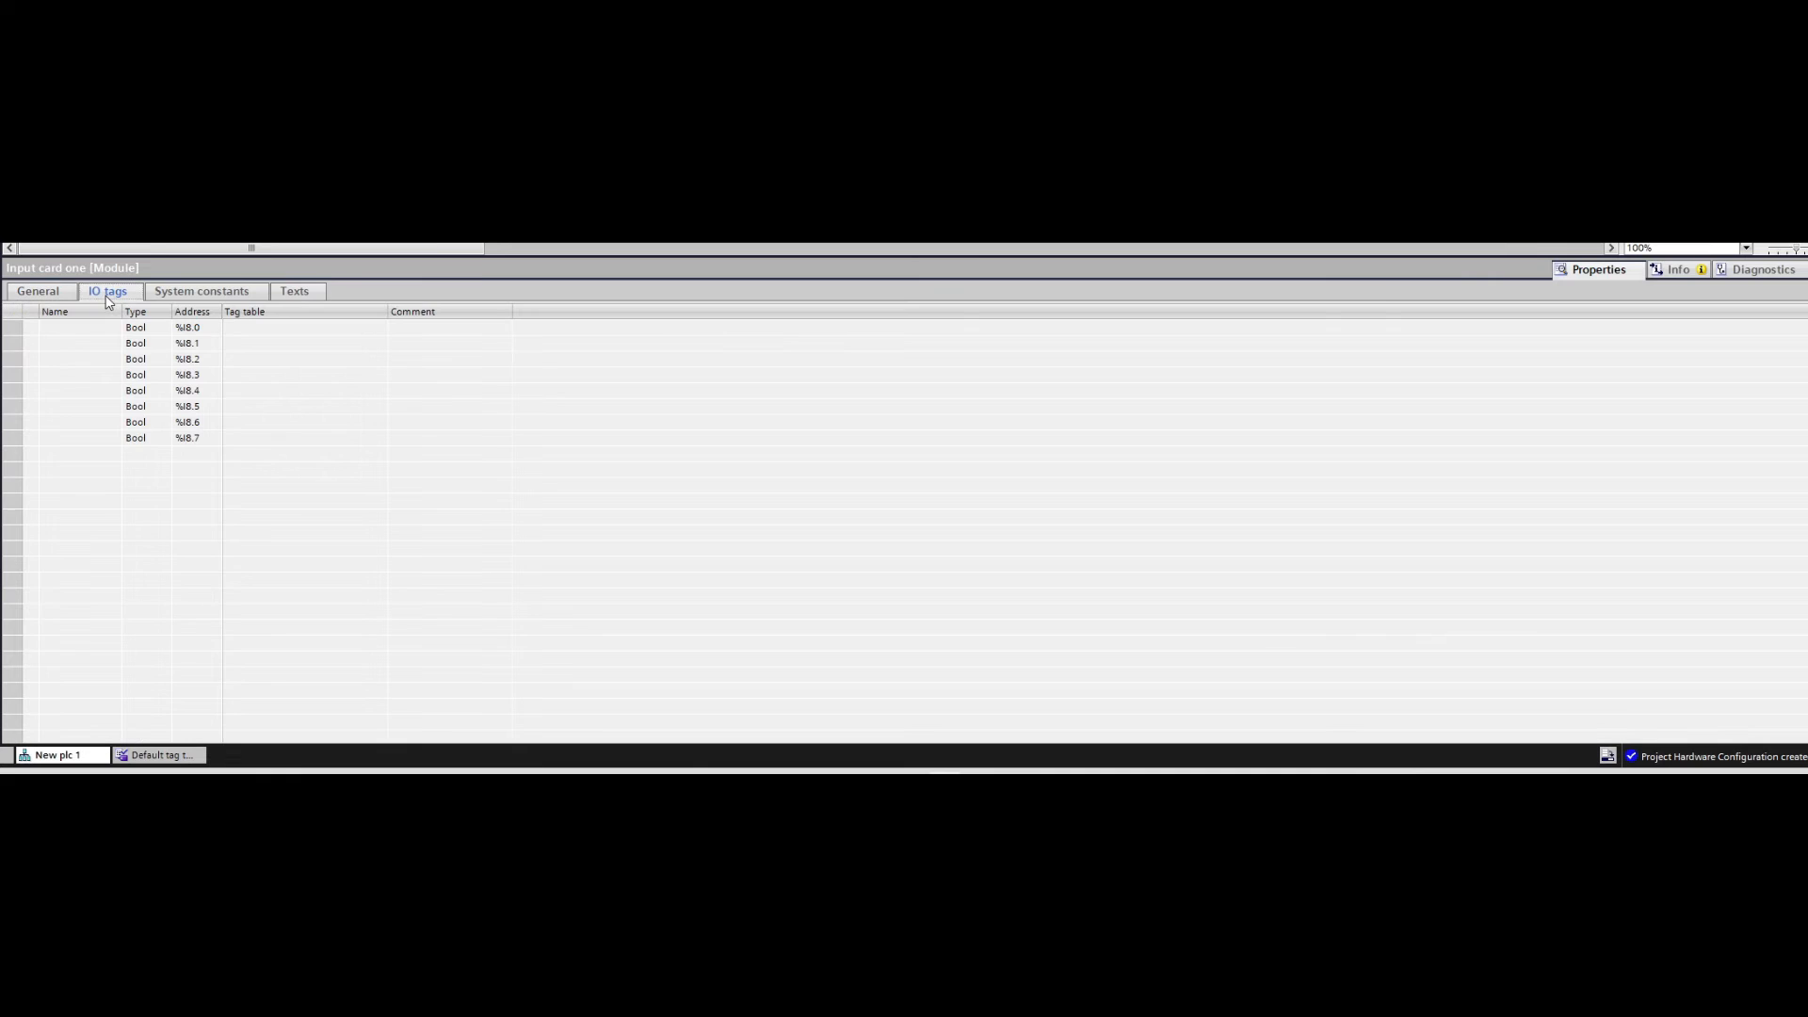
mouse_move(156, 424)
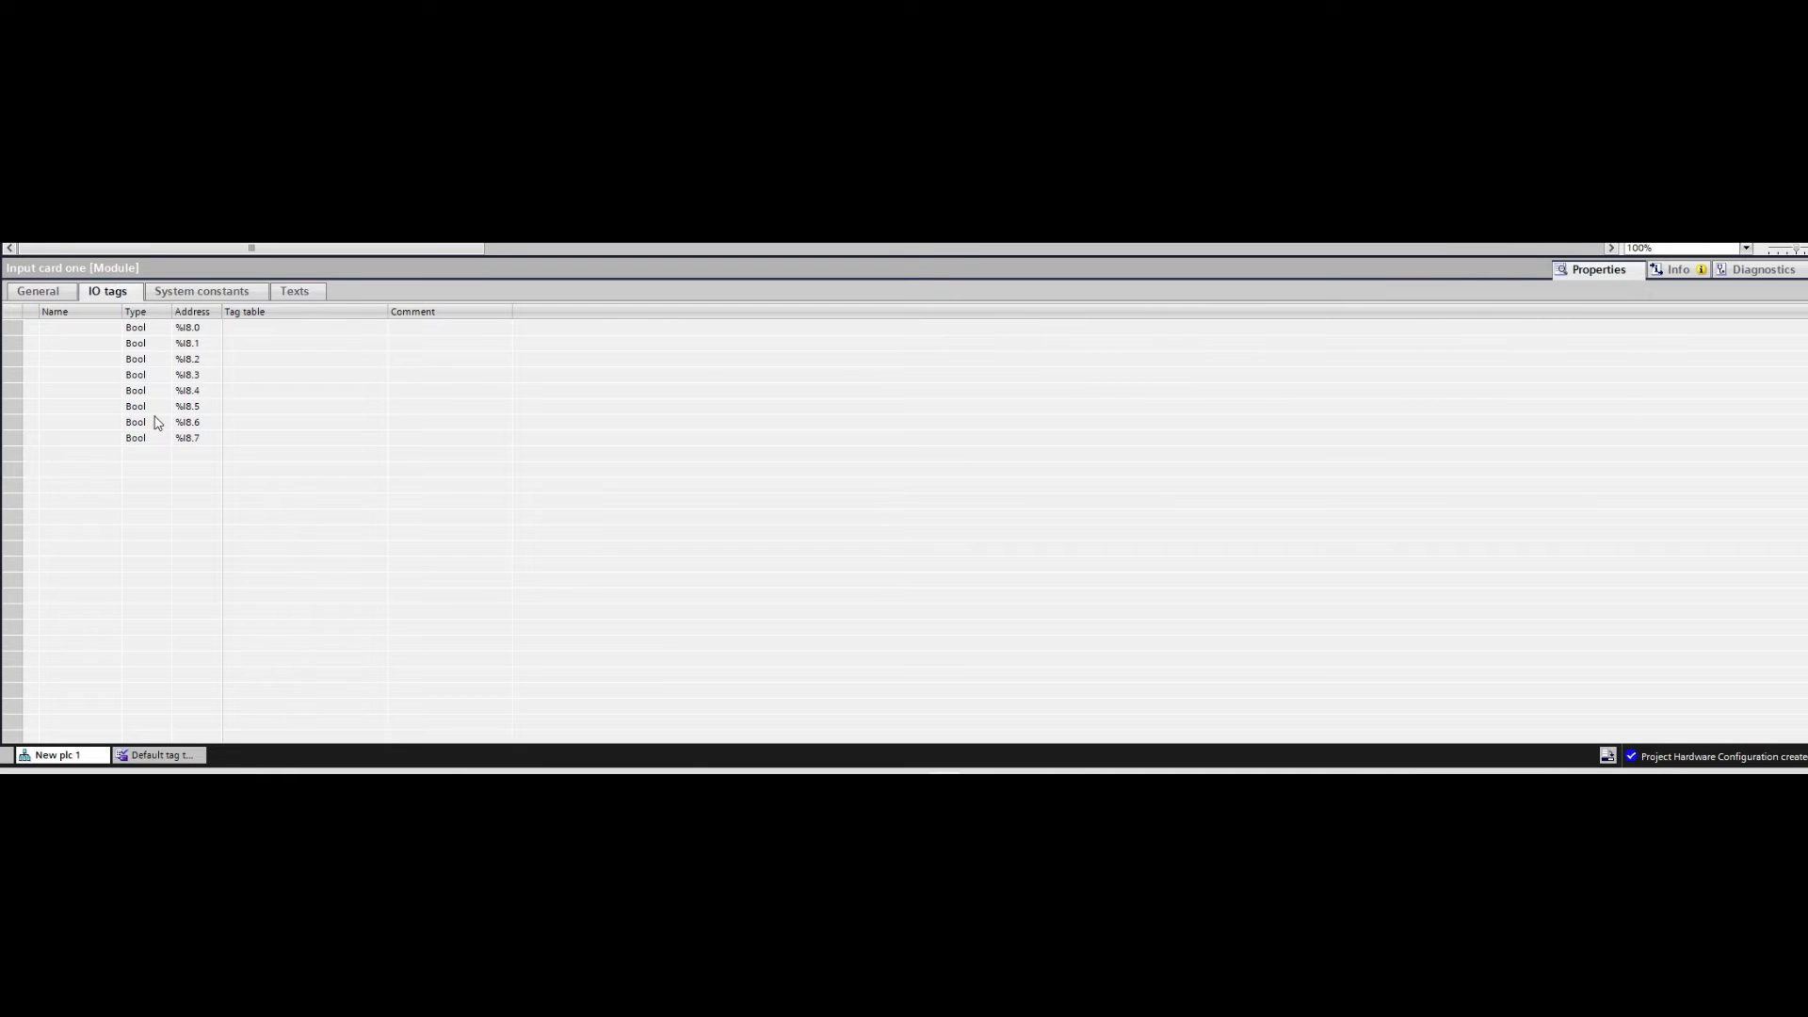
click(38, 290)
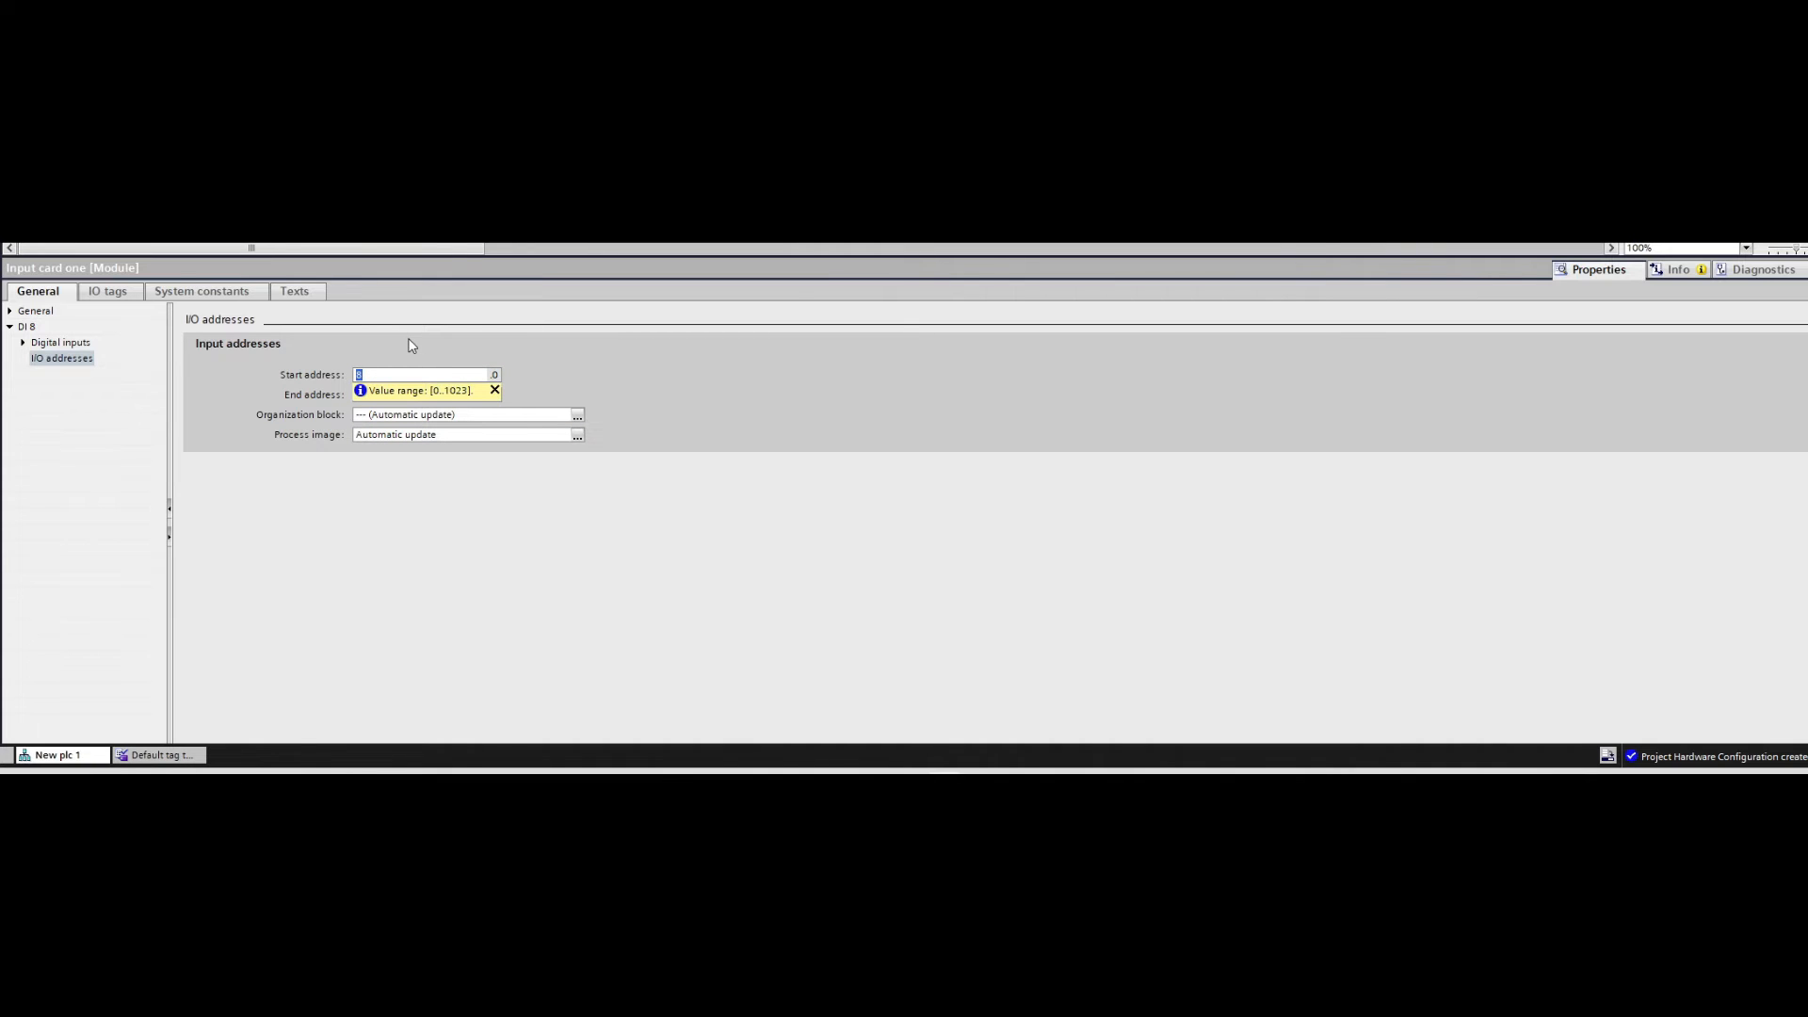
text(13)
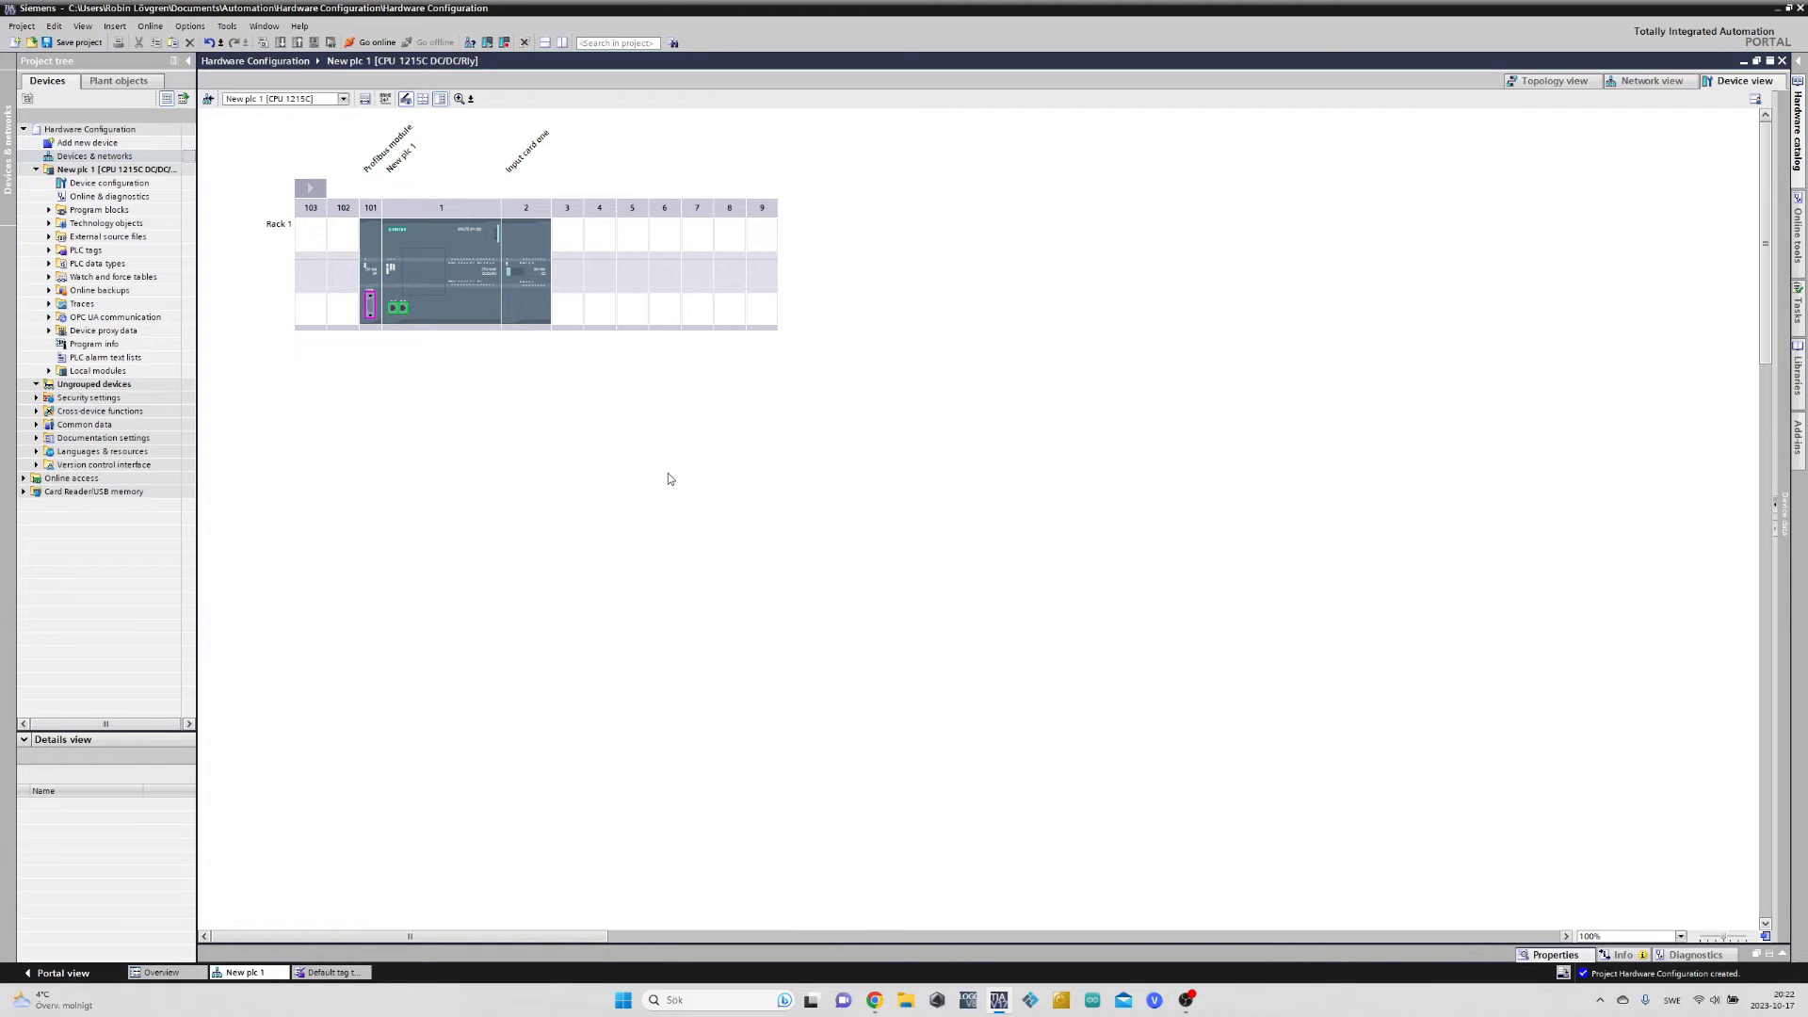
mouse_move(550, 480)
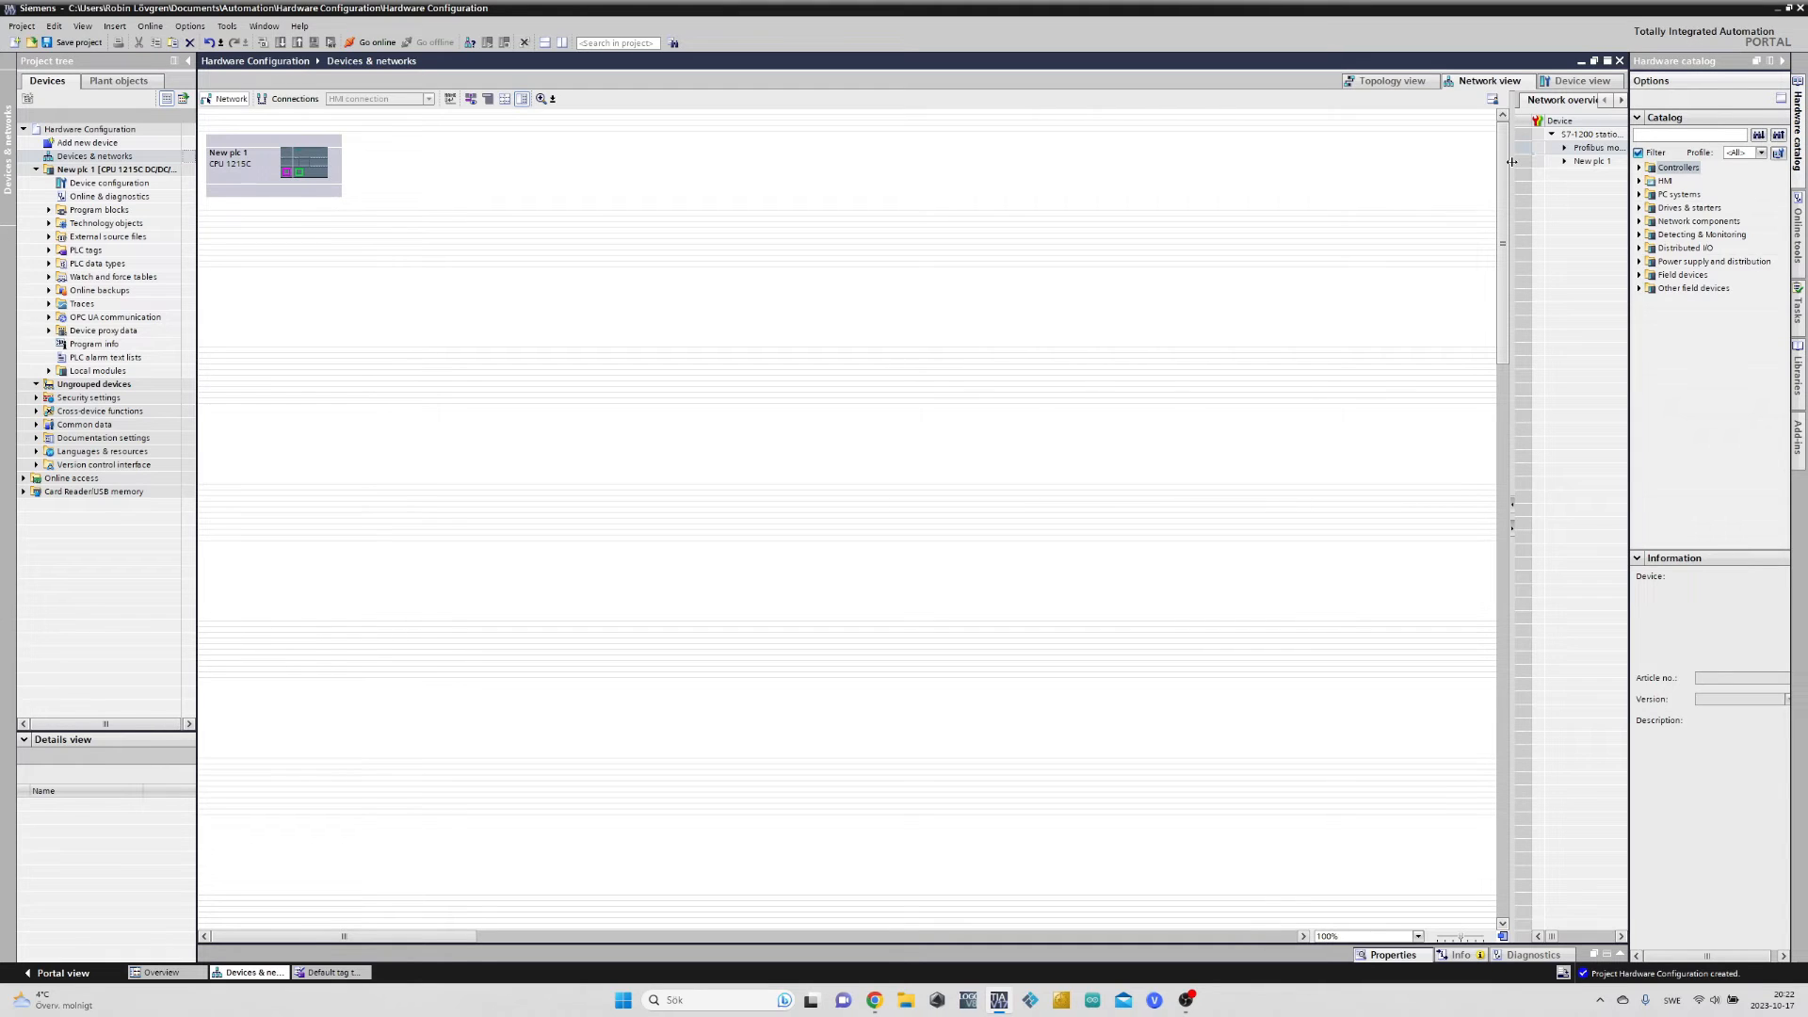
Add PLC_1 with a CPU 1211C DC/DC/DC from the S7-1200 catalog and finish its security wizard
click(1620, 100)
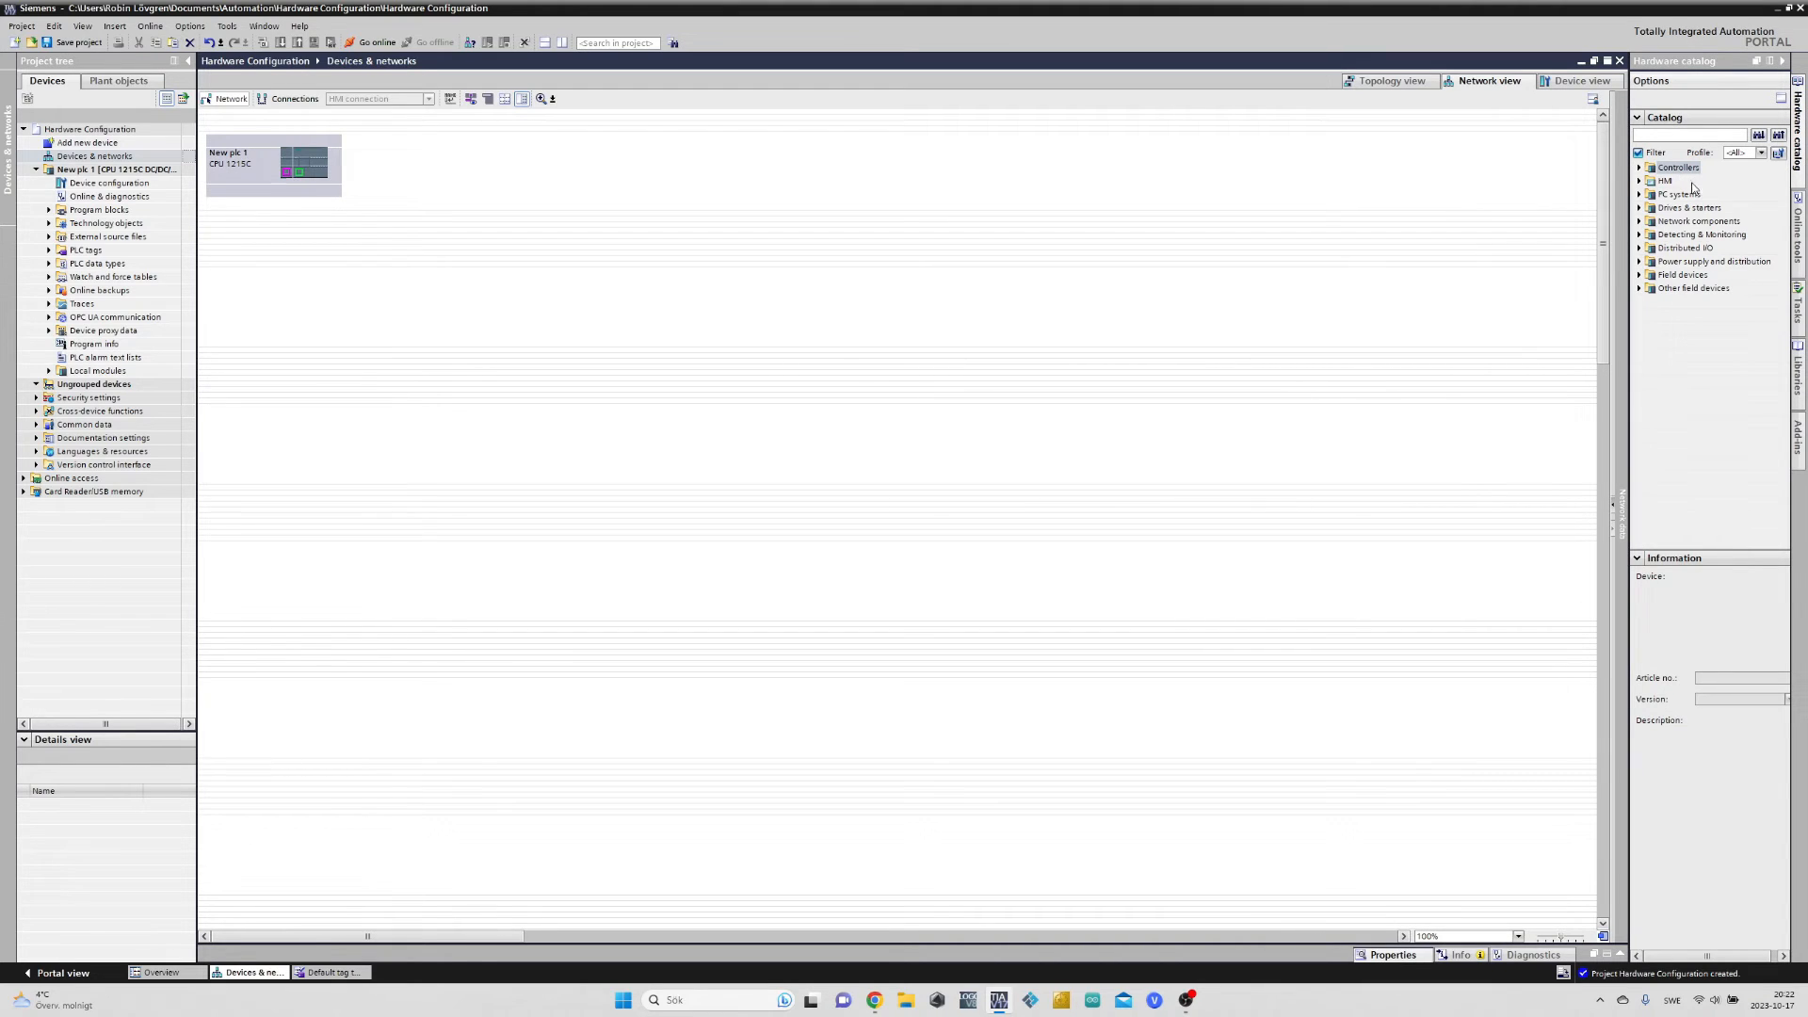
click(1642, 167)
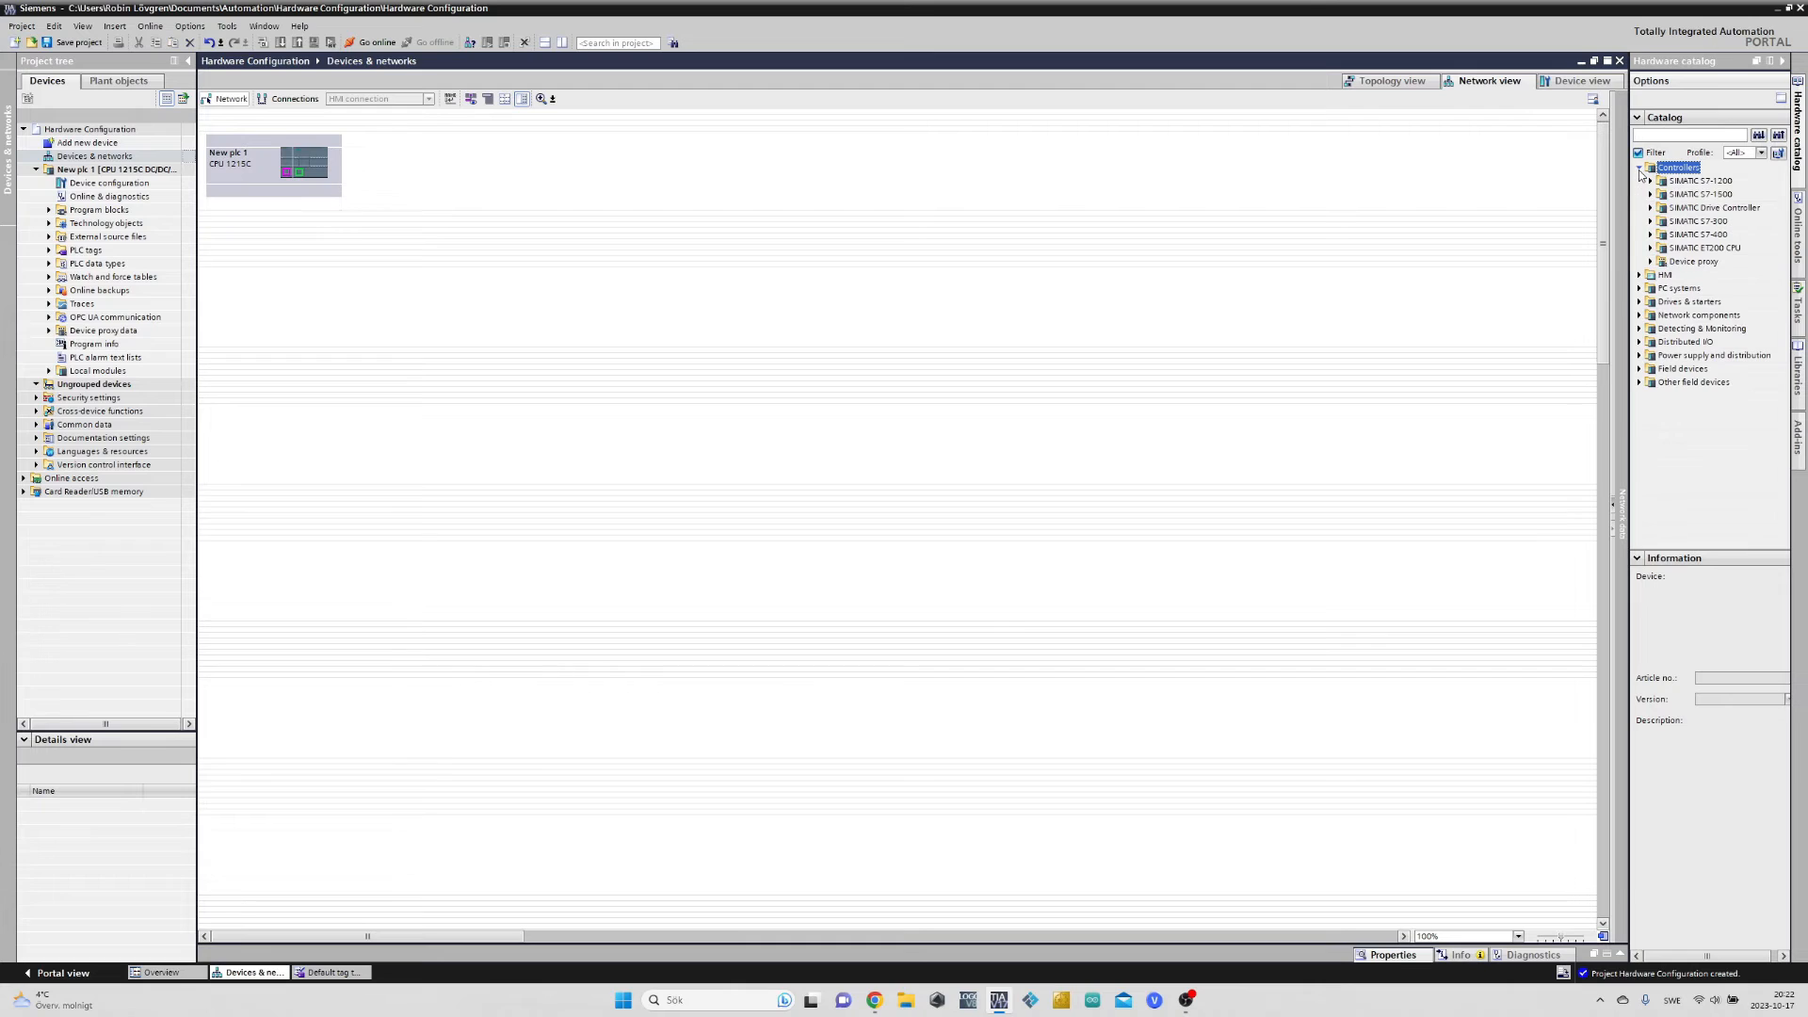
click(1650, 180)
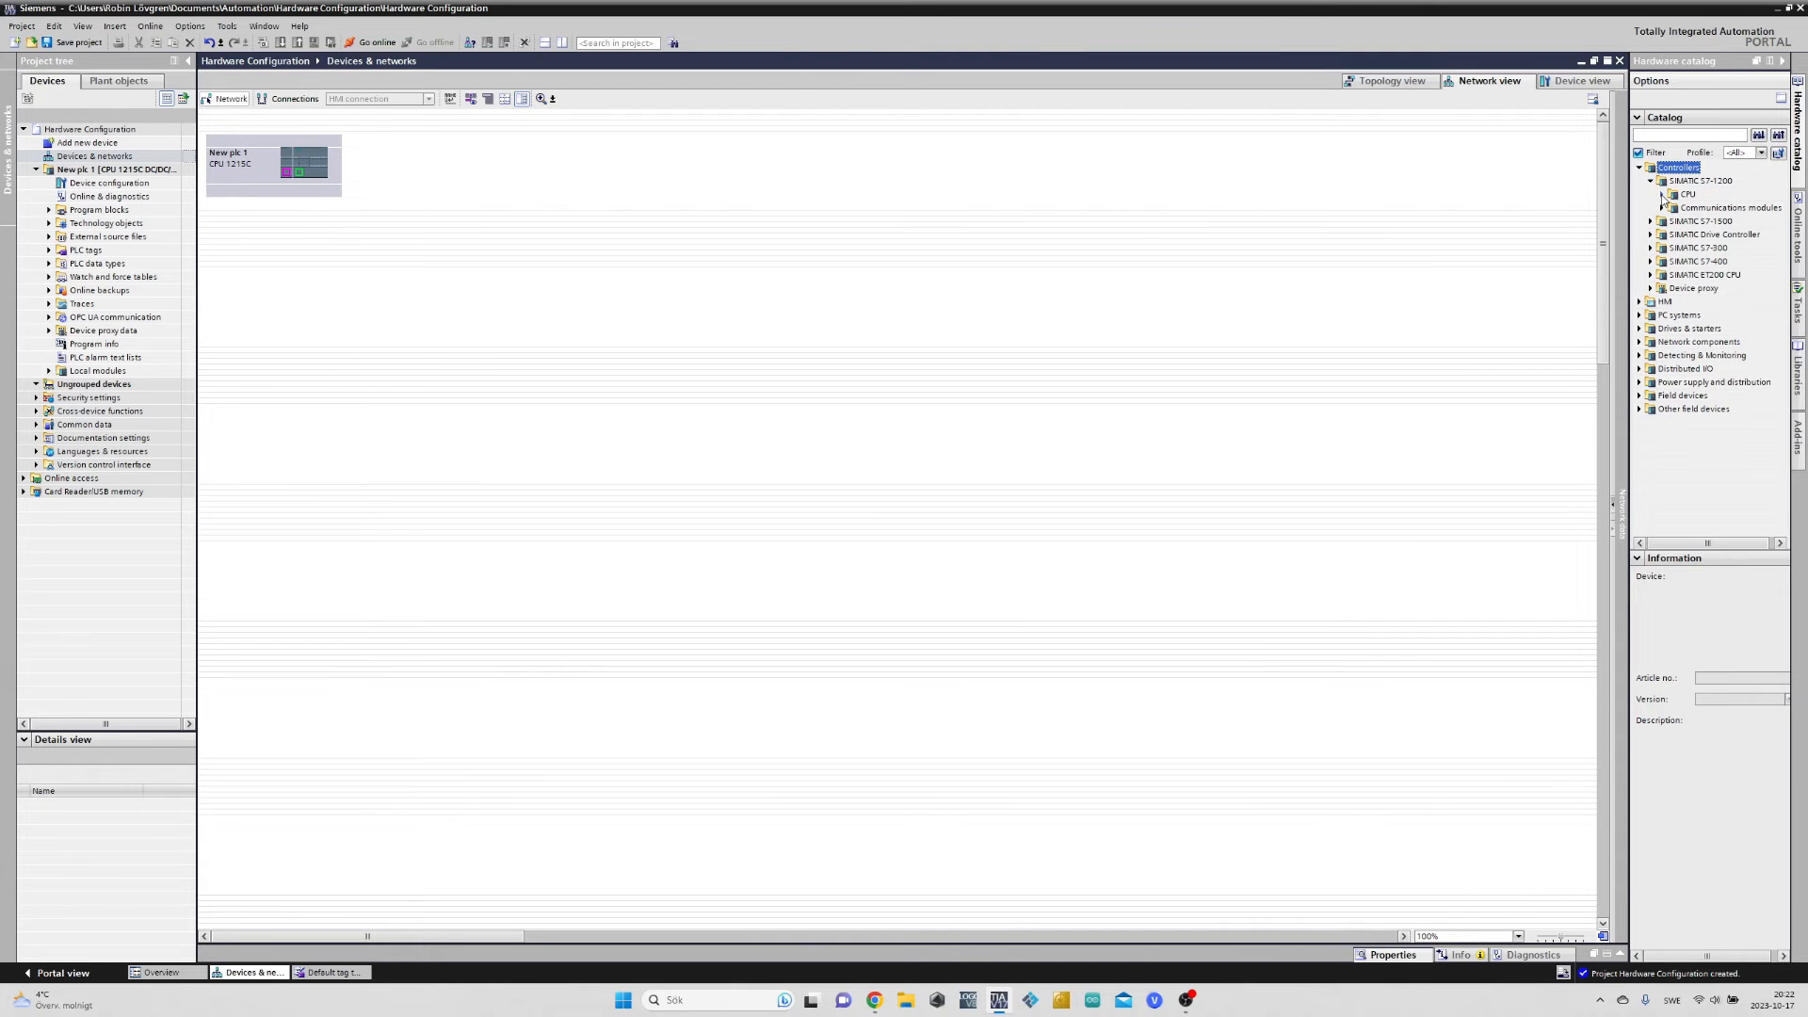
click(1665, 194)
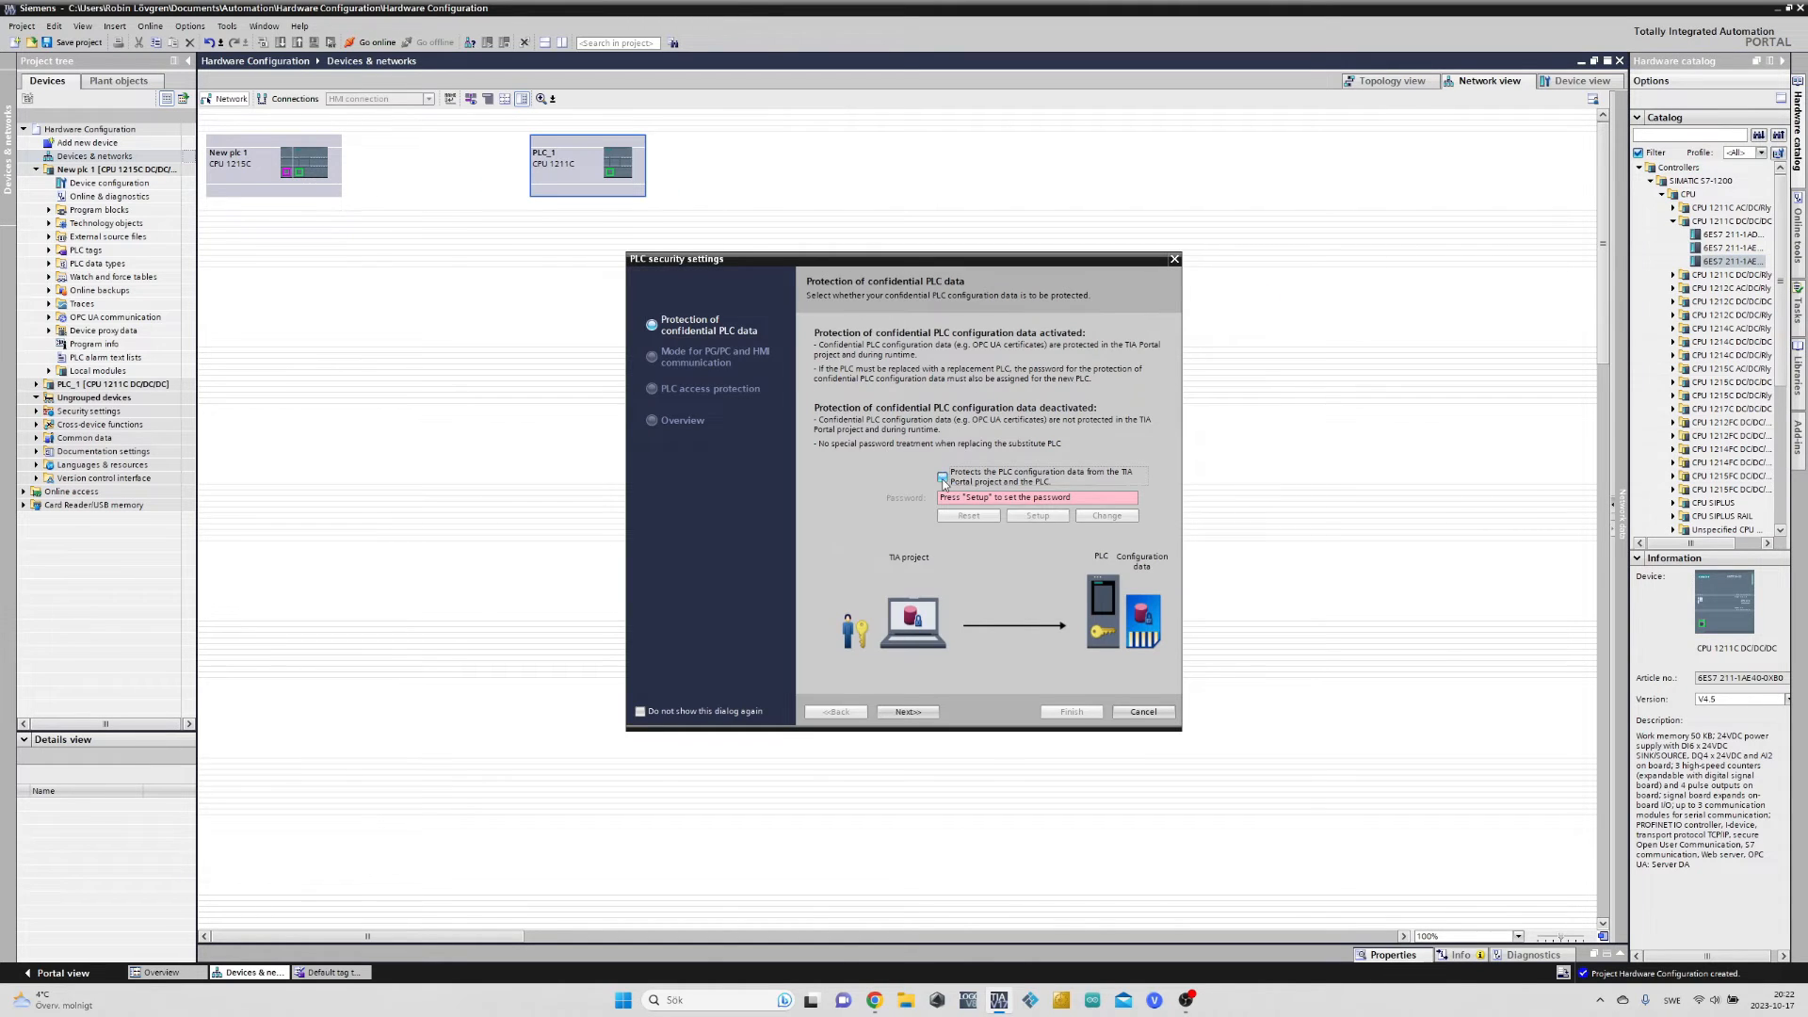
click(905, 712)
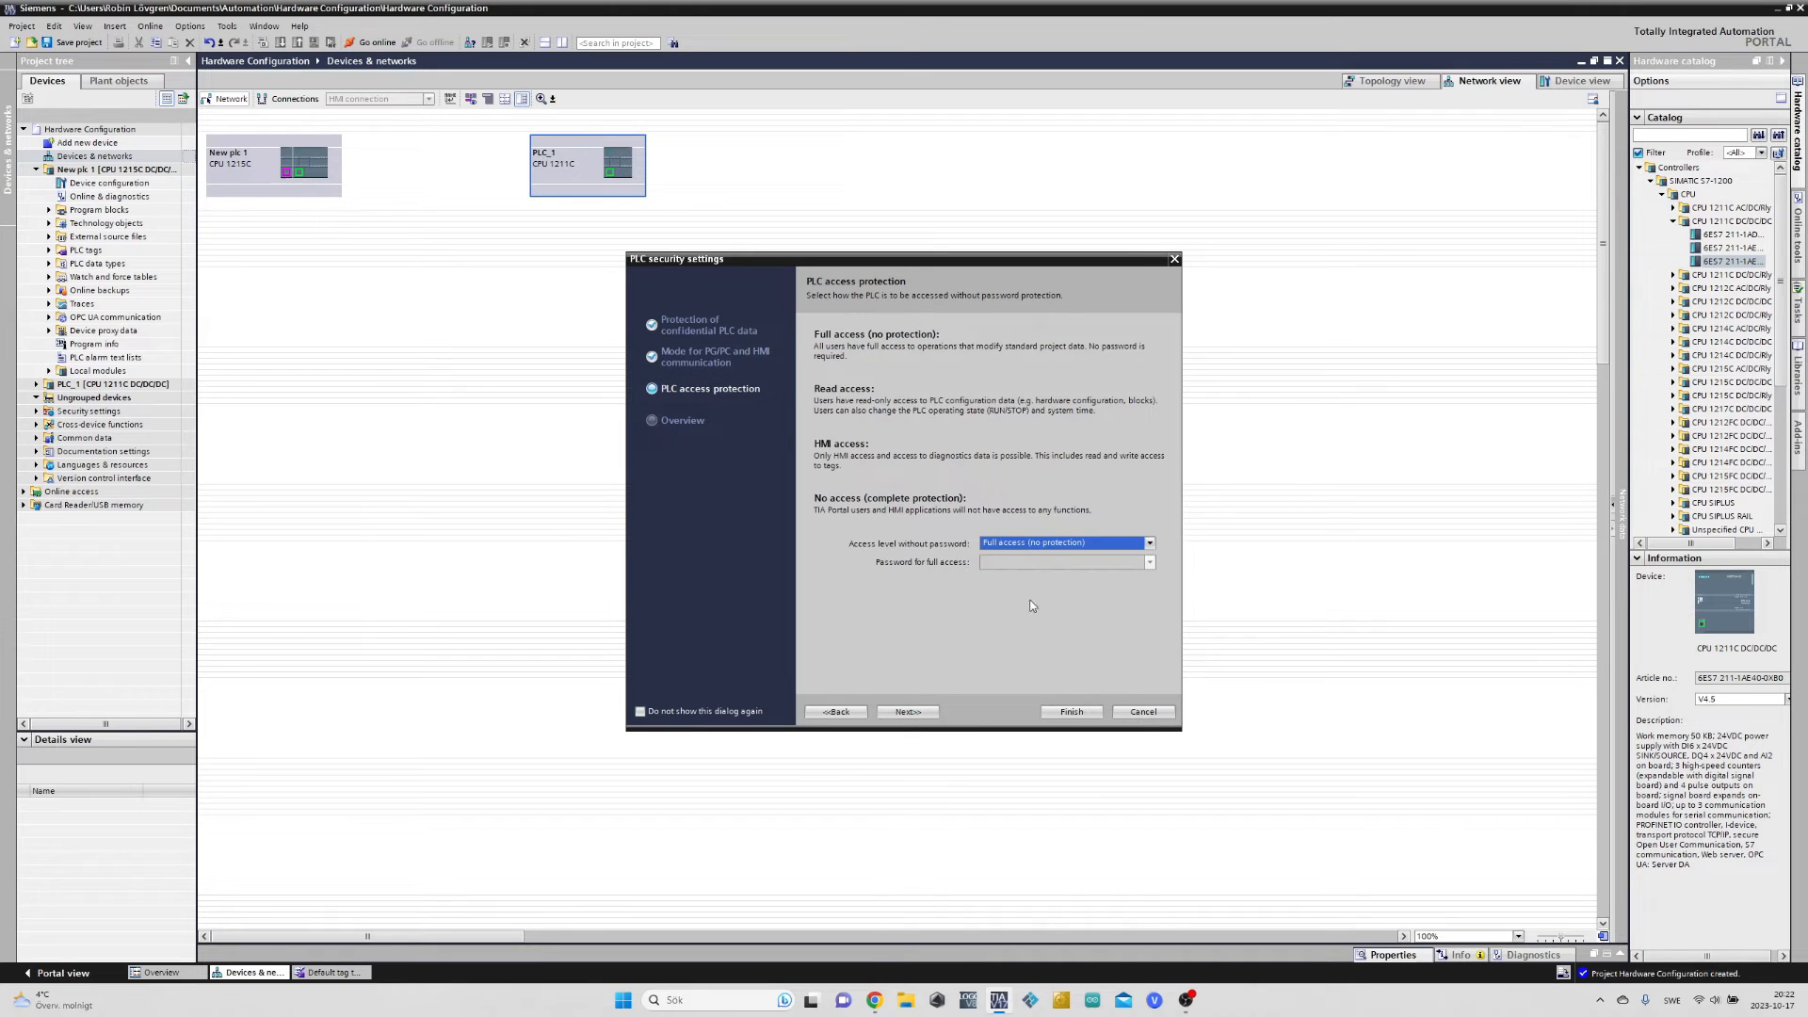
click(1070, 712)
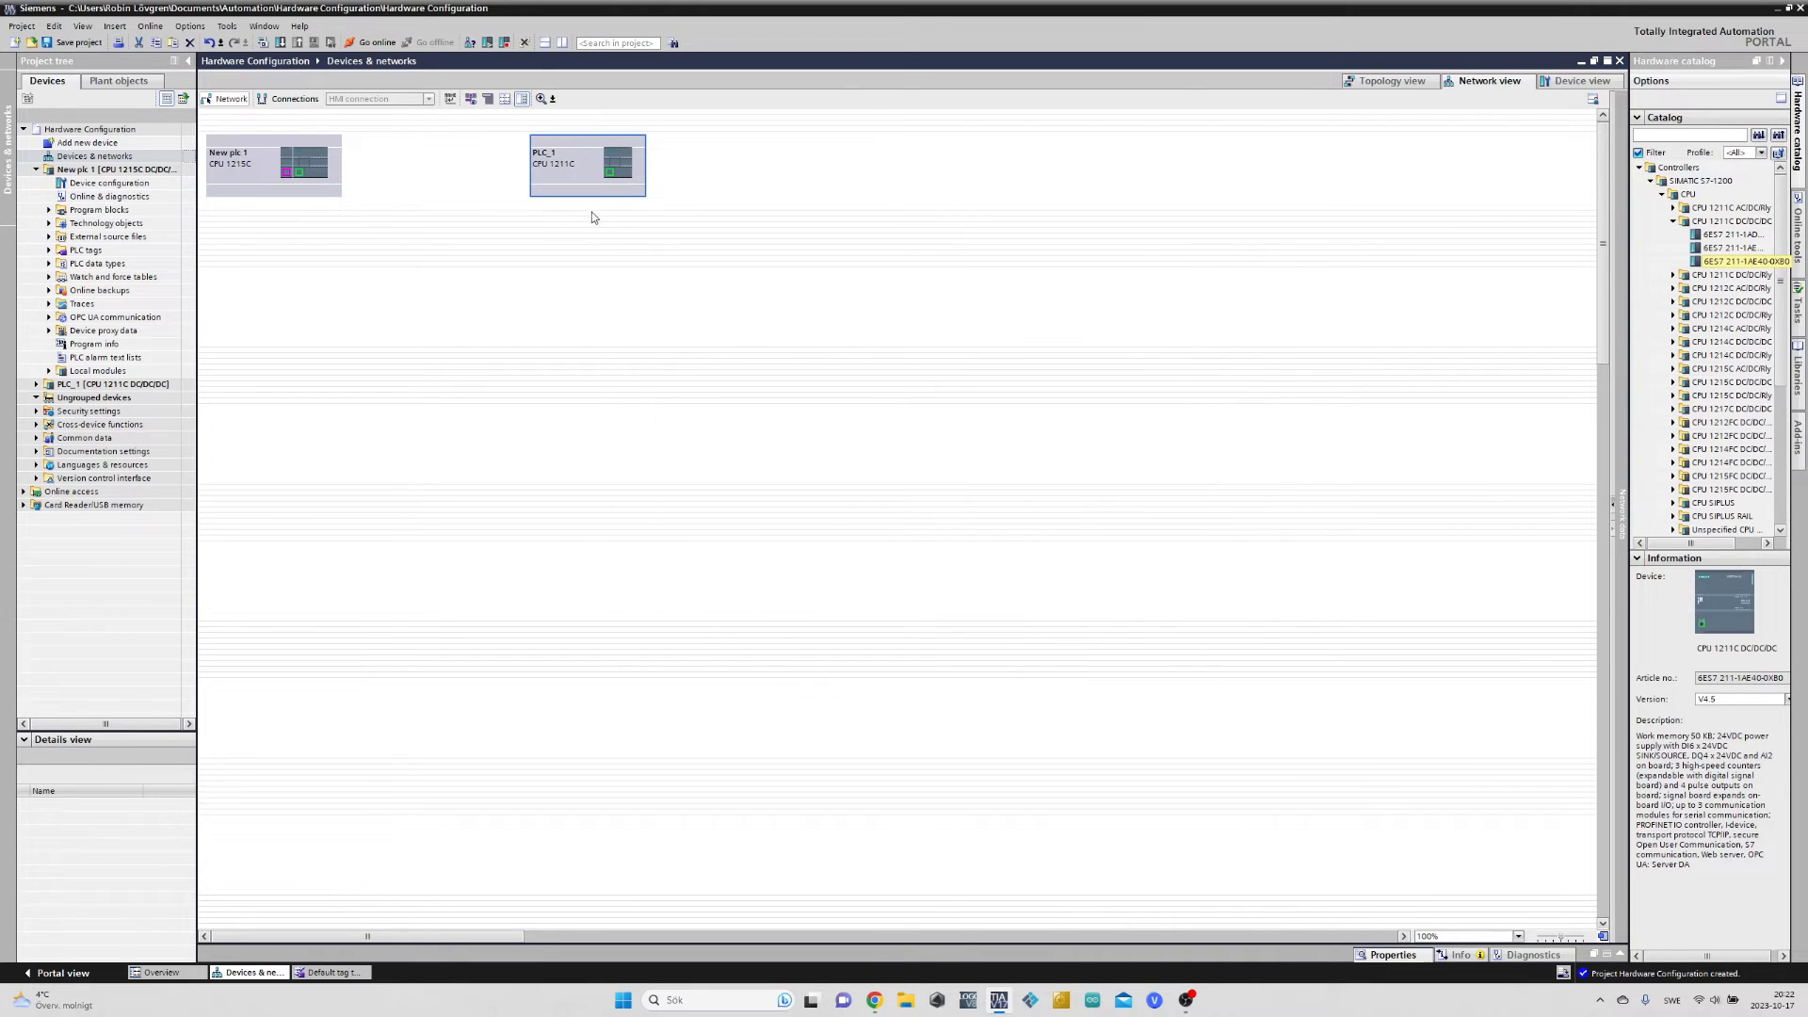
Place a CM 1242-5 Profibus module (6GK7 242-5DX30-0XE0) in slot 101 of PLC_1's rack
double_click(584, 164)
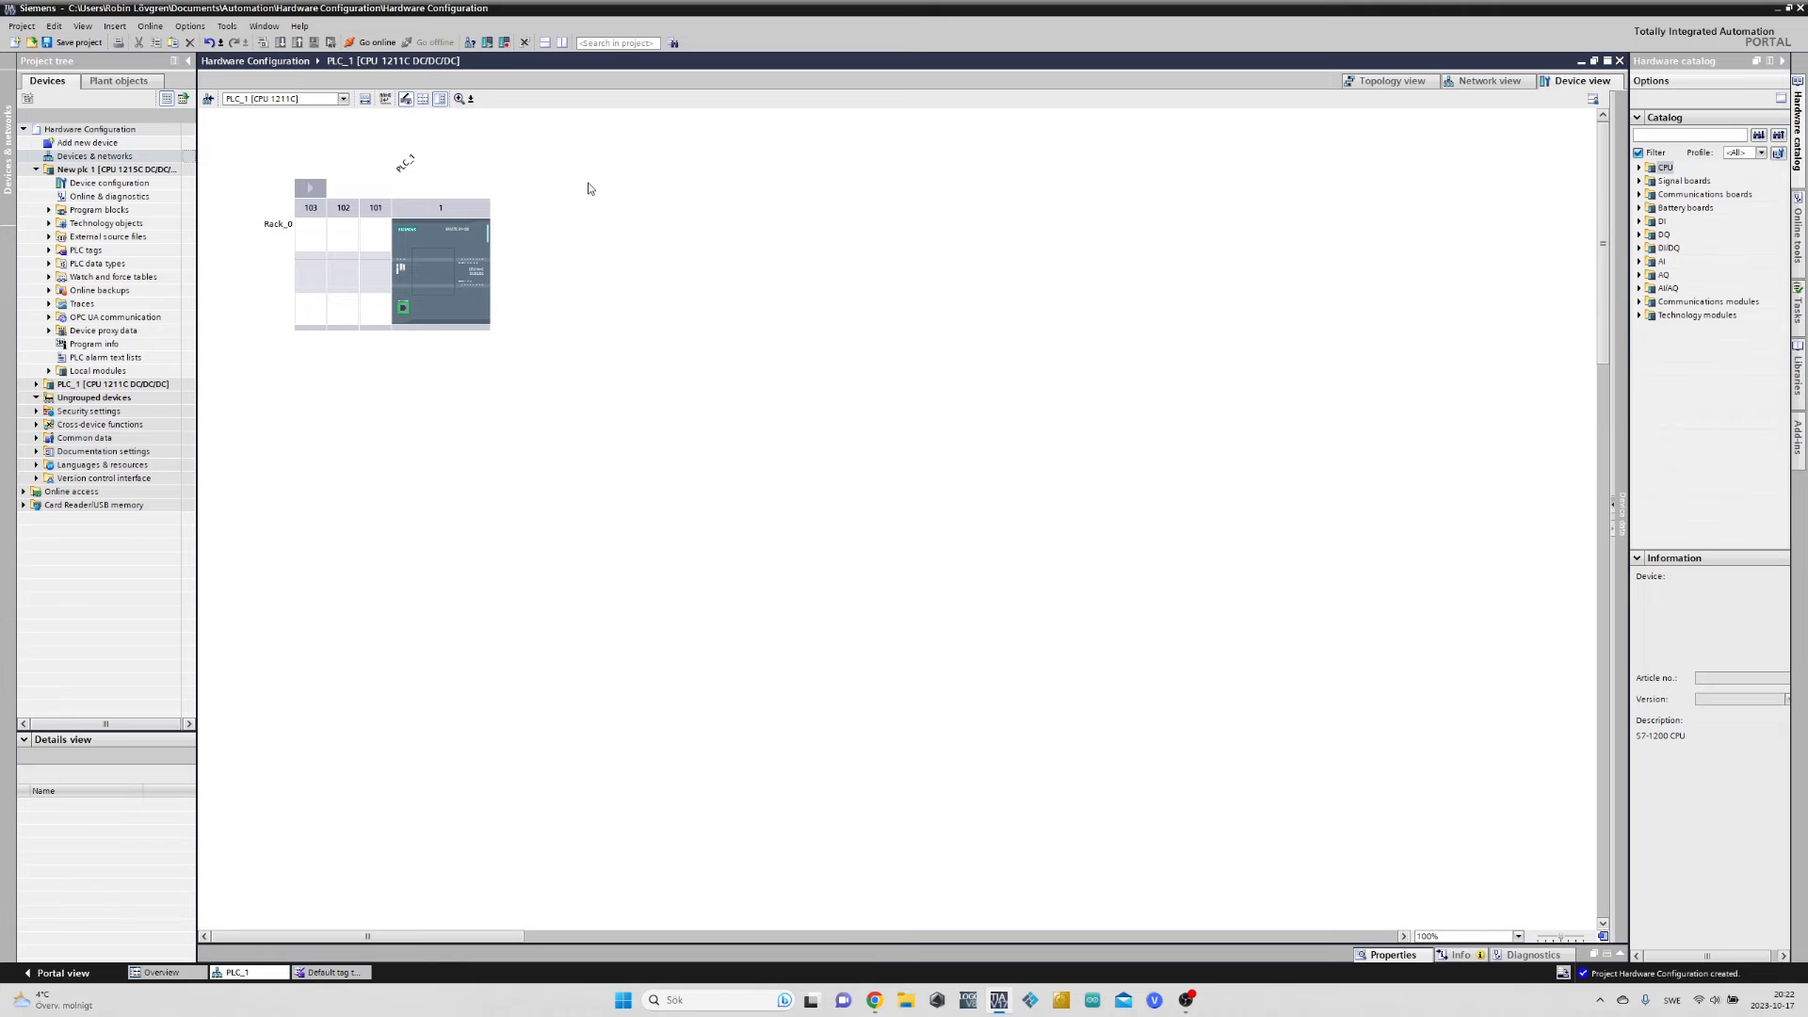
mouse_move(744, 286)
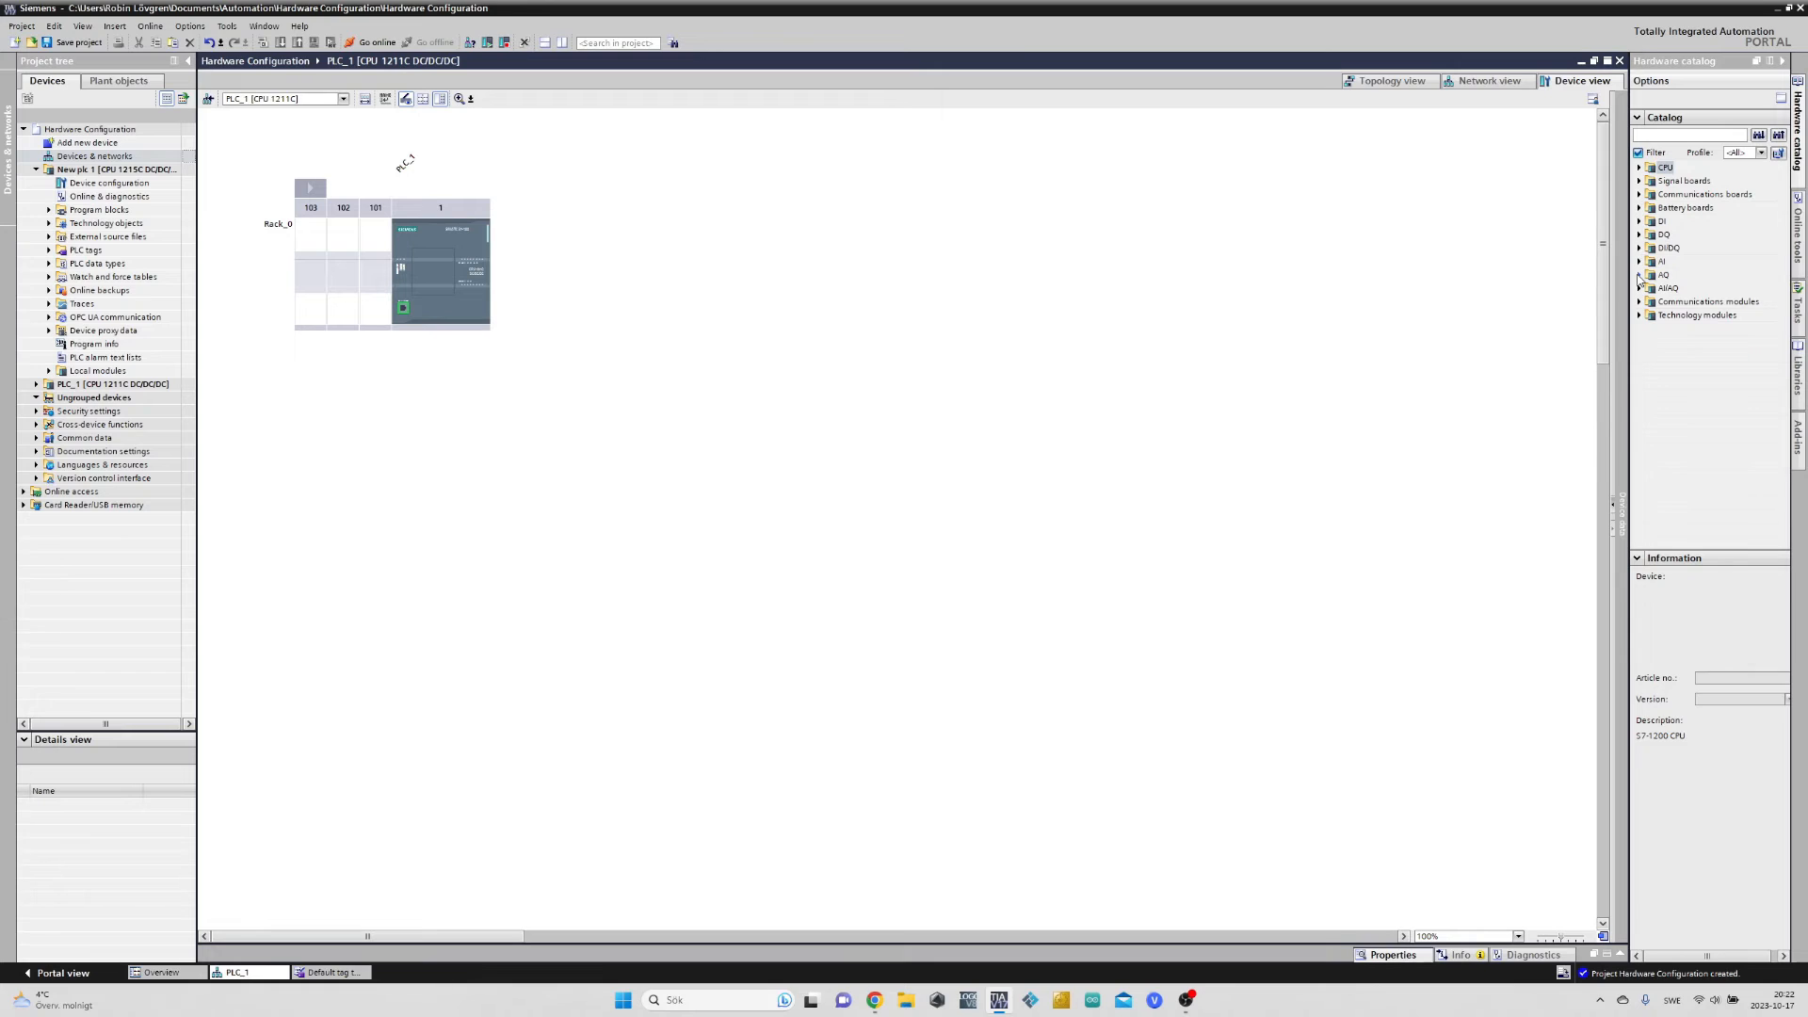
click(1642, 302)
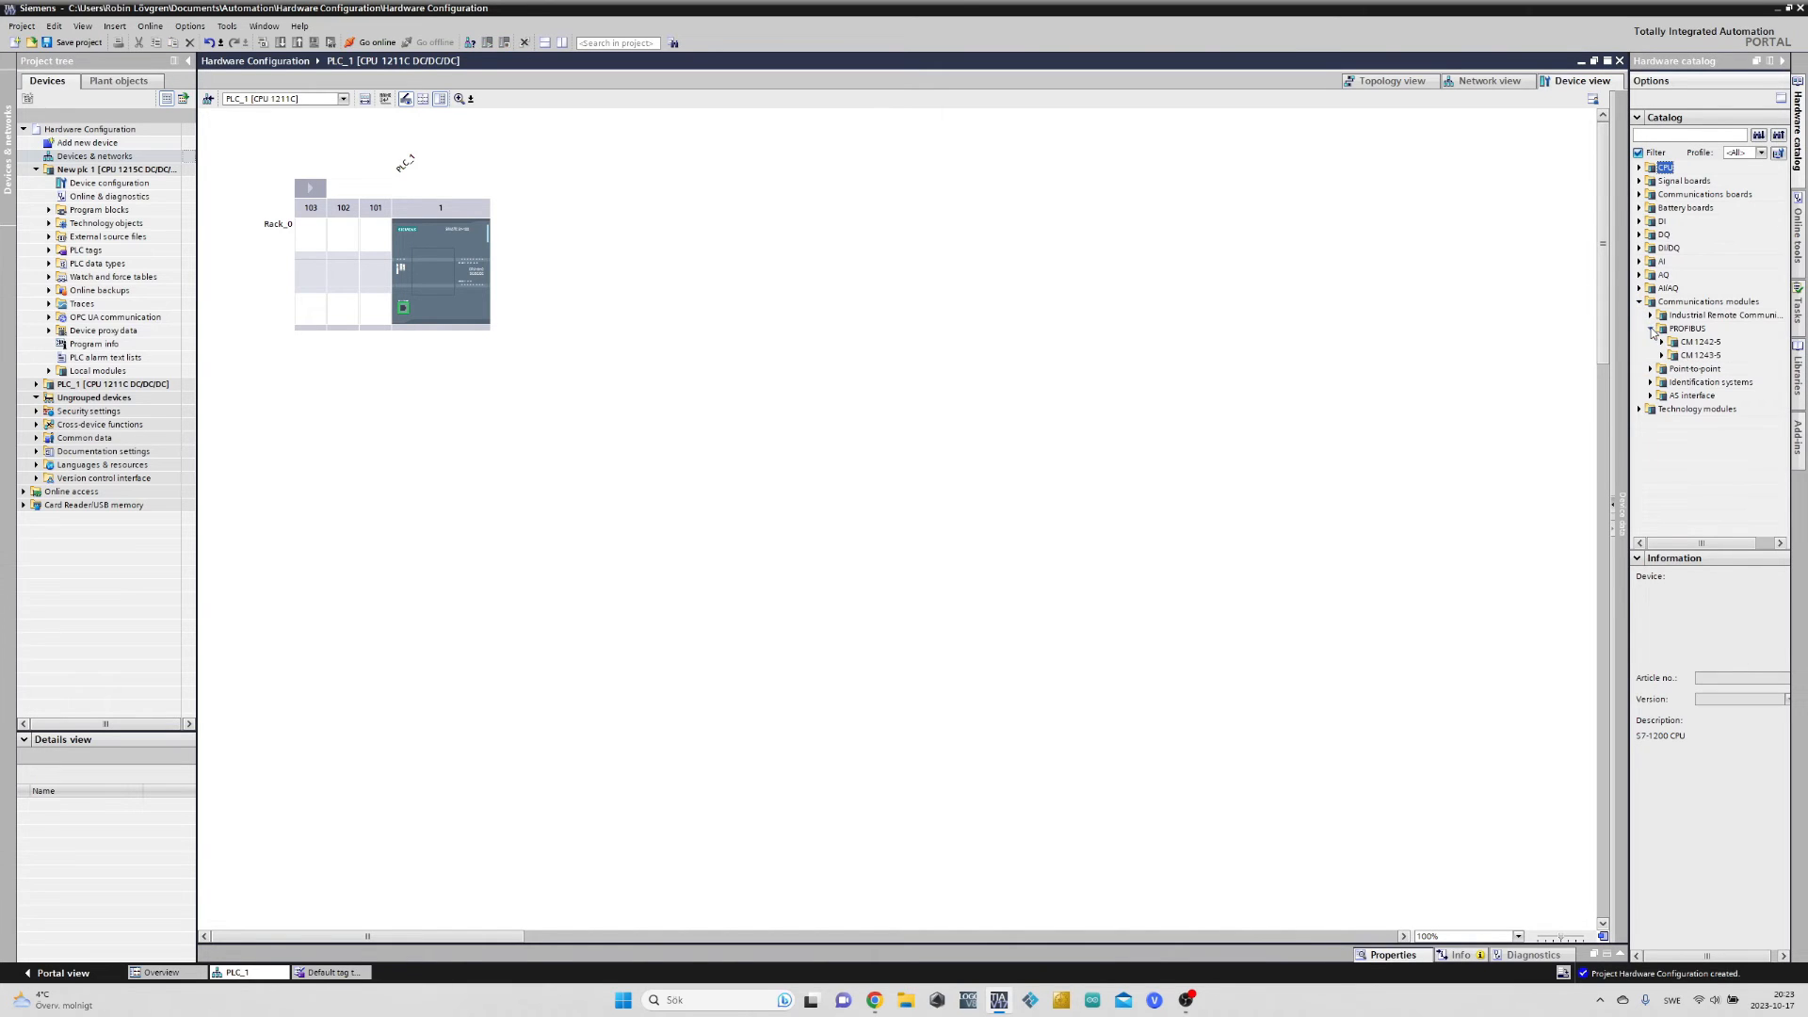
click(1717, 354)
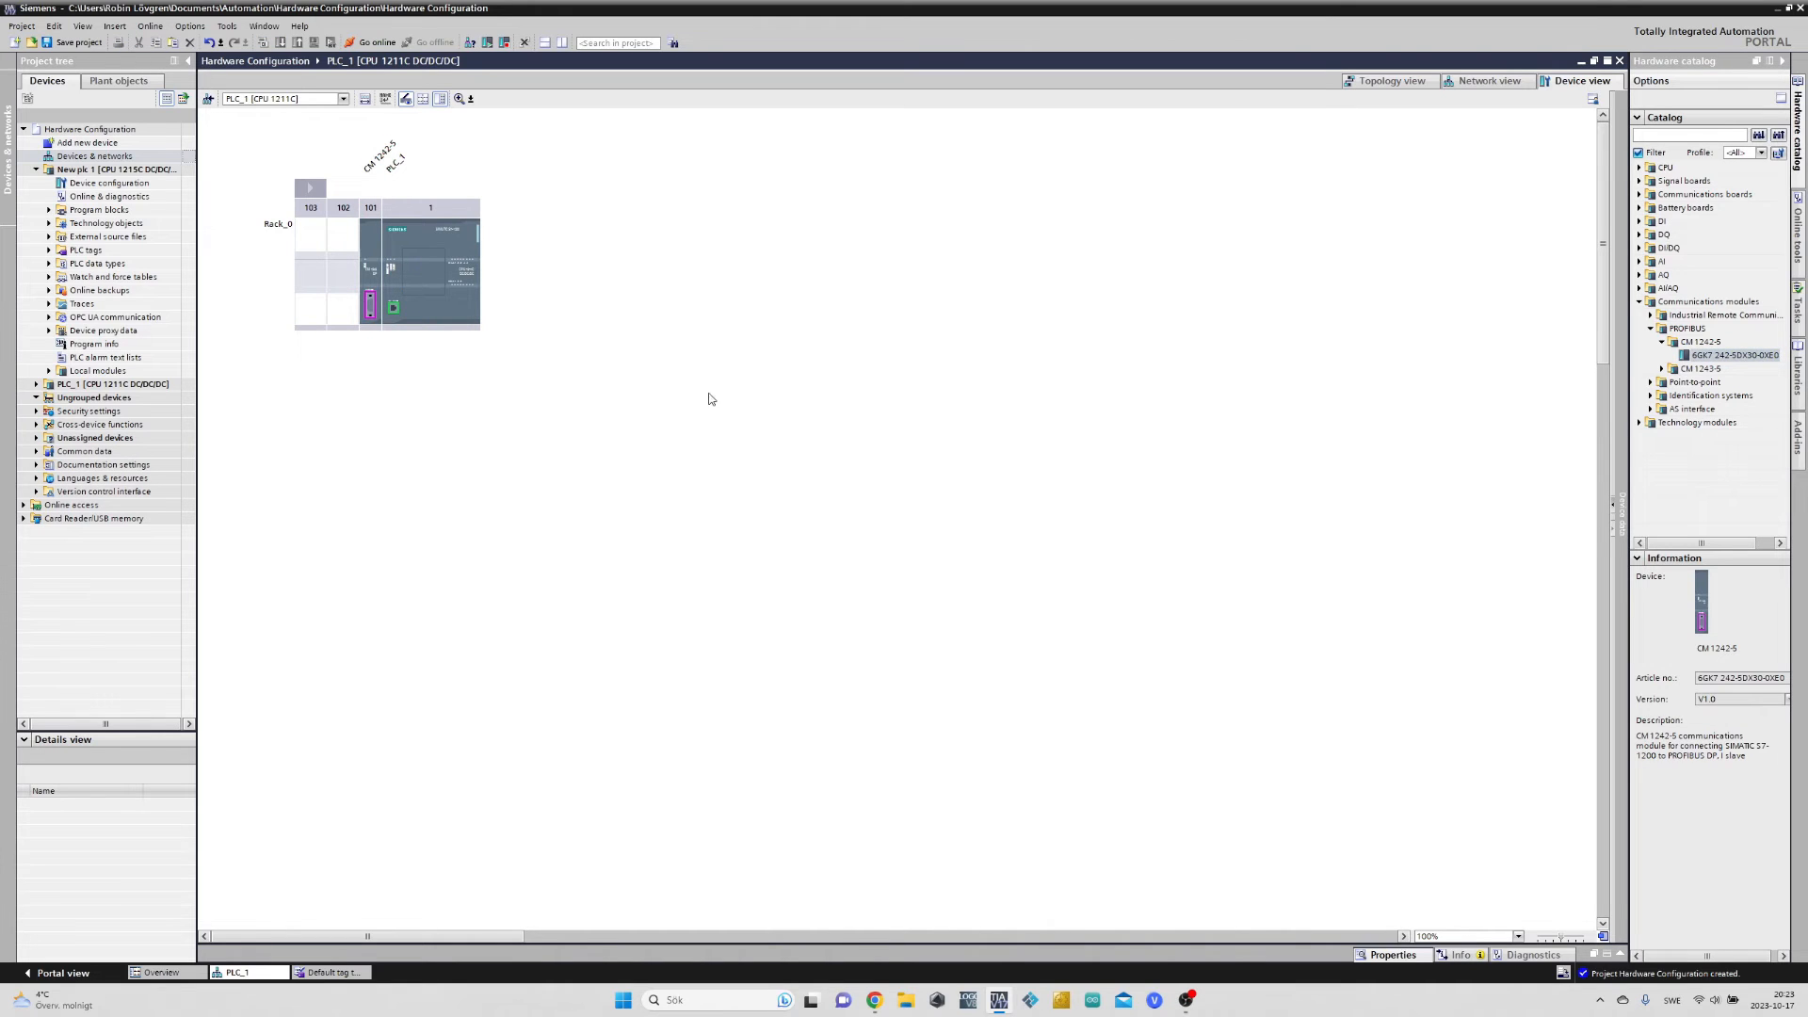
mouse_move(718, 388)
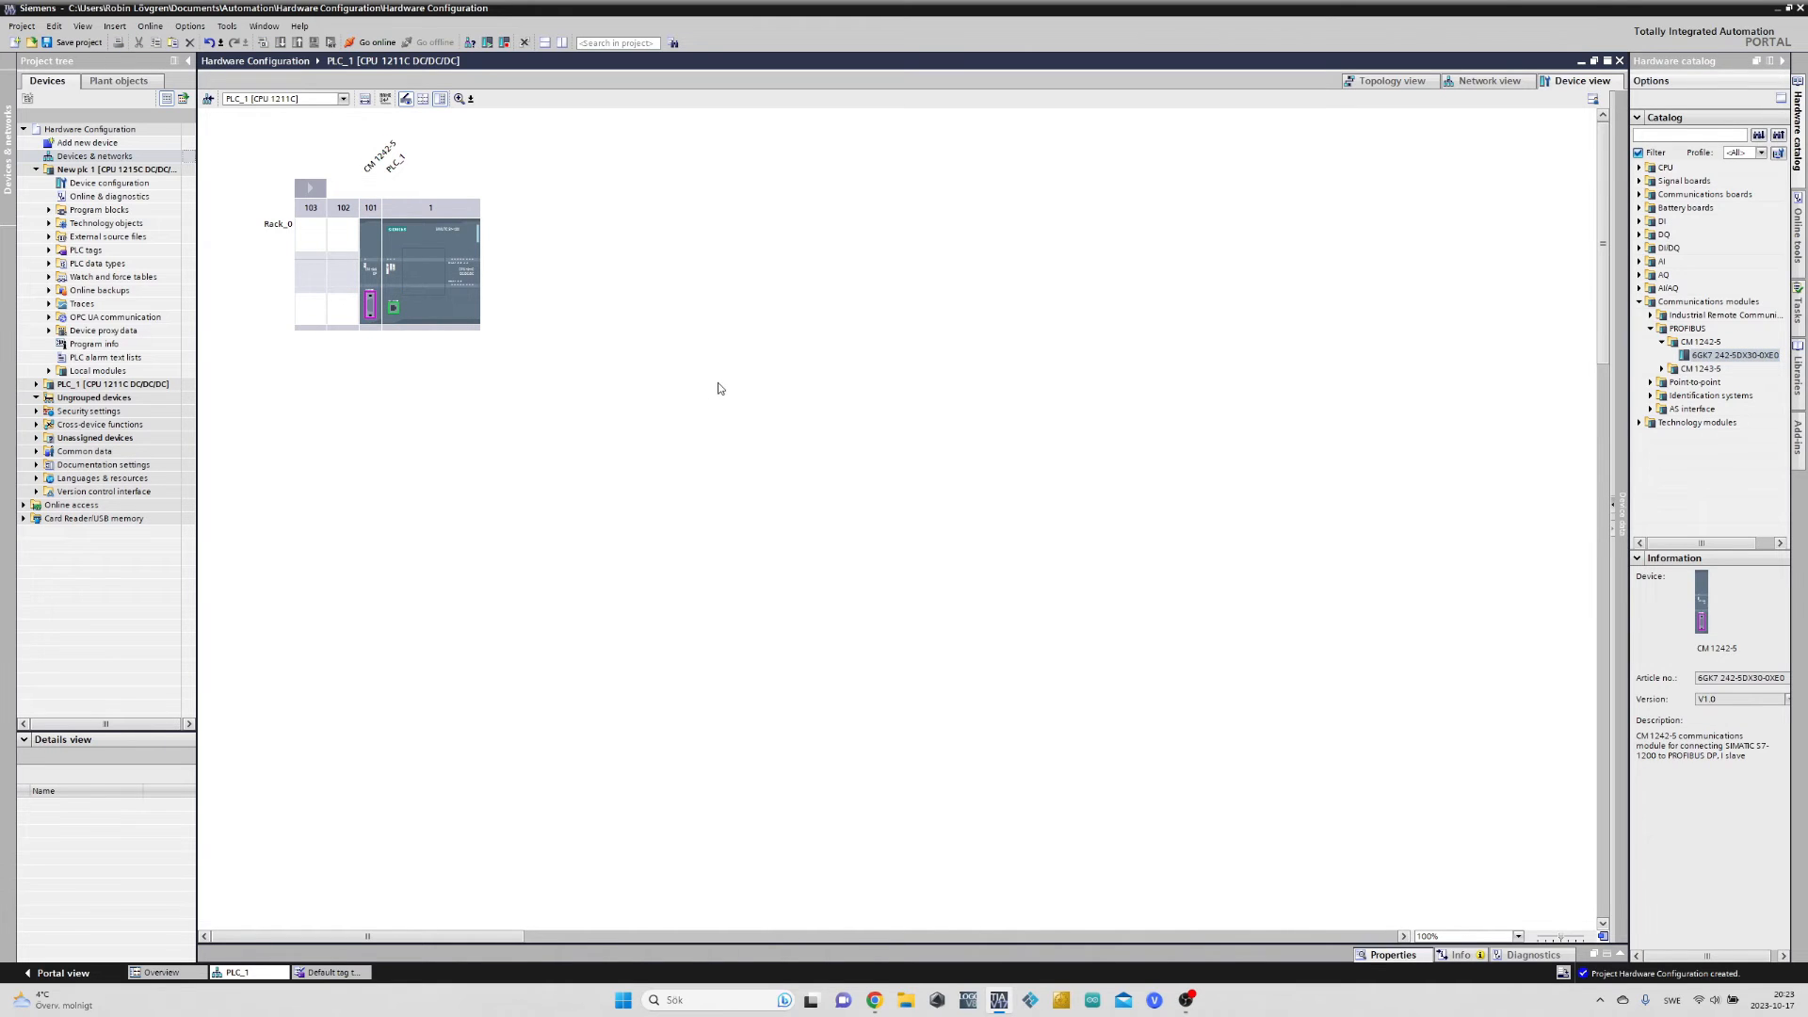
mouse_move(721, 388)
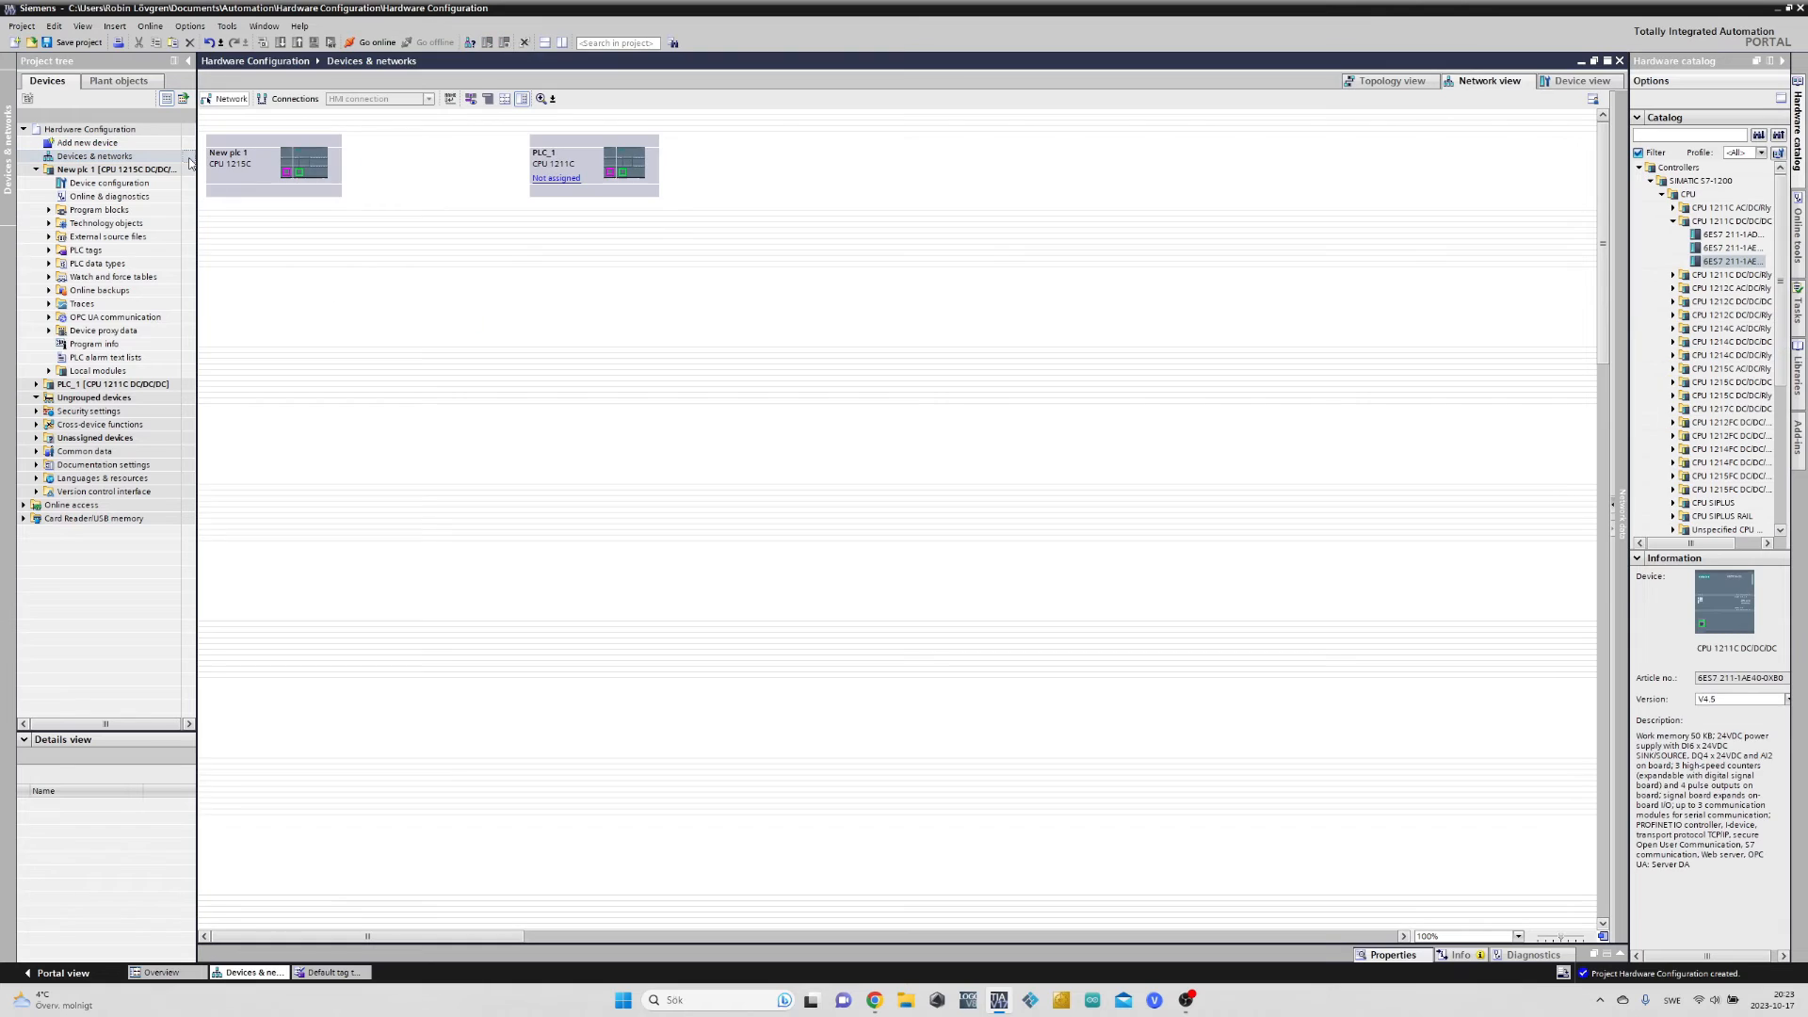
mouse_move(418, 299)
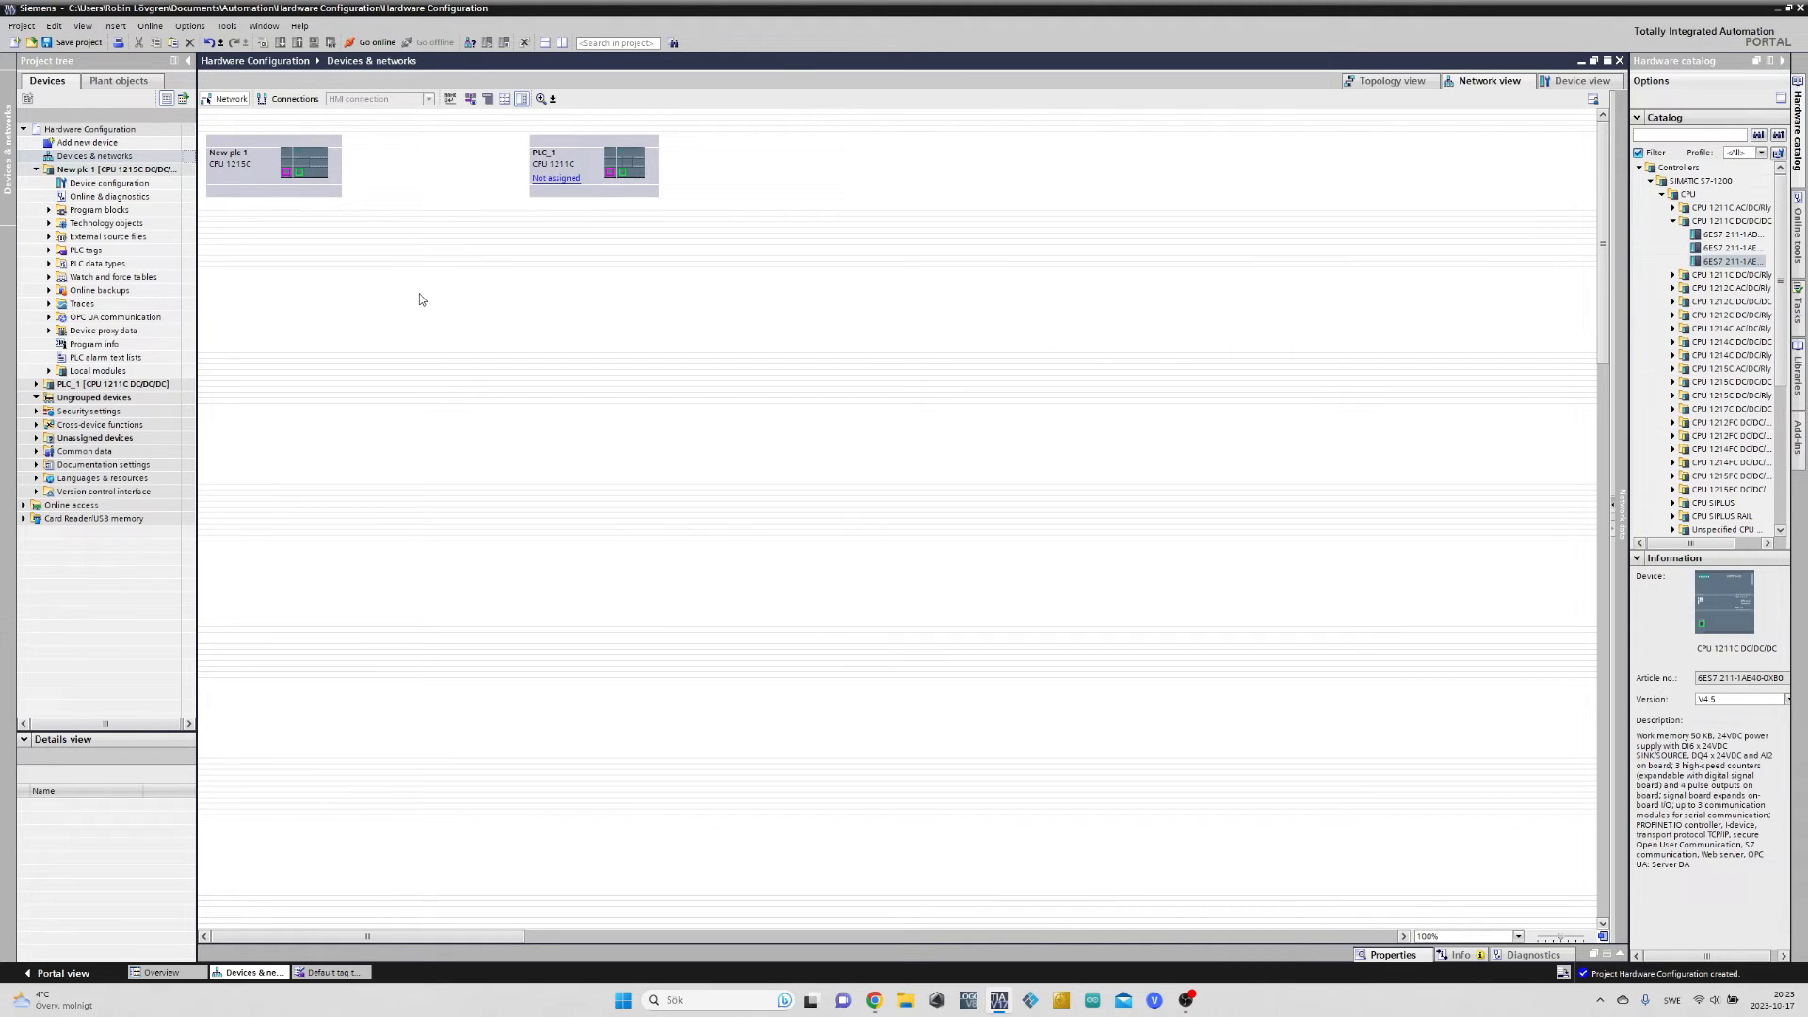
mouse_move(392, 266)
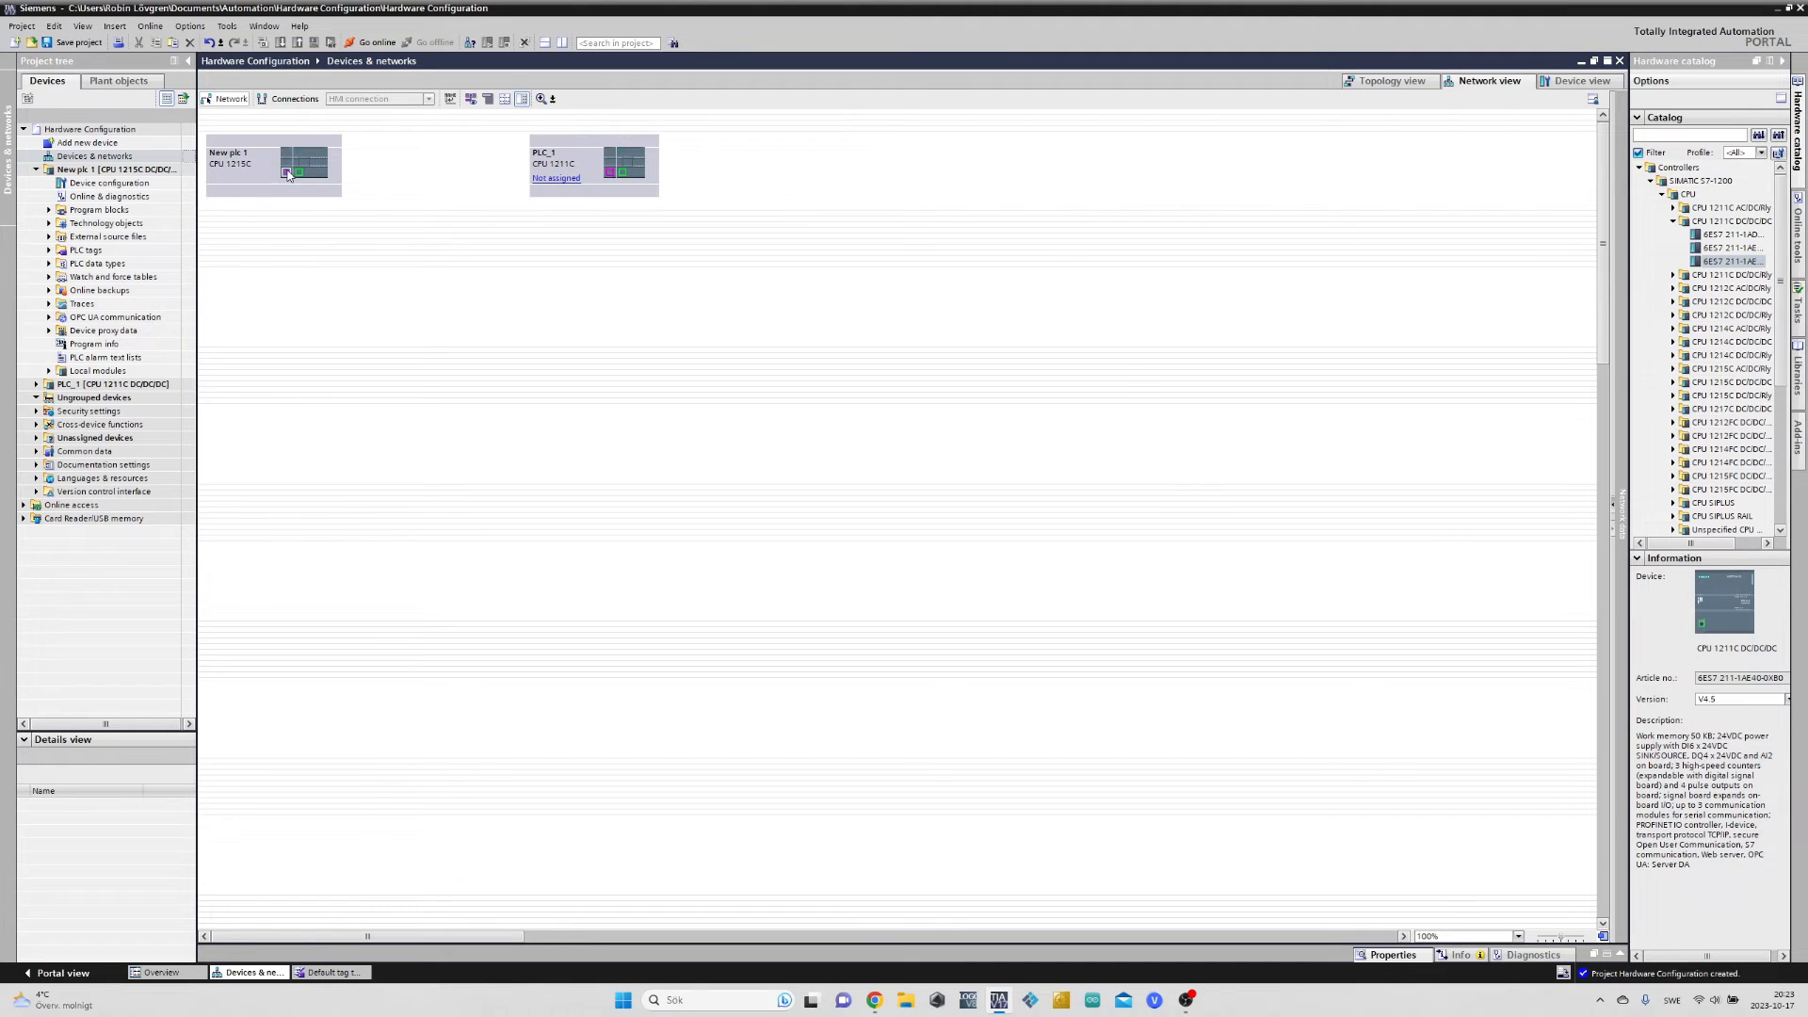
Link New plc 1's Profibus port to PLC_1 to create the DP master system
drag(286, 173, 372, 294)
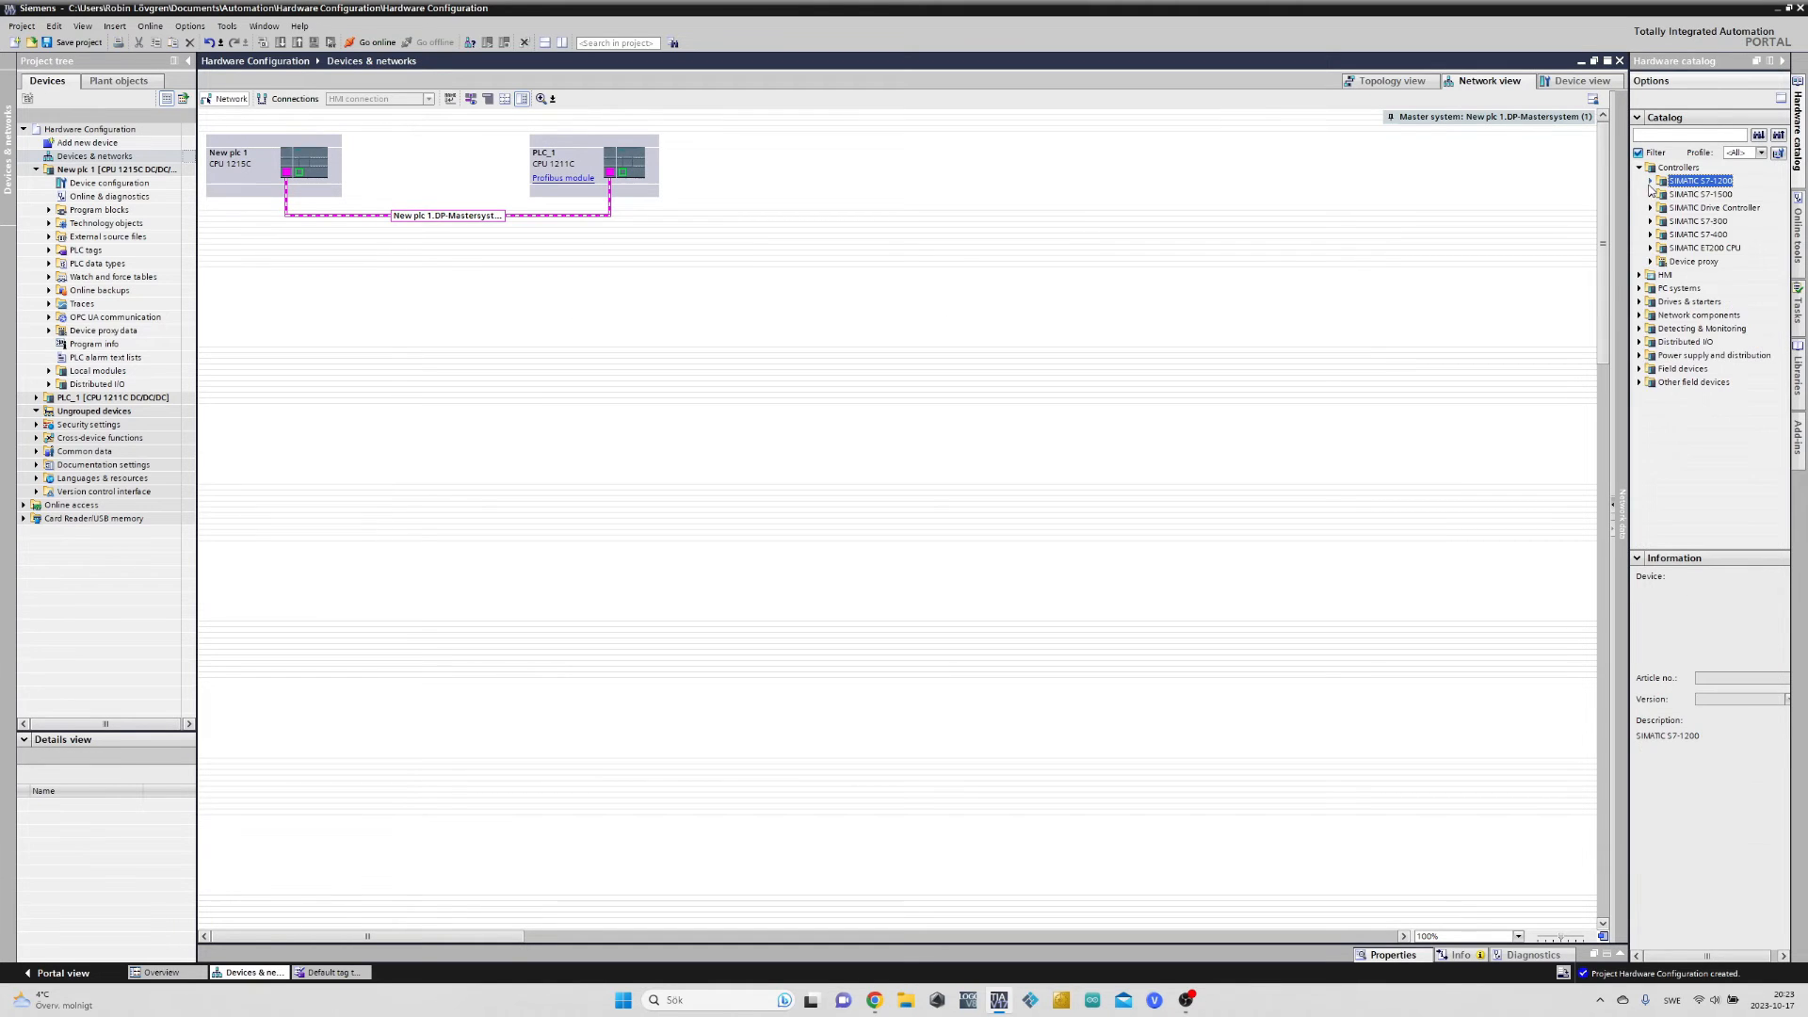
Add a KTP400 Basic PN panel, HMI_1, from the 4-inch Basic Panel catalog
click(1642, 181)
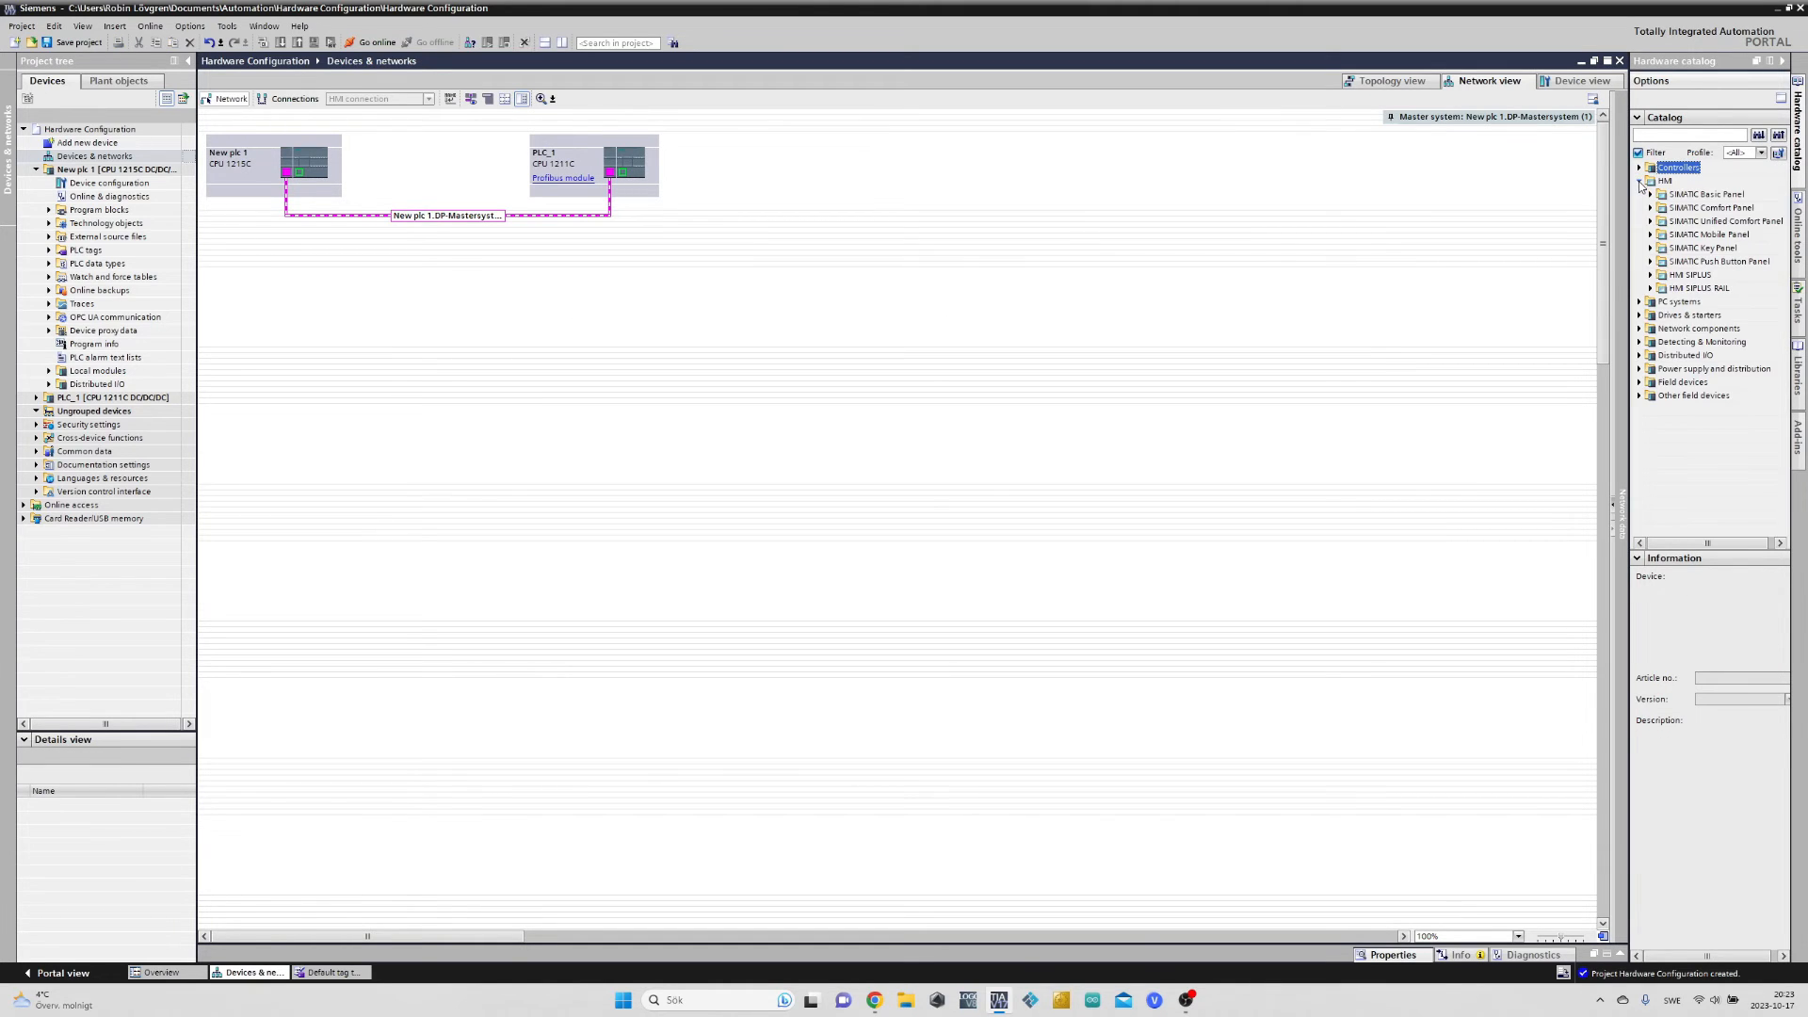
click(1652, 194)
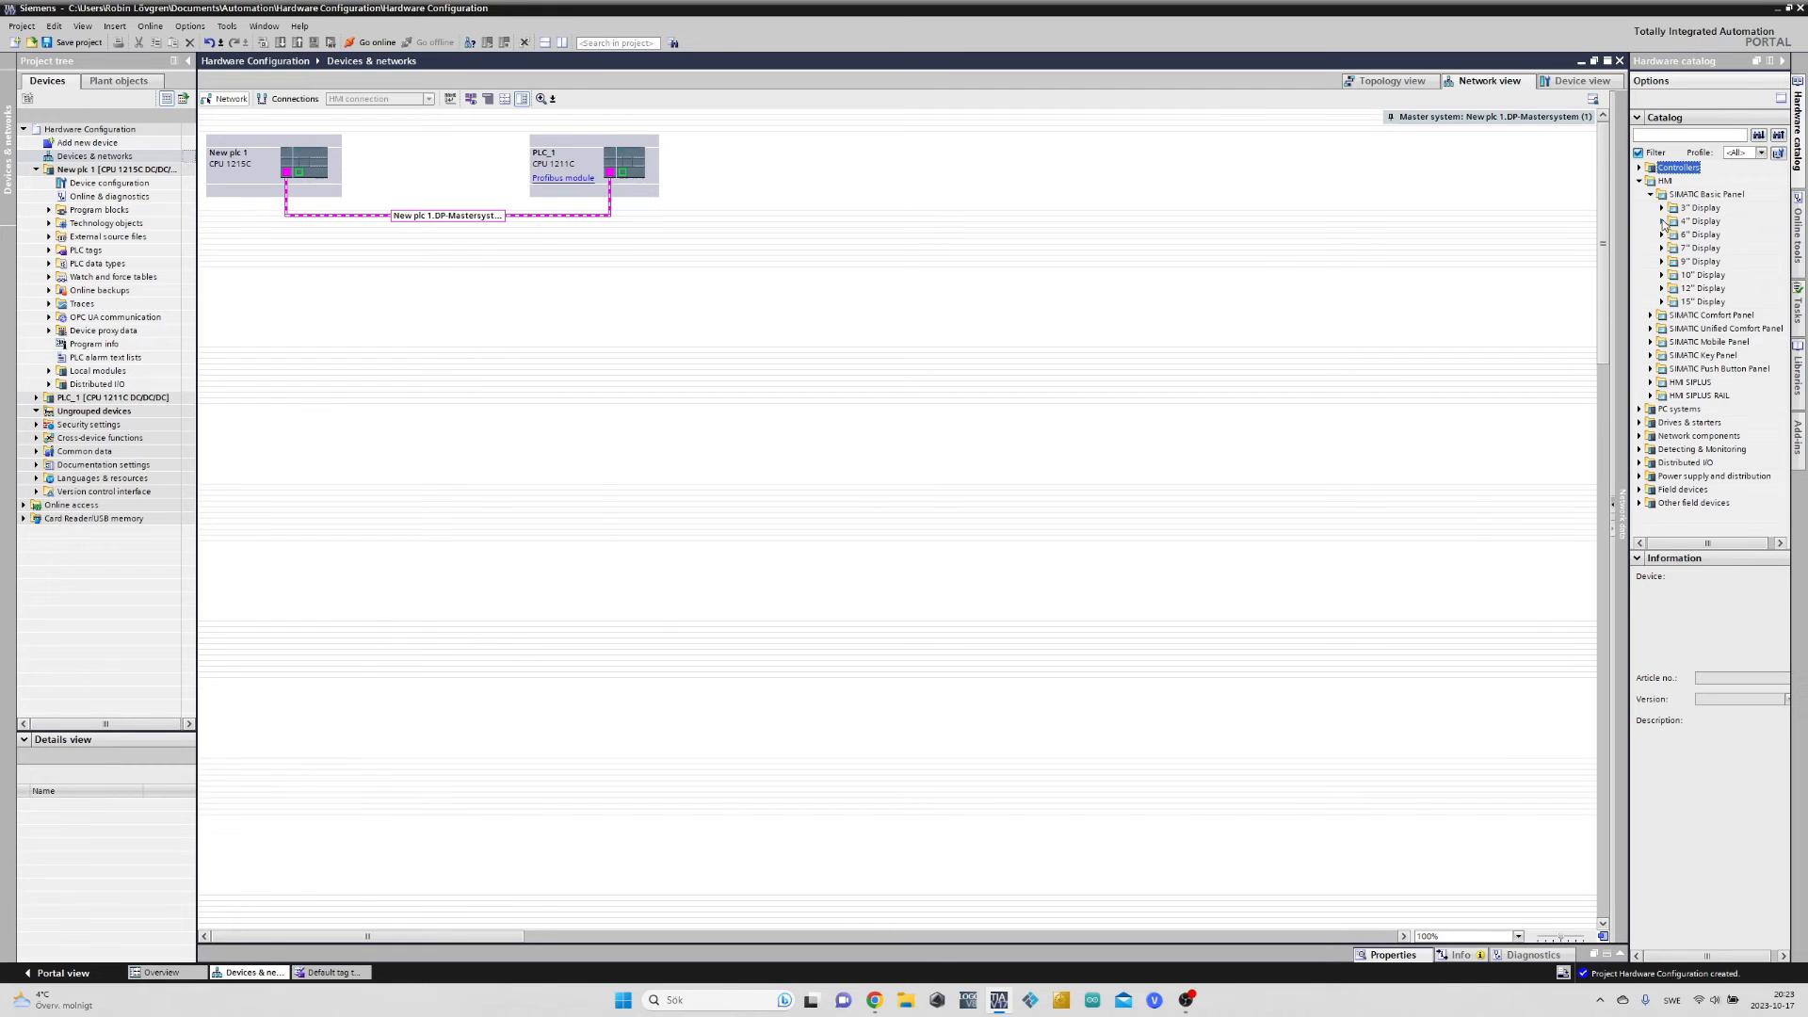
click(1695, 248)
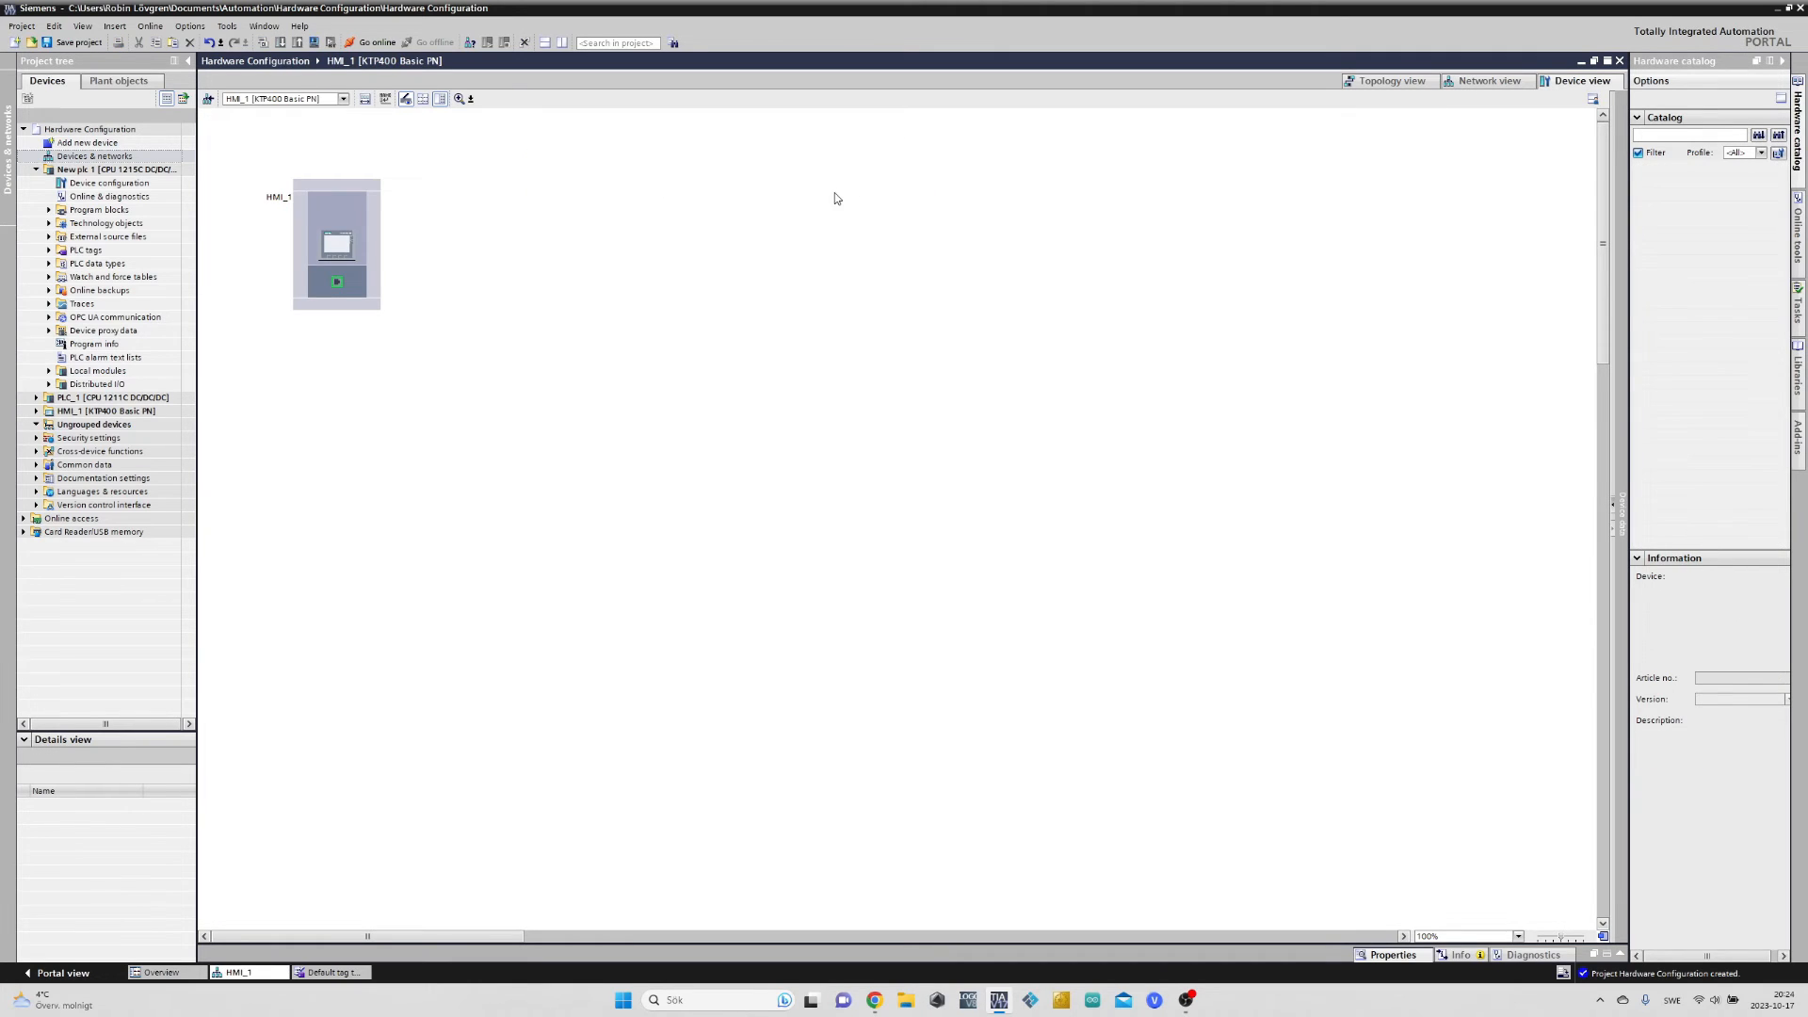
mouse_move(213, 127)
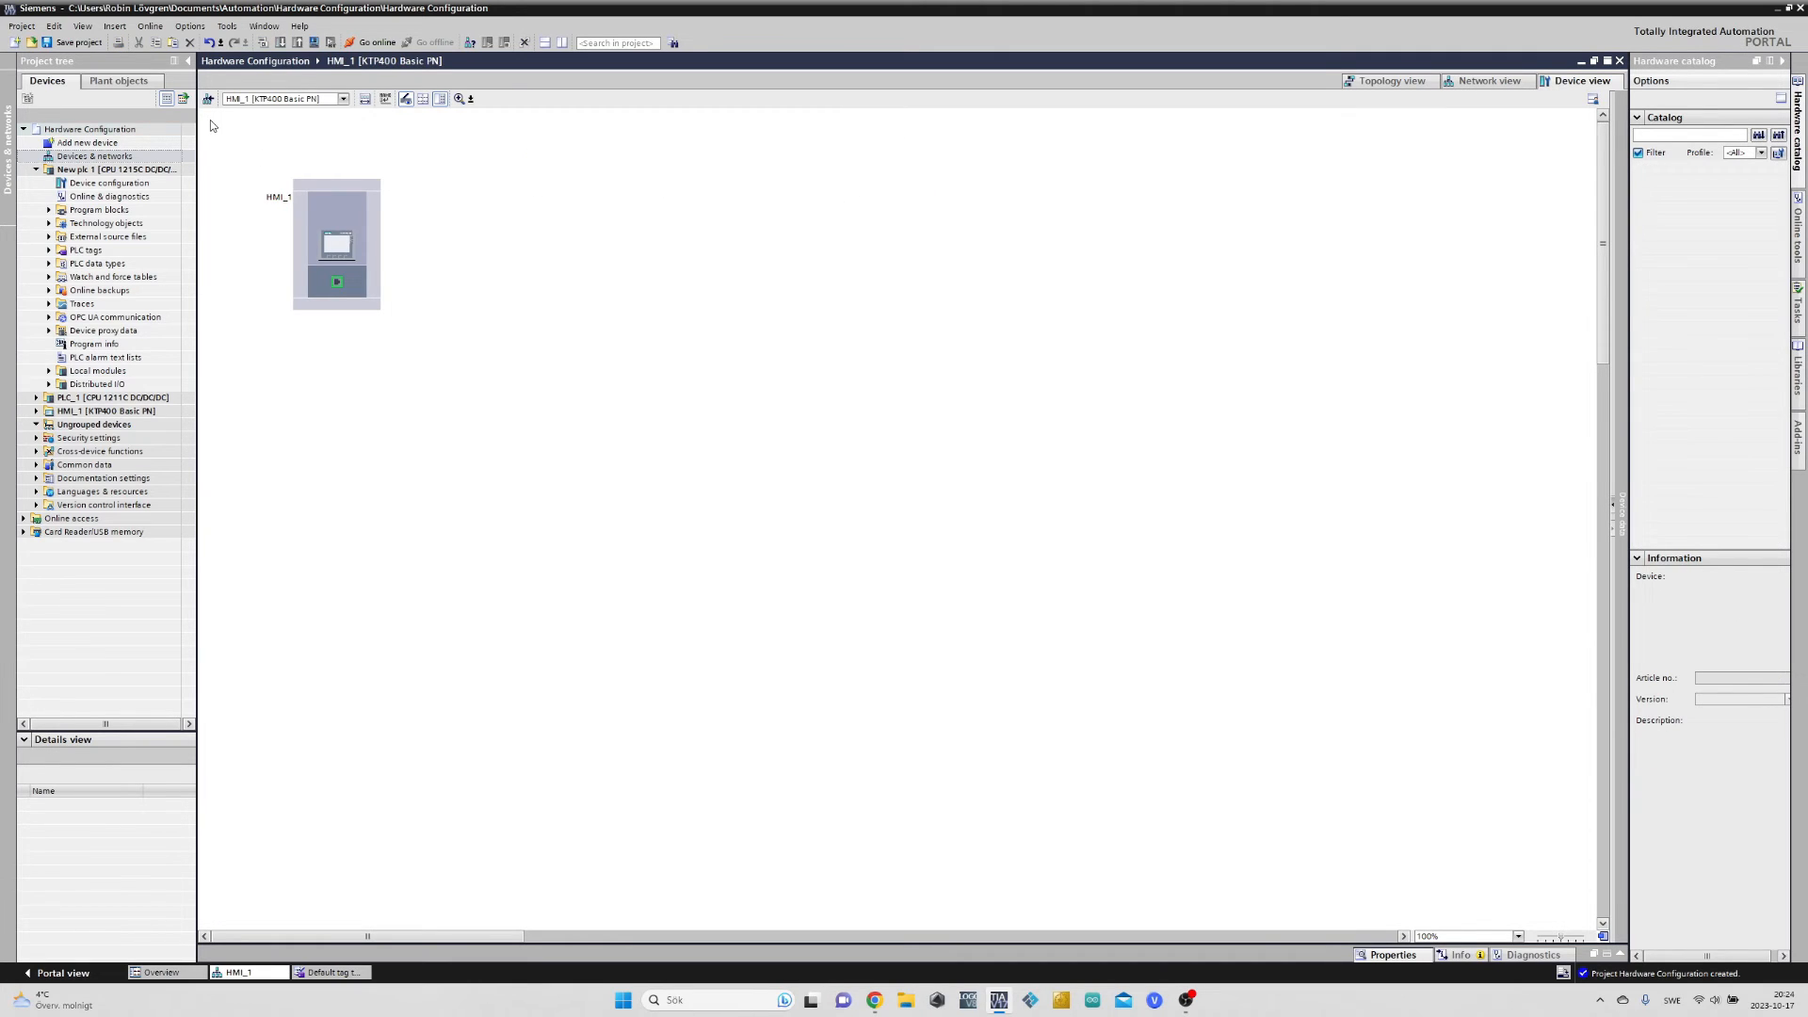
mouse_move(186, 160)
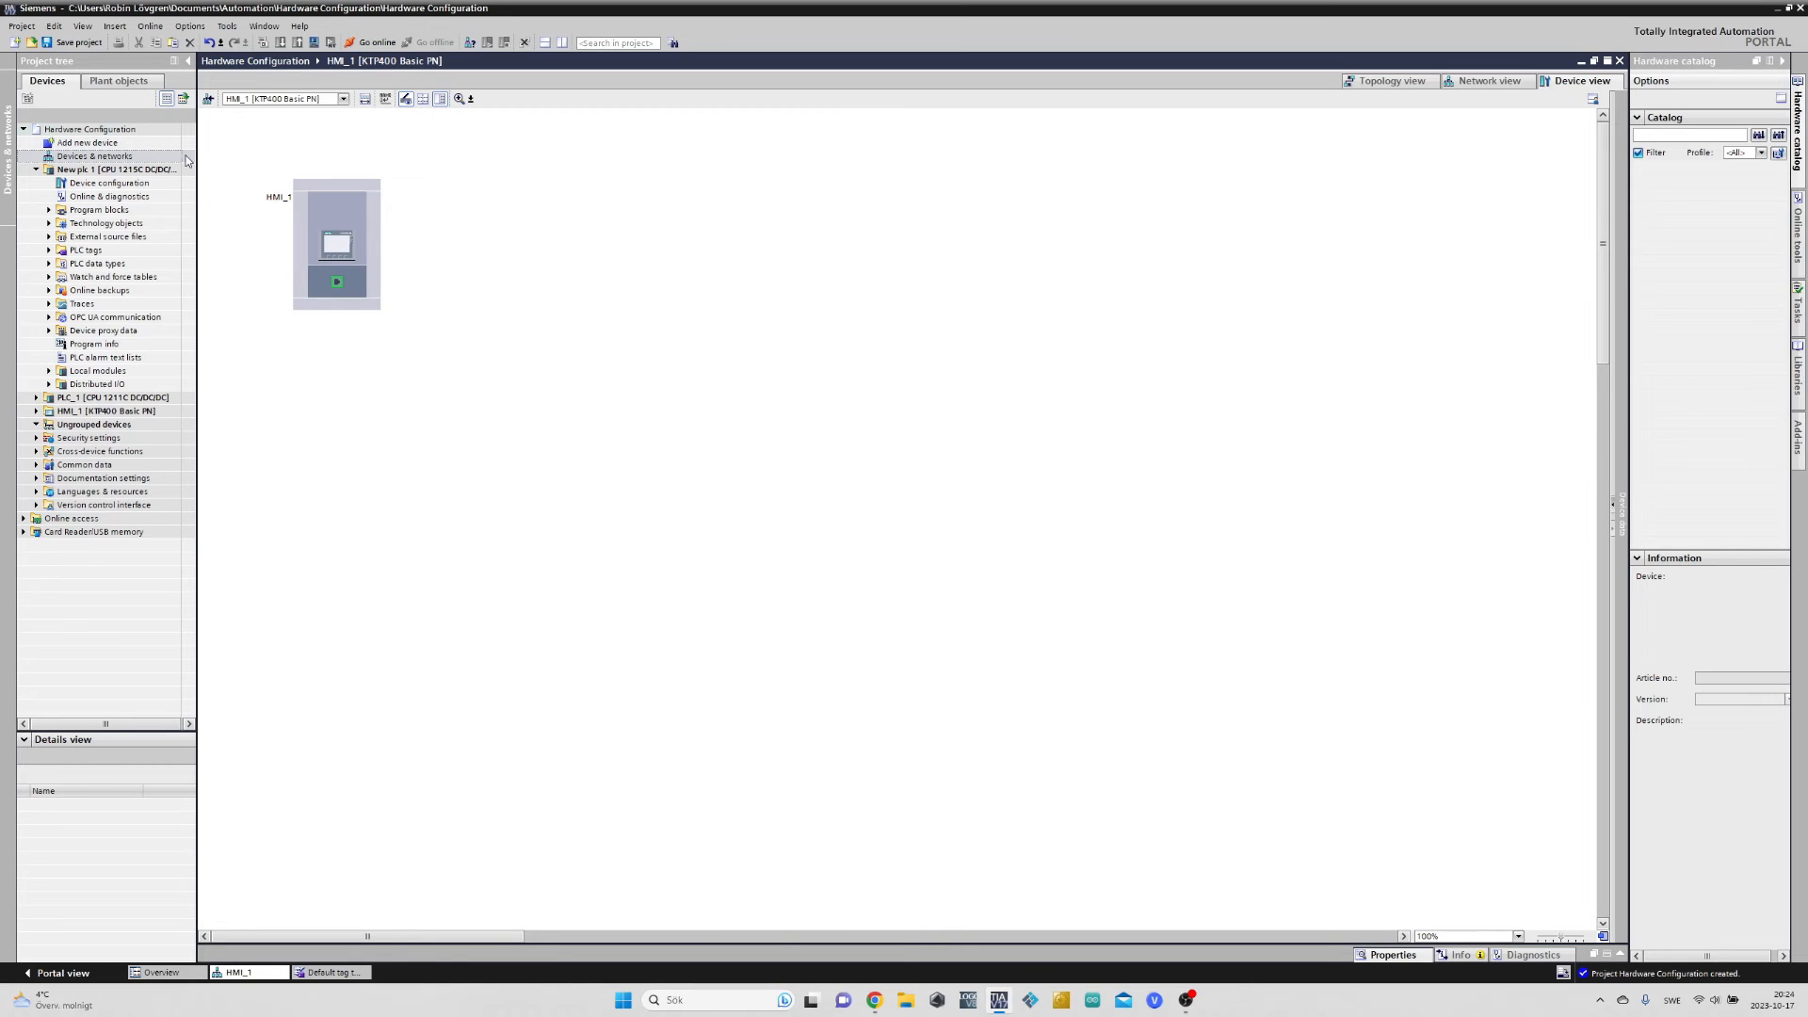
Return to the network view showing HMI_1 beside New plc 1 and PLC_1
click(1488, 81)
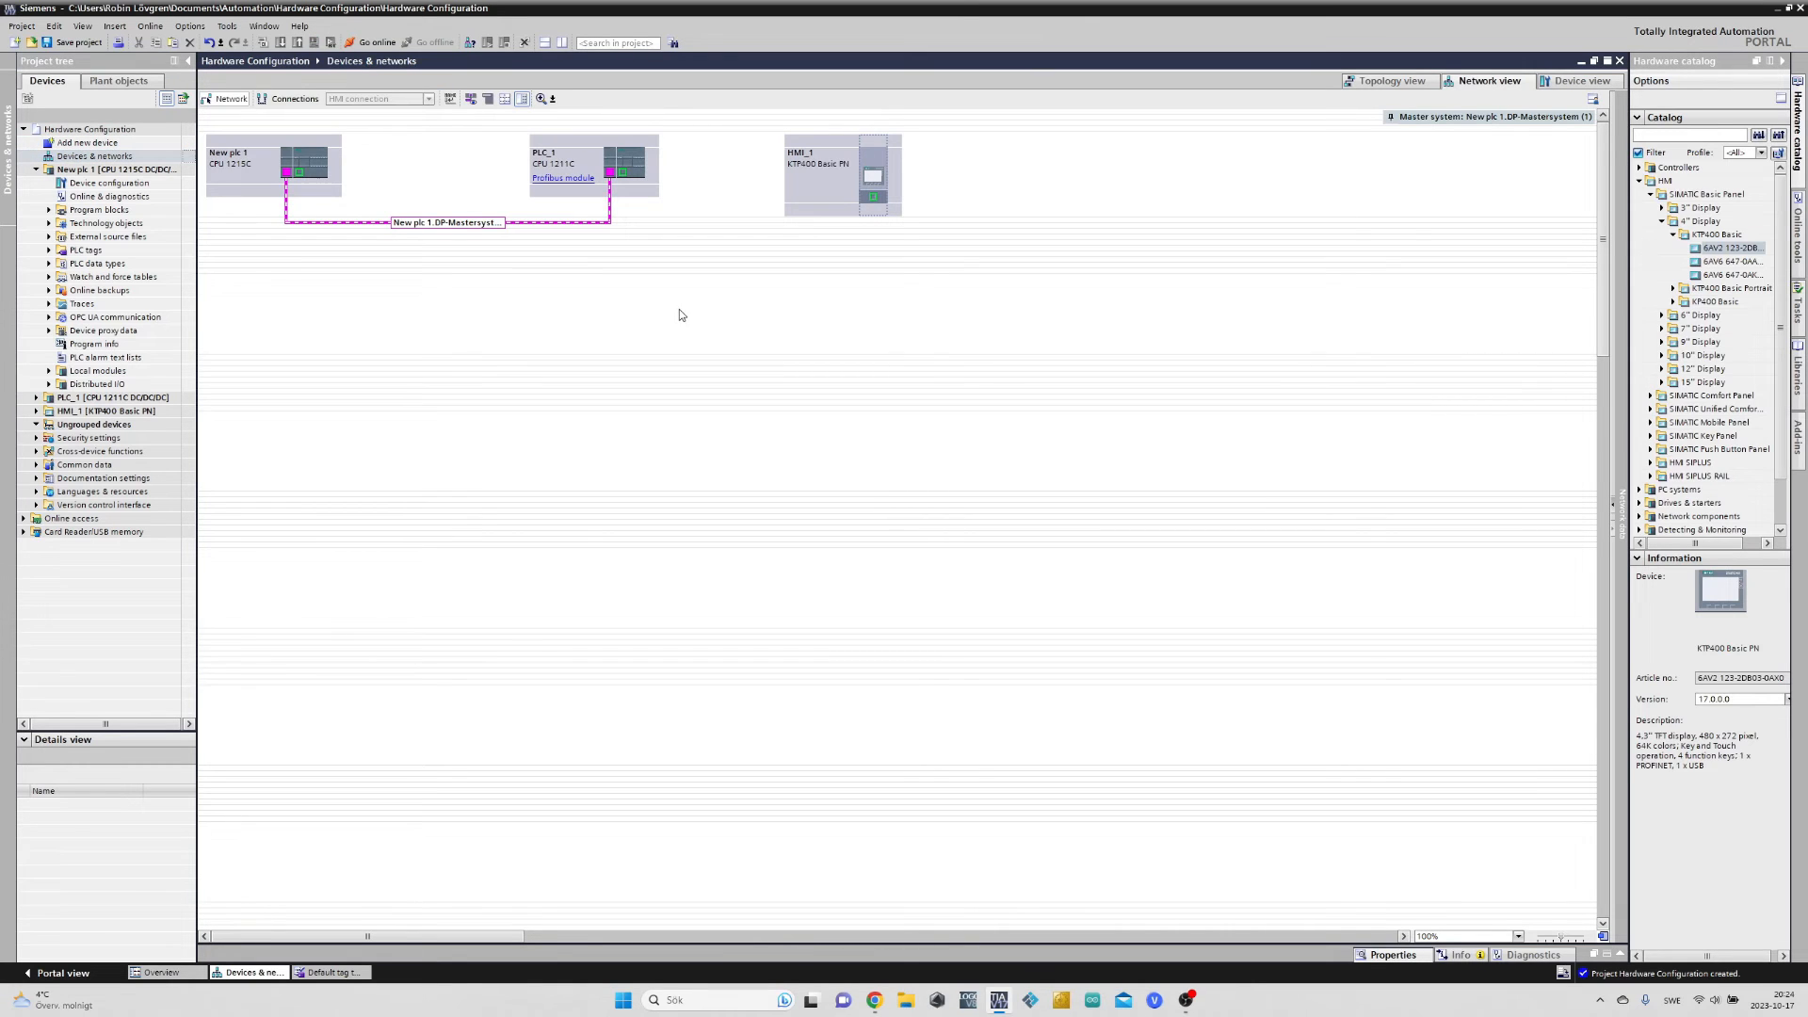
mouse_move(693, 315)
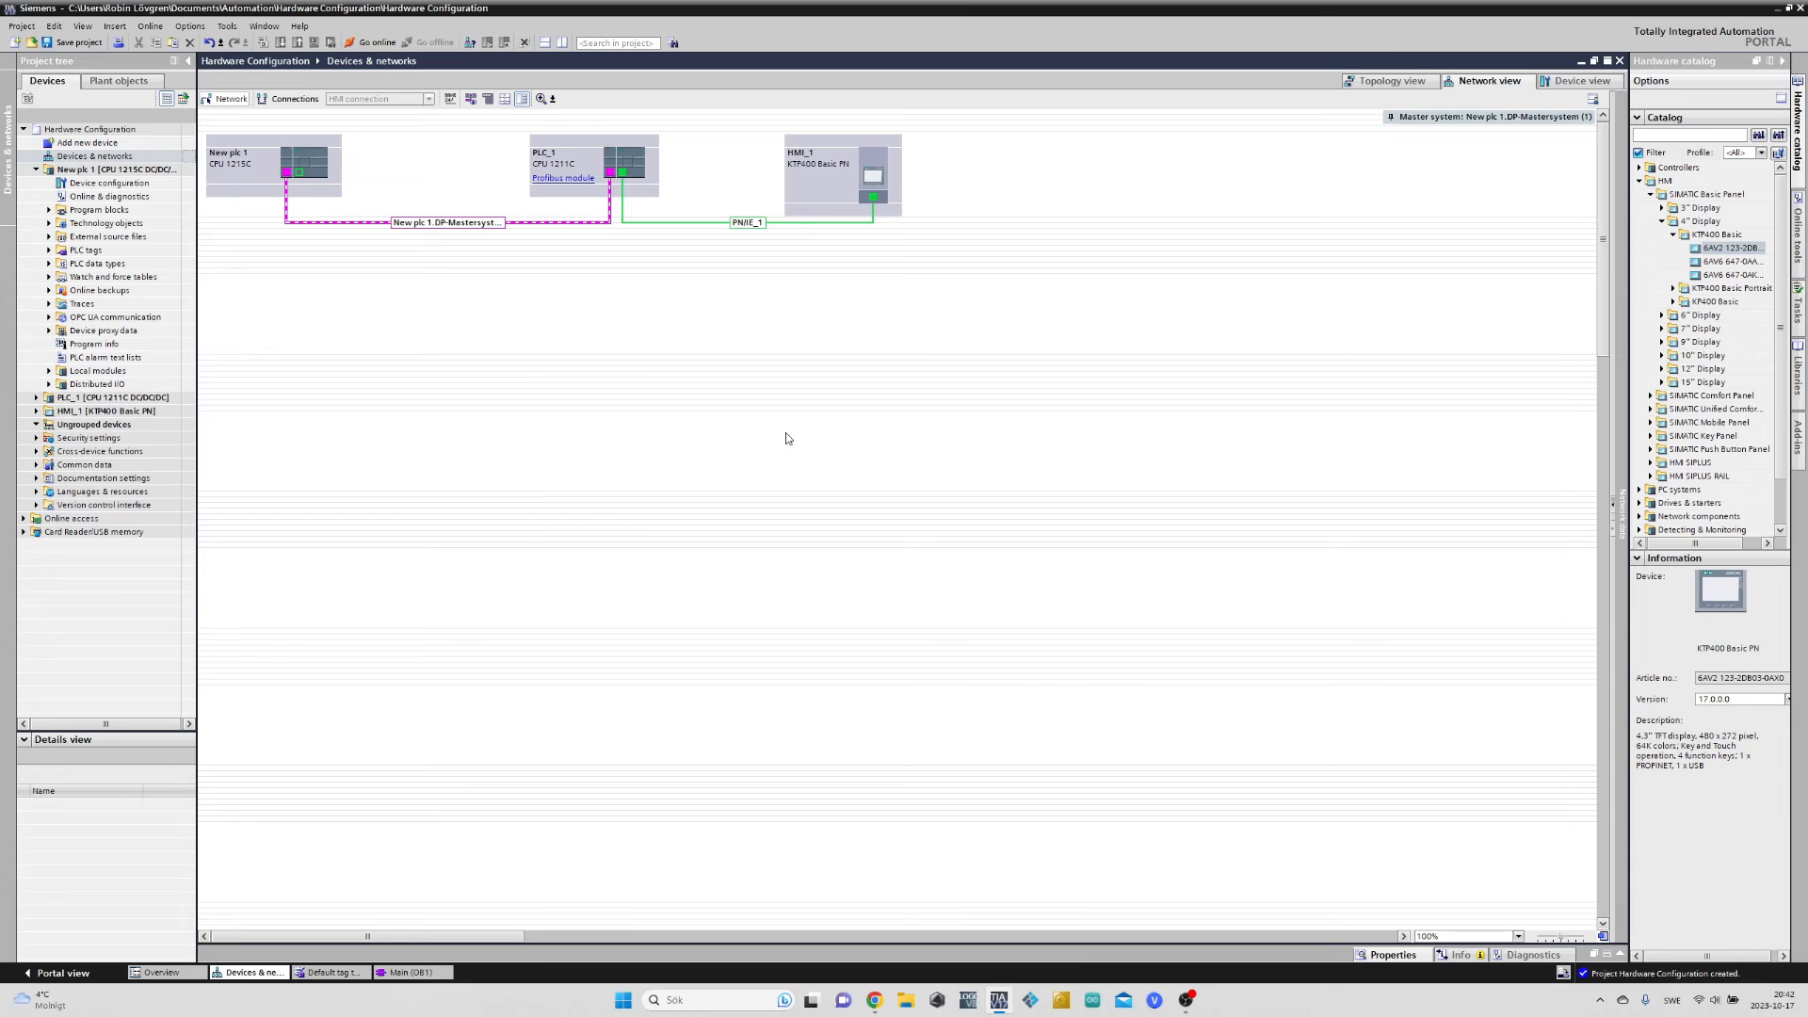
In New plc 1's Main OB1, address the Network 1 contact to input %I21.1
click(40, 209)
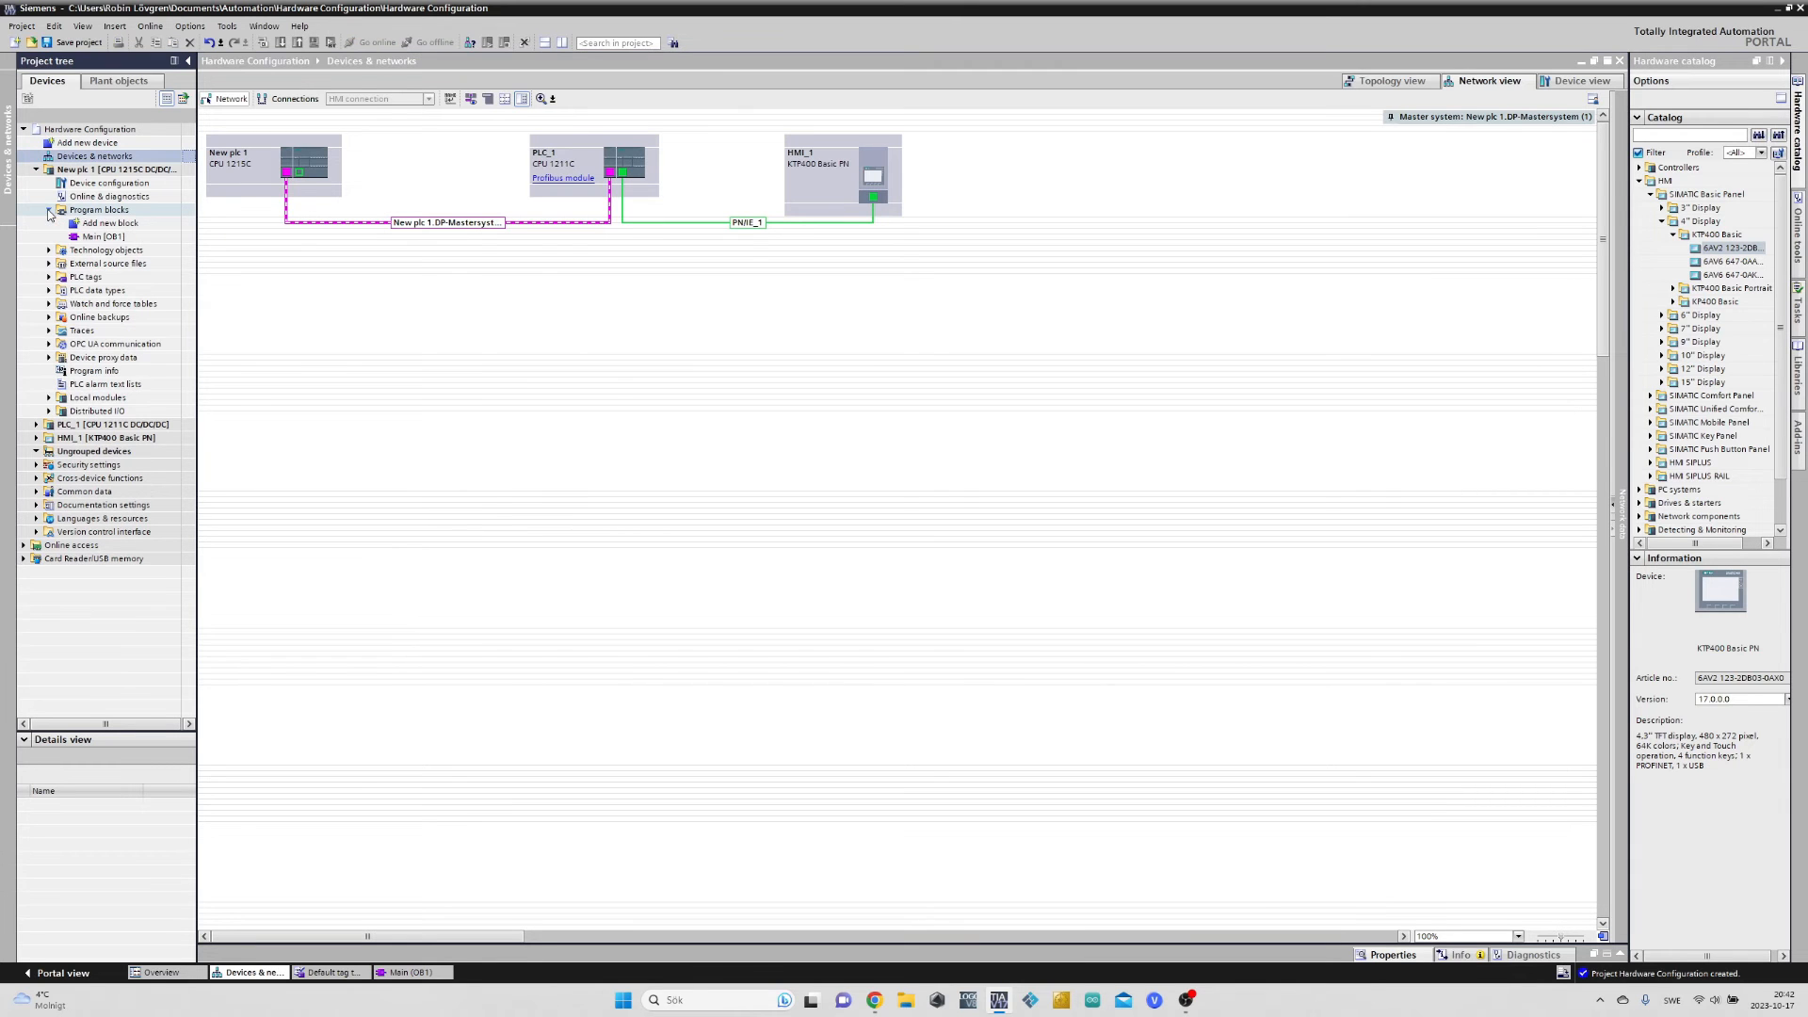
double_click(101, 238)
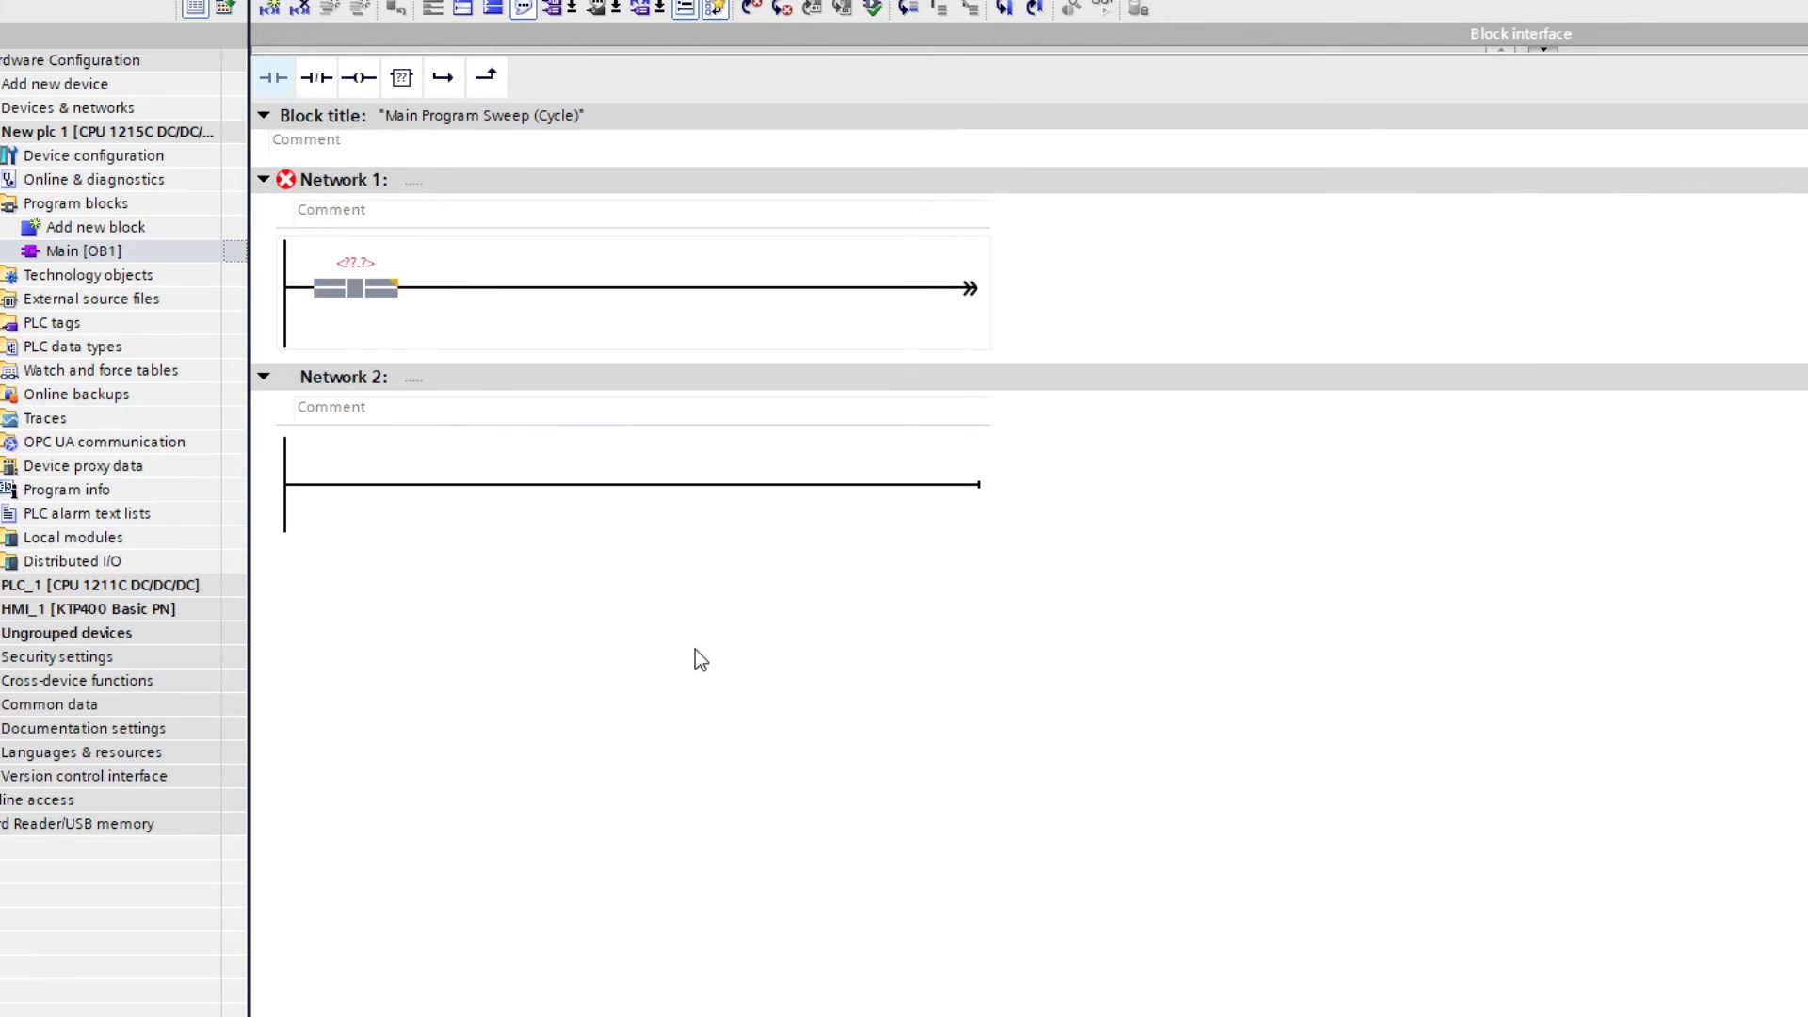
click(356, 264)
text(%)
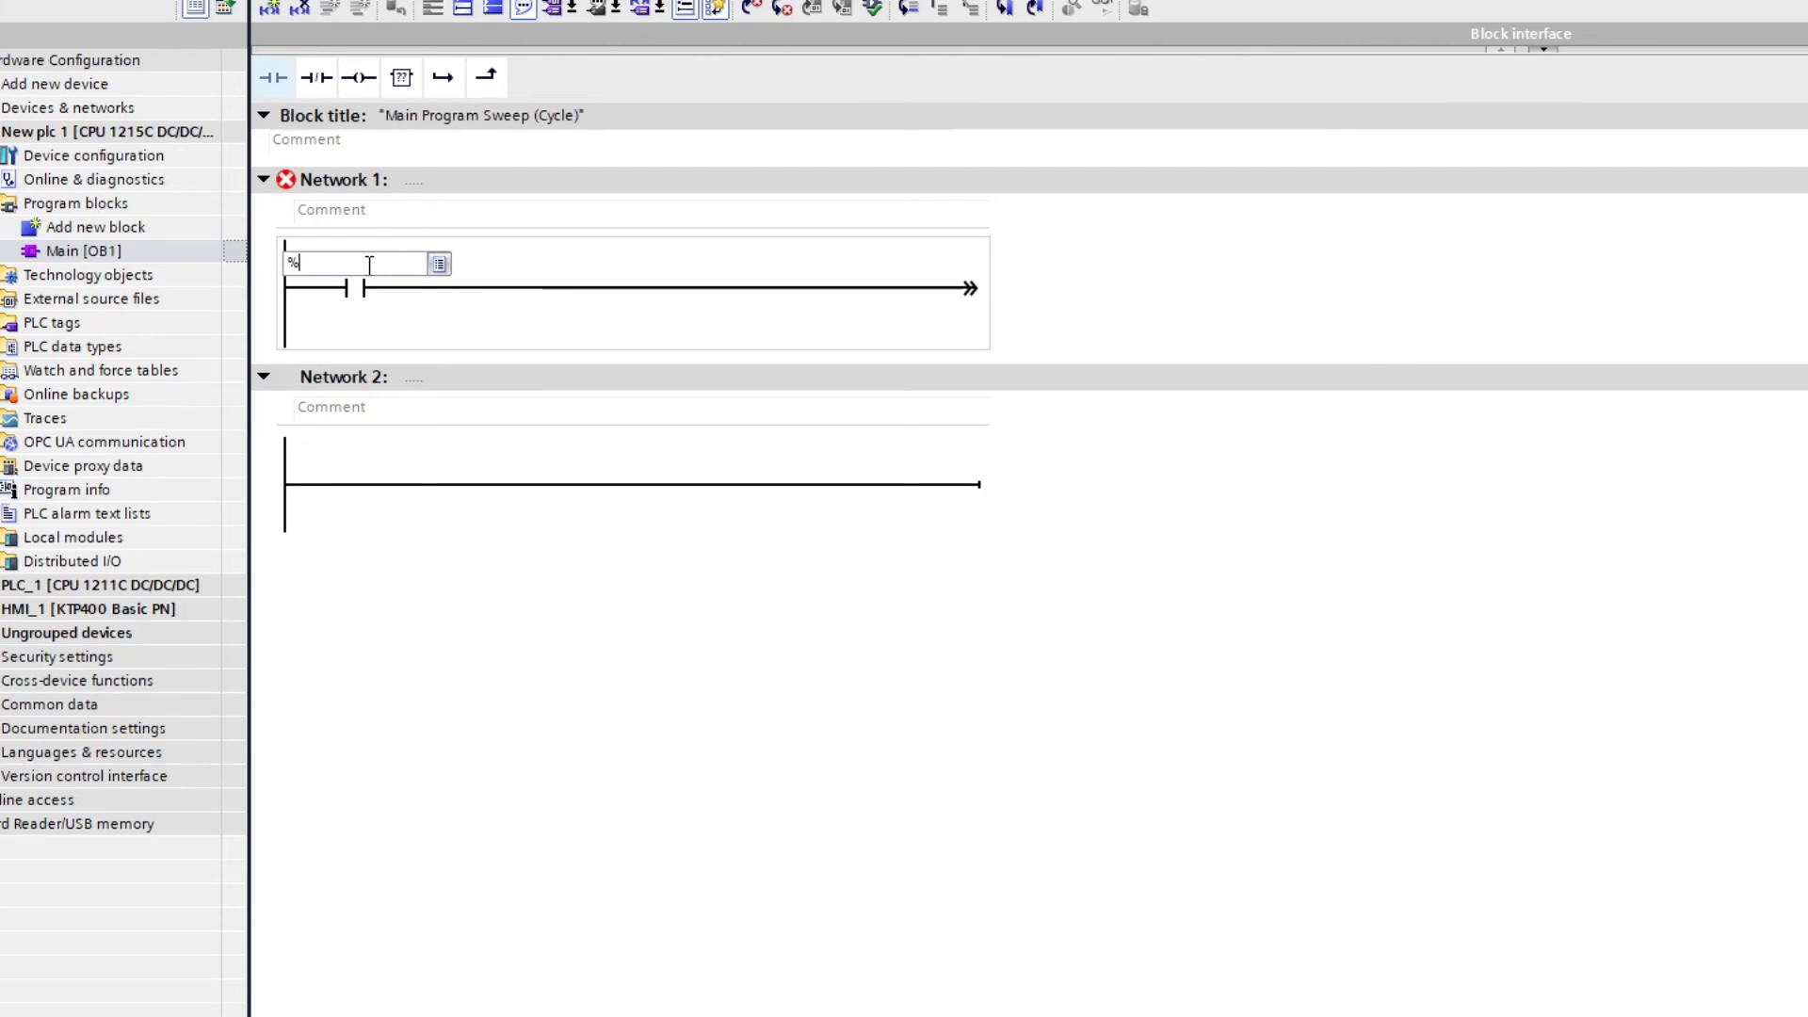
text(I)
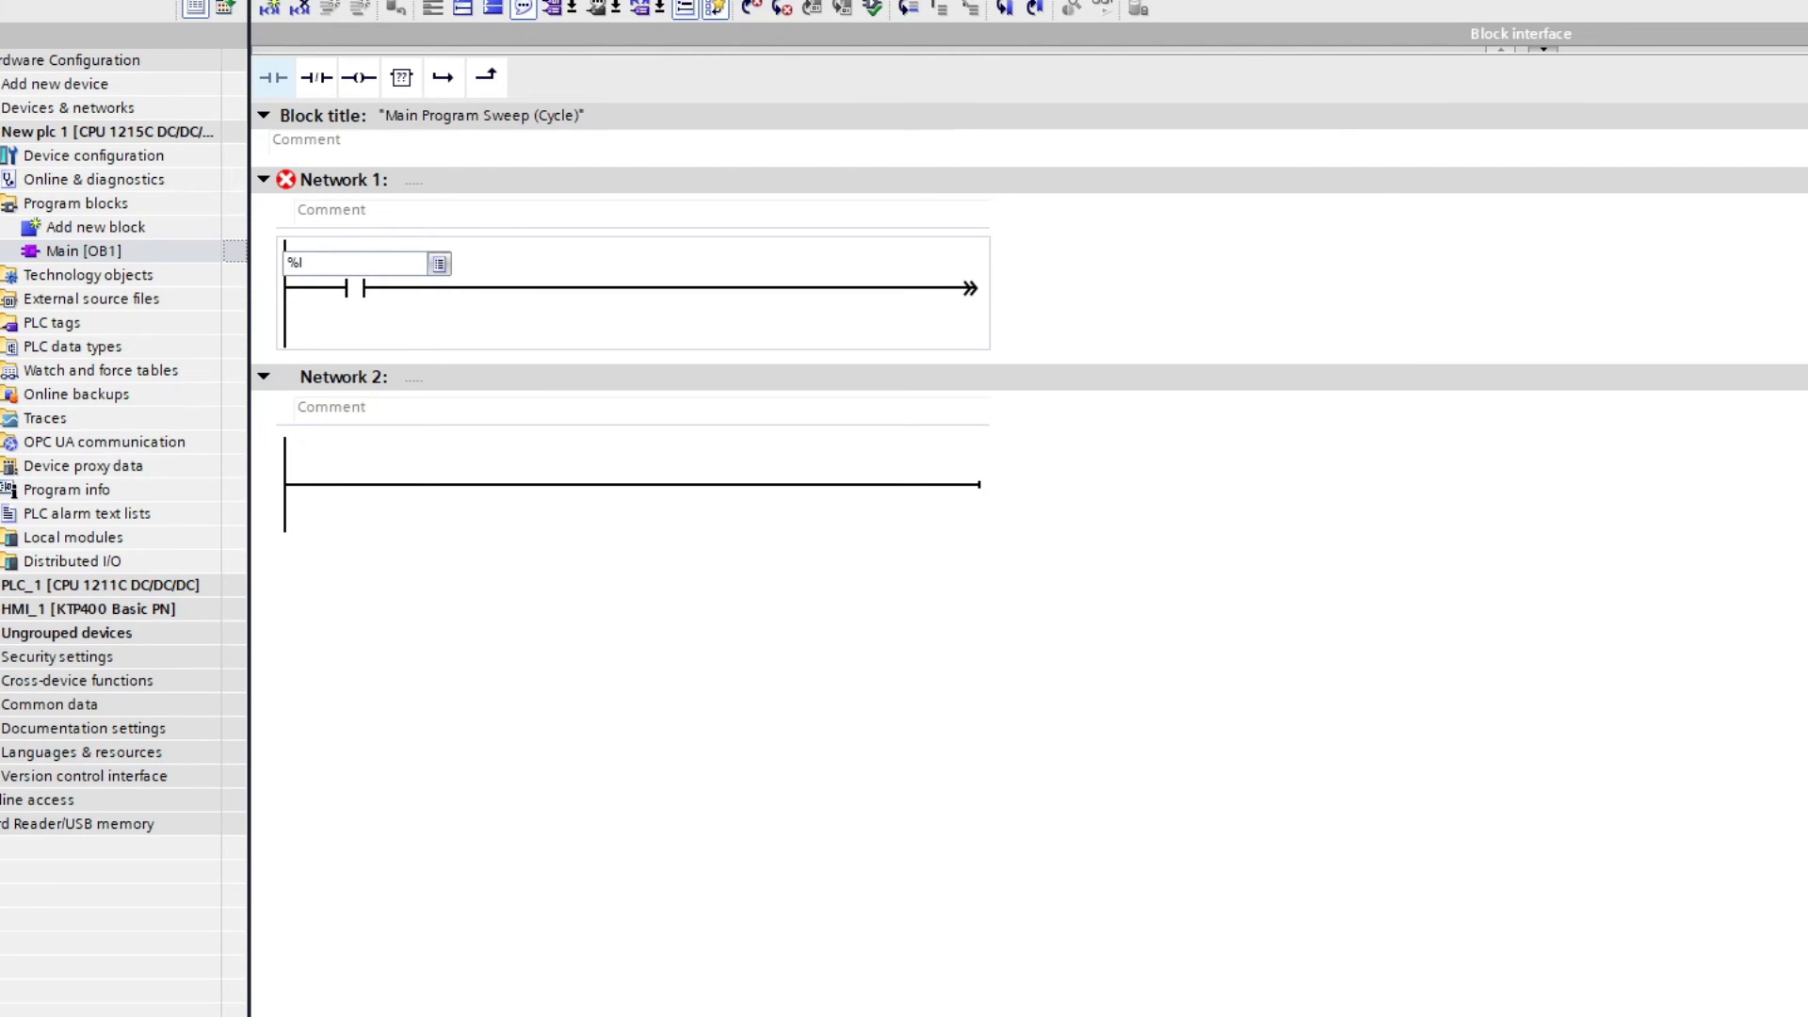
text(21.1)
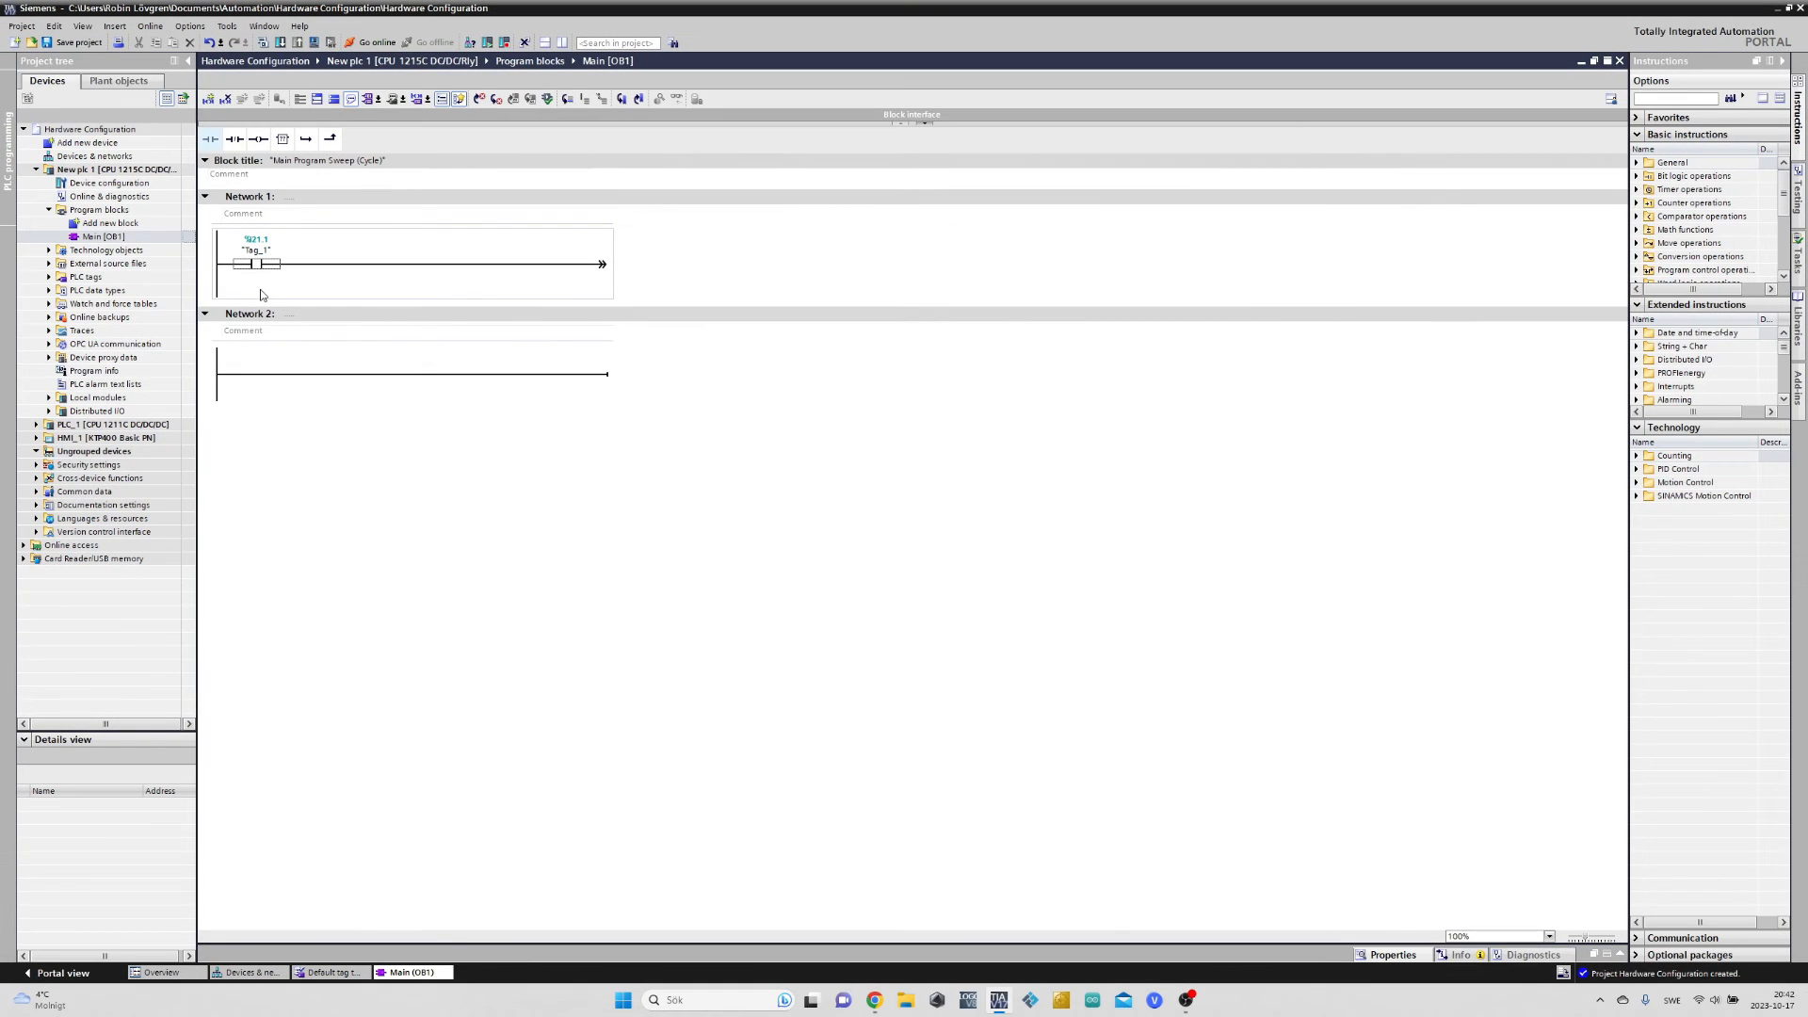
mouse_move(239, 987)
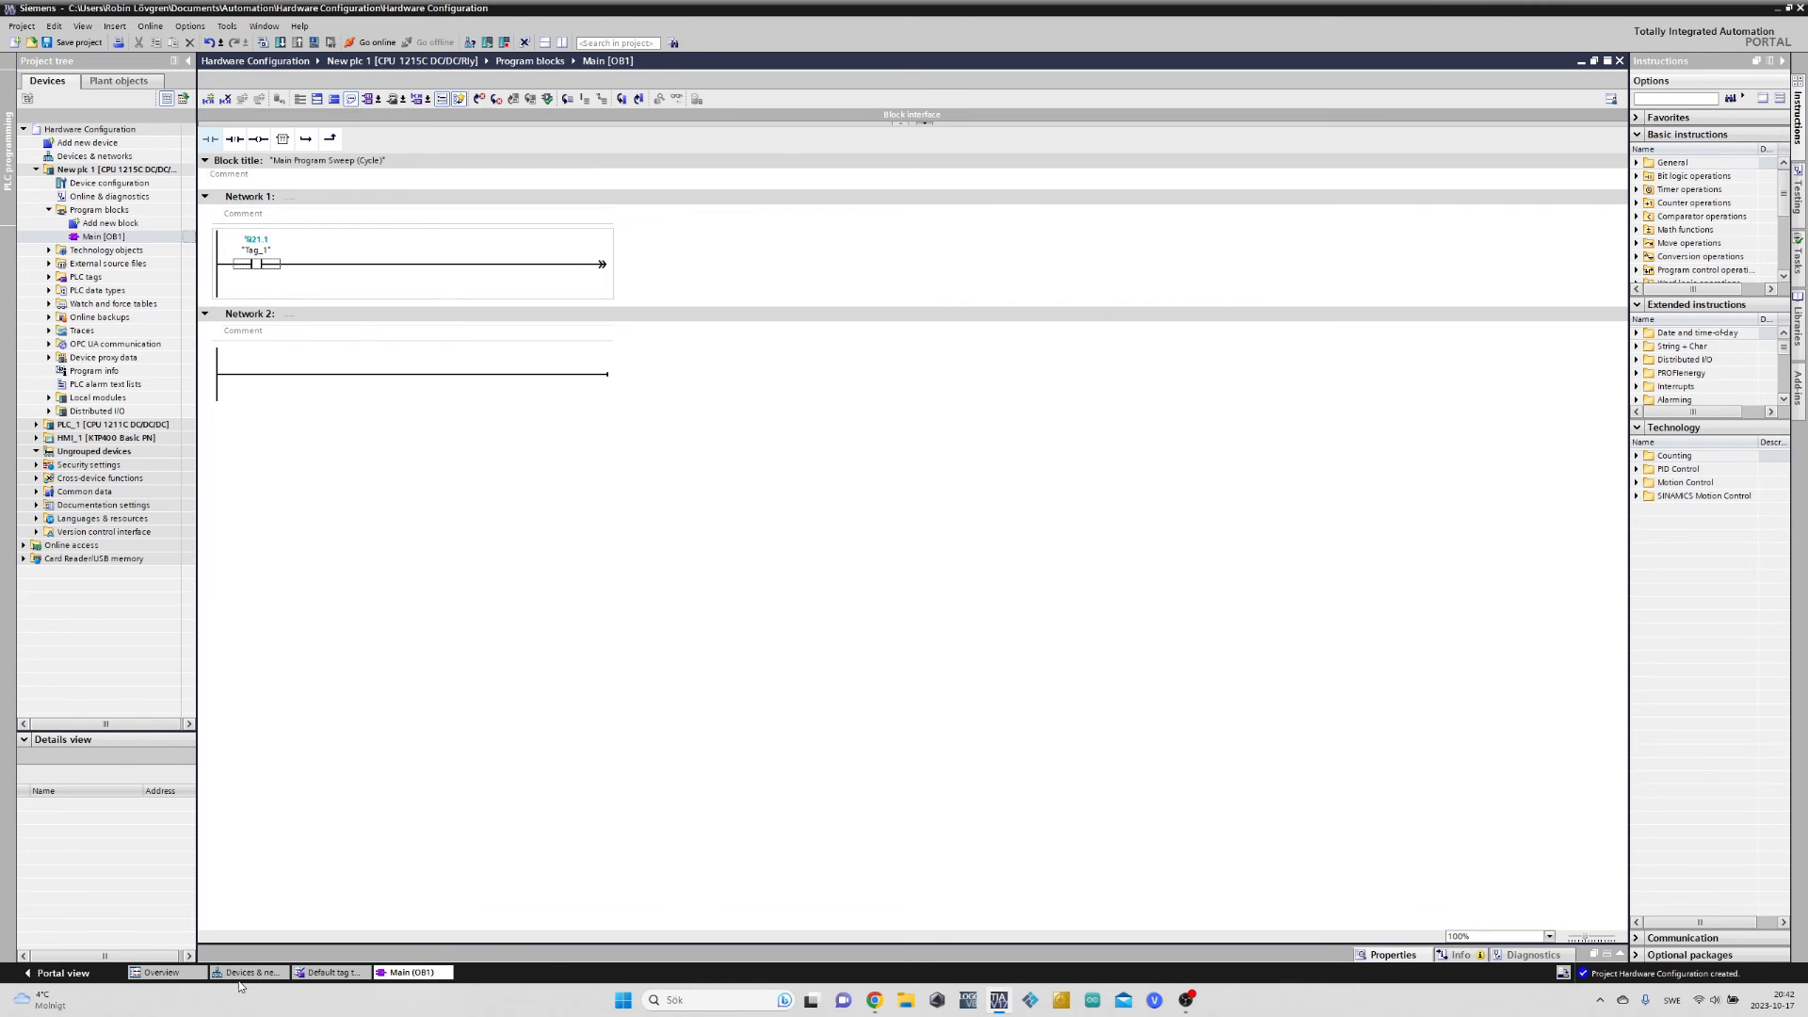
Show the IO tags list of New plc 1's CPU in the device view
click(248, 972)
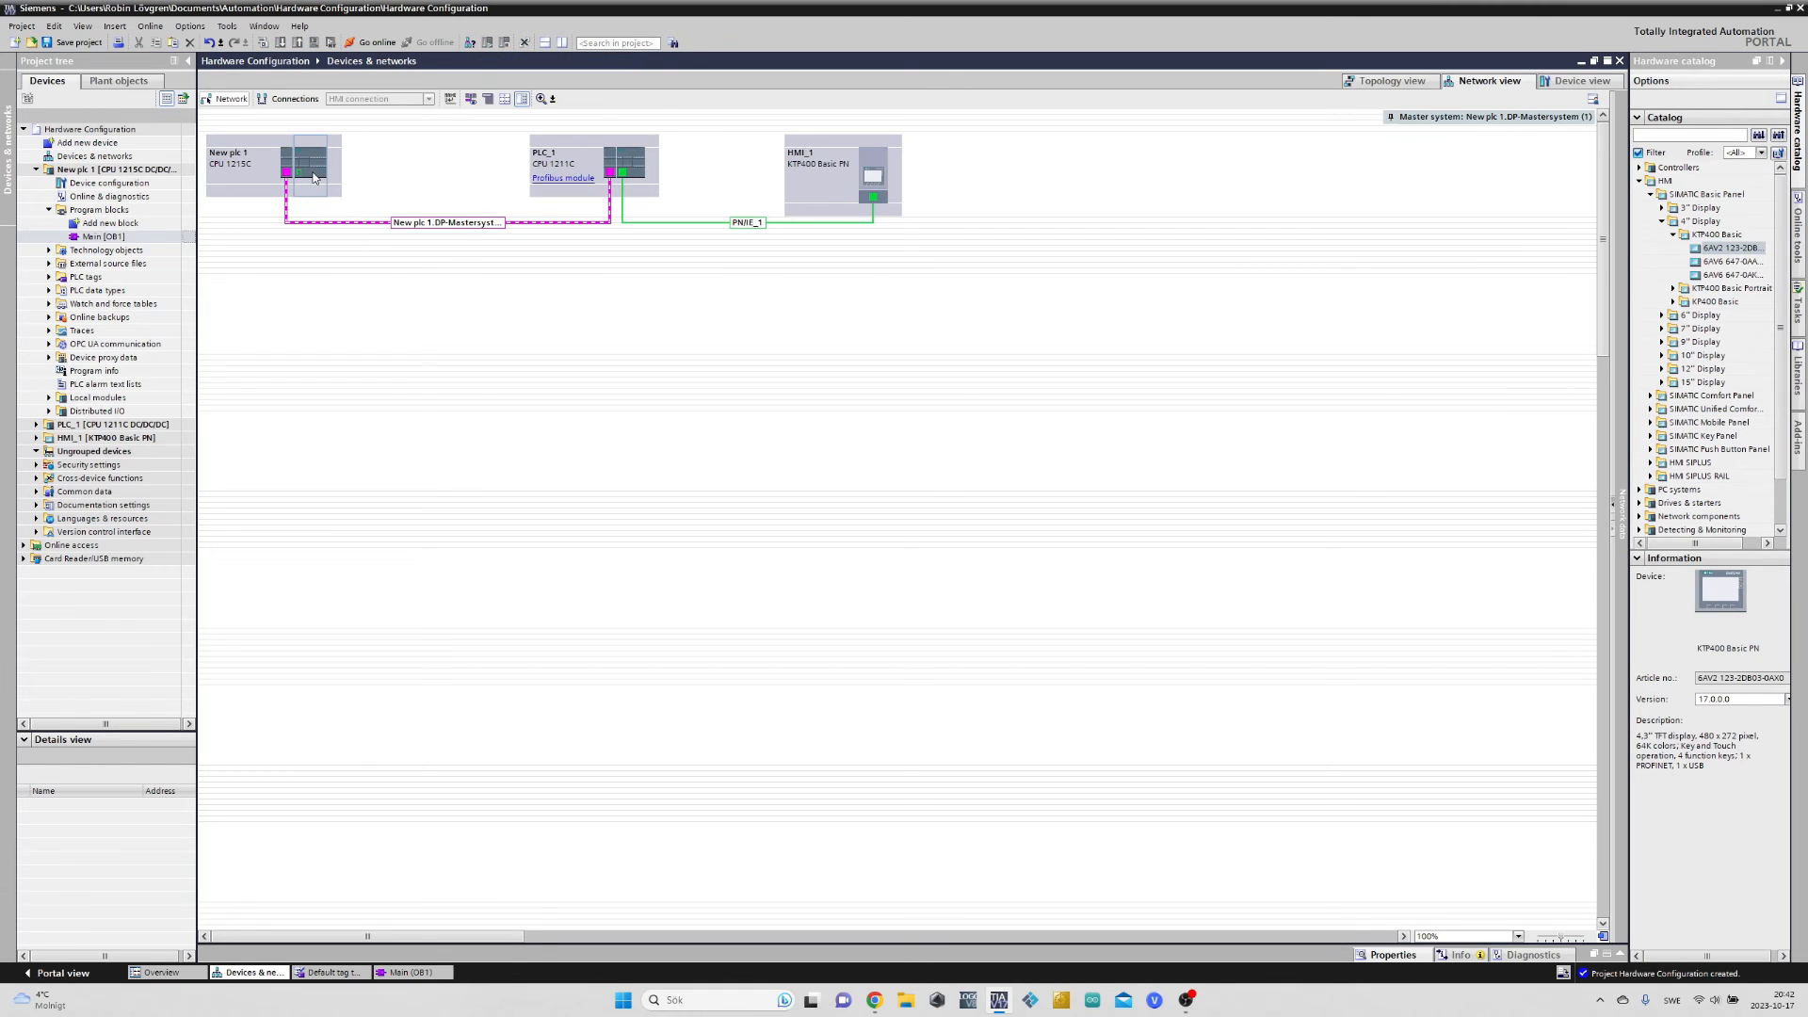
click(1580, 81)
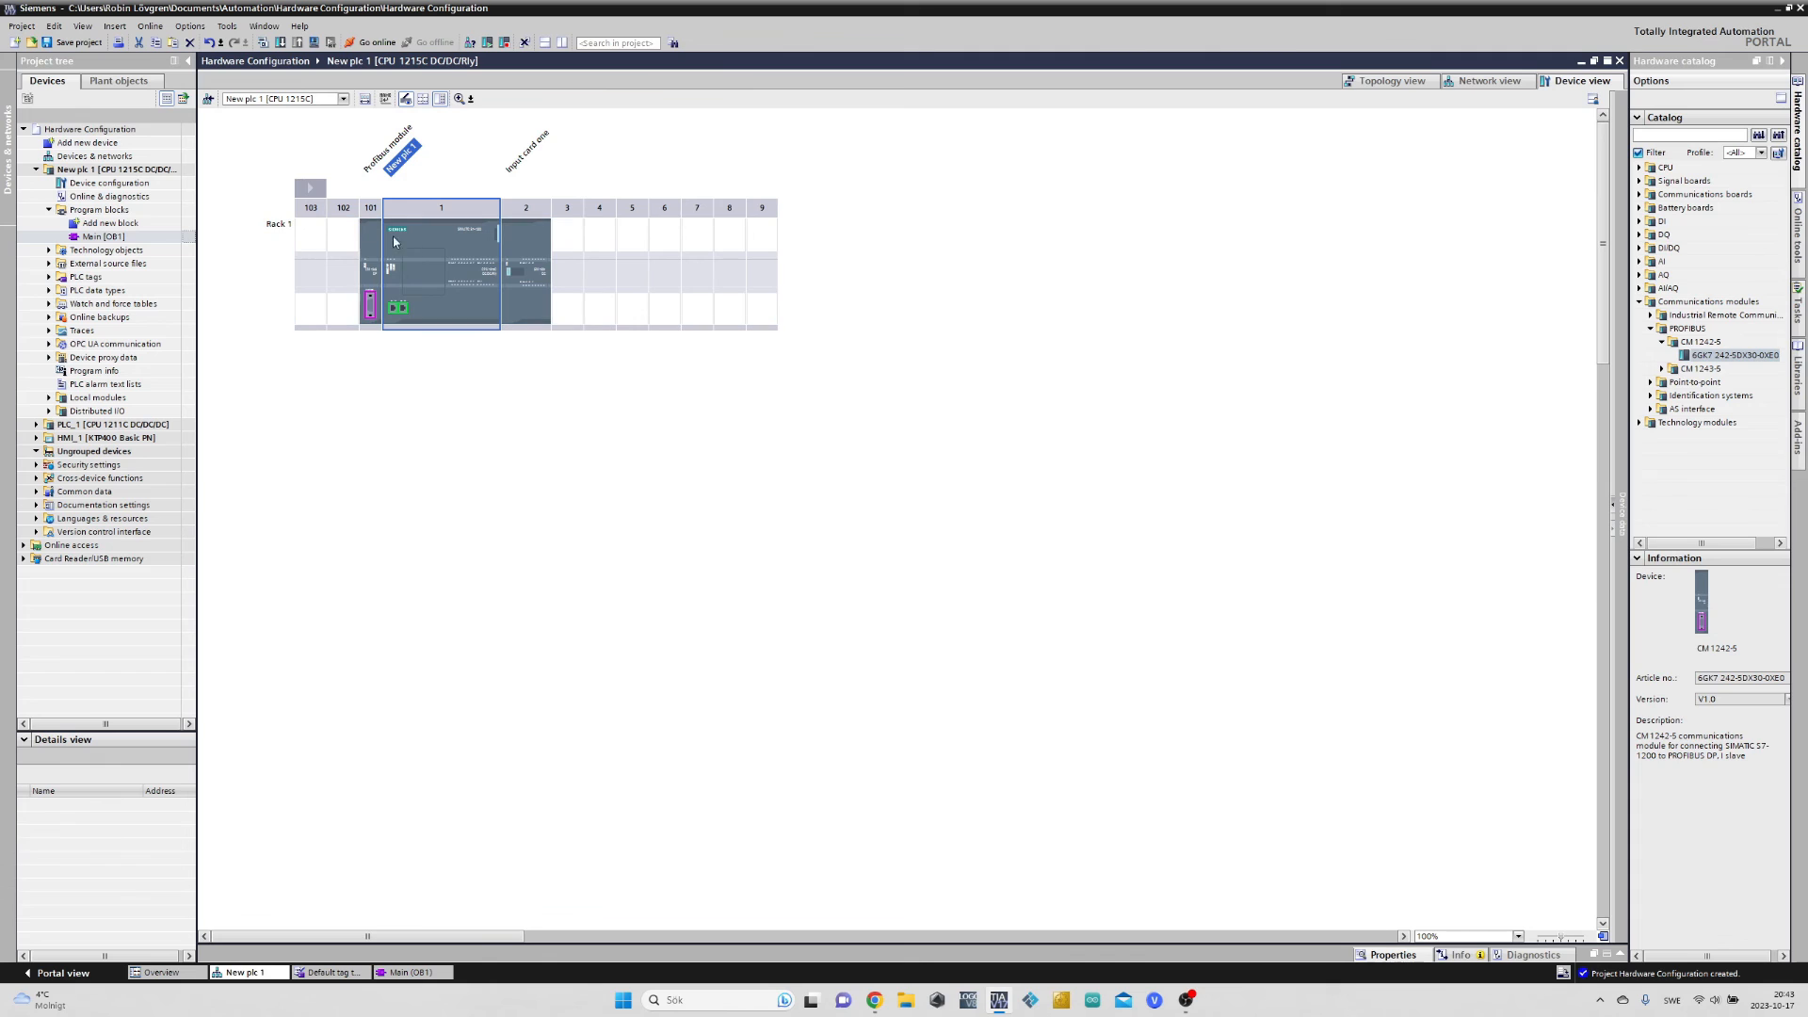
click(439, 260)
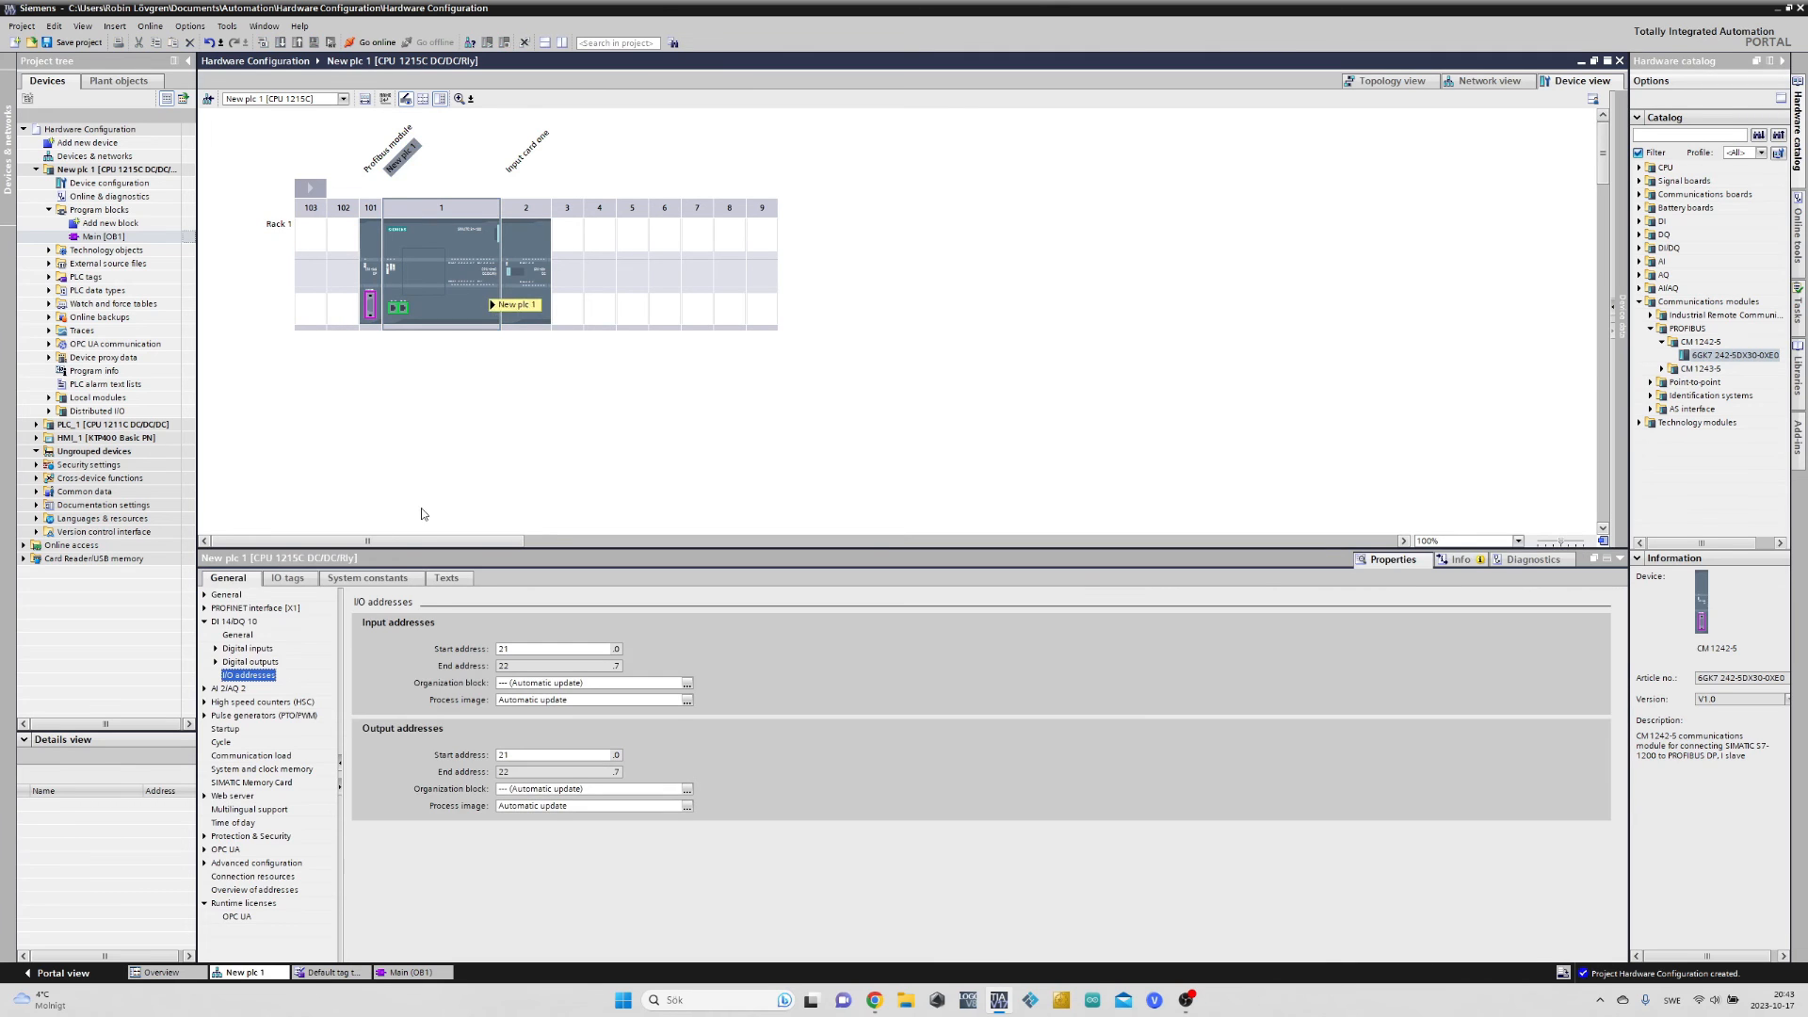
click(286, 578)
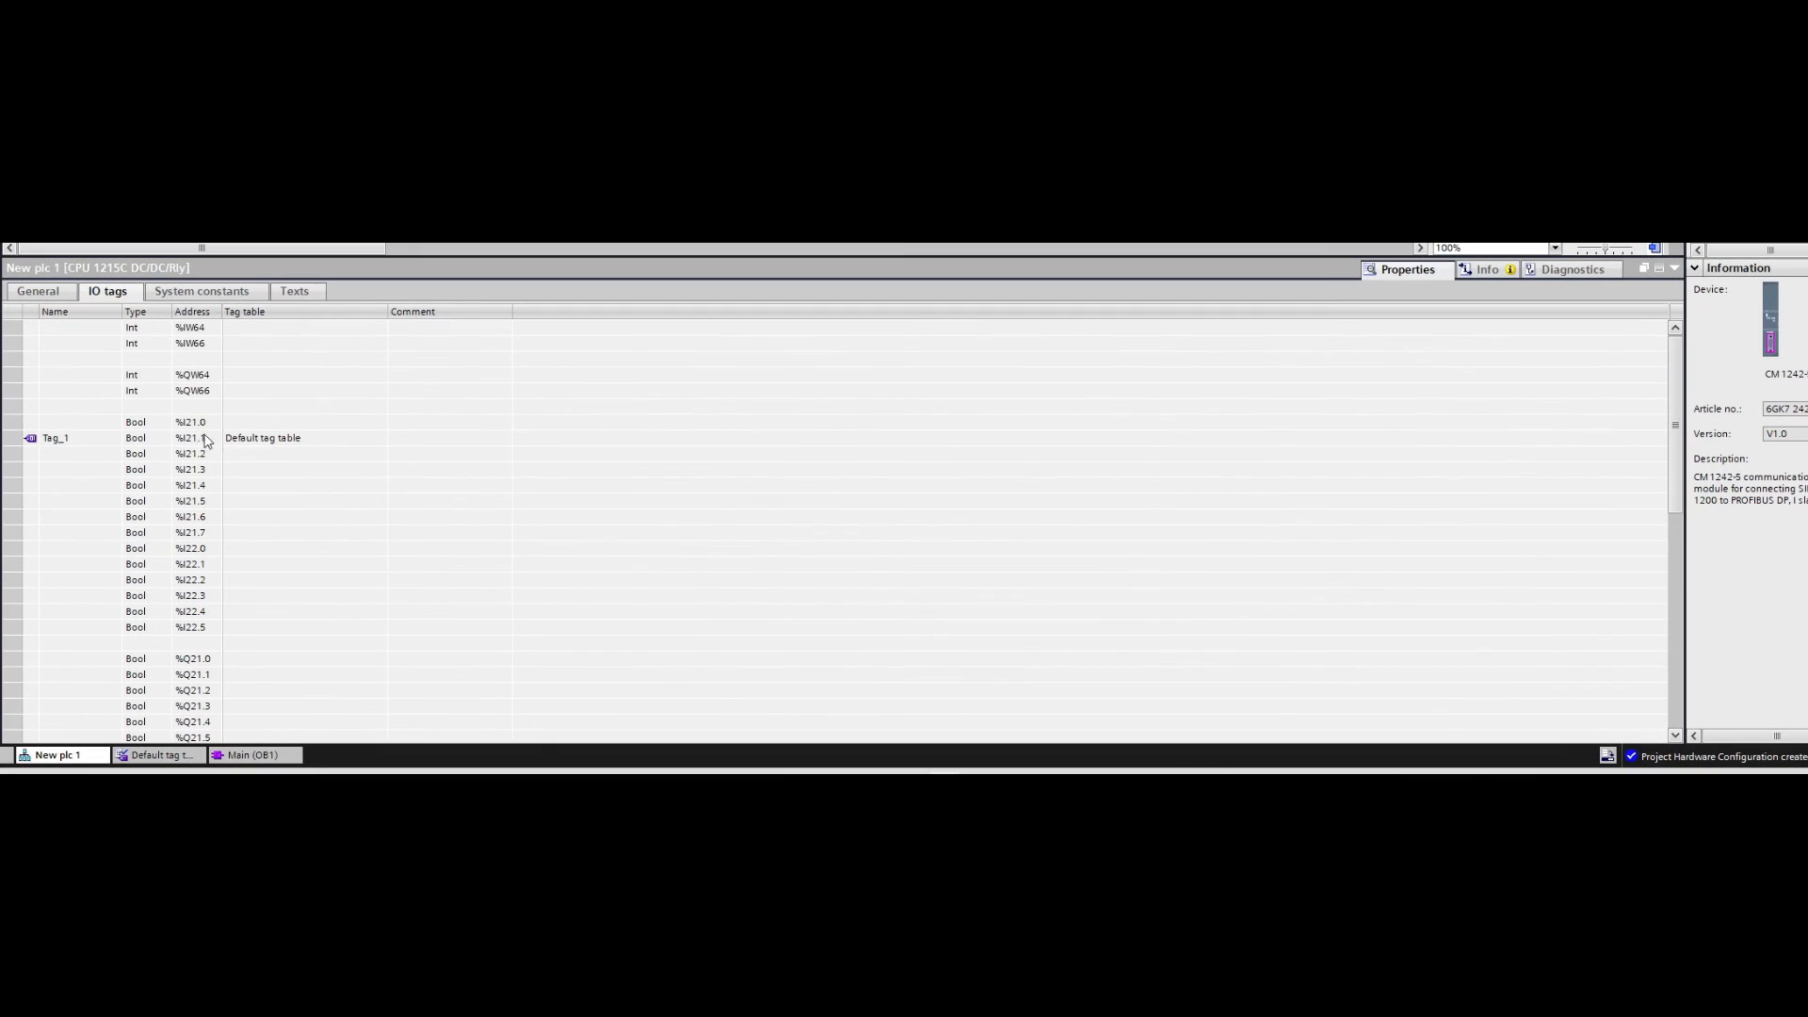
mouse_move(289, 449)
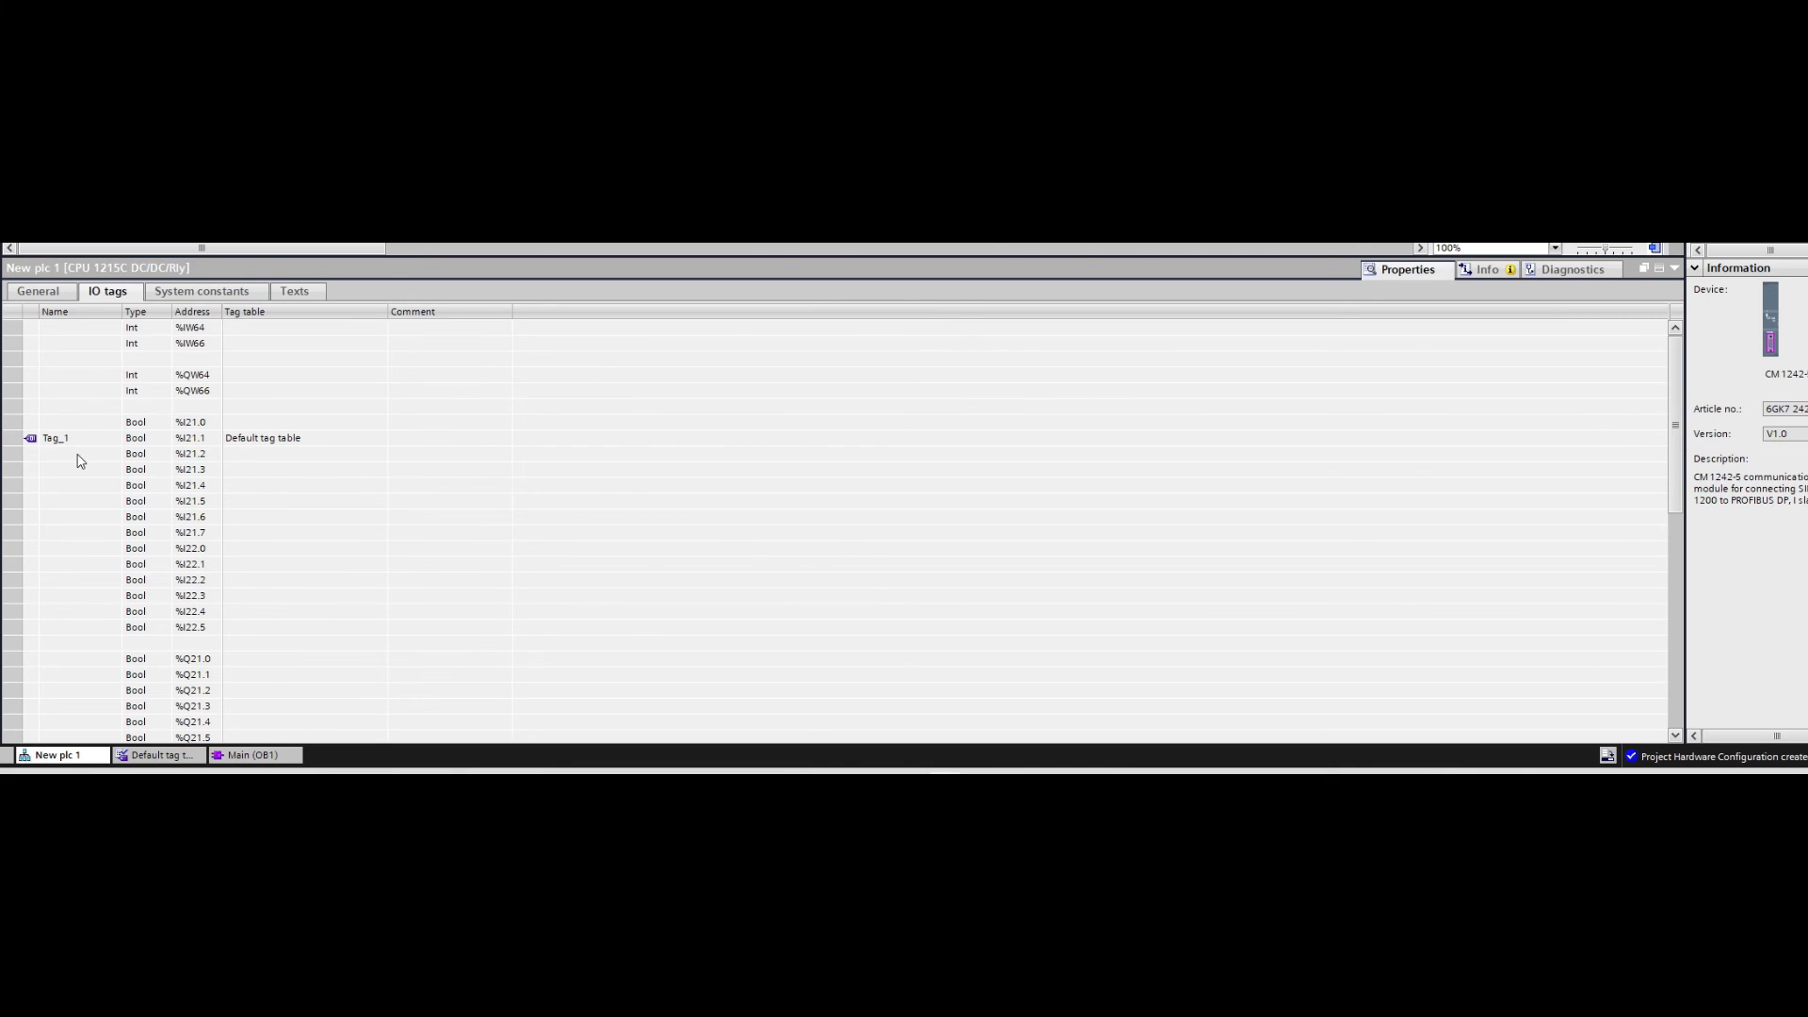
Name inputs %I21.2, %I21.3 and %I21.4 as Sensor0, Sensor1 and Button0
double_click(81, 454)
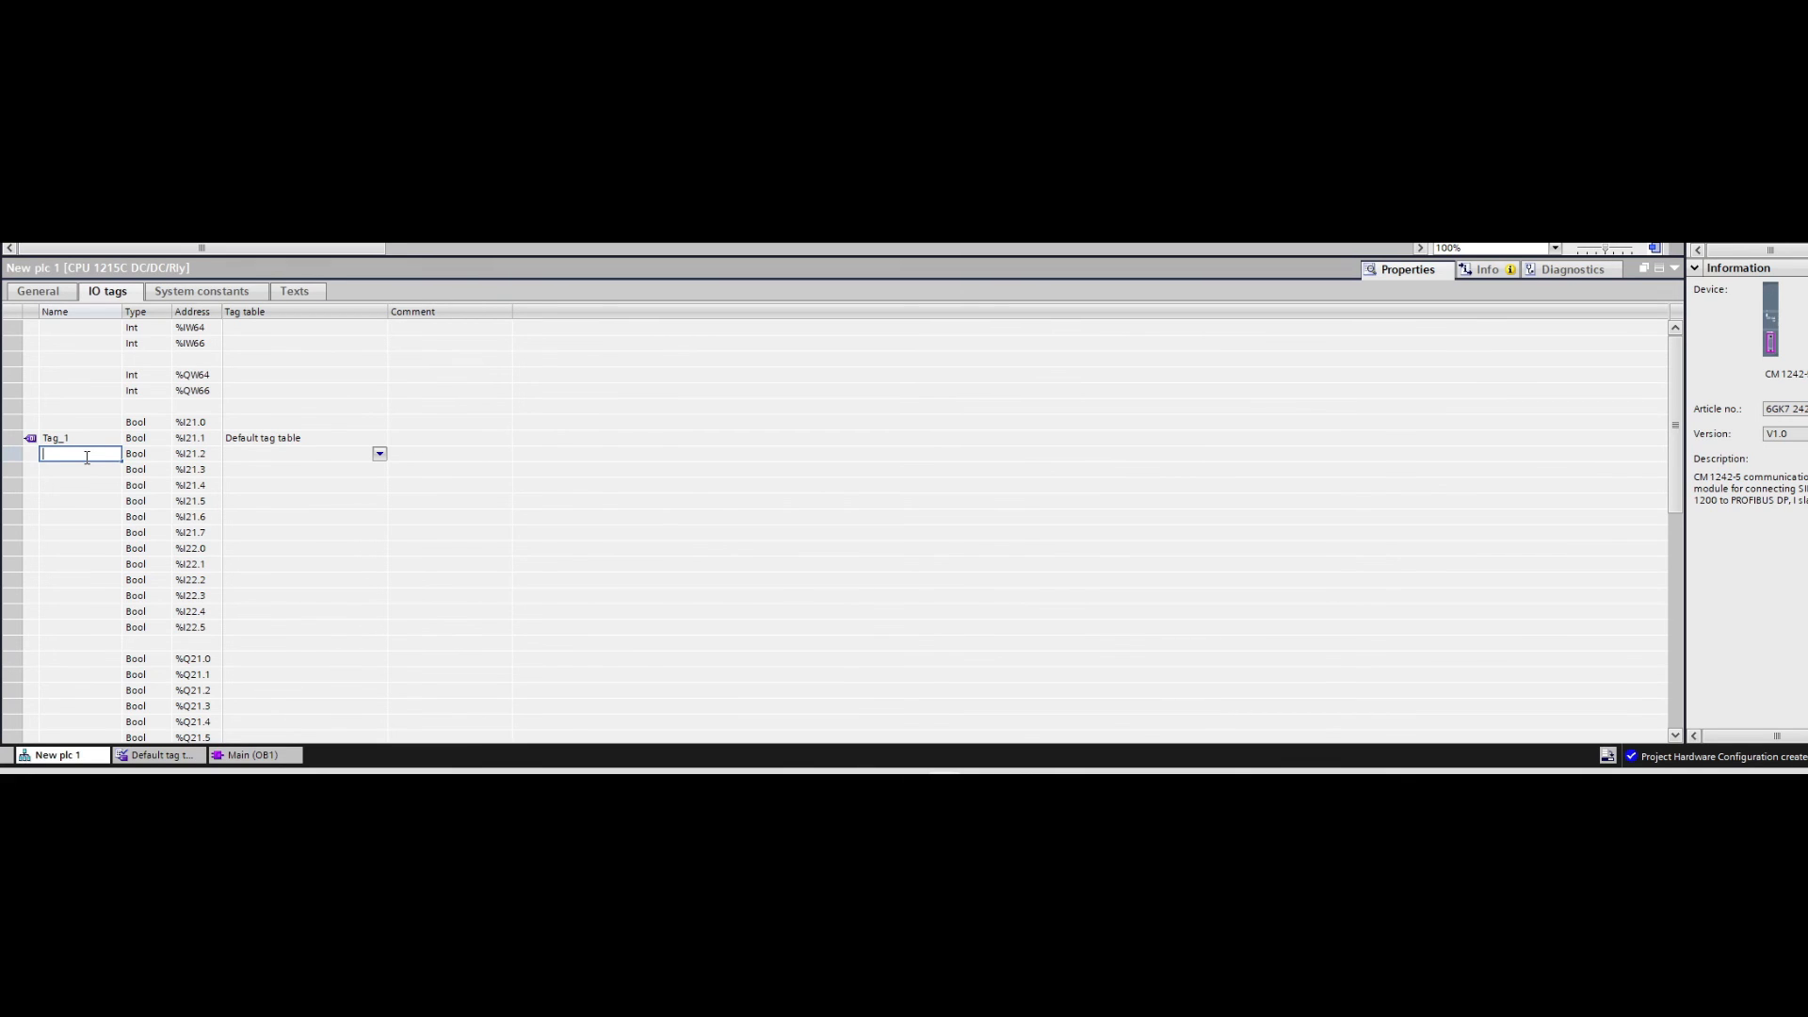
text(Senso)
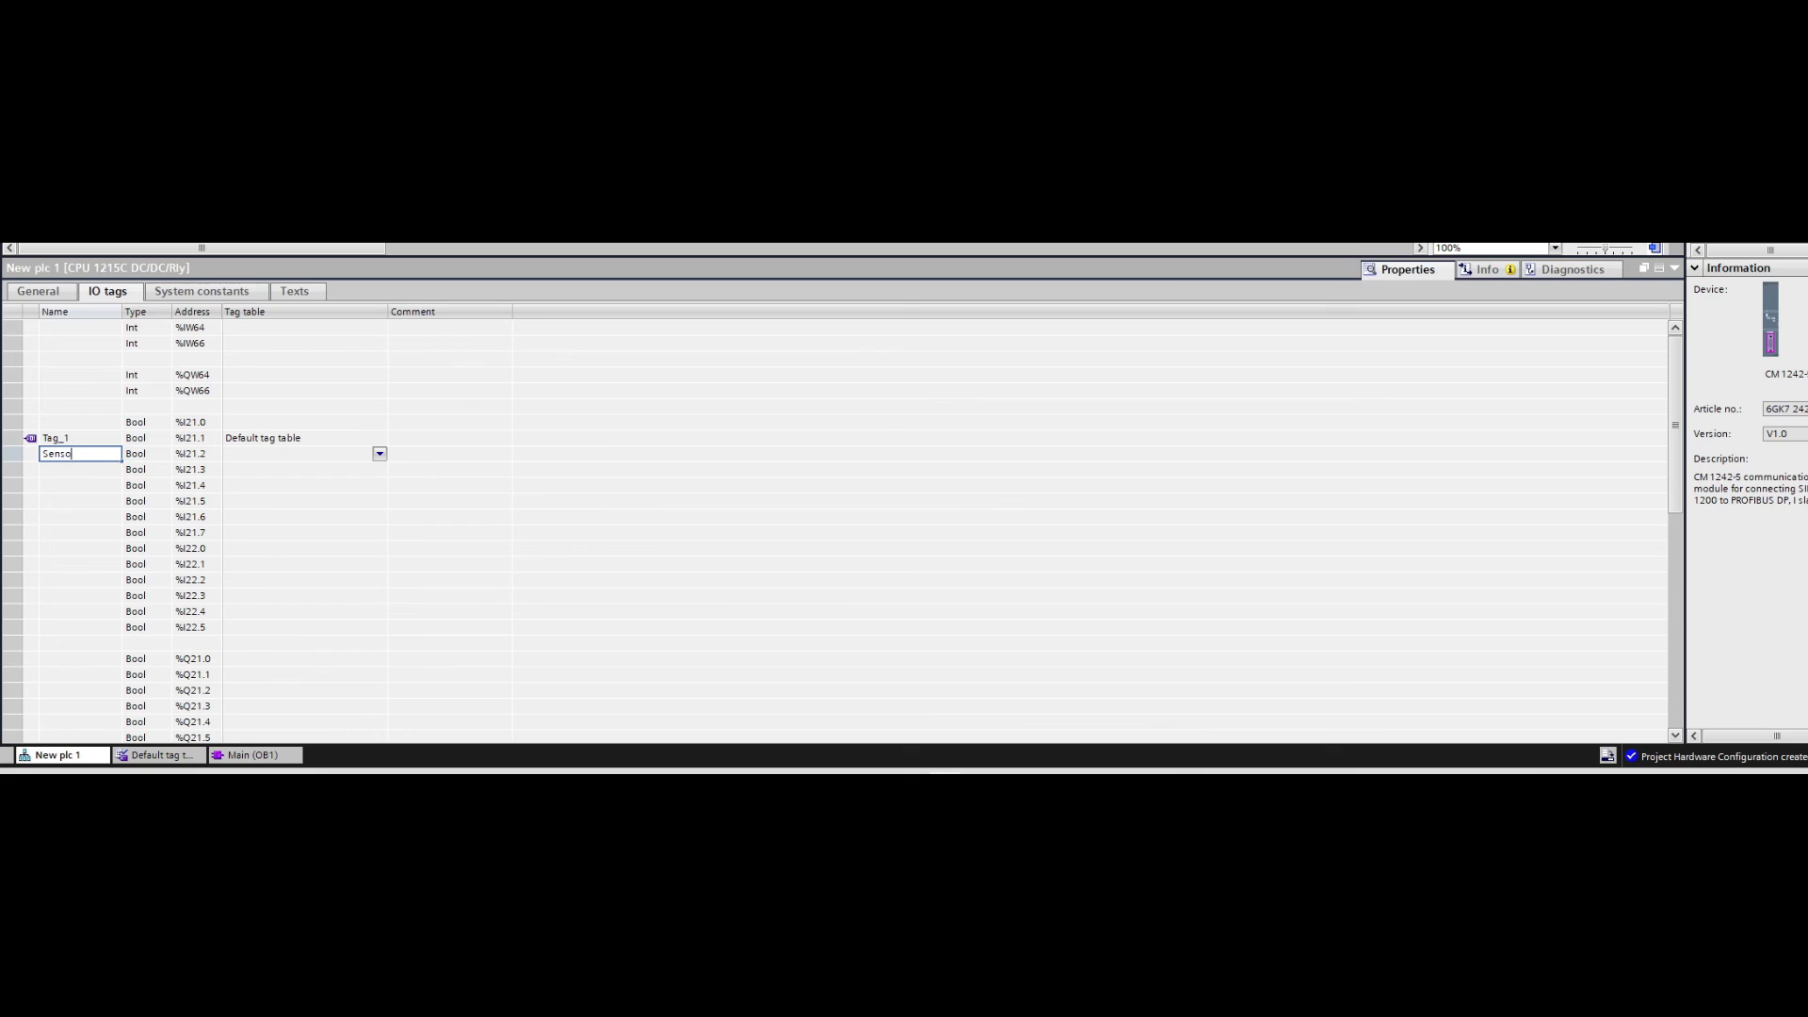
key(Return)
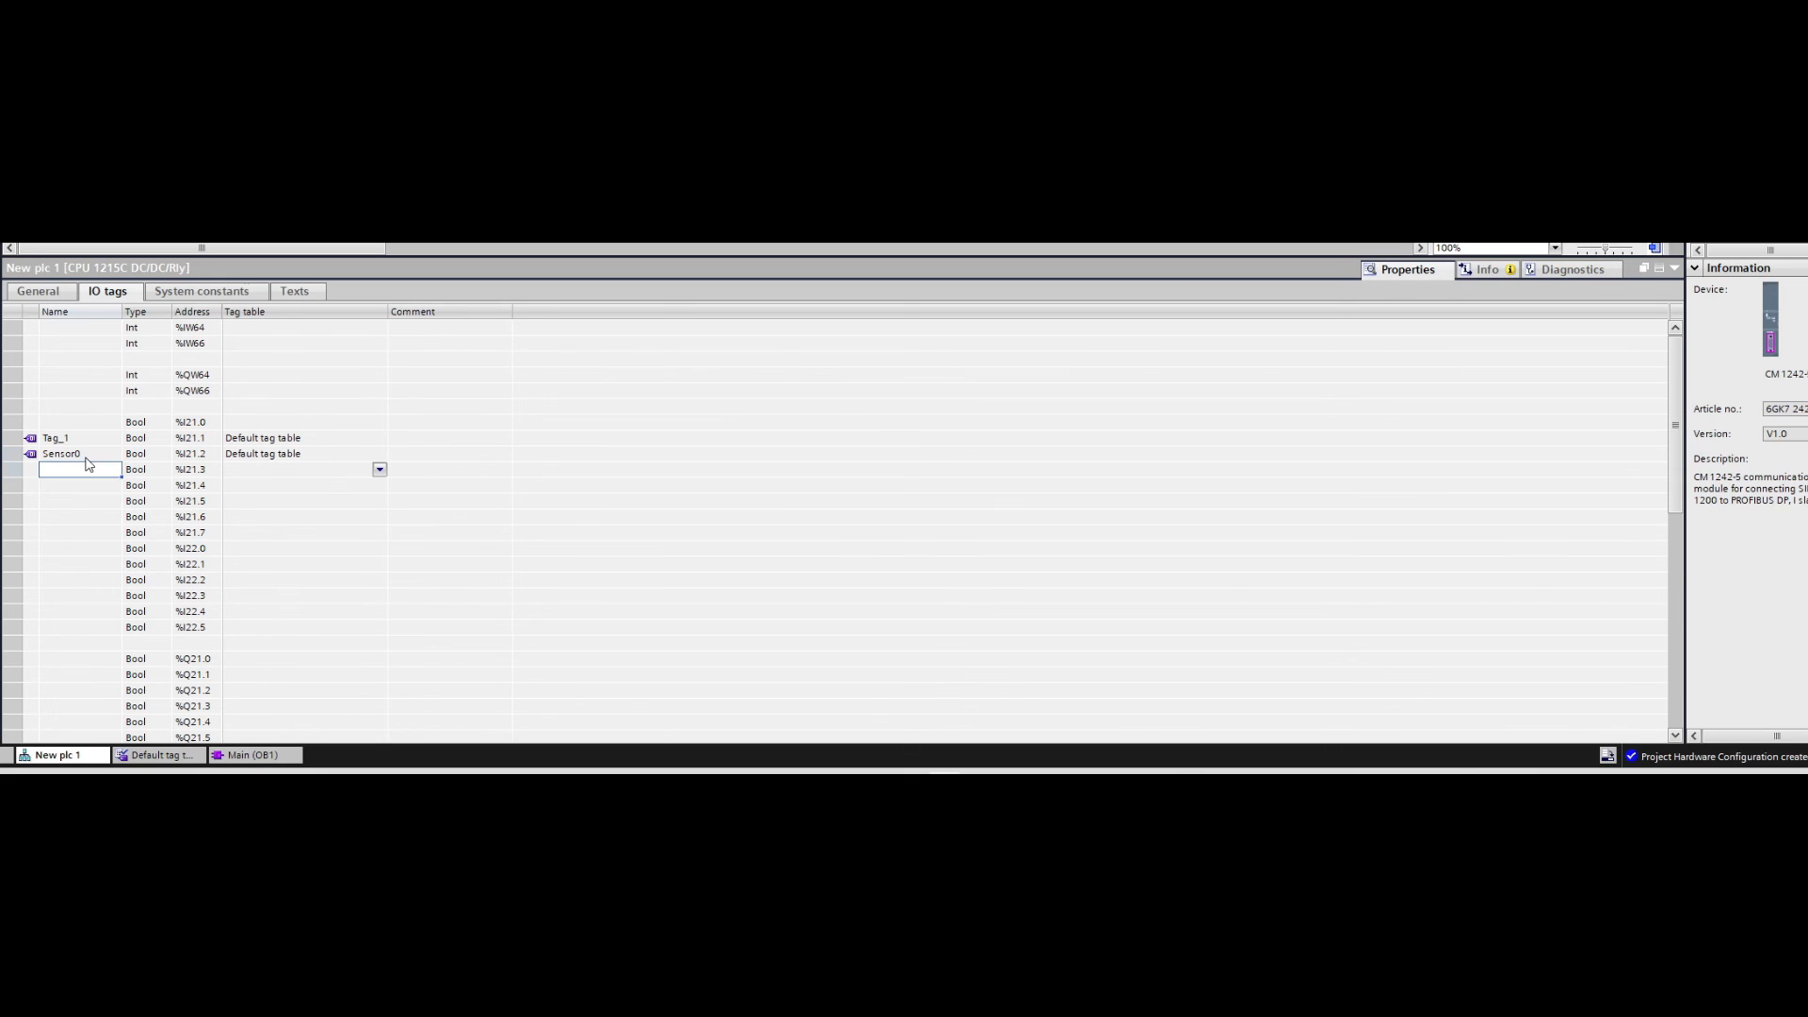
text(Sensor1)
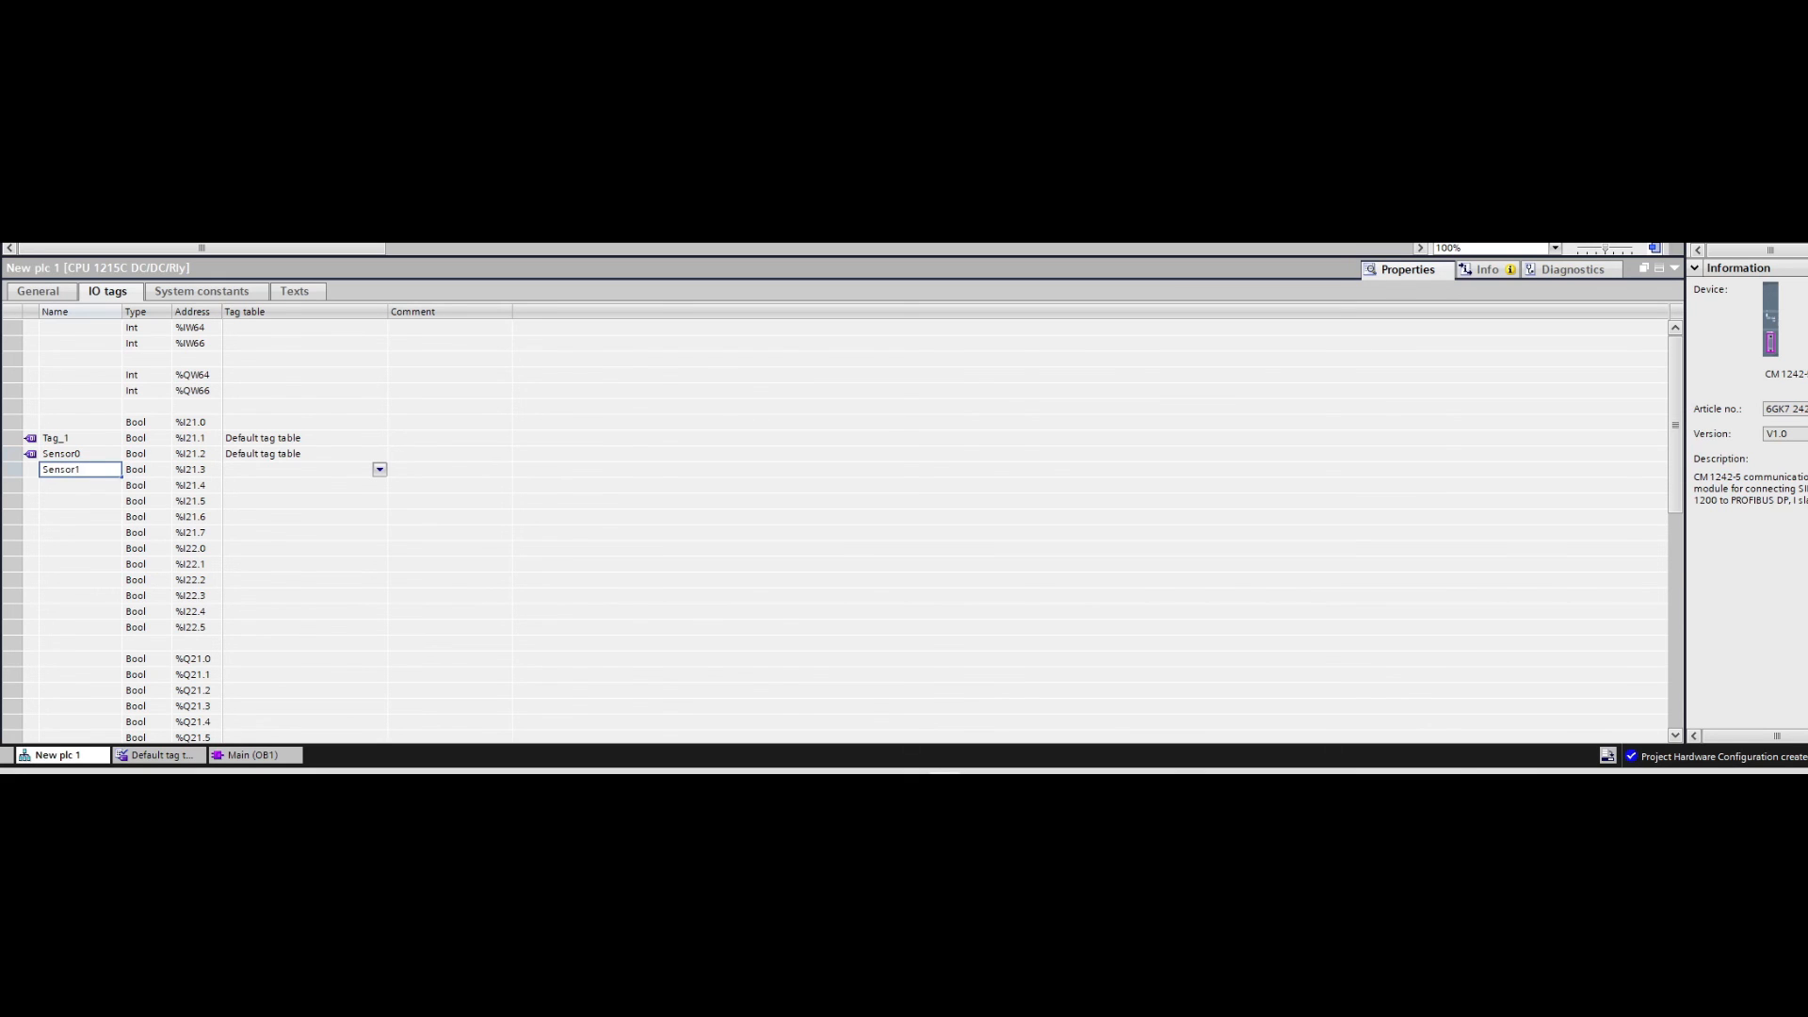
key(Return)
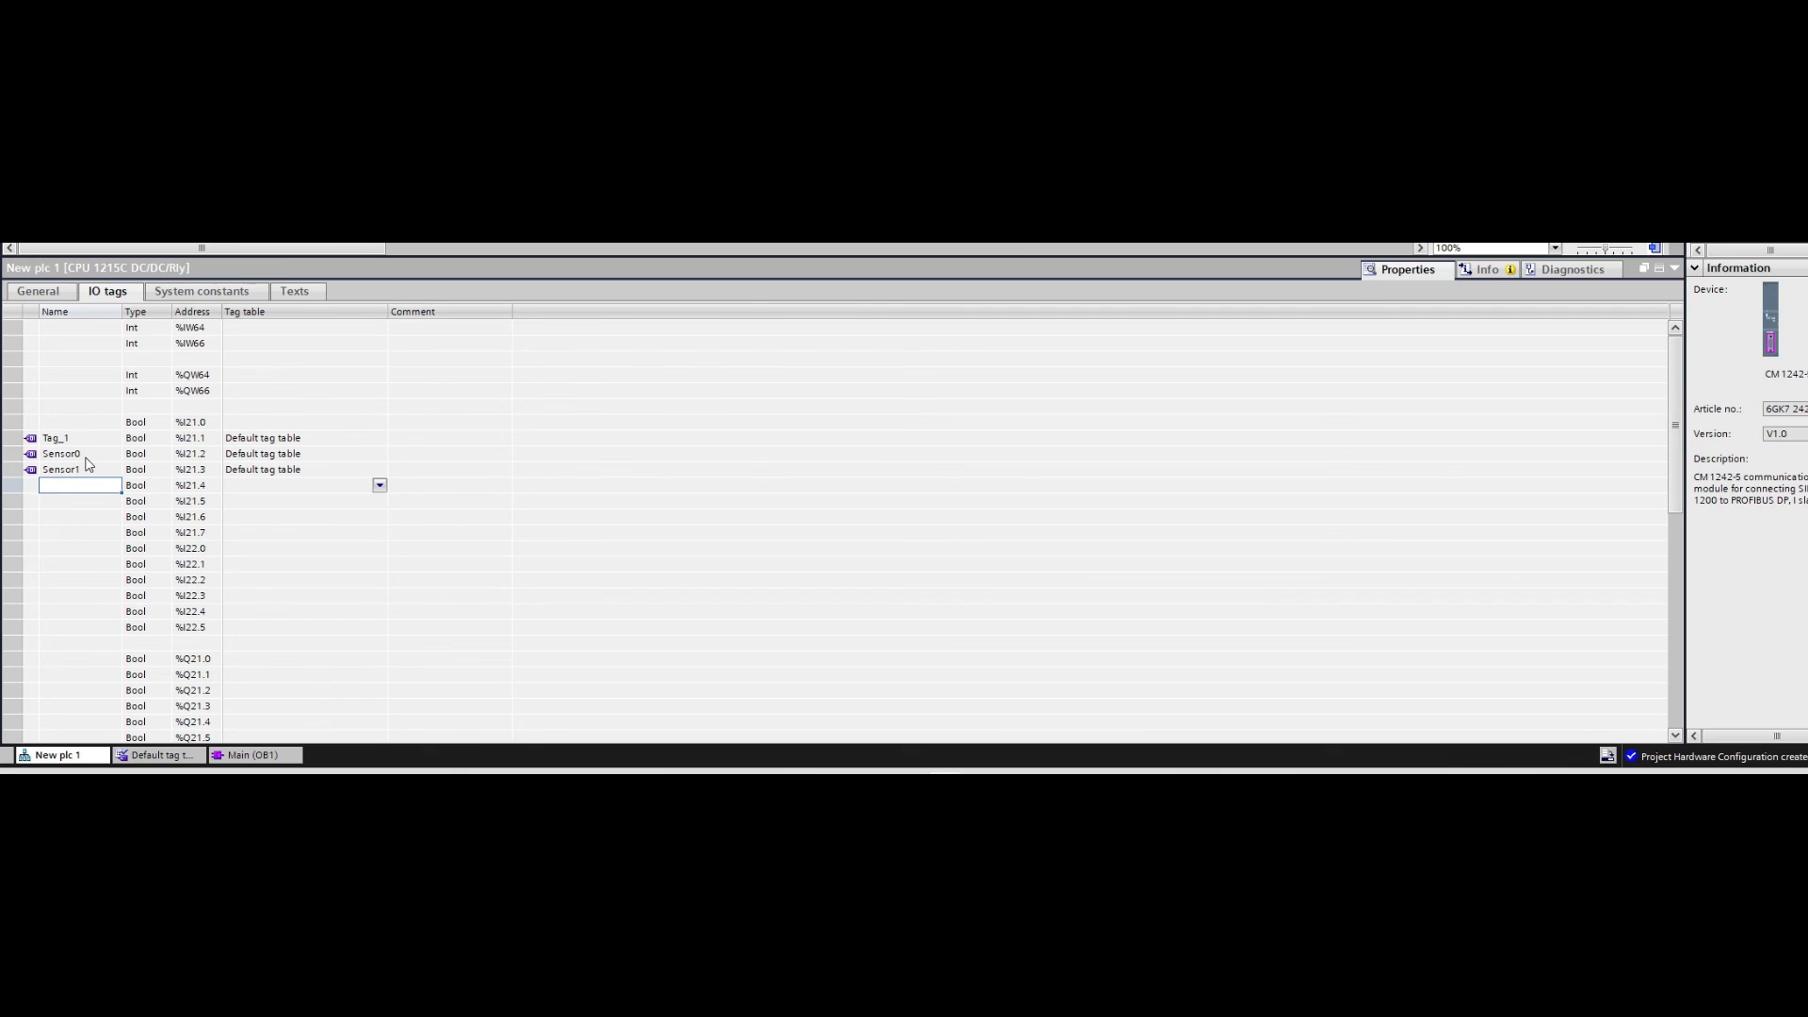
text(Button0)
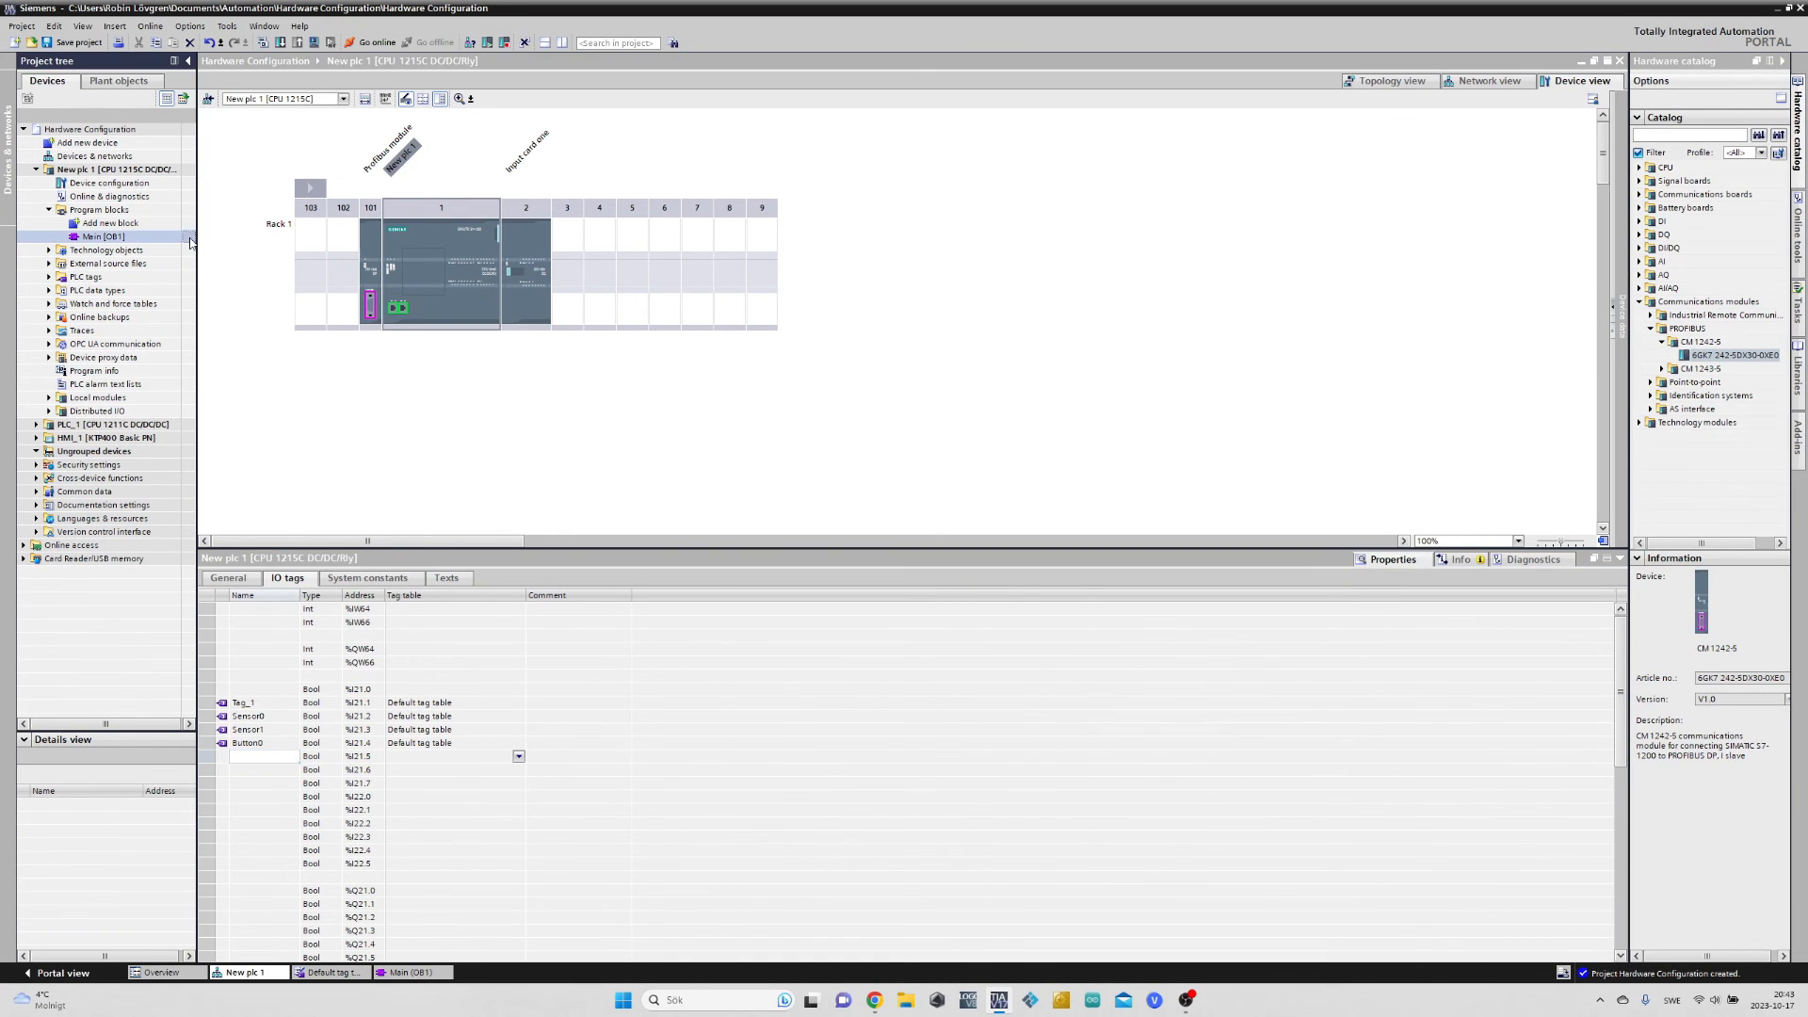
Insert a second contact after Tag_1 in Network 1 and choose Button0 from its tag list
double_click(102, 237)
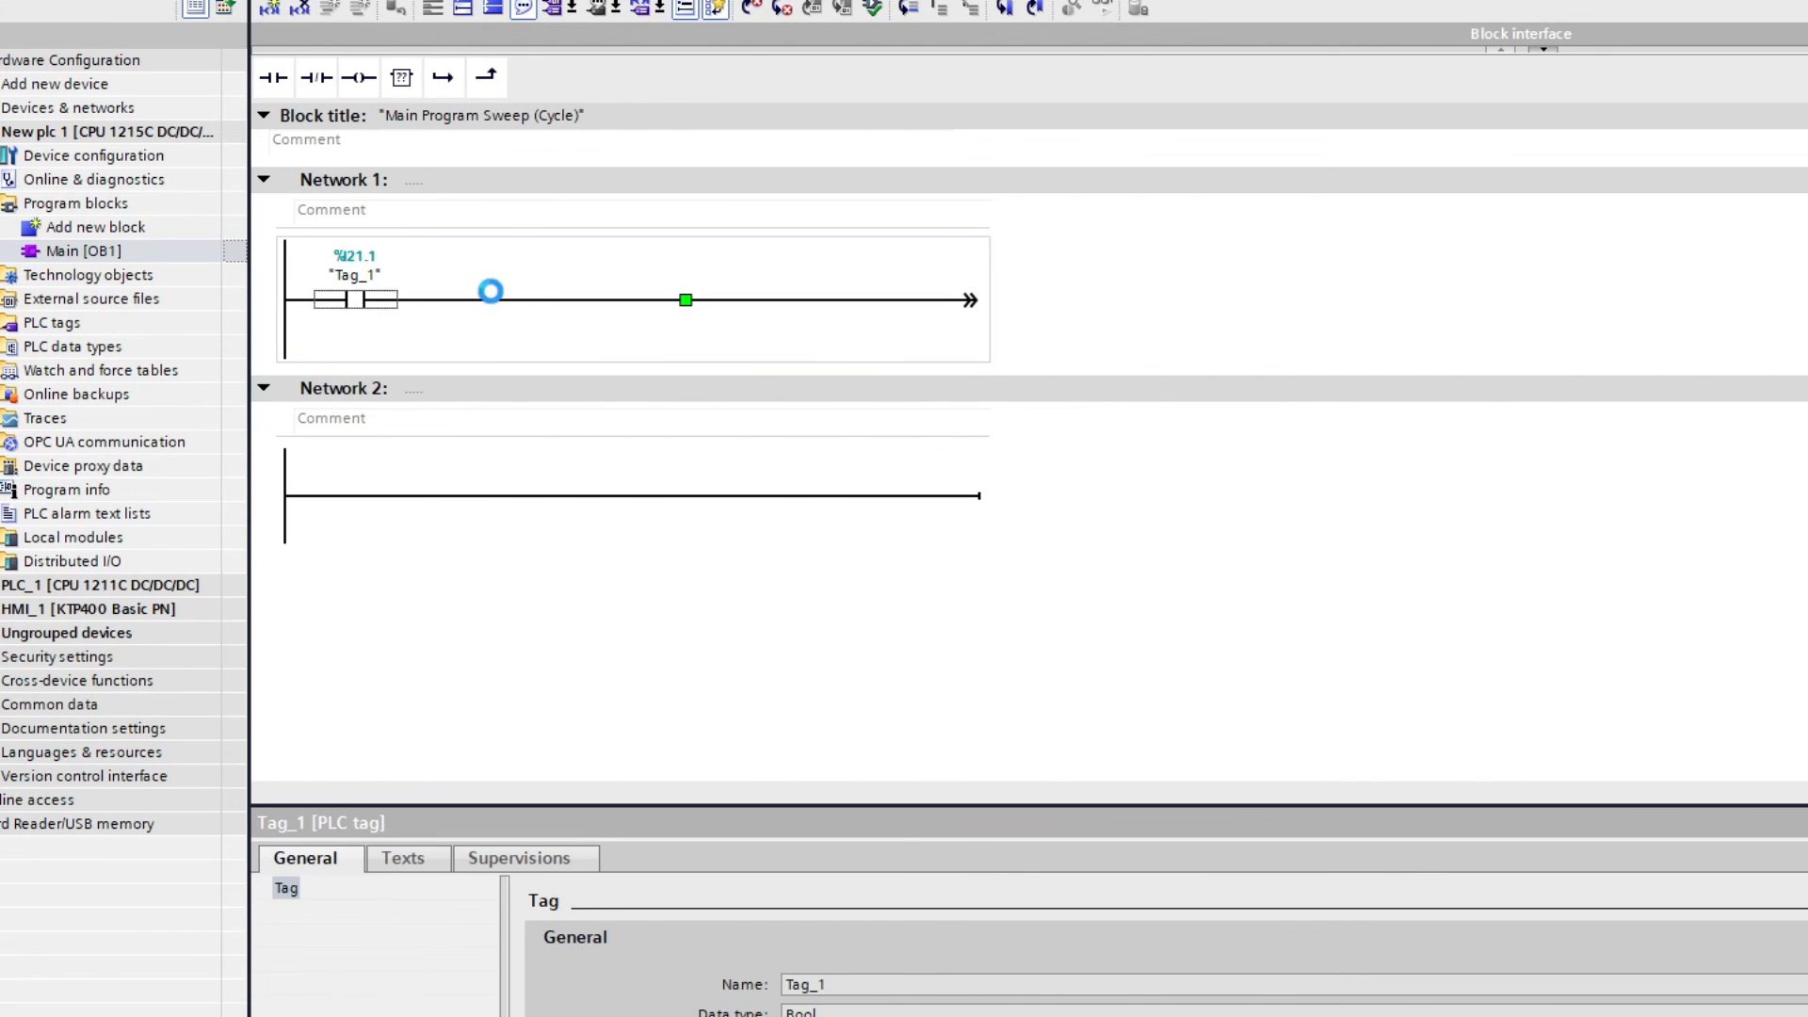
click(273, 78)
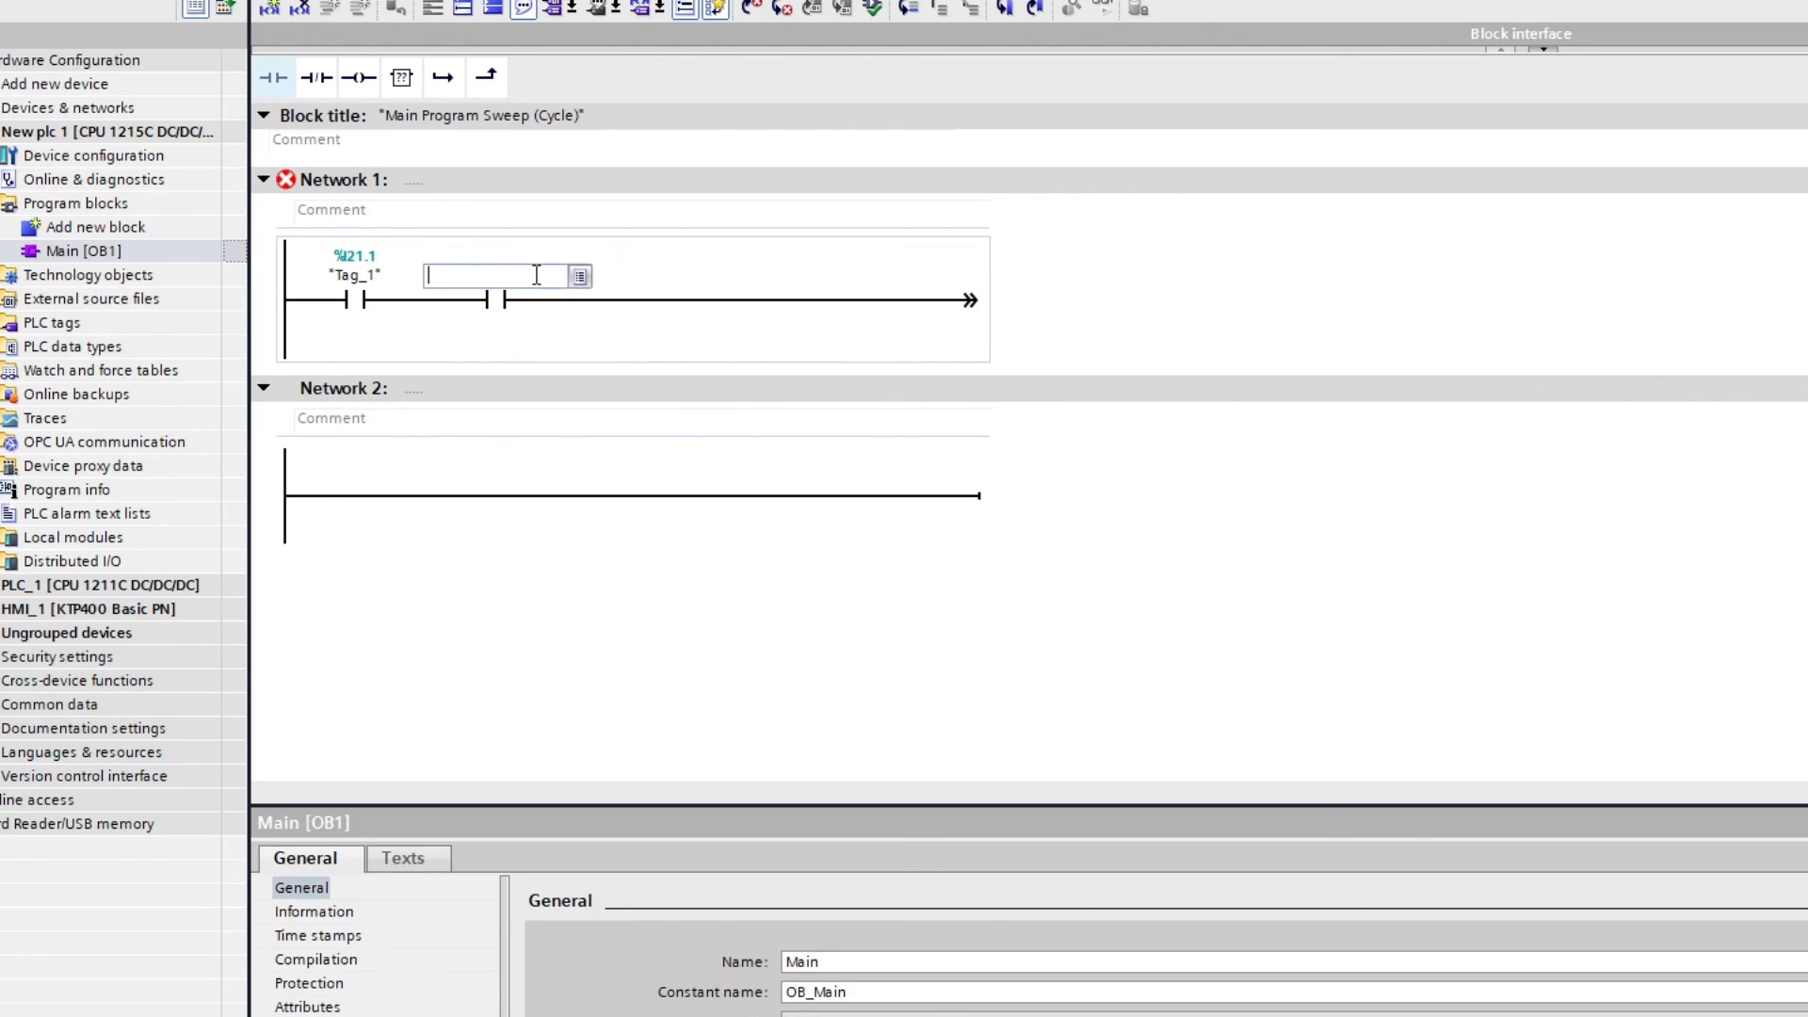
click(579, 275)
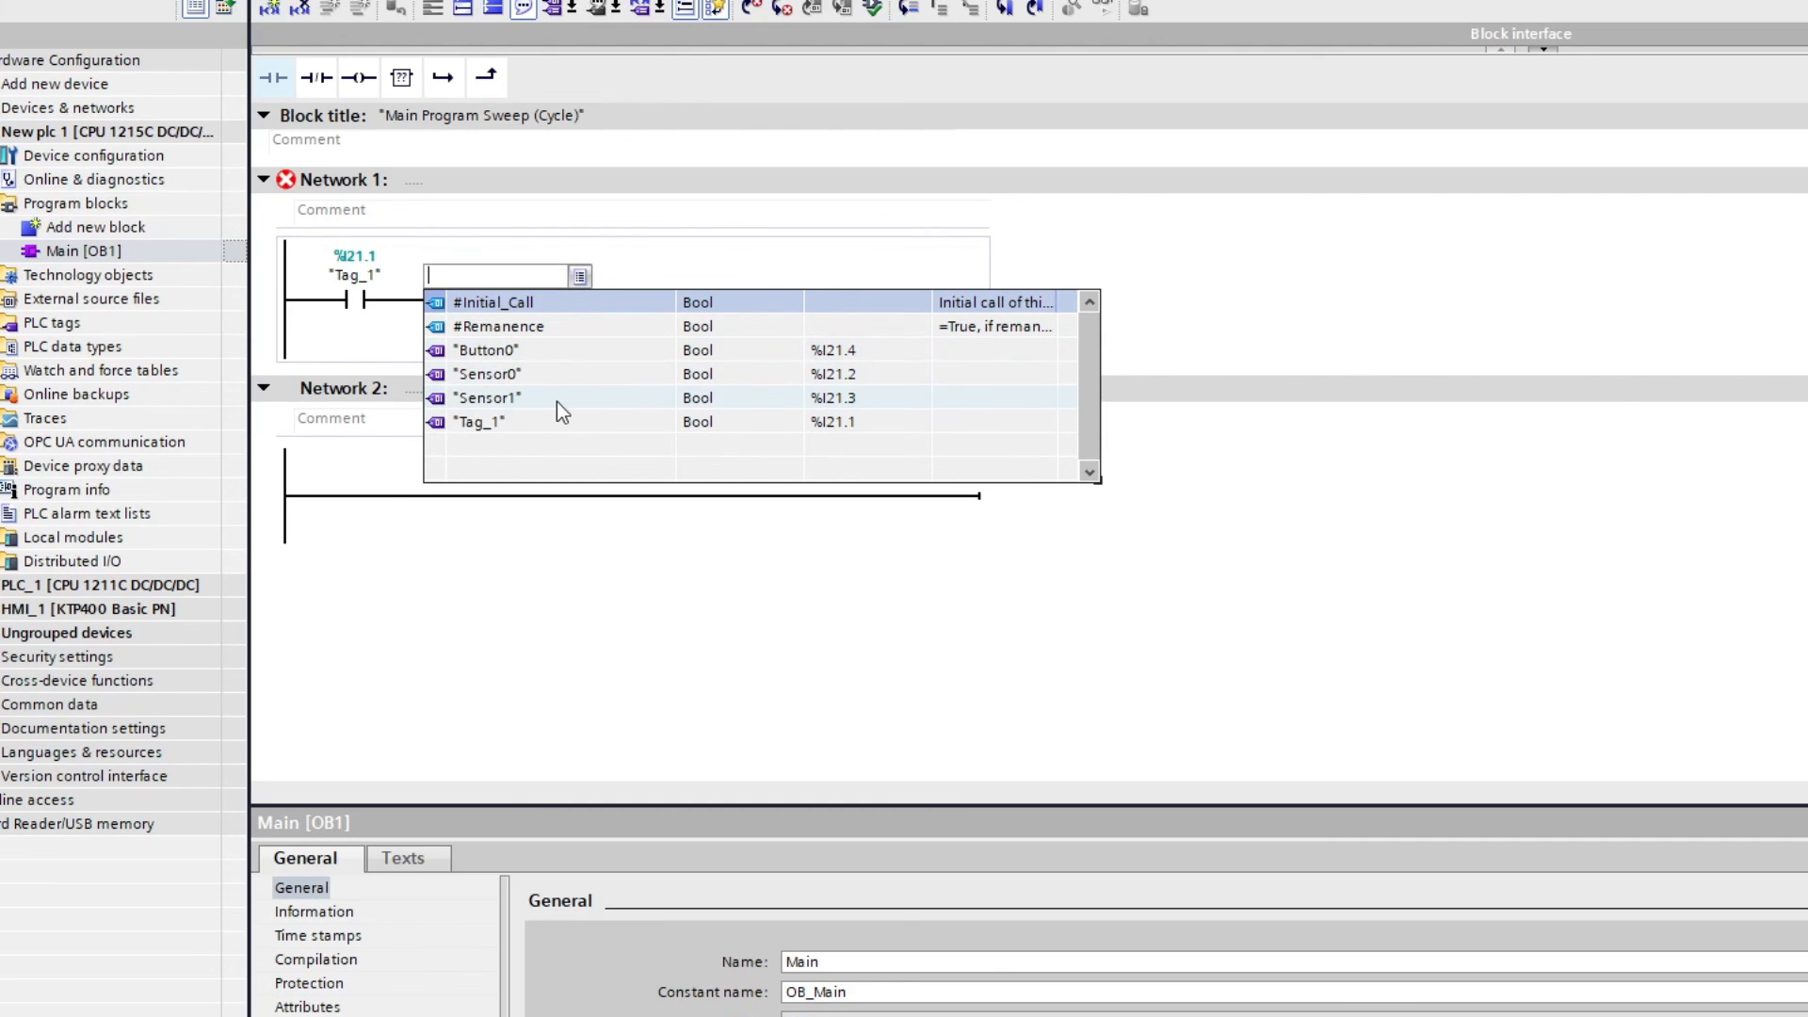
mouse_move(548, 361)
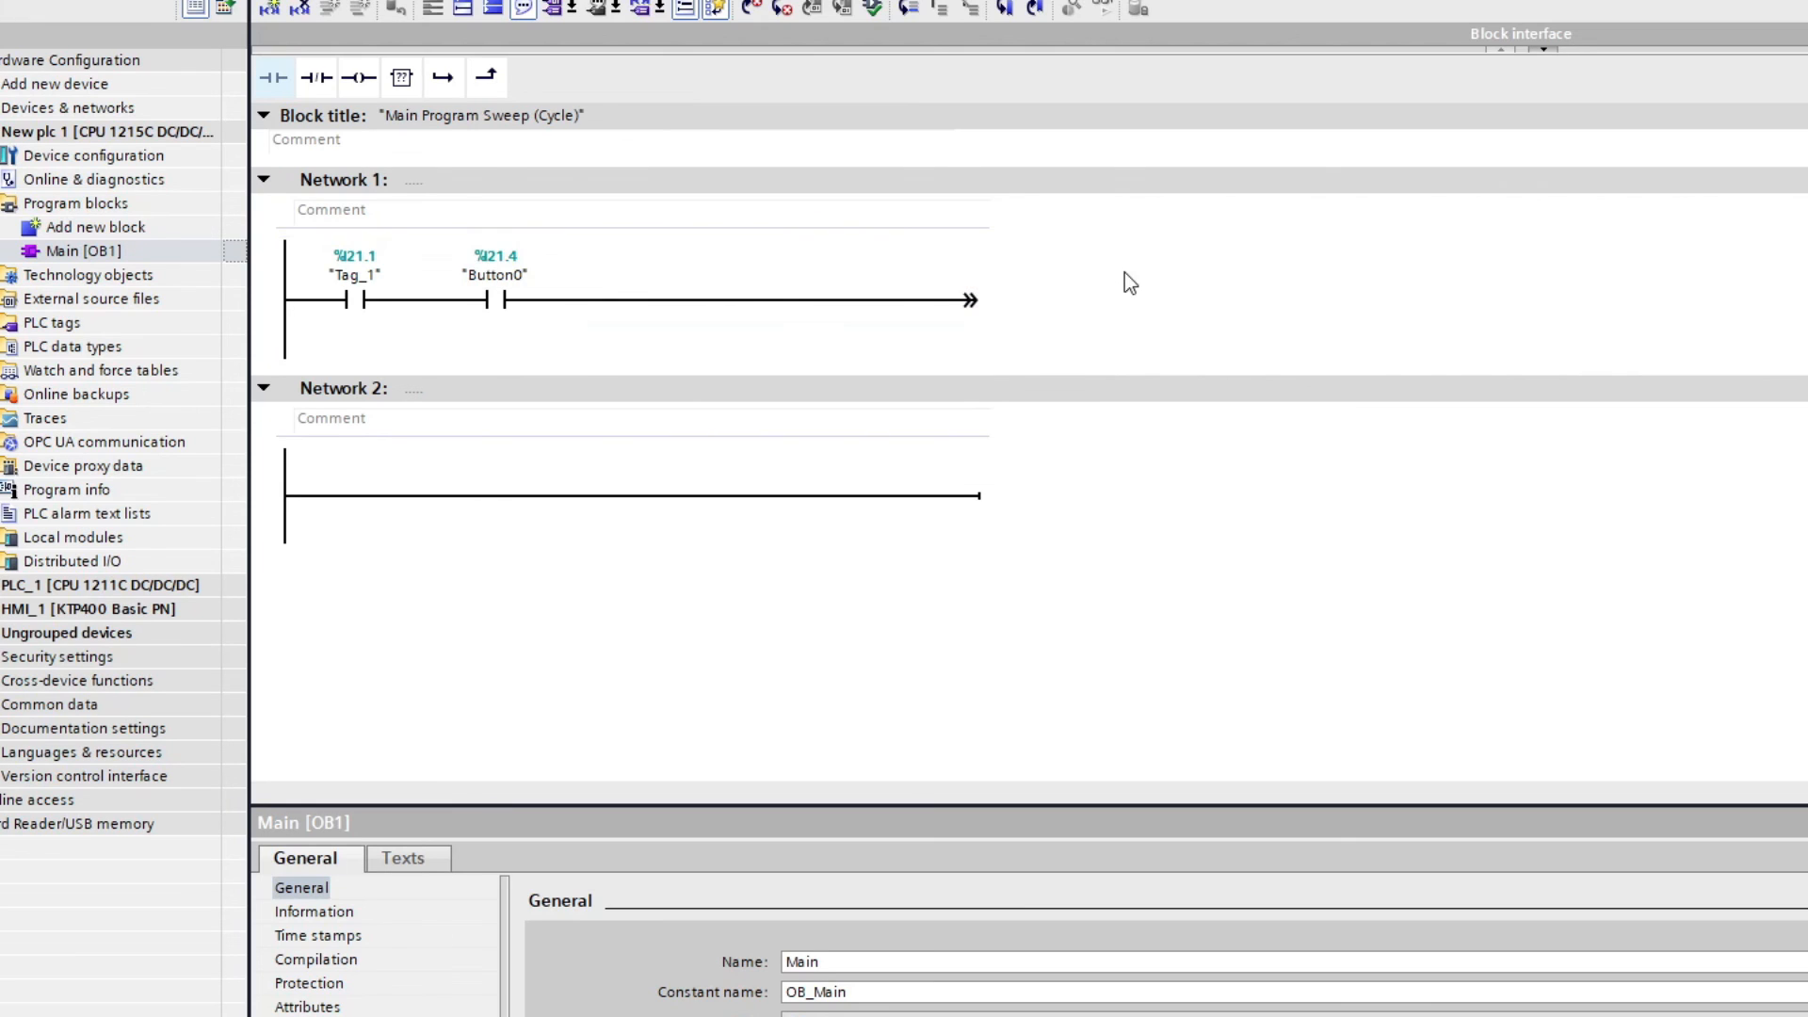
mouse_move(477, 276)
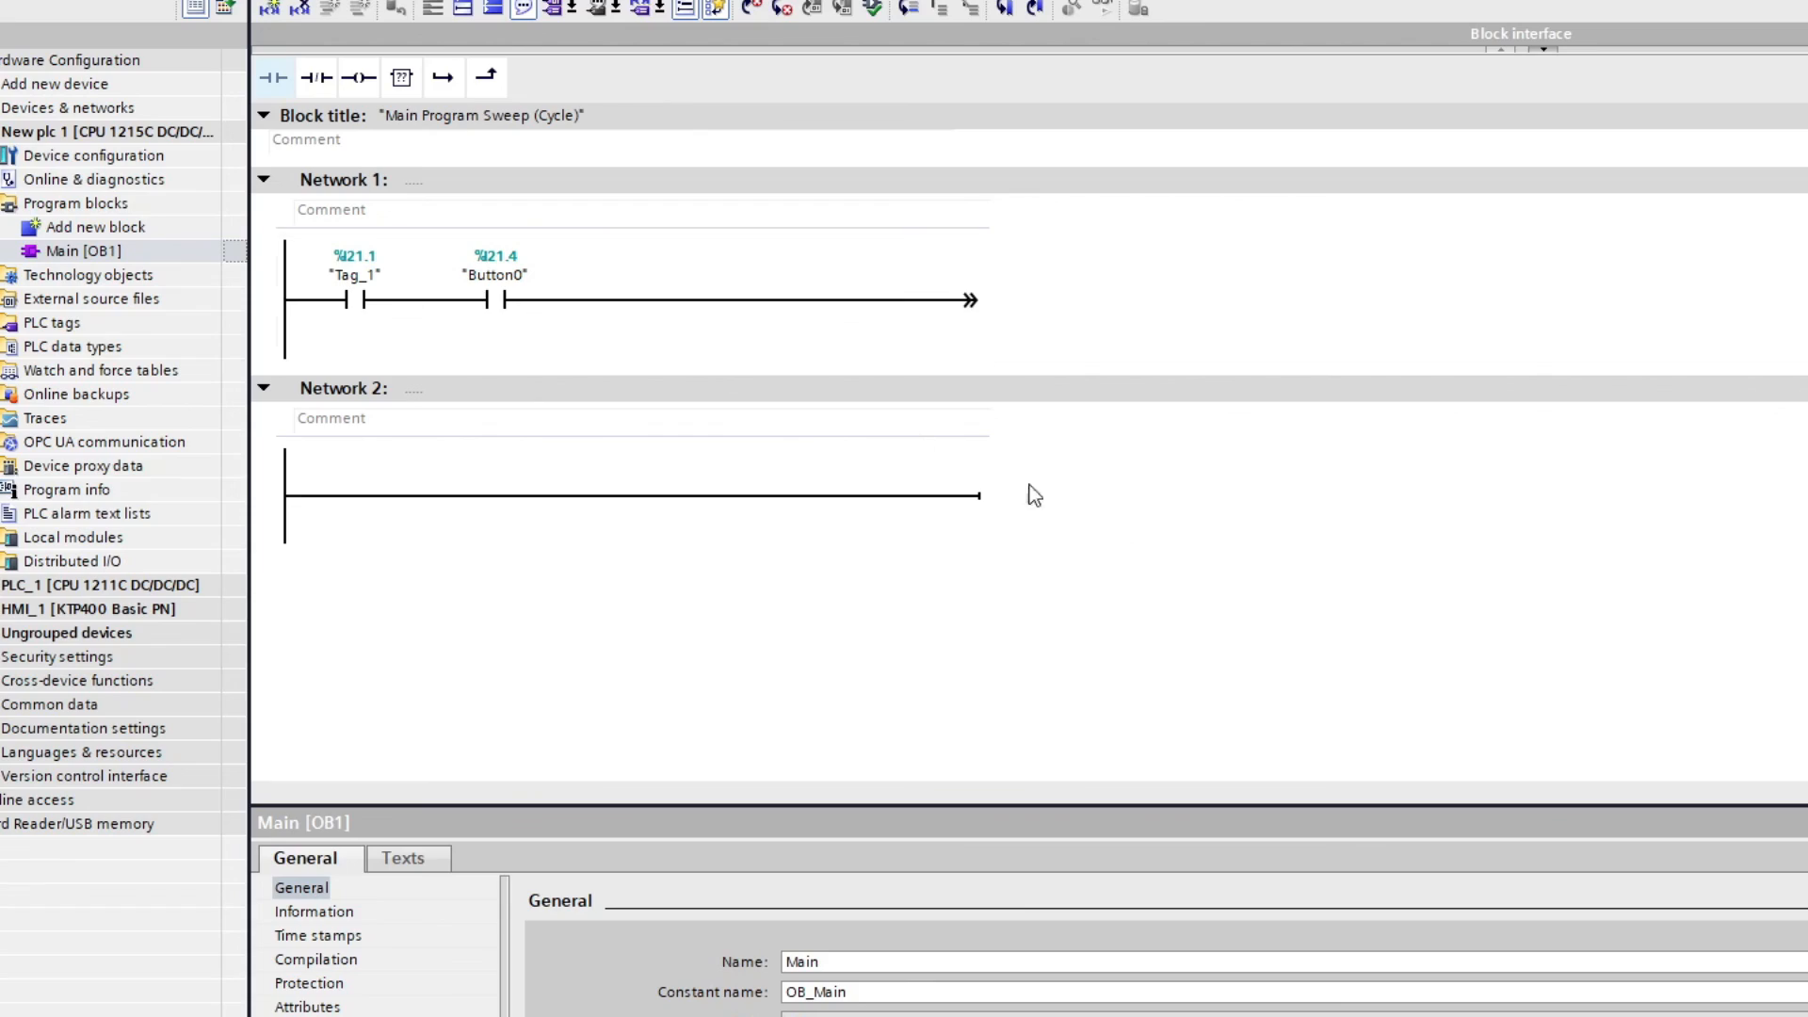
mouse_move(1378, 588)
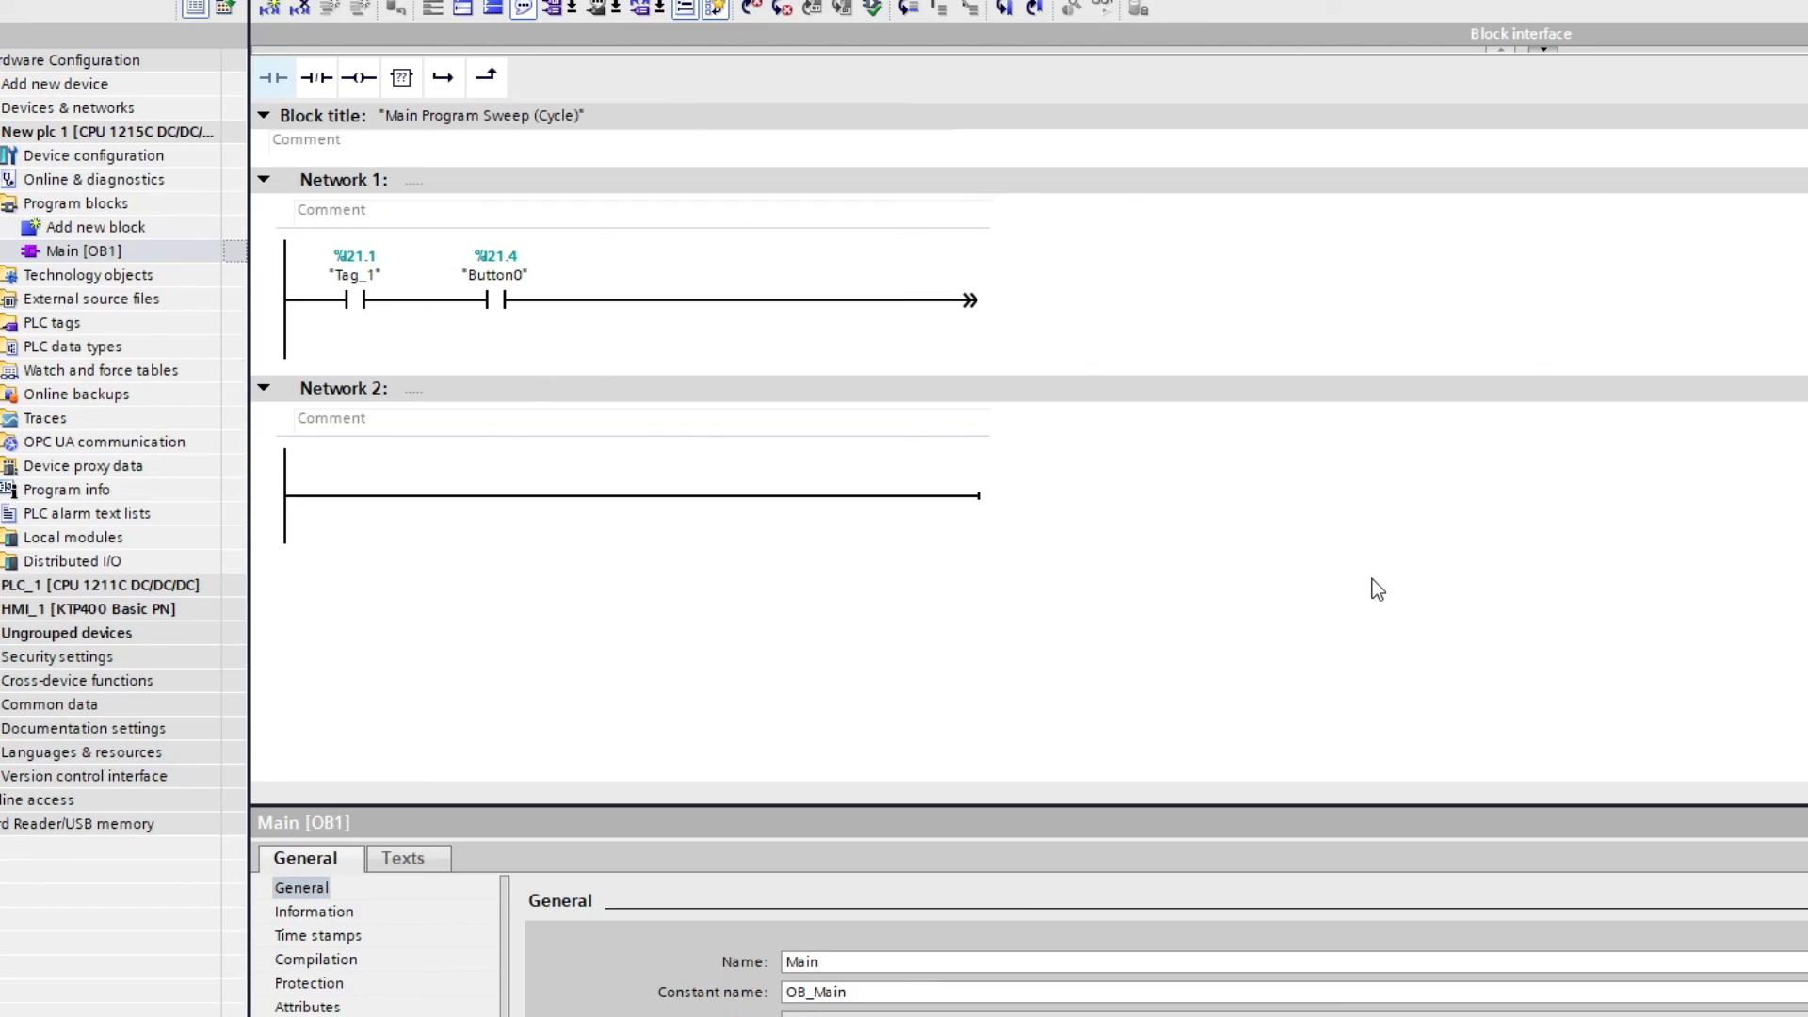